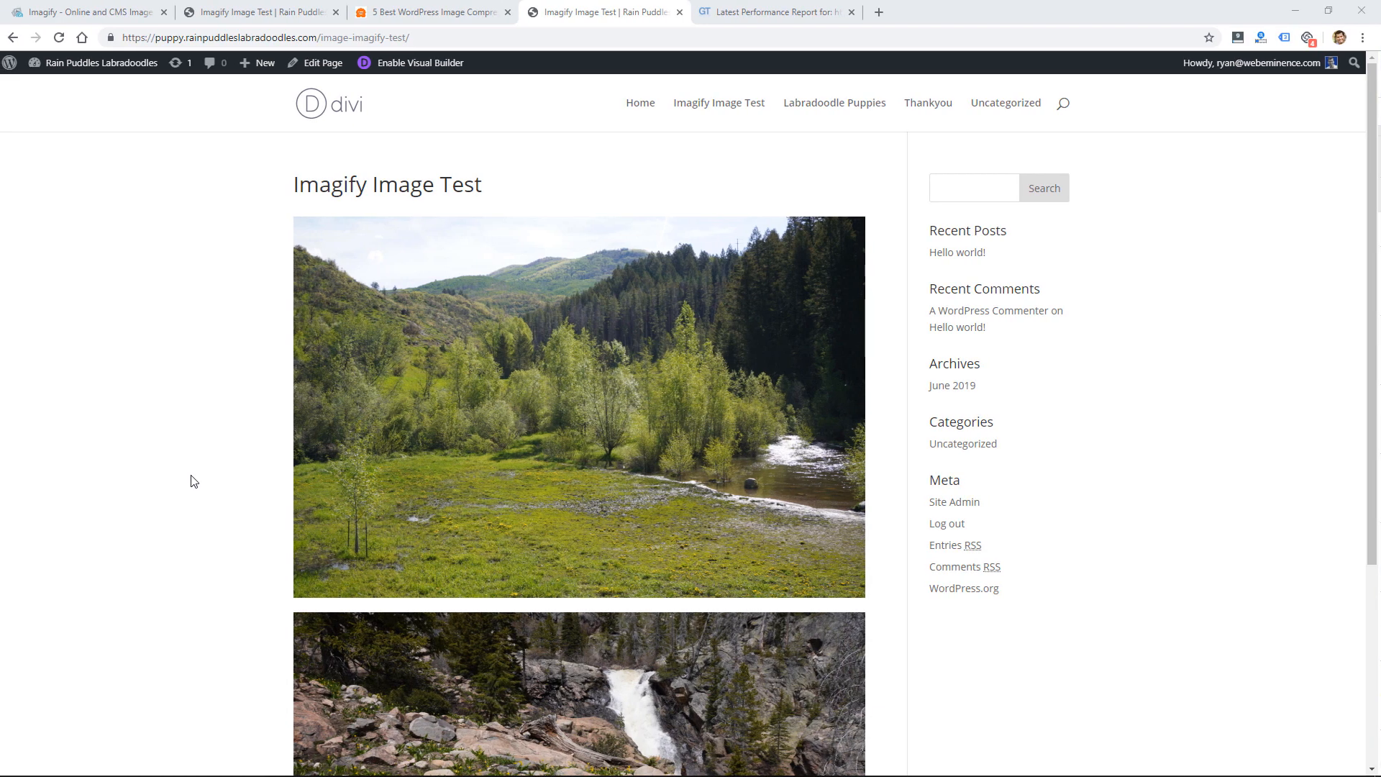
{"action": "mouse_move", "coordinate": [1309, 207]}
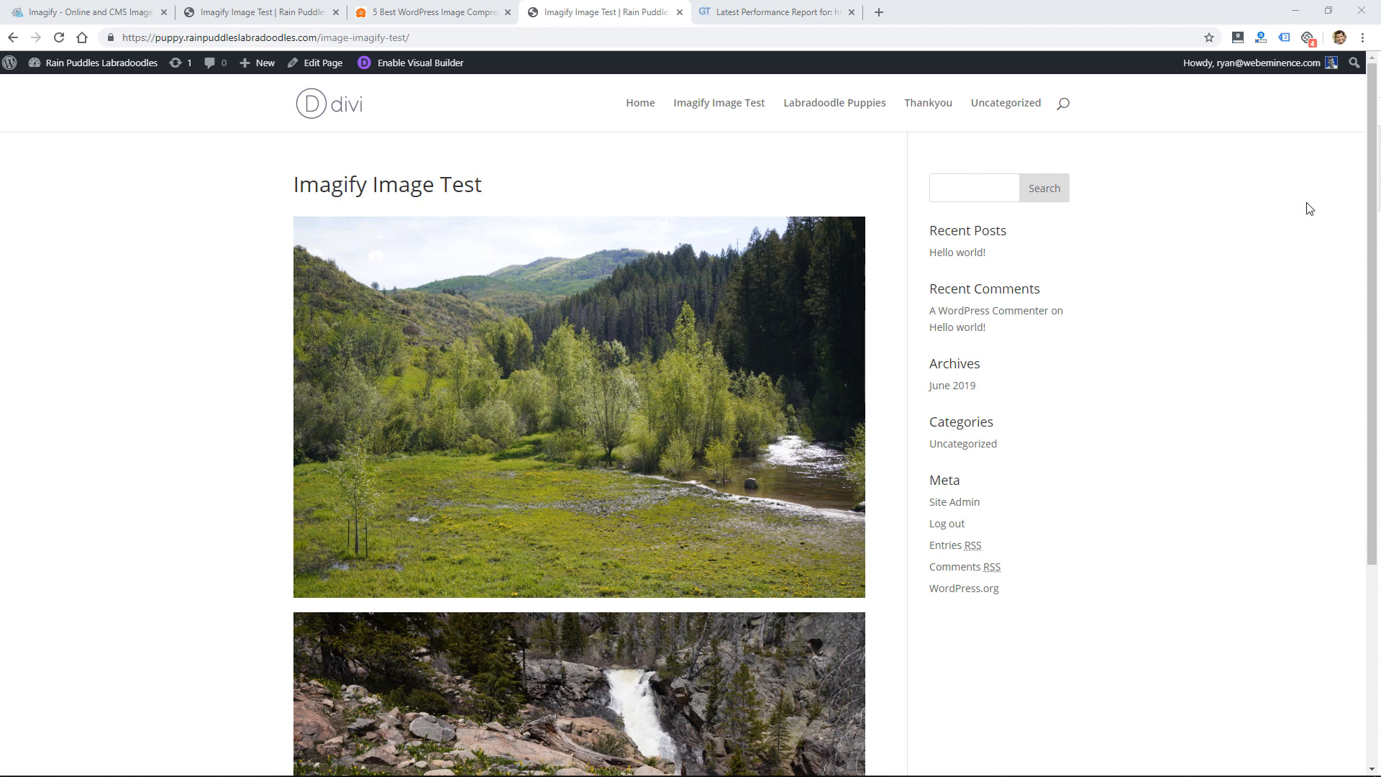
{"action": "mouse_move", "coordinate": [1367, 121]}
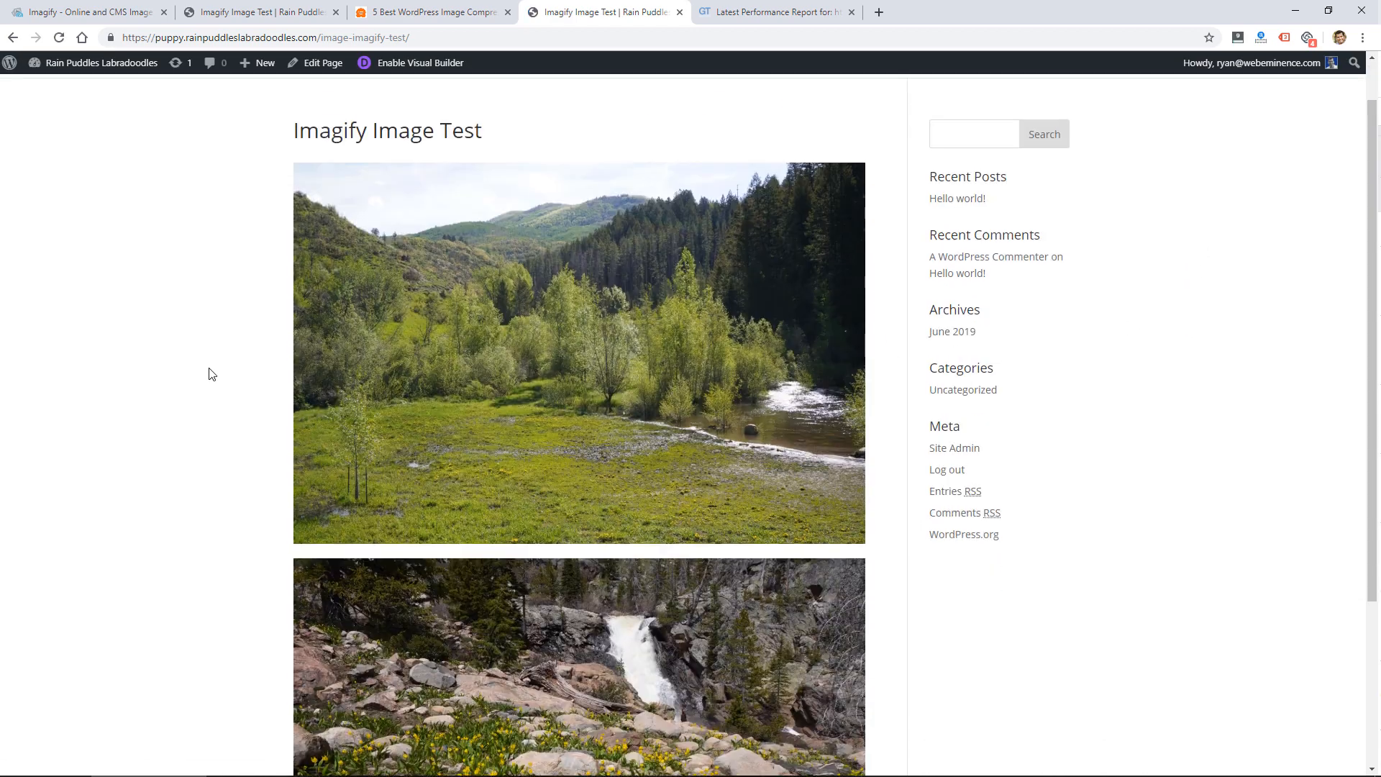
Look over the test page content before checking its performance.
{"action": "scroll", "scroll_direction": "down", "scroll_amount": 3}
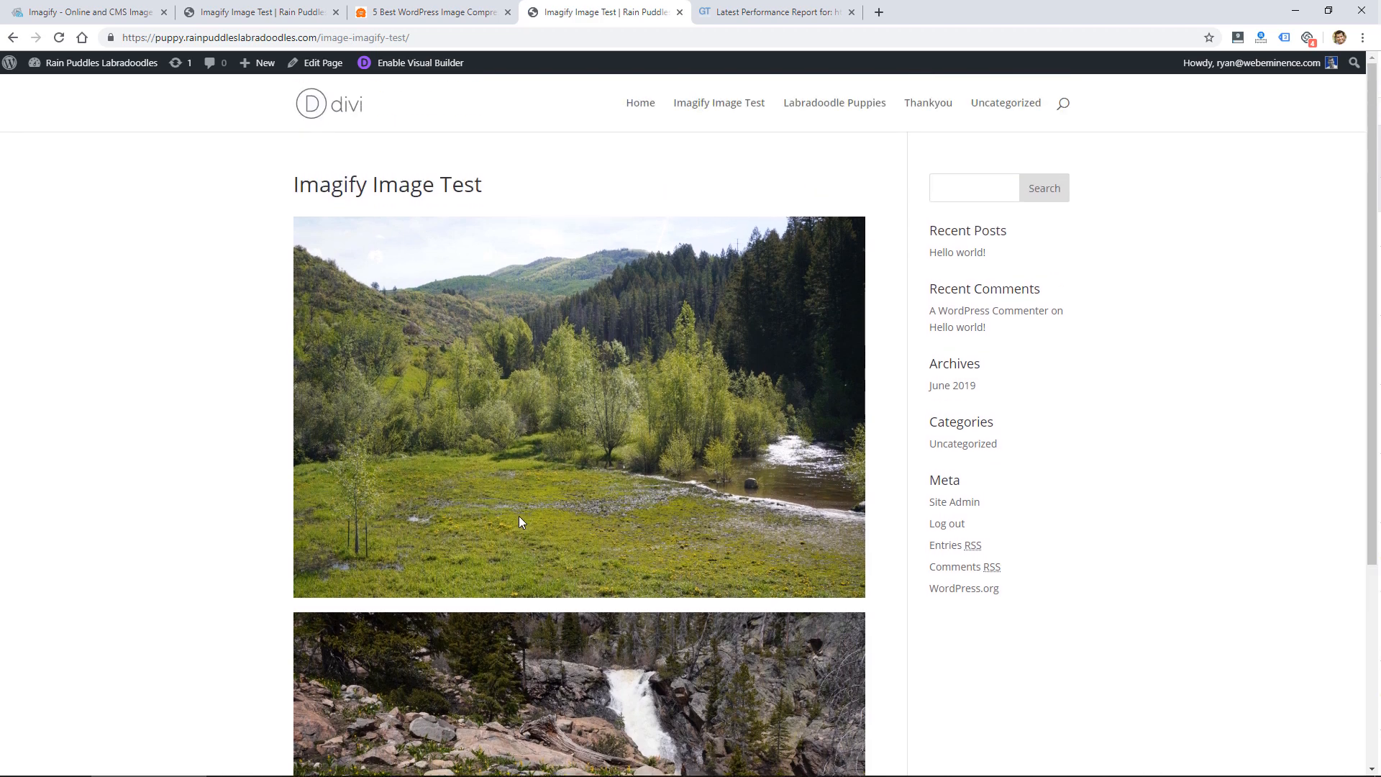
{"action": "mouse_move", "coordinate": [398, 449]}
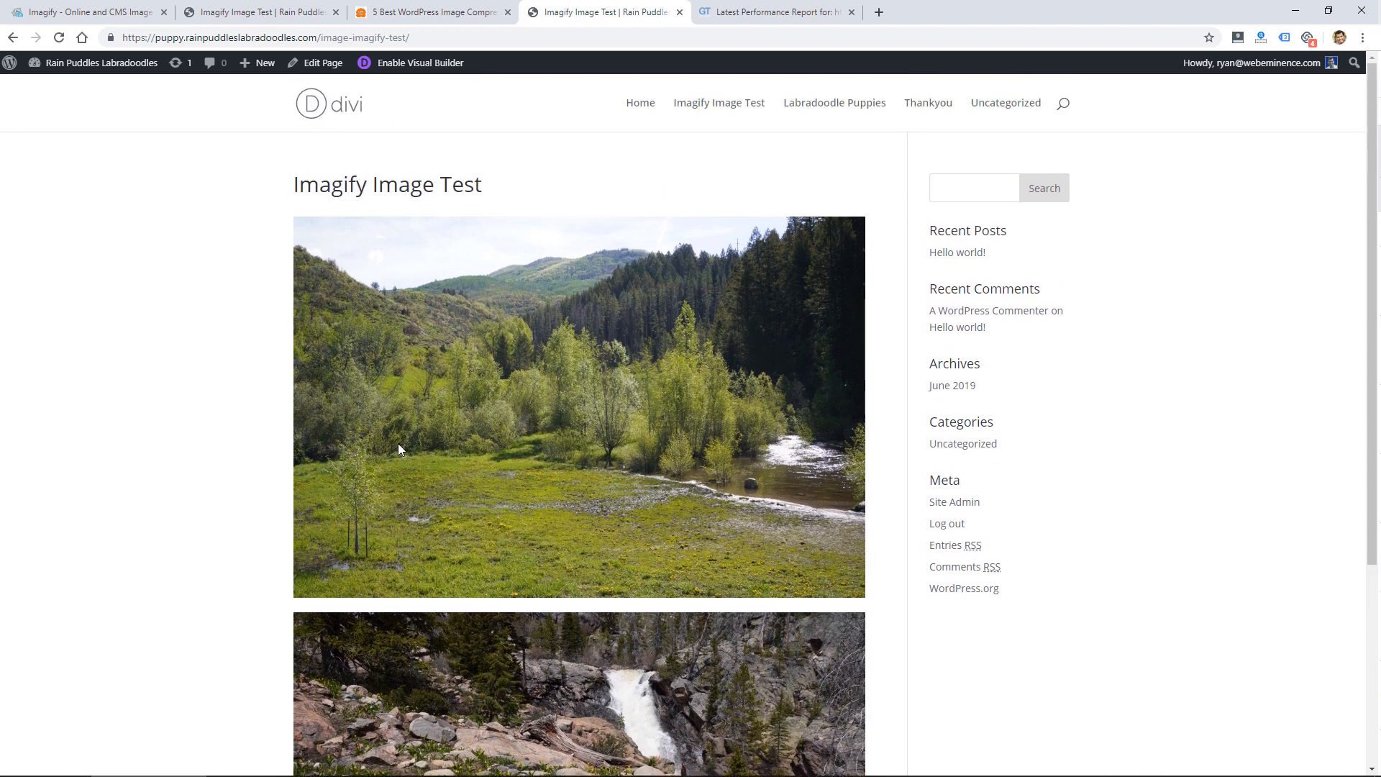
{"action": "mouse_move", "coordinate": [281, 395]}
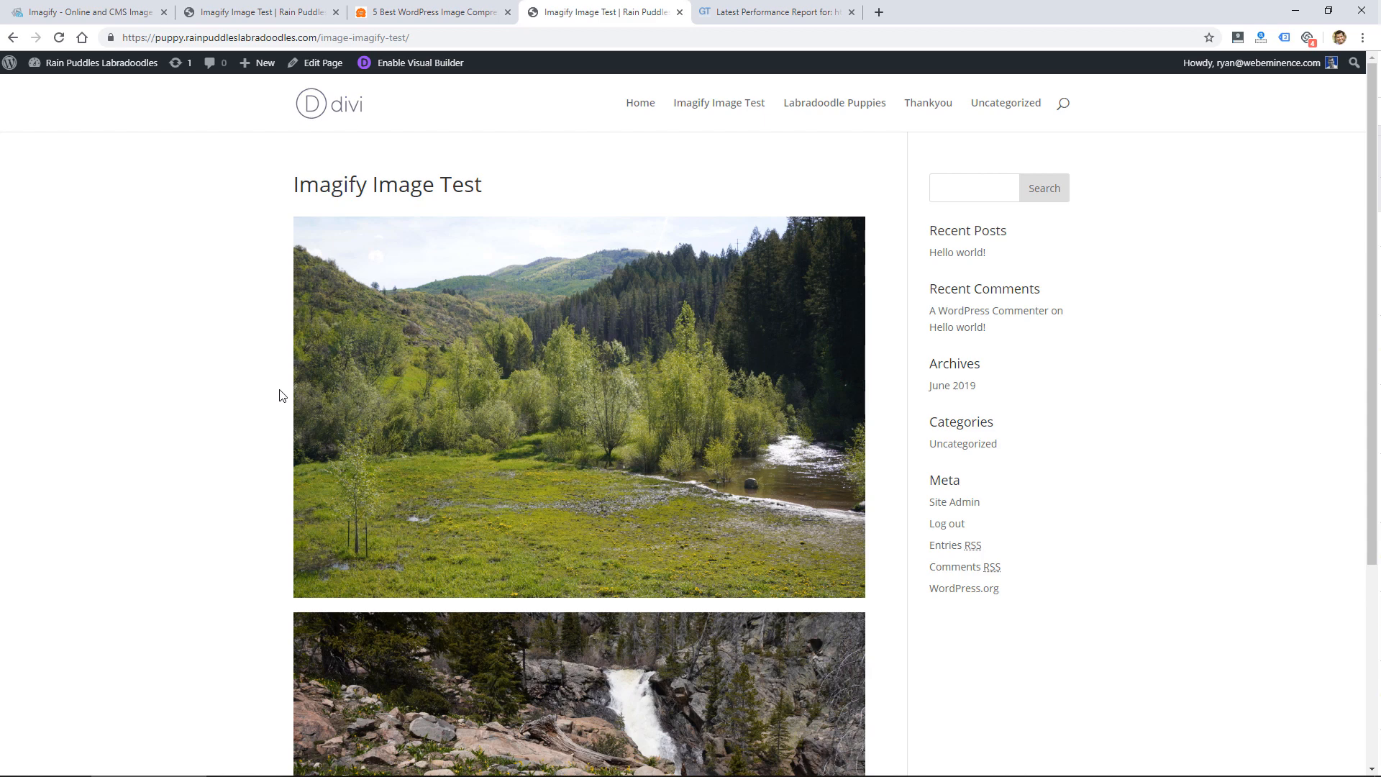
{"action": "left_click", "coordinate": [58, 37]}
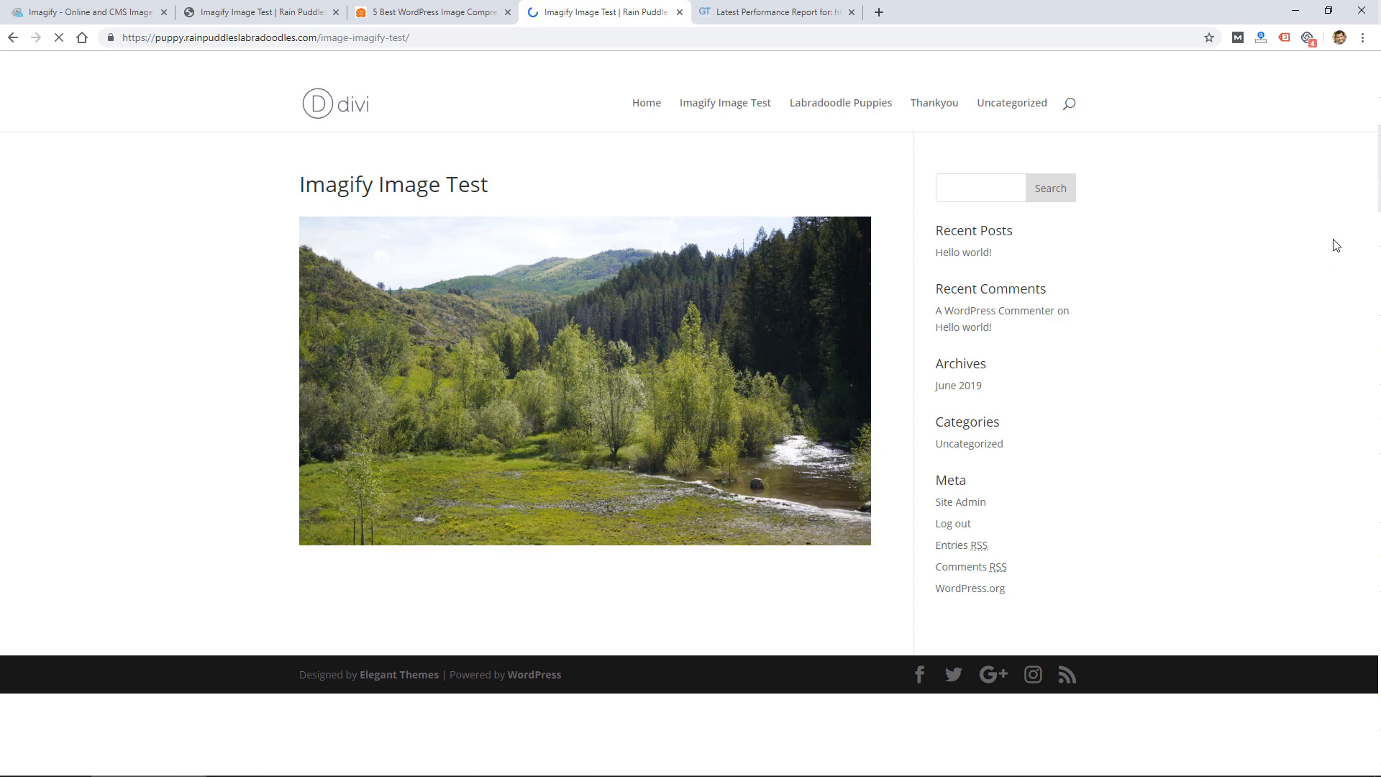
{"action": "scroll", "scroll_direction": "down", "scroll_amount": 3}
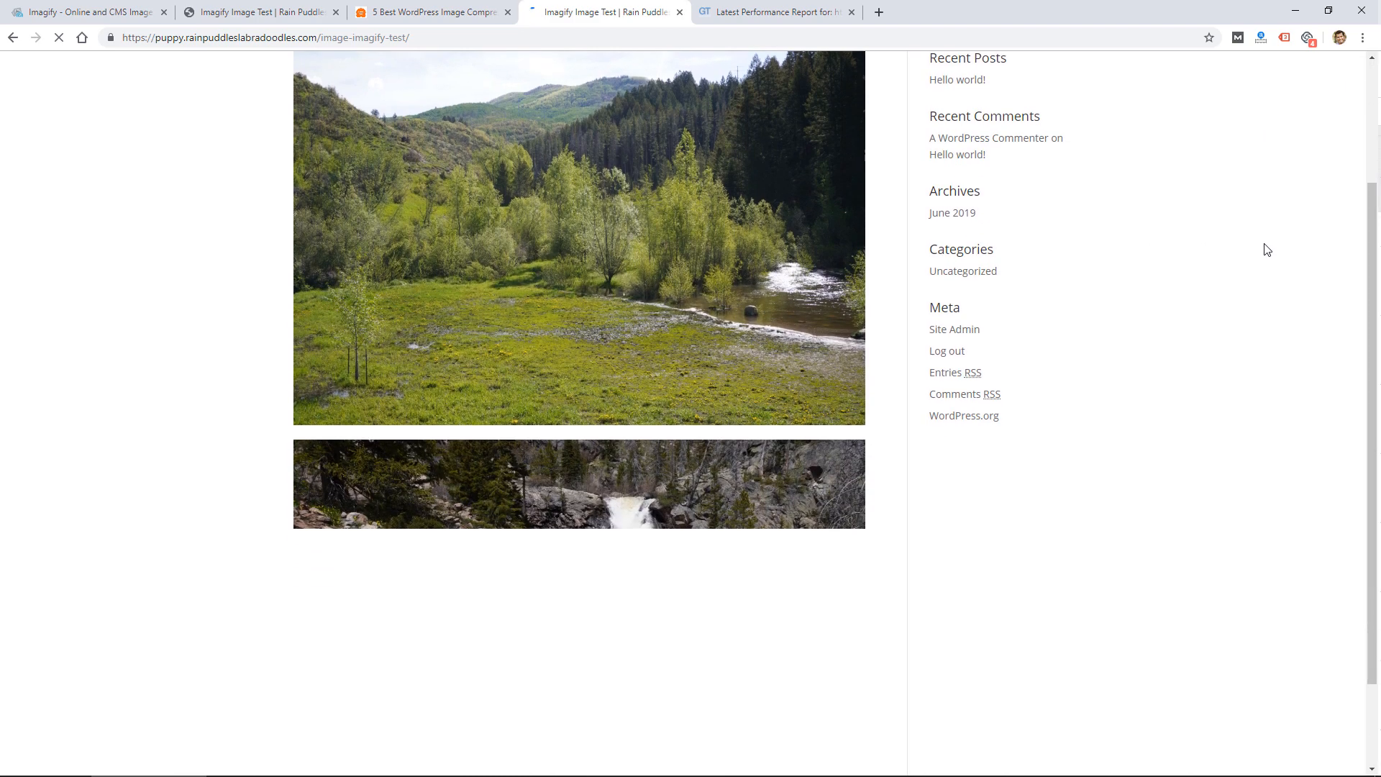
{"action": "scroll", "scroll_direction": "down", "scroll_amount": 3}
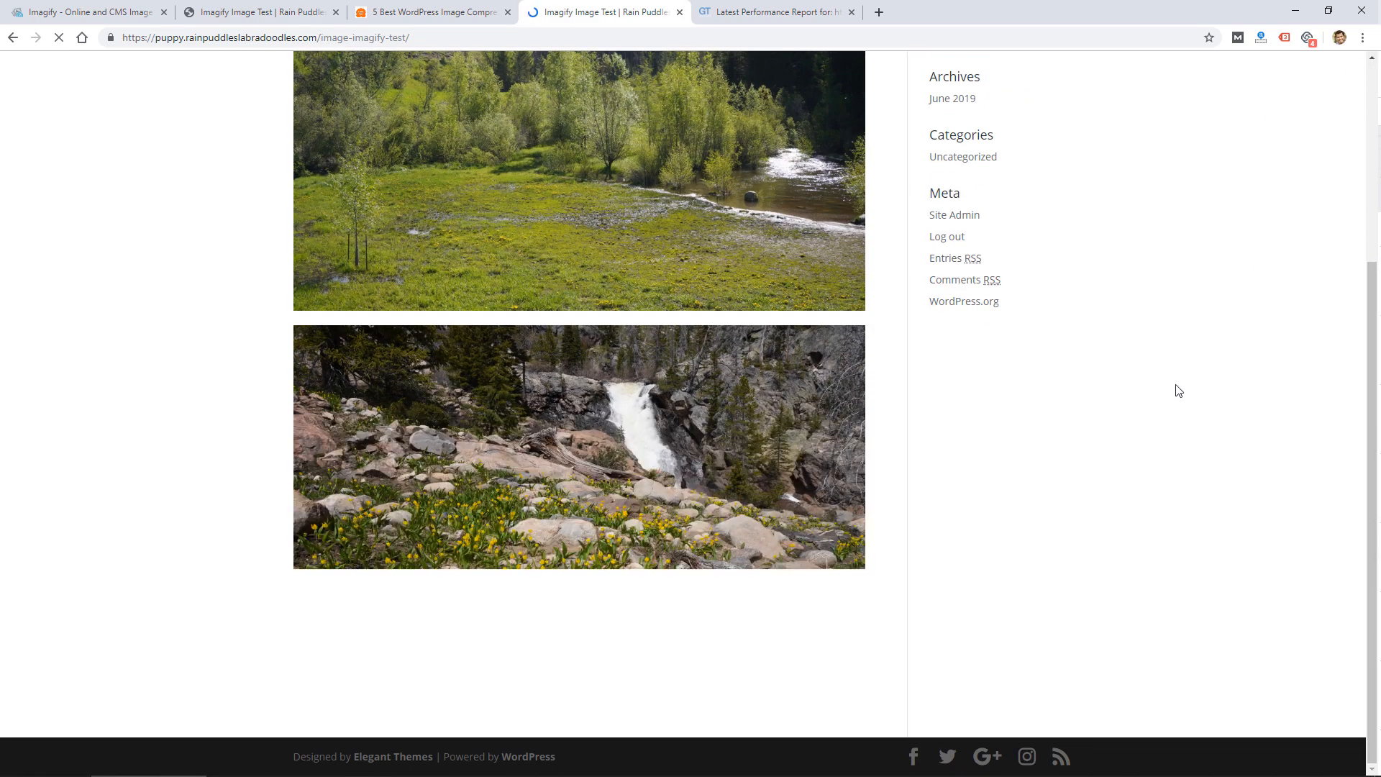
{"action": "scroll", "scroll_direction": "up", "scroll_amount": 3}
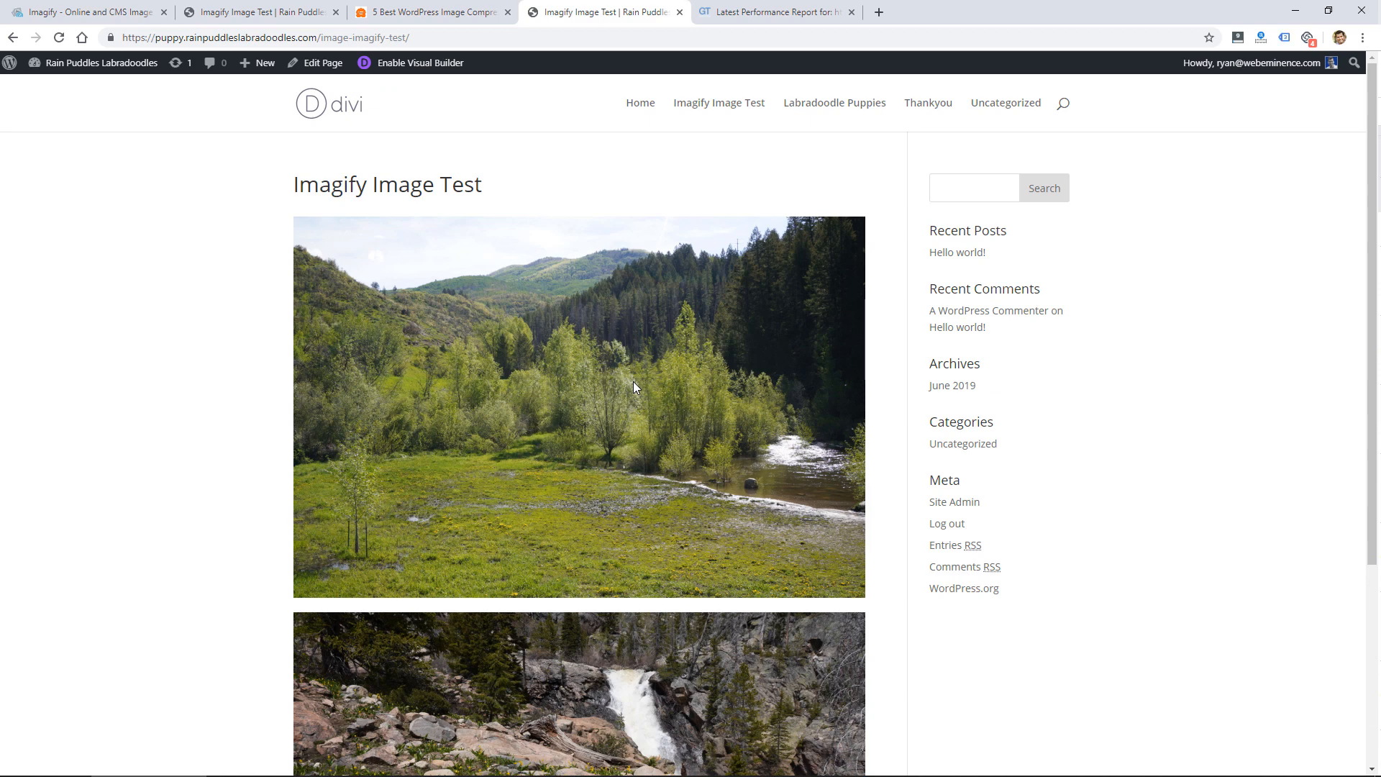
{"action": "scroll", "scroll_direction": "down", "scroll_amount": 3}
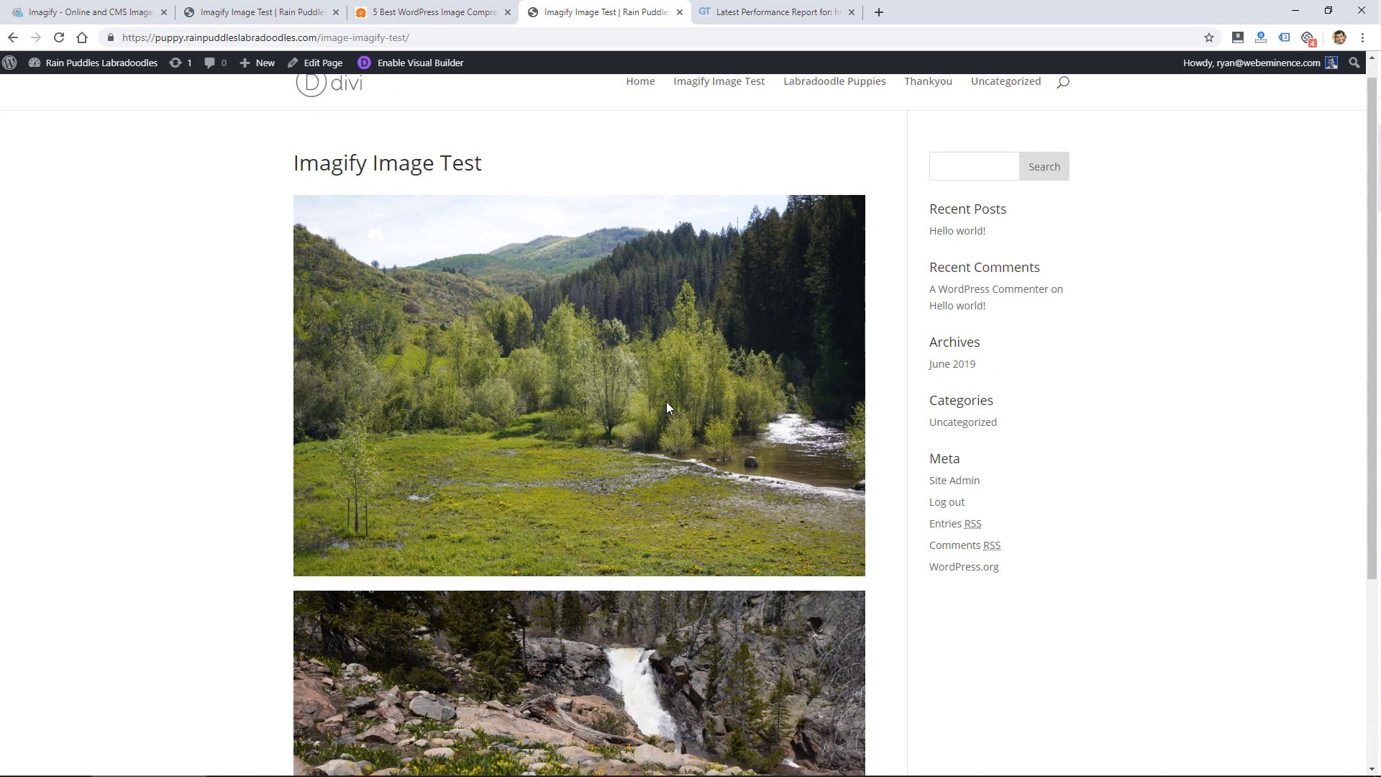
{"action": "scroll", "scroll_direction": "down", "scroll_amount": 3}
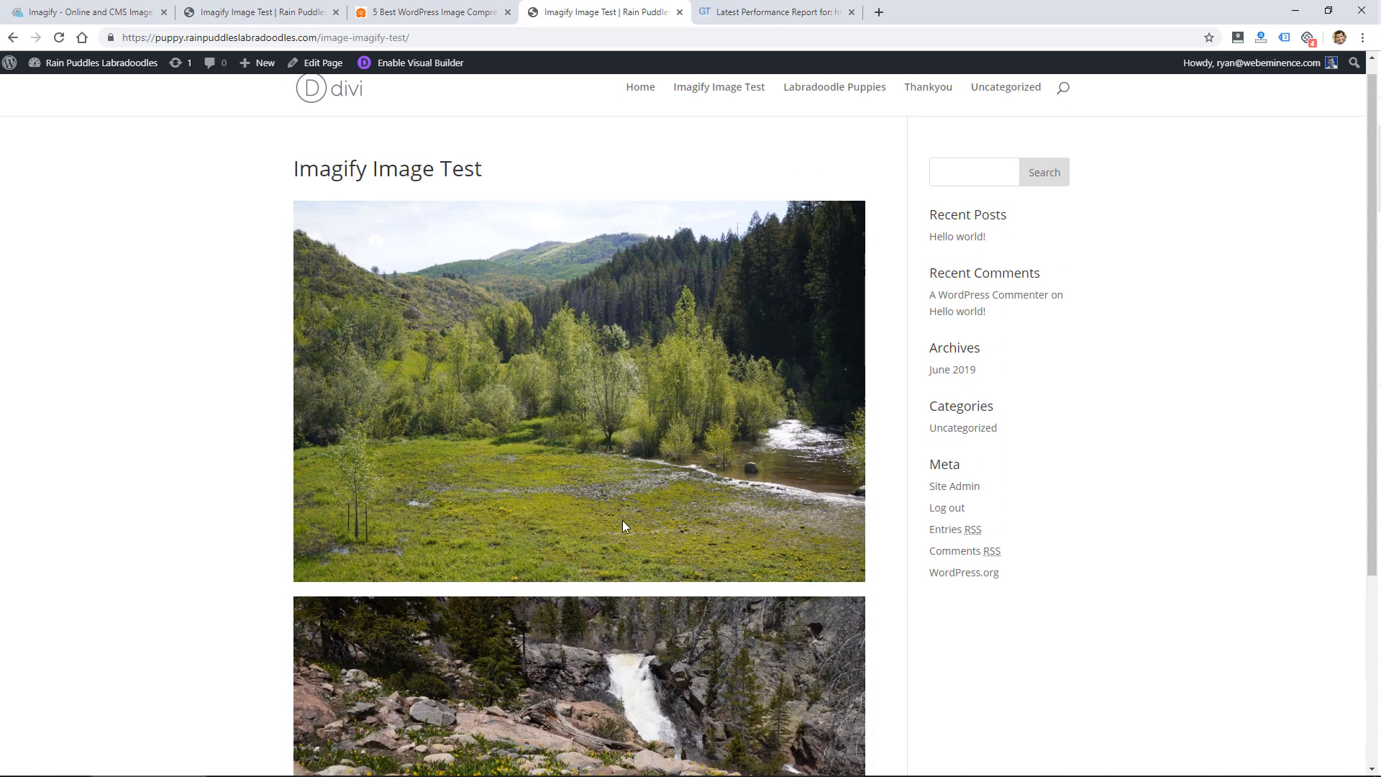
View the GTmetrix report and expand the failing Serve scaled images and Optimize images recommendations.
{"action": "left_click", "coordinate": [775, 12]}
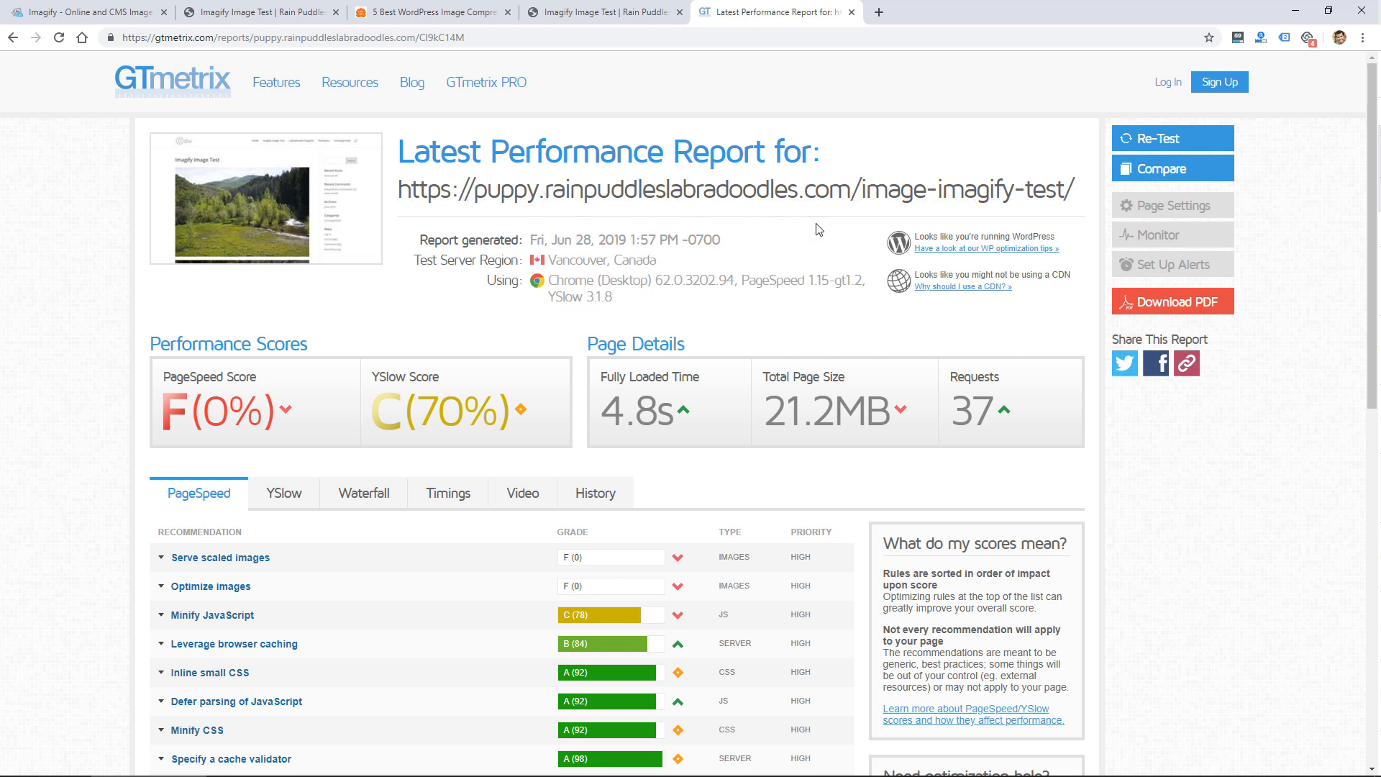
{"action": "scroll", "scroll_direction": "down", "scroll_amount": 3}
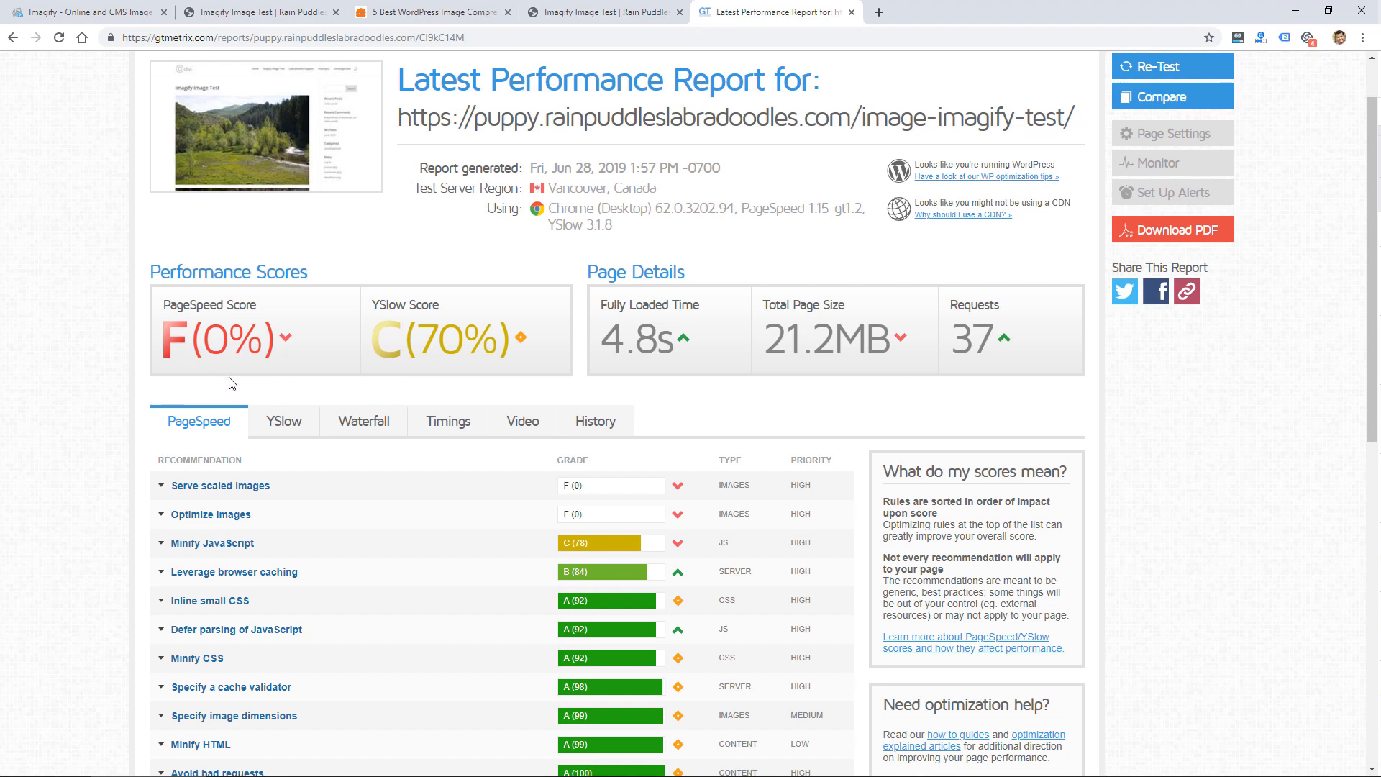
{"action": "scroll", "scroll_direction": "down", "scroll_amount": 3}
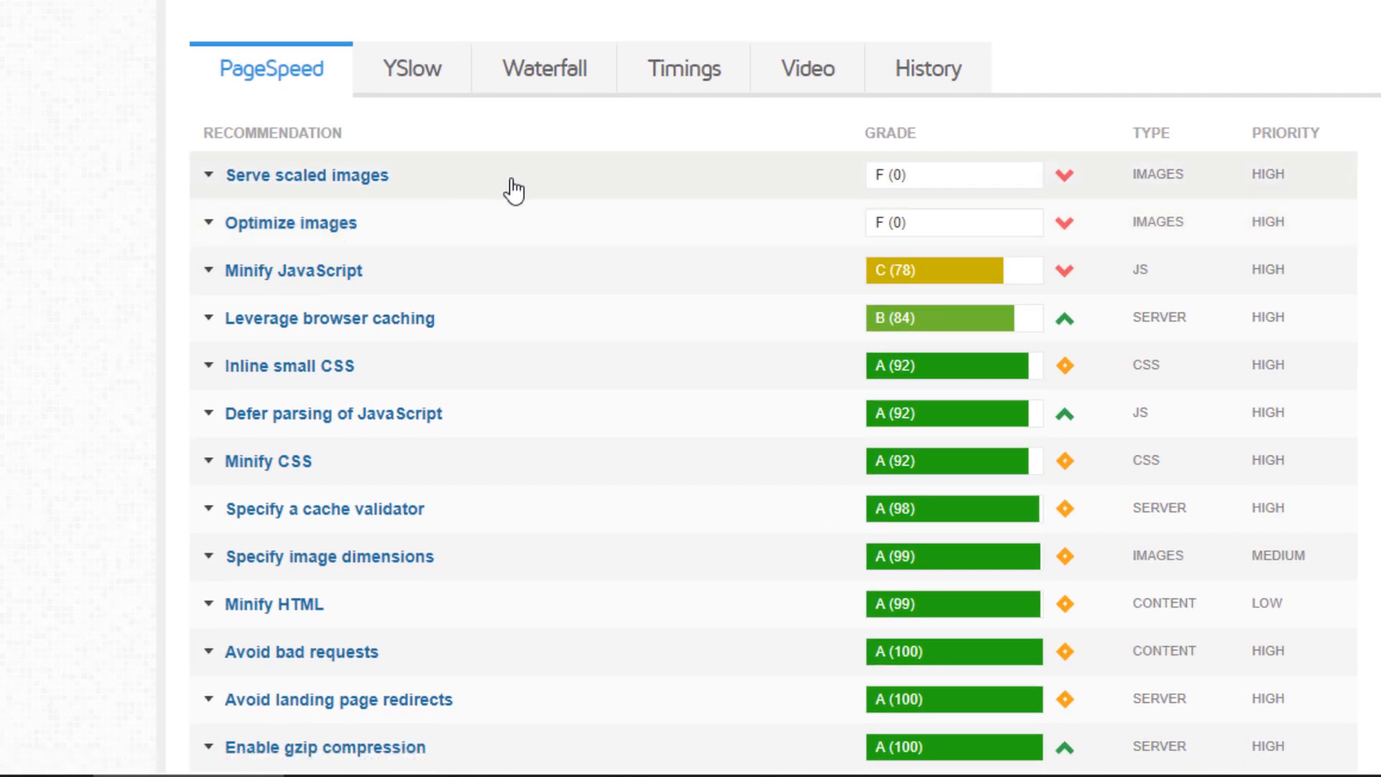
{"action": "left_click", "coordinate": [305, 174]}
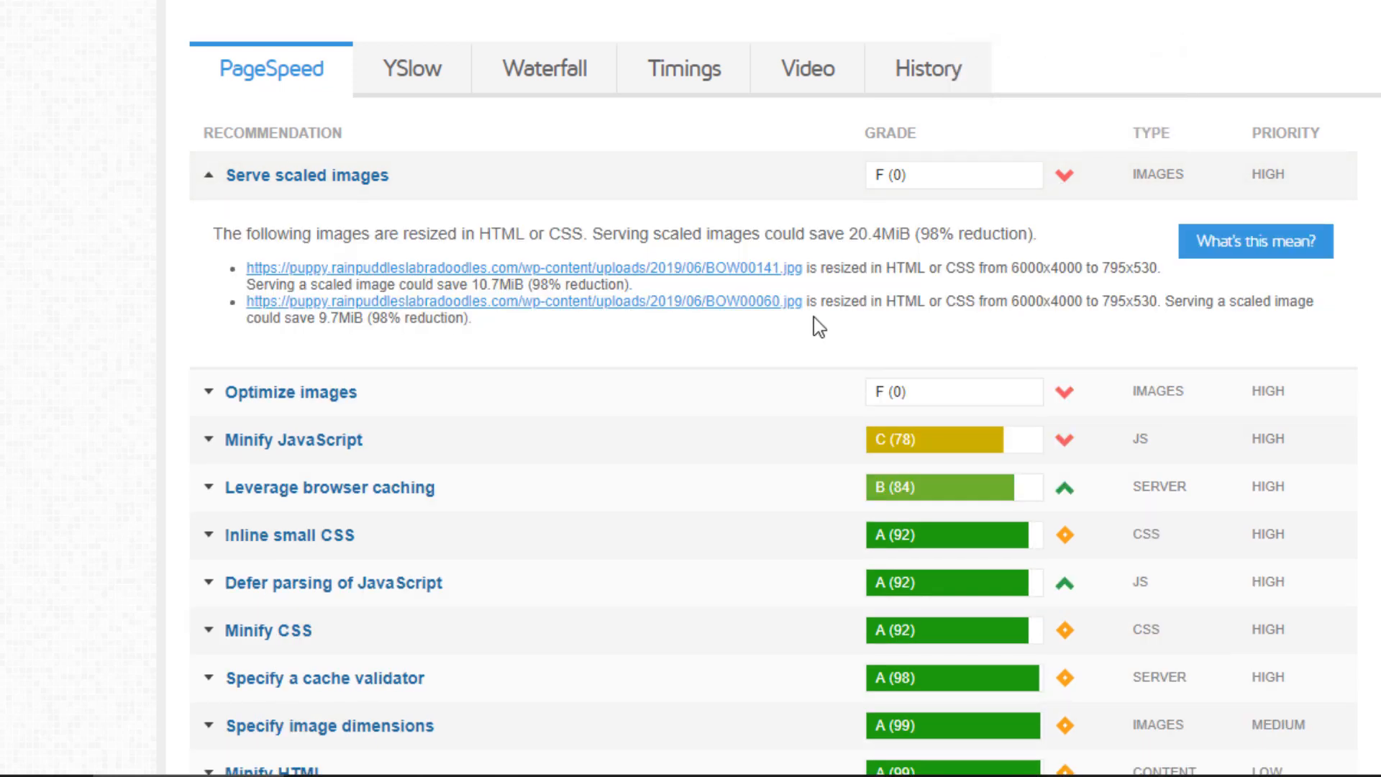
{"action": "mouse_move", "coordinate": [1056, 392]}
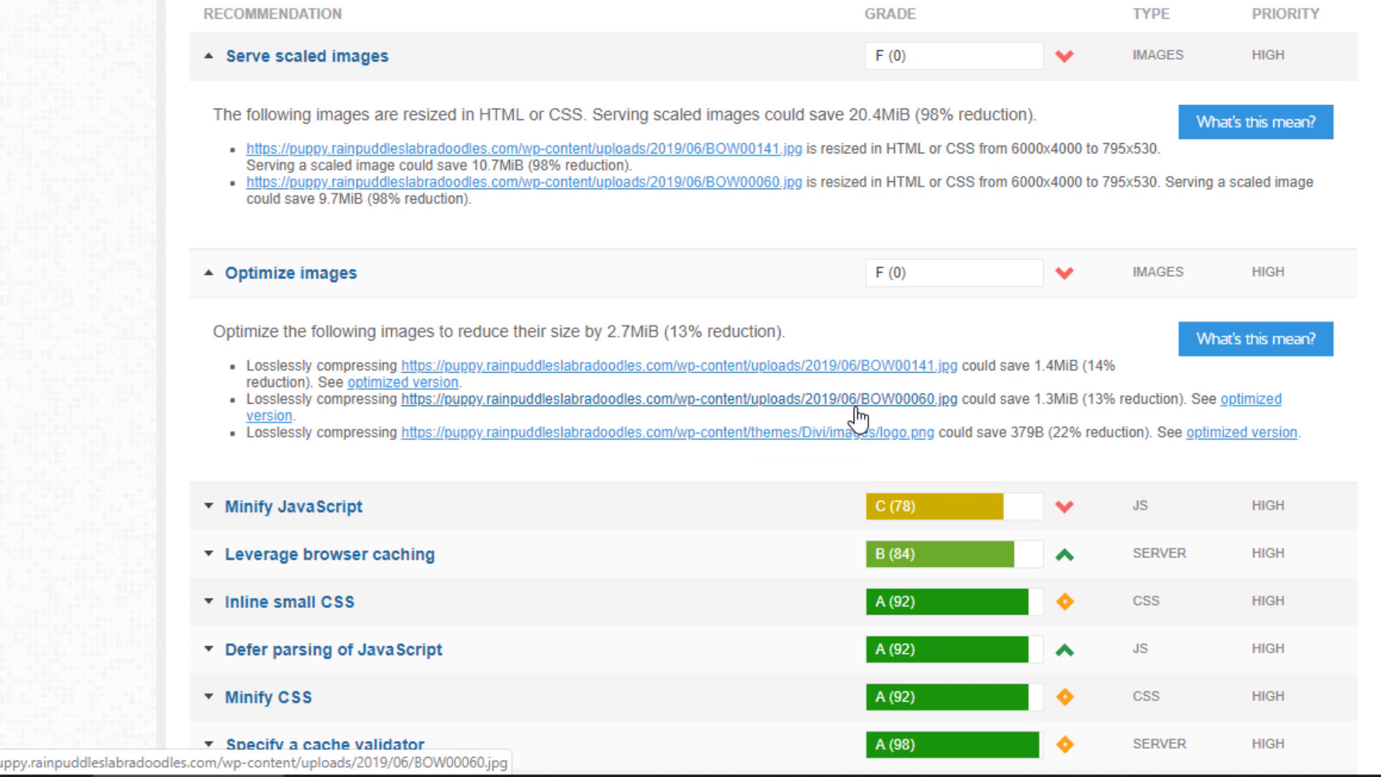
{"action": "scroll", "scroll_direction": "down", "scroll_amount": 3}
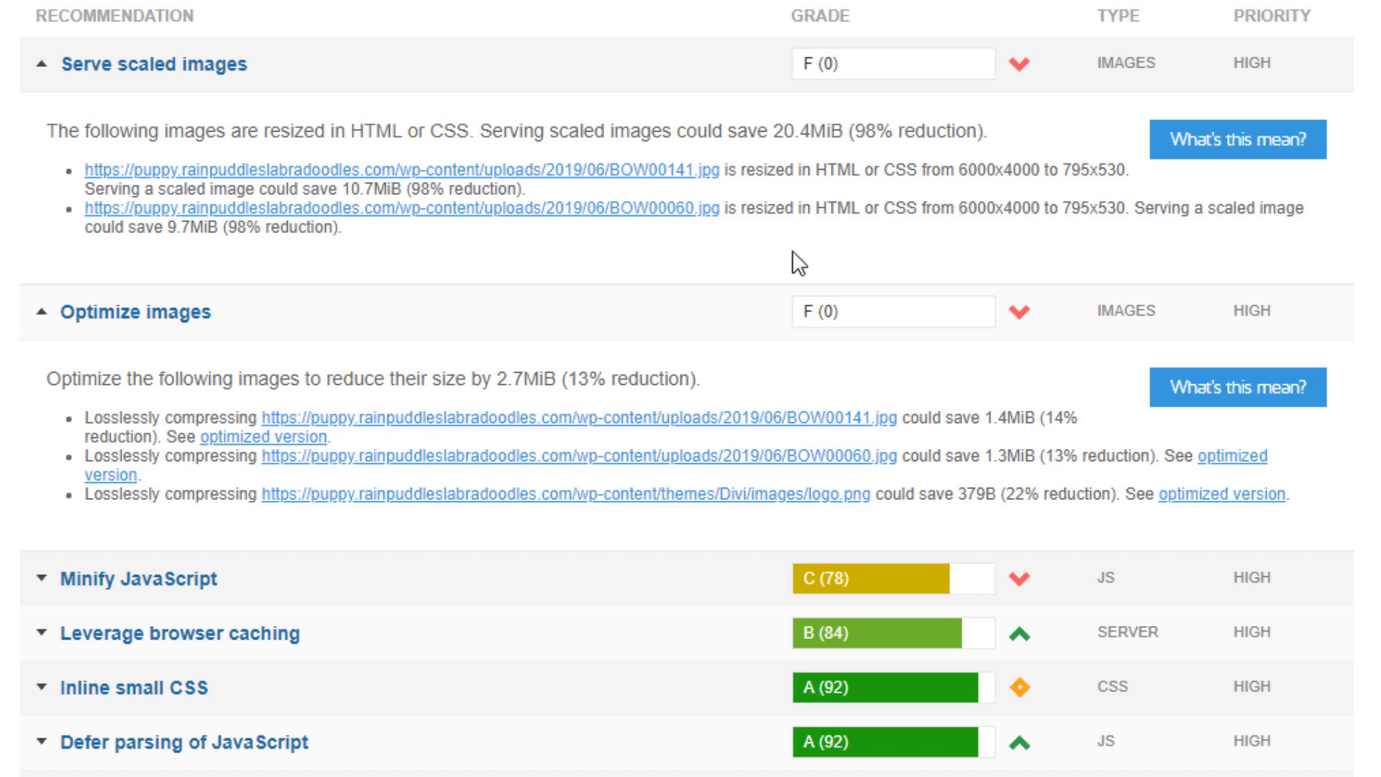
{"action": "mouse_move", "coordinate": [352, 189]}
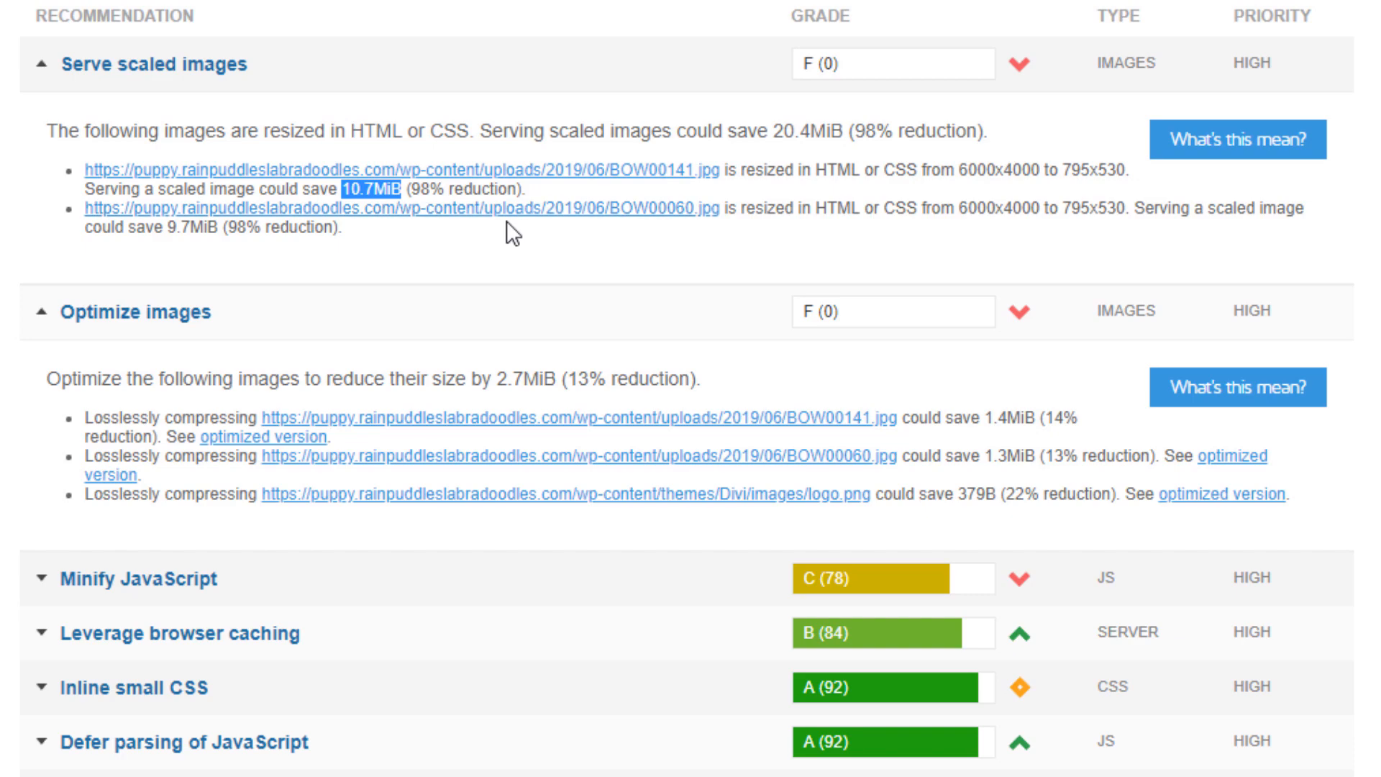
{"action": "mouse_move", "coordinate": [532, 245]}
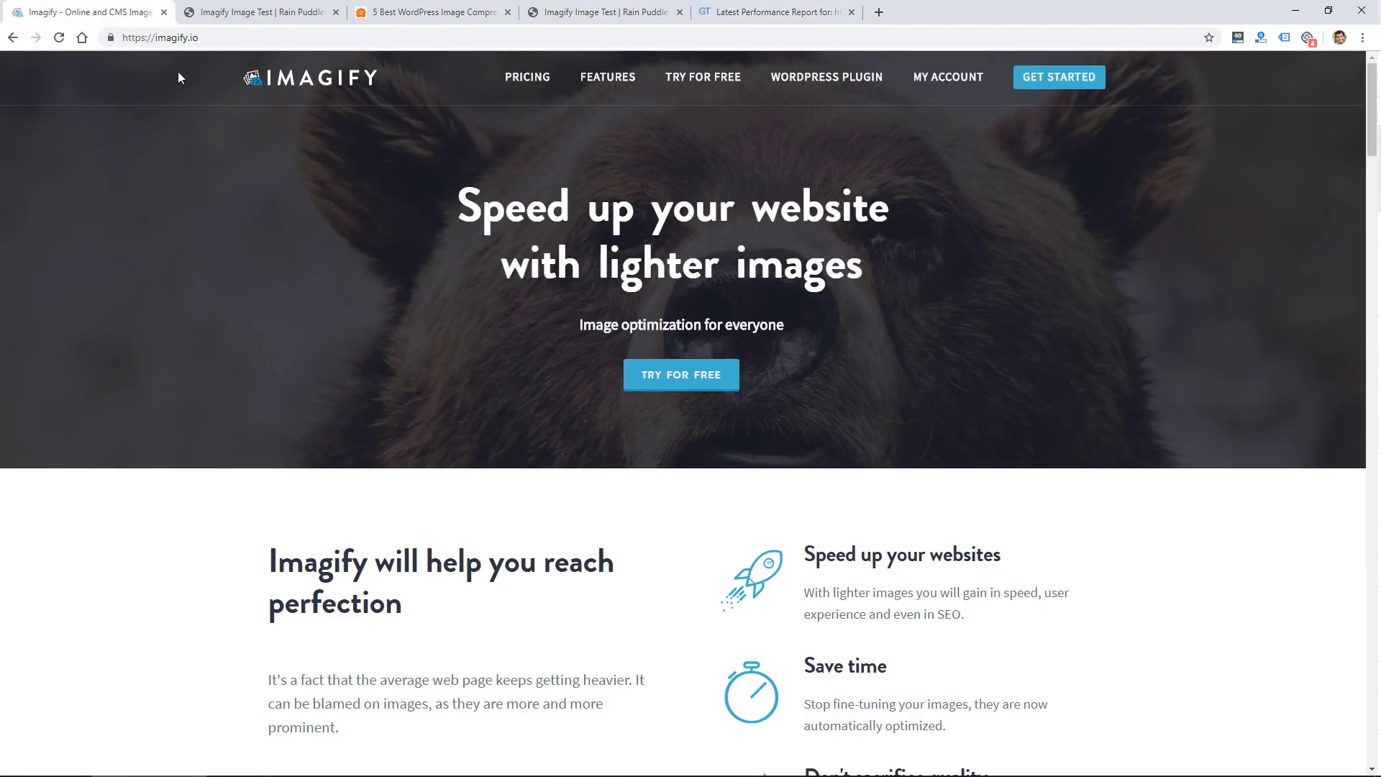
{"action": "mouse_move", "coordinate": [1371, 139]}
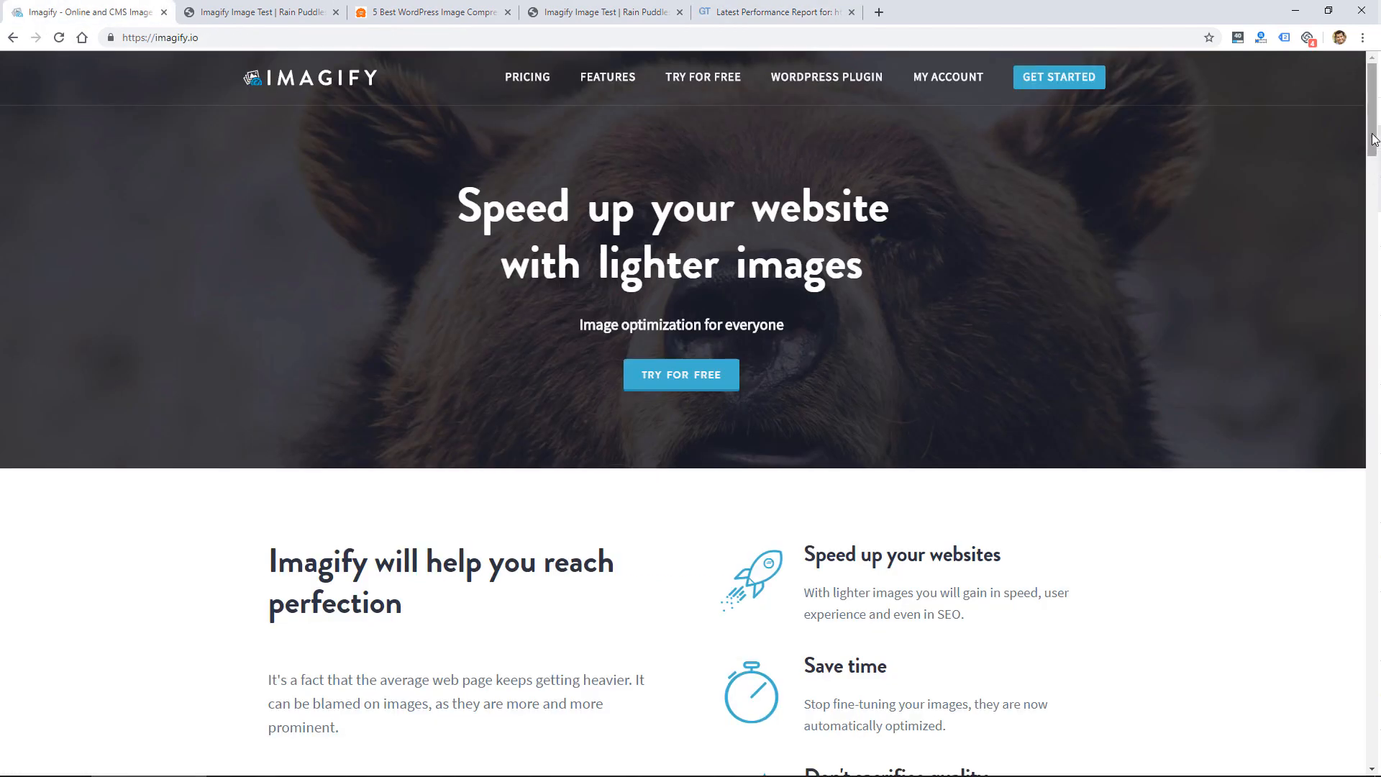
Scroll the Imagify homepage down to the 'Directly from your WordPress website' section.
{"action": "scroll", "scroll_direction": "down", "scroll_amount": 3}
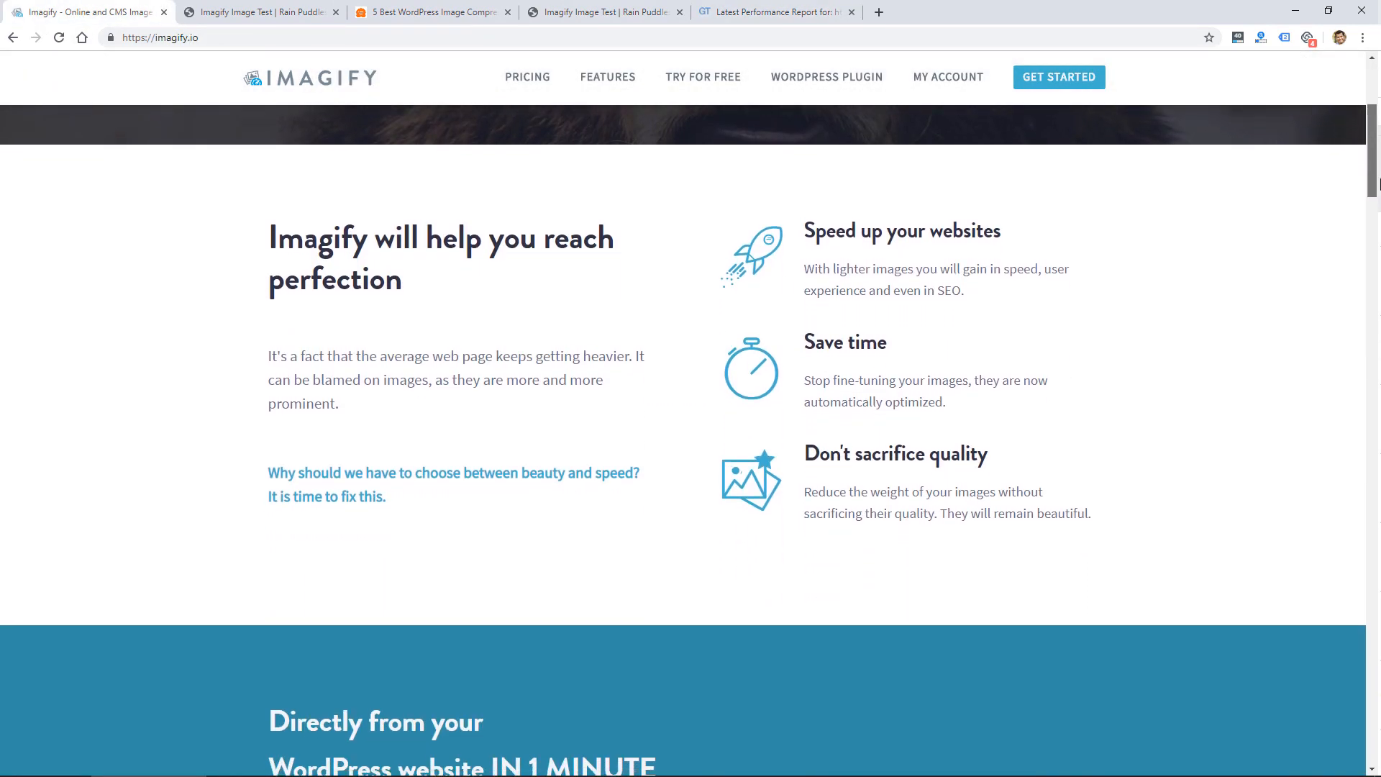
{"action": "scroll", "scroll_direction": "down", "scroll_amount": 3}
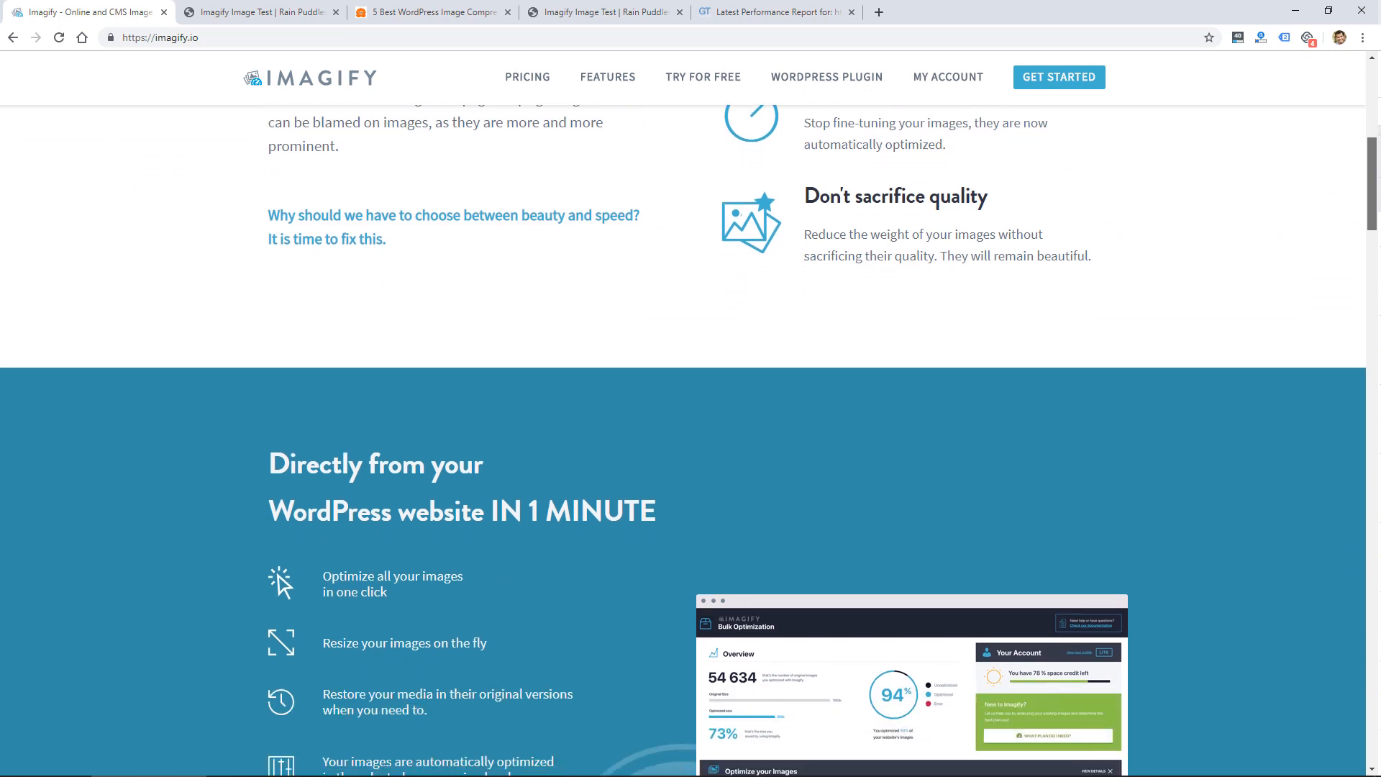
{"action": "scroll", "scroll_direction": "down", "scroll_amount": 3}
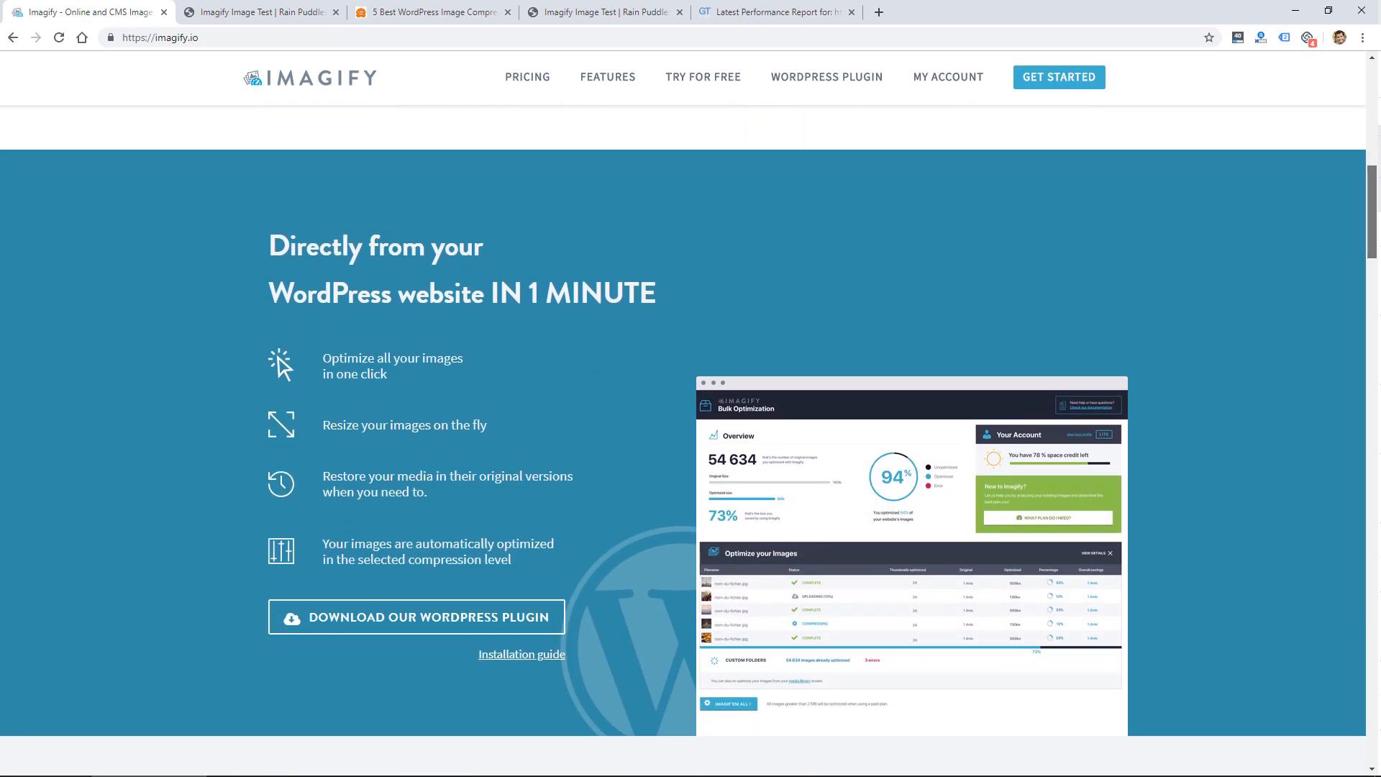
{"action": "scroll", "scroll_direction": "down", "scroll_amount": 3}
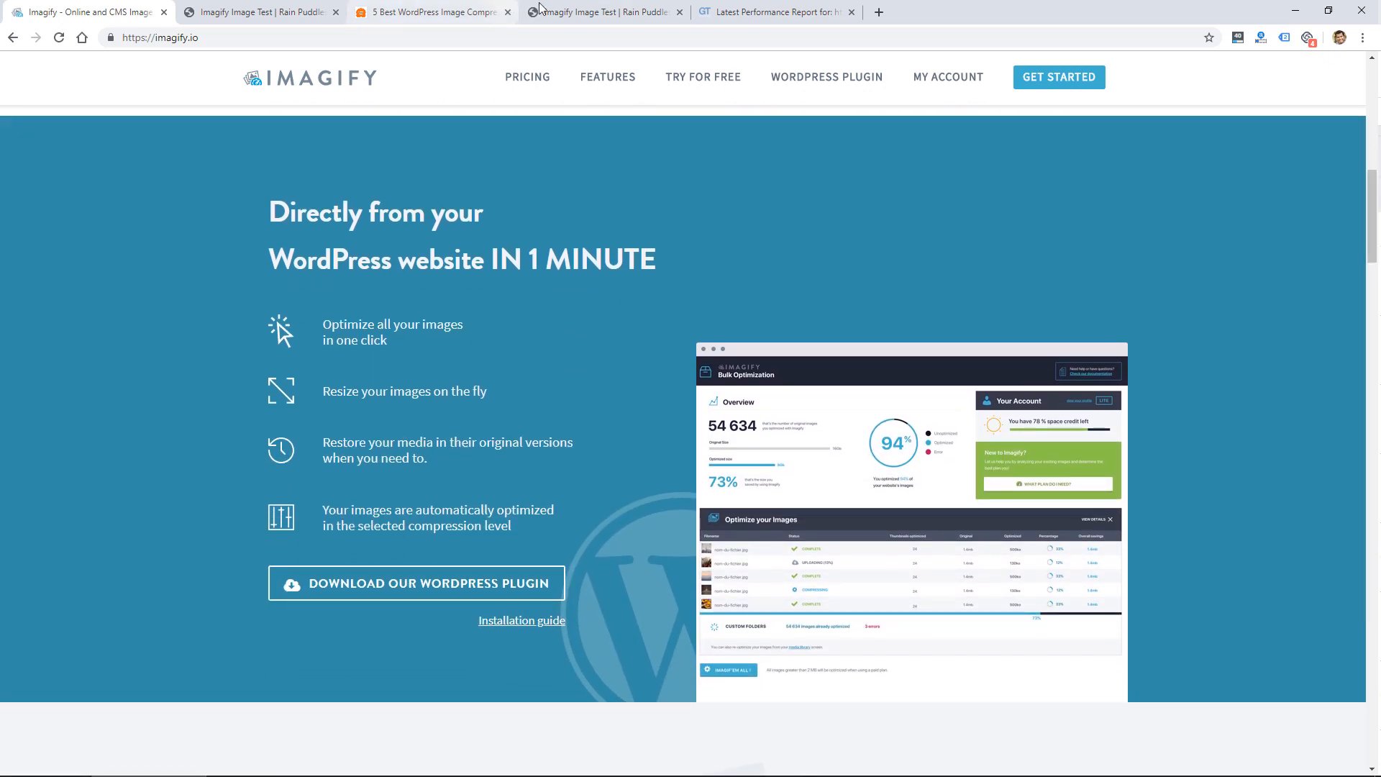
{"action": "left_click", "coordinate": [431, 12]}
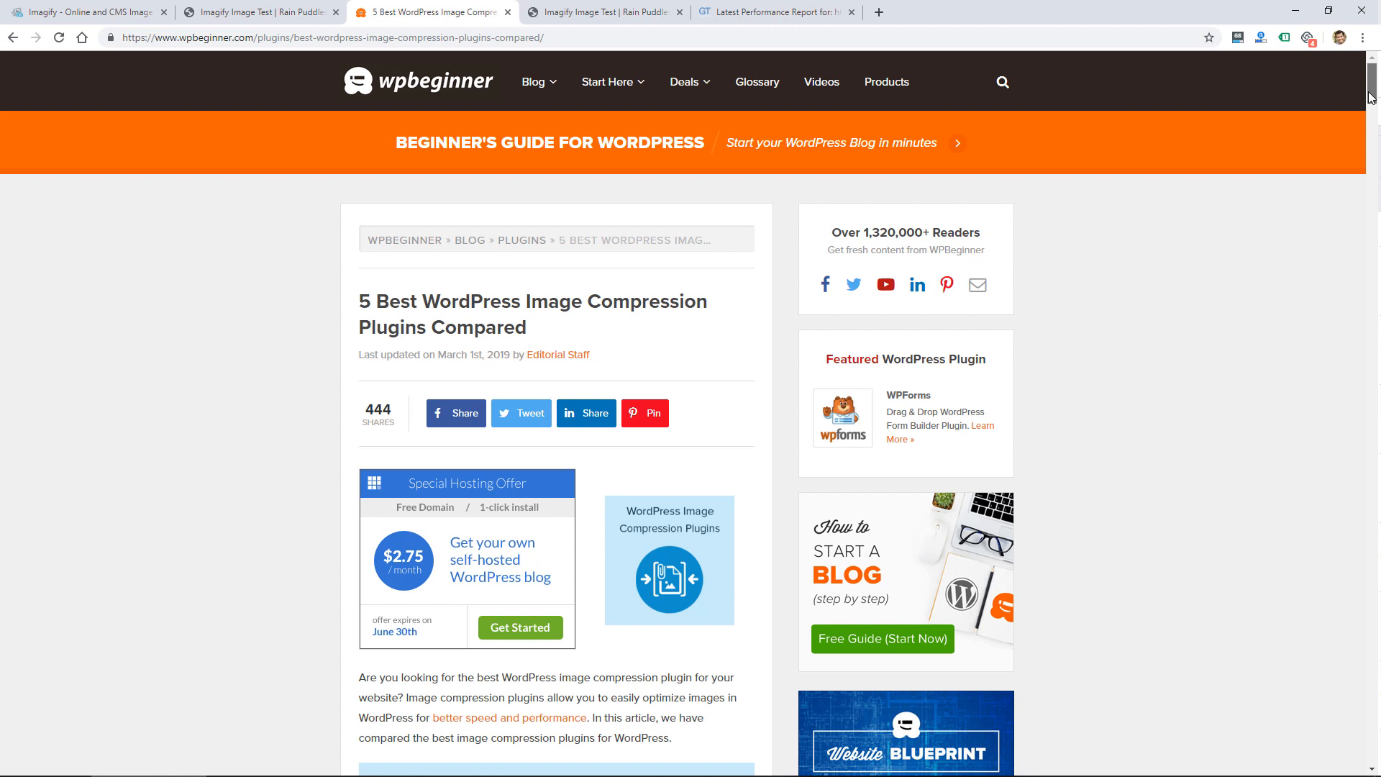
{"action": "scroll", "scroll_direction": "down", "scroll_amount": 3}
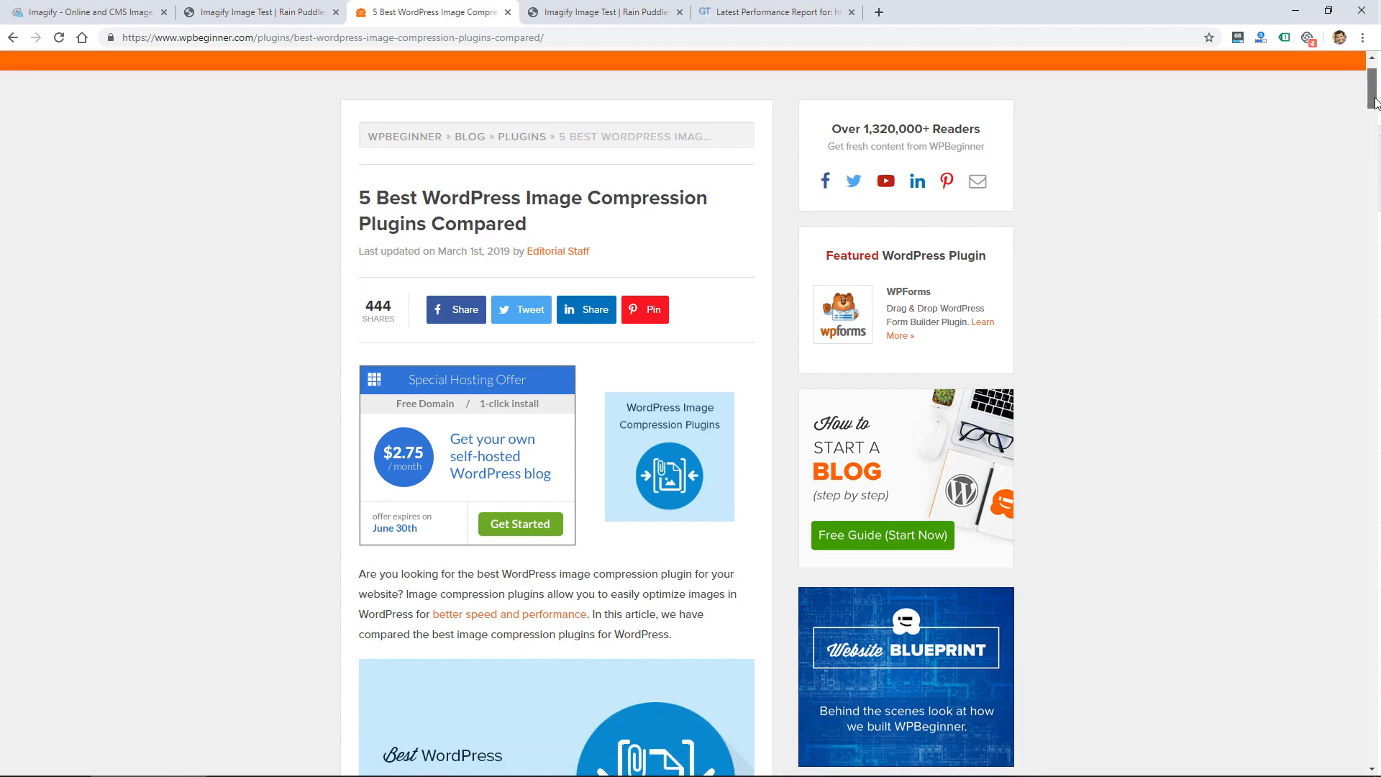
{"action": "scroll", "scroll_direction": "down", "scroll_amount": 3}
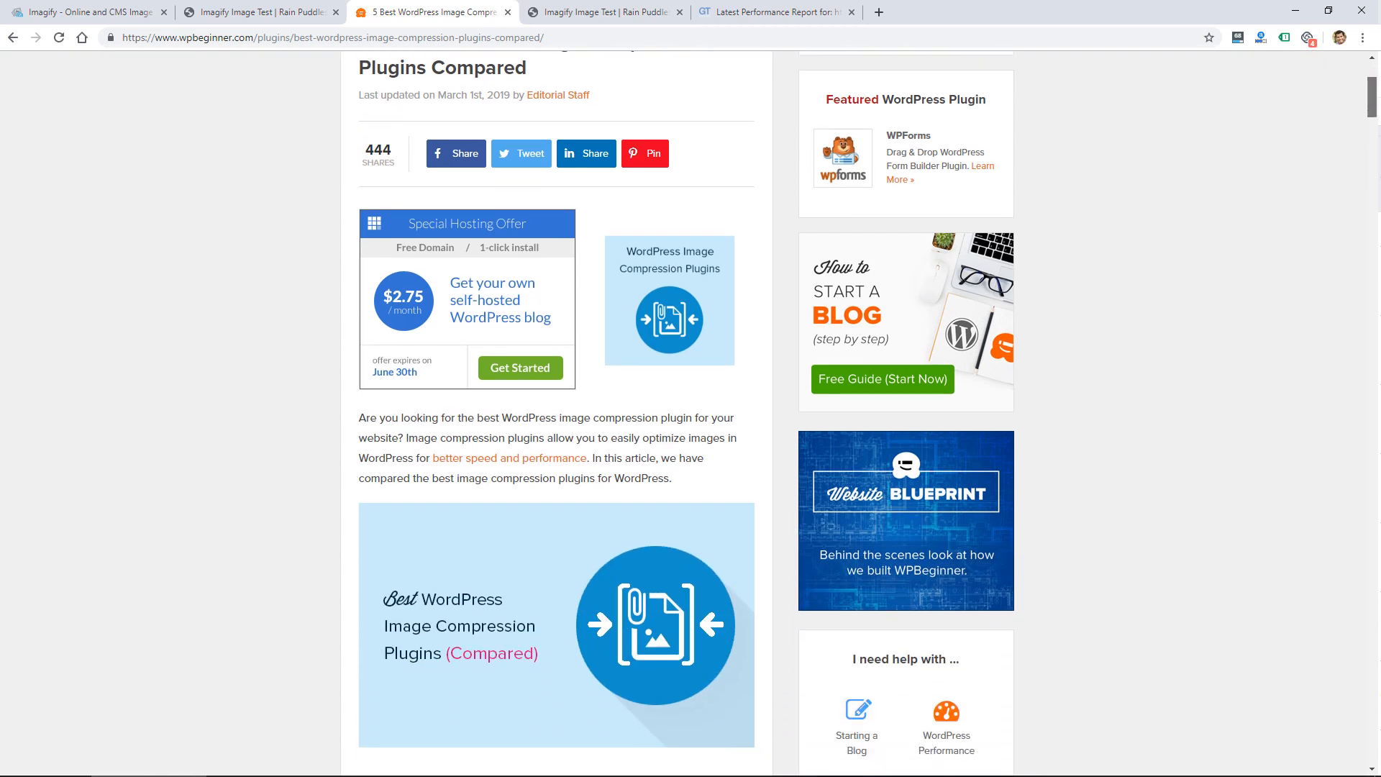
{"action": "scroll", "scroll_direction": "down", "scroll_amount": 3}
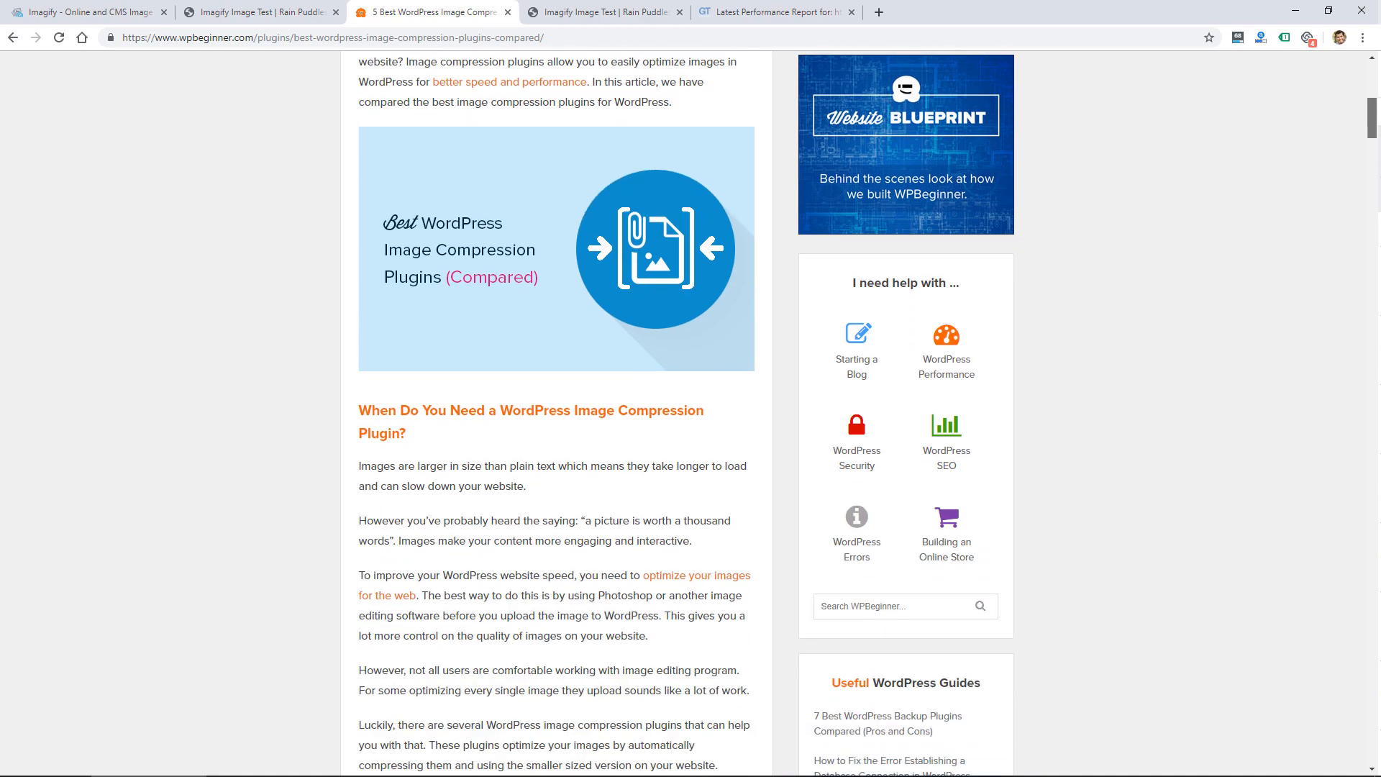
{"action": "scroll", "scroll_direction": "down", "scroll_amount": 3}
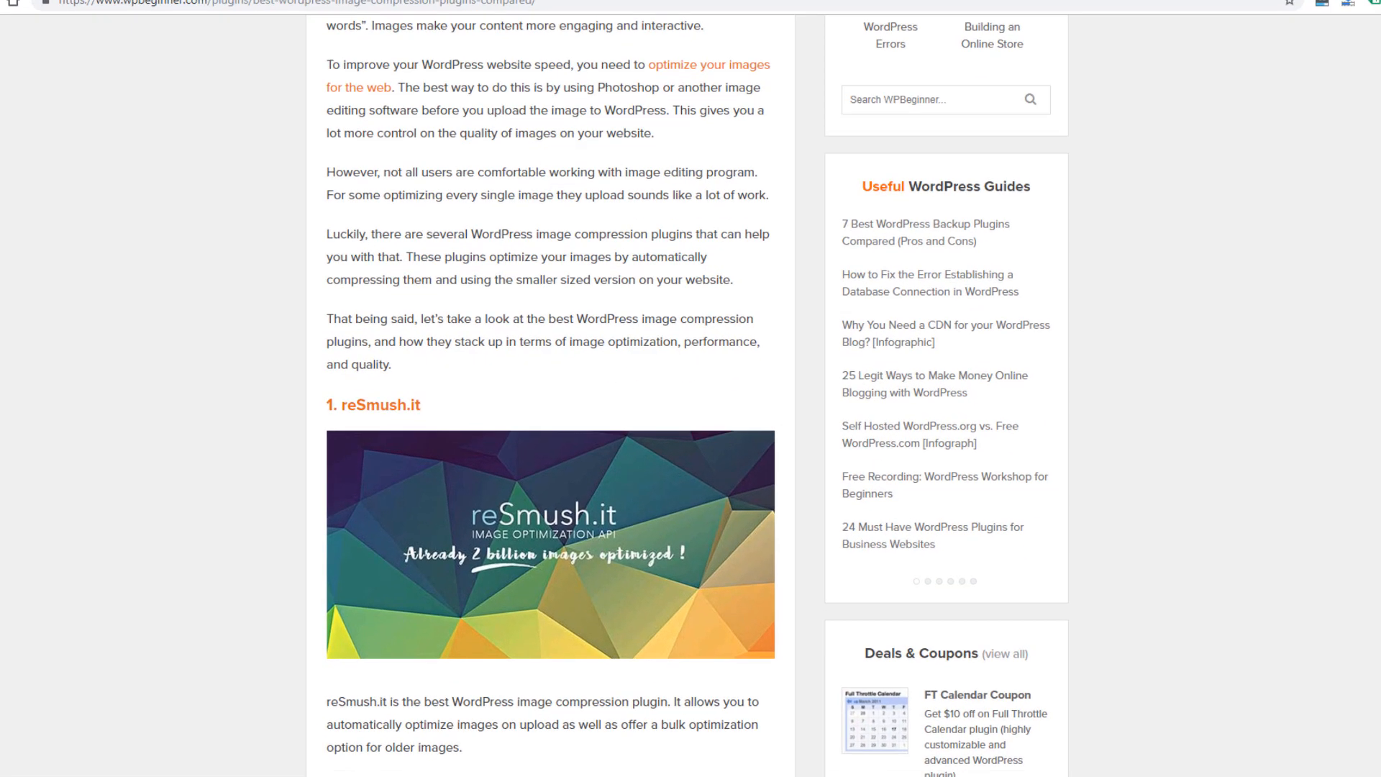
{"action": "scroll", "scroll_direction": "down", "scroll_amount": 3}
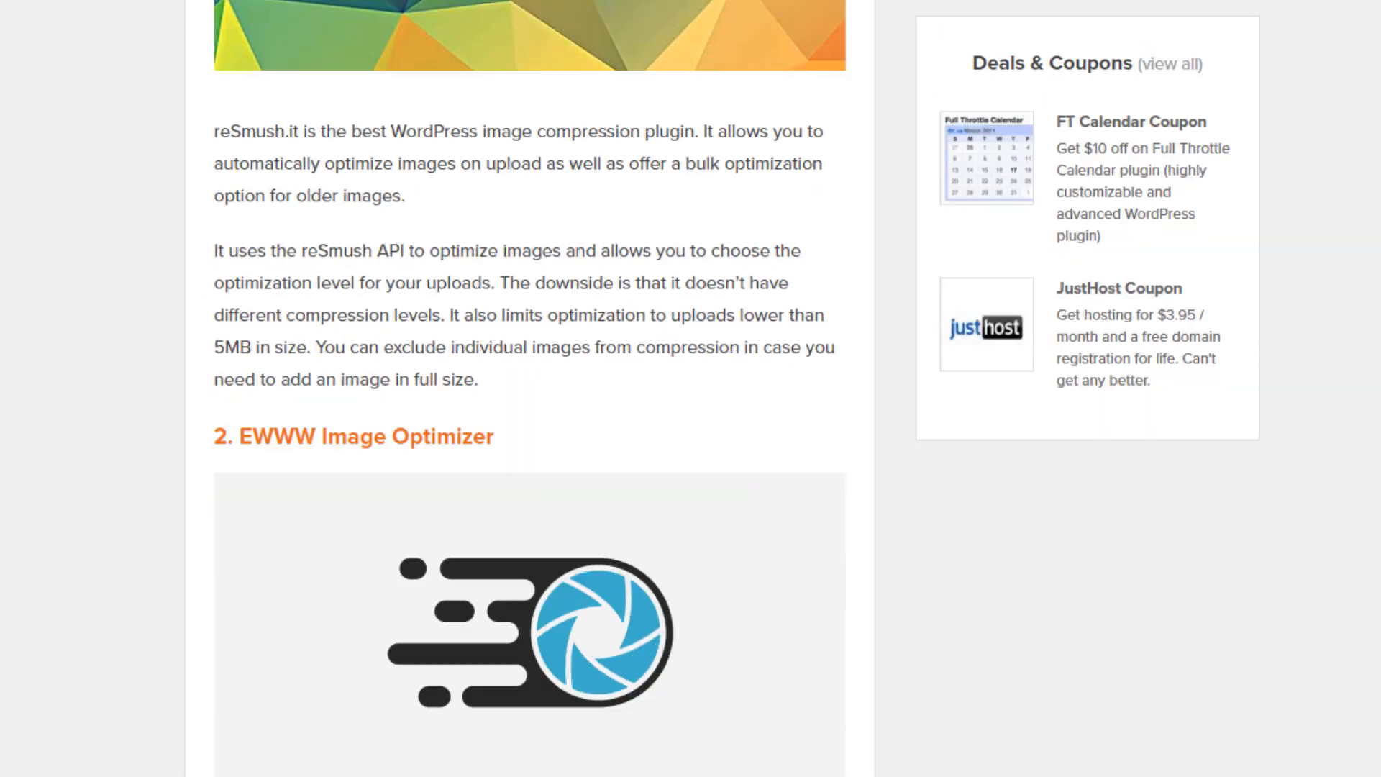
{"action": "scroll", "scroll_direction": "down", "scroll_amount": 3}
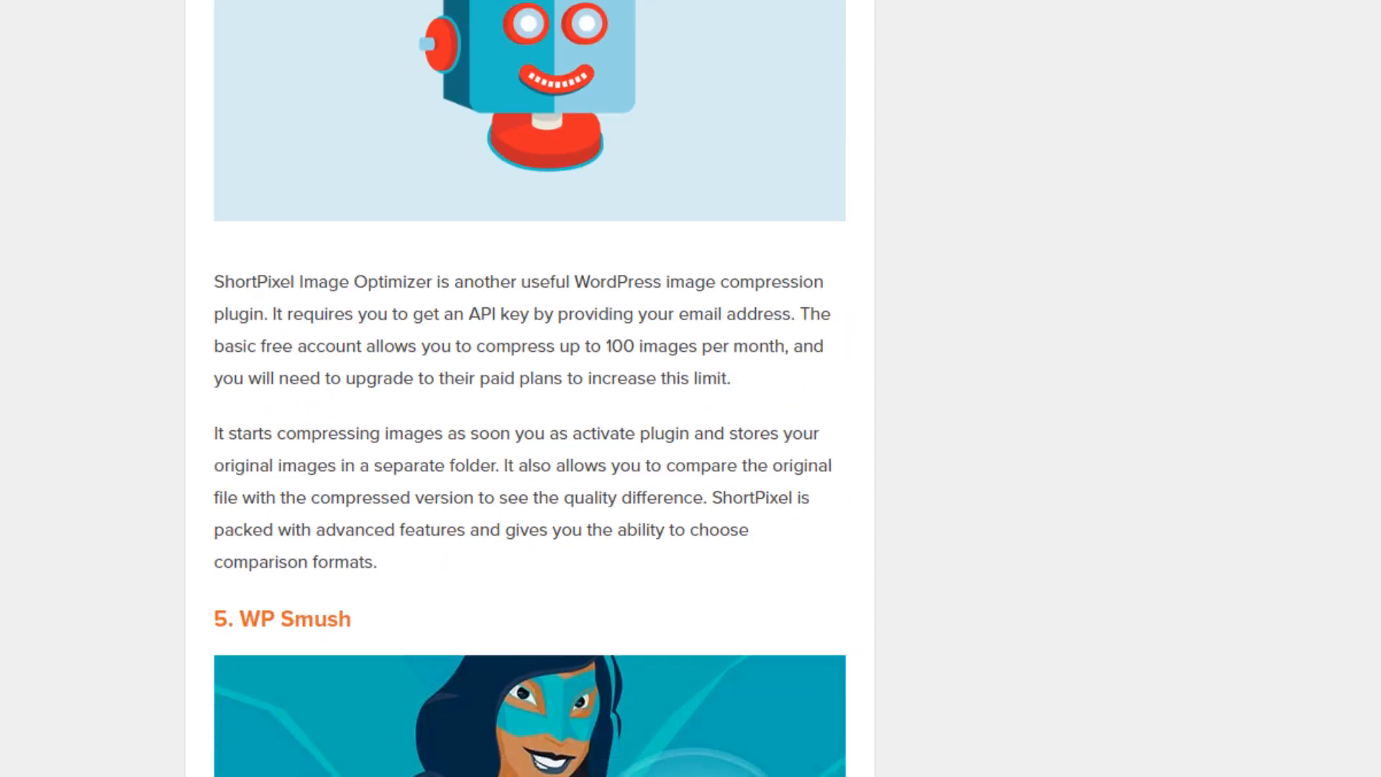
{"action": "scroll", "scroll_direction": "down", "scroll_amount": 3}
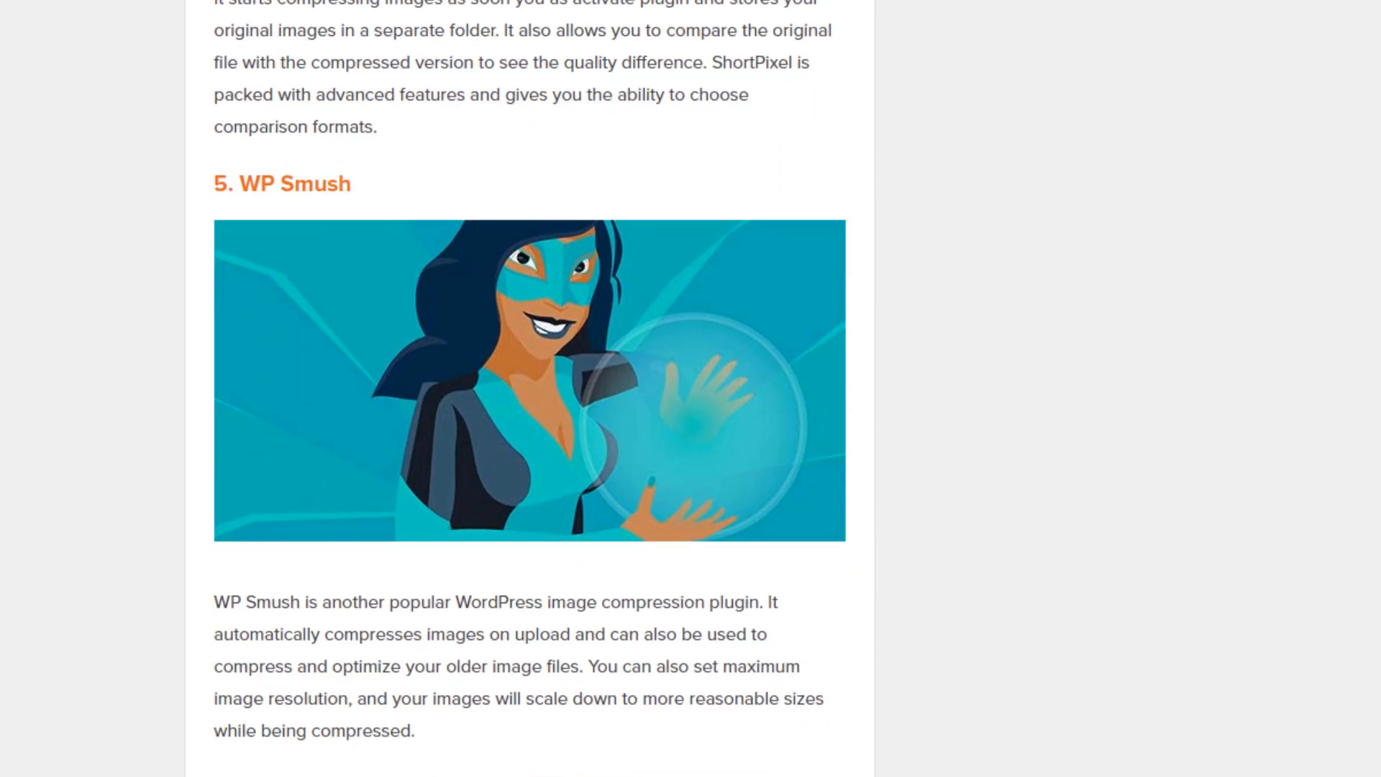
{"action": "scroll", "scroll_direction": "down", "scroll_amount": 3}
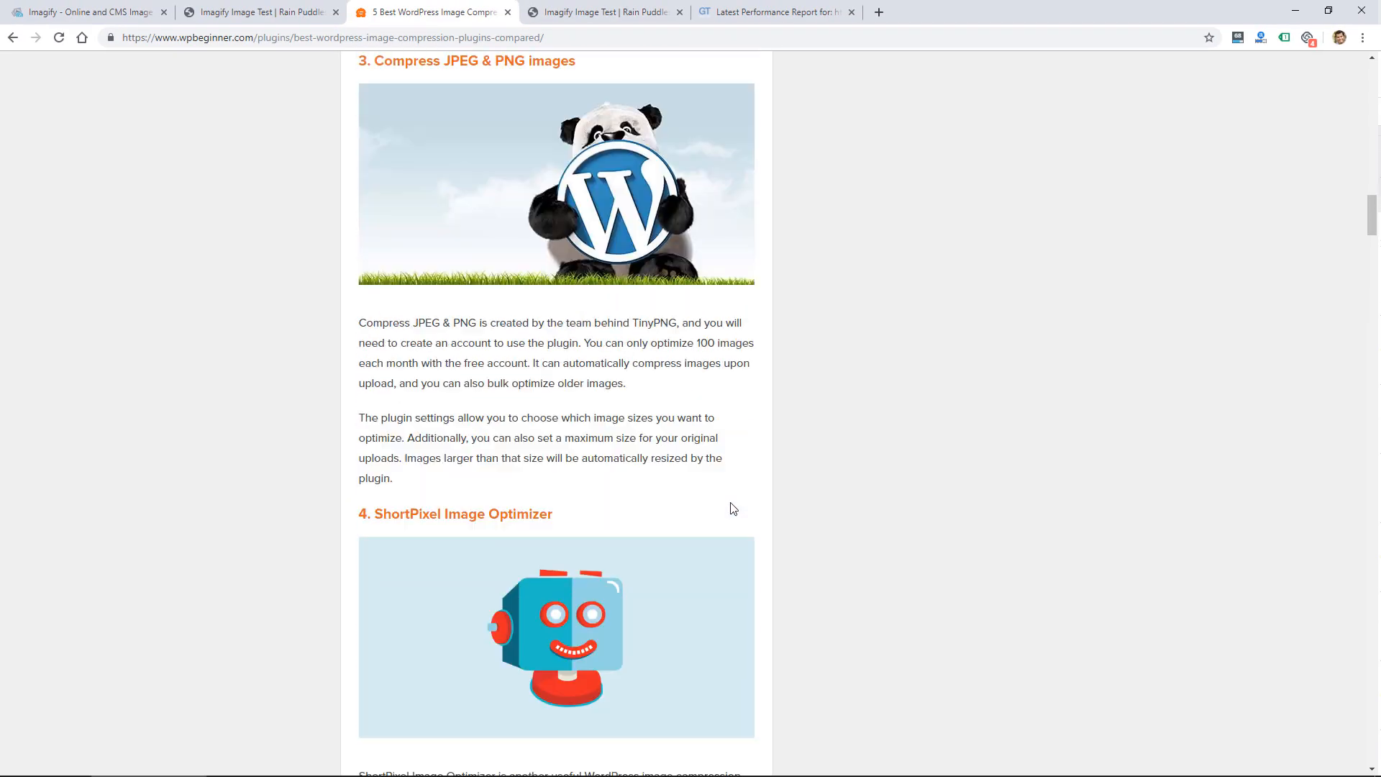
{"action": "scroll", "scroll_direction": "up", "scroll_amount": 3}
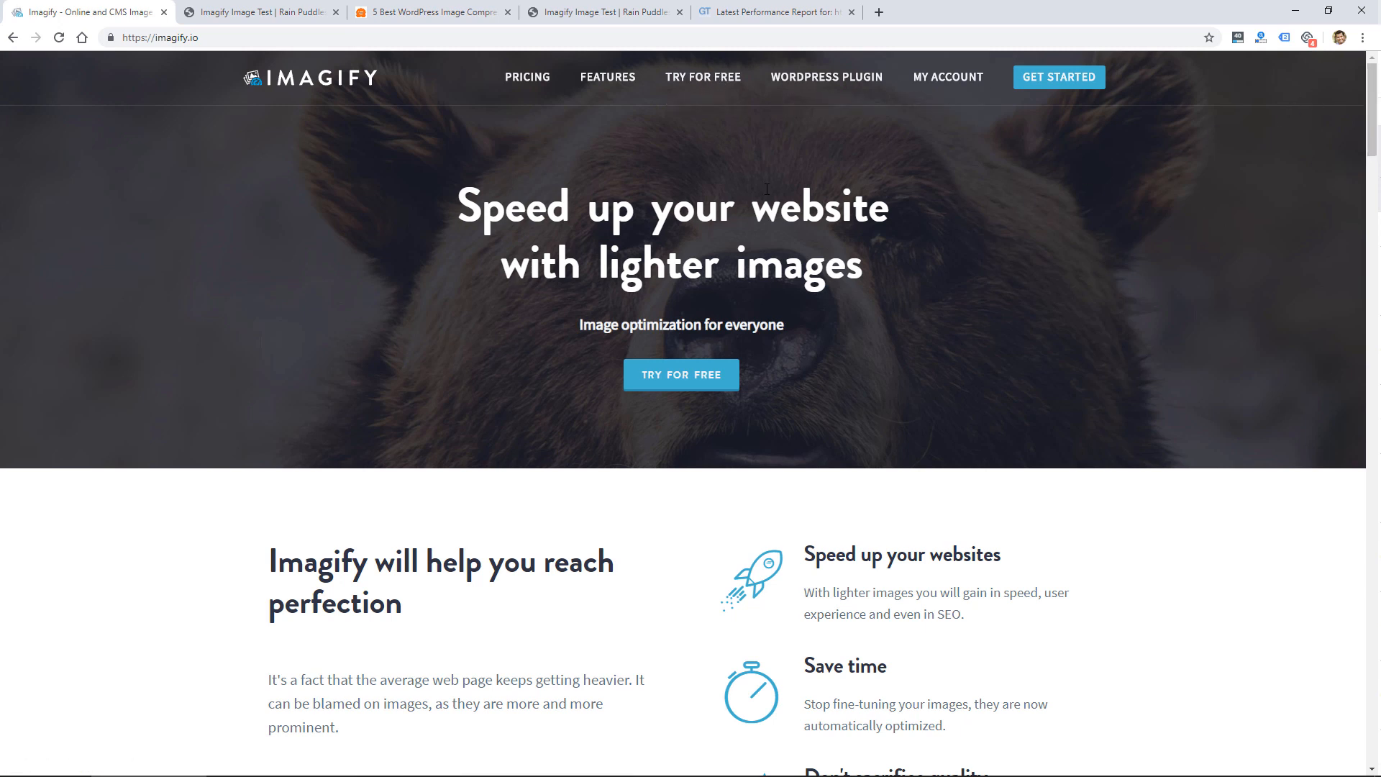
{"action": "scroll", "scroll_direction": "down", "scroll_amount": 3}
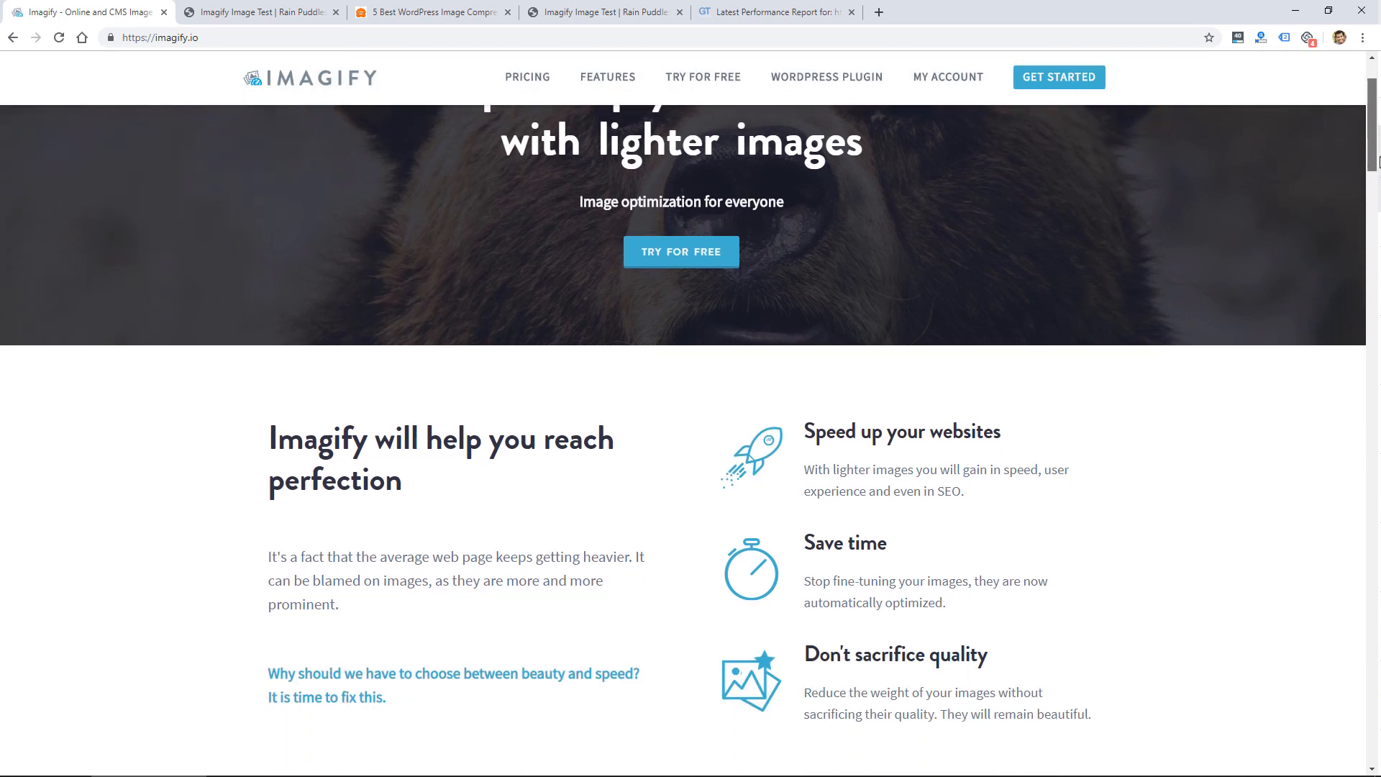
{"action": "scroll", "scroll_direction": "down", "scroll_amount": 3}
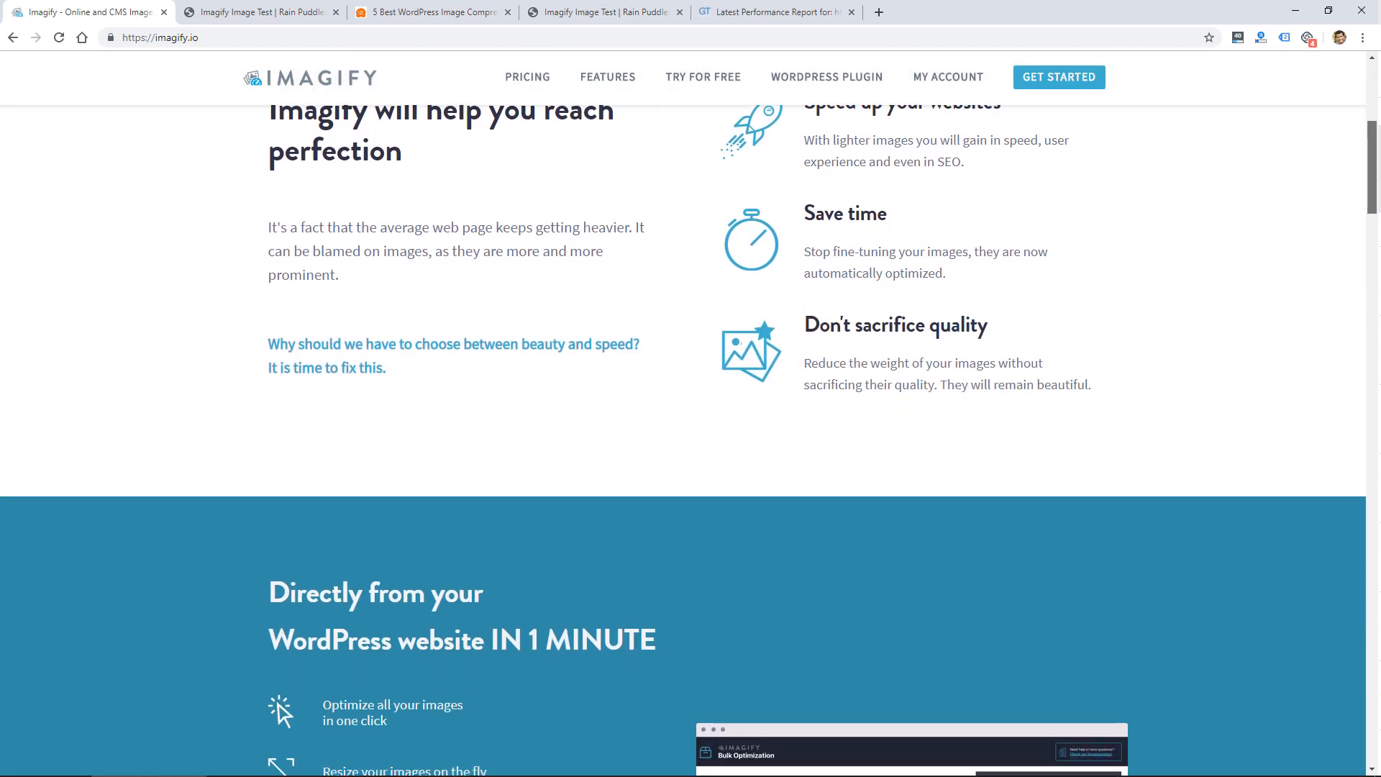
{"action": "scroll", "scroll_direction": "down", "scroll_amount": 3}
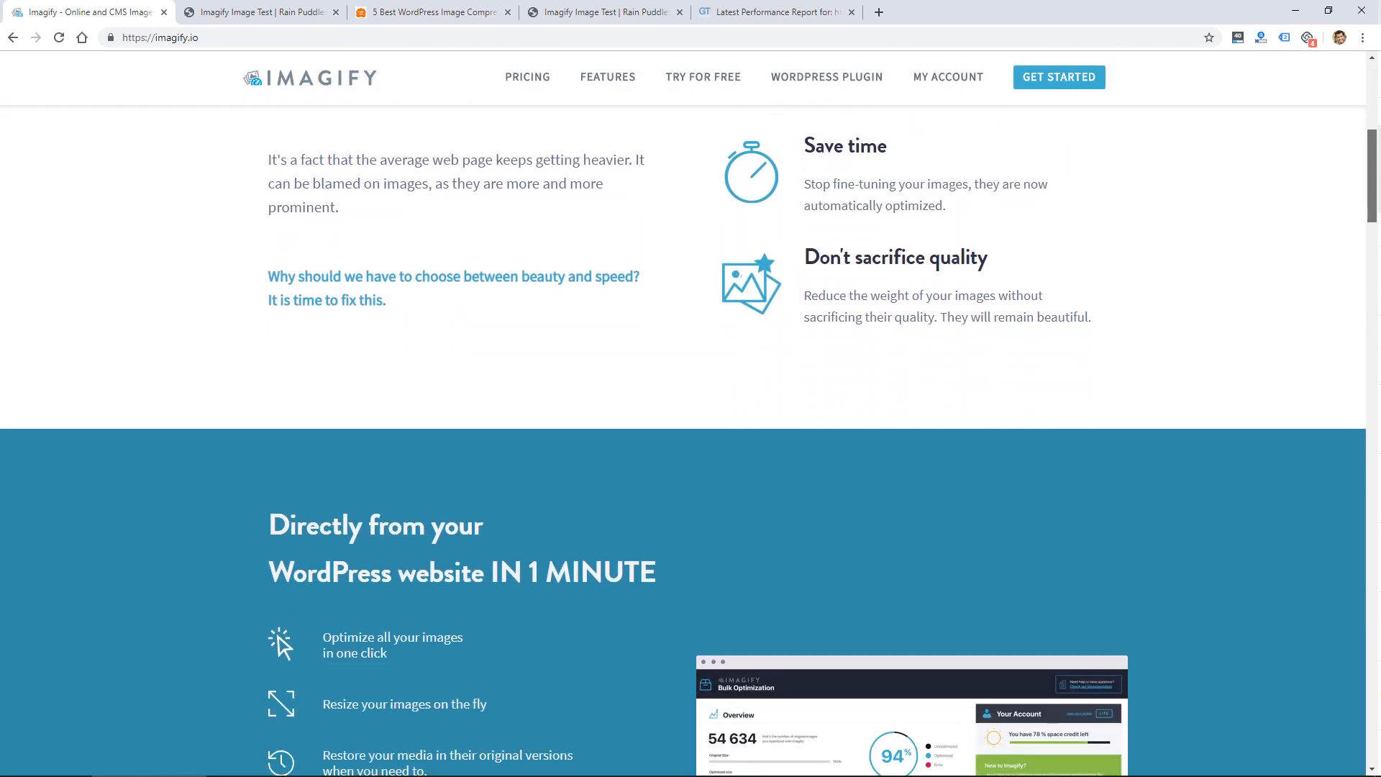
{"action": "scroll", "scroll_direction": "down", "scroll_amount": 3}
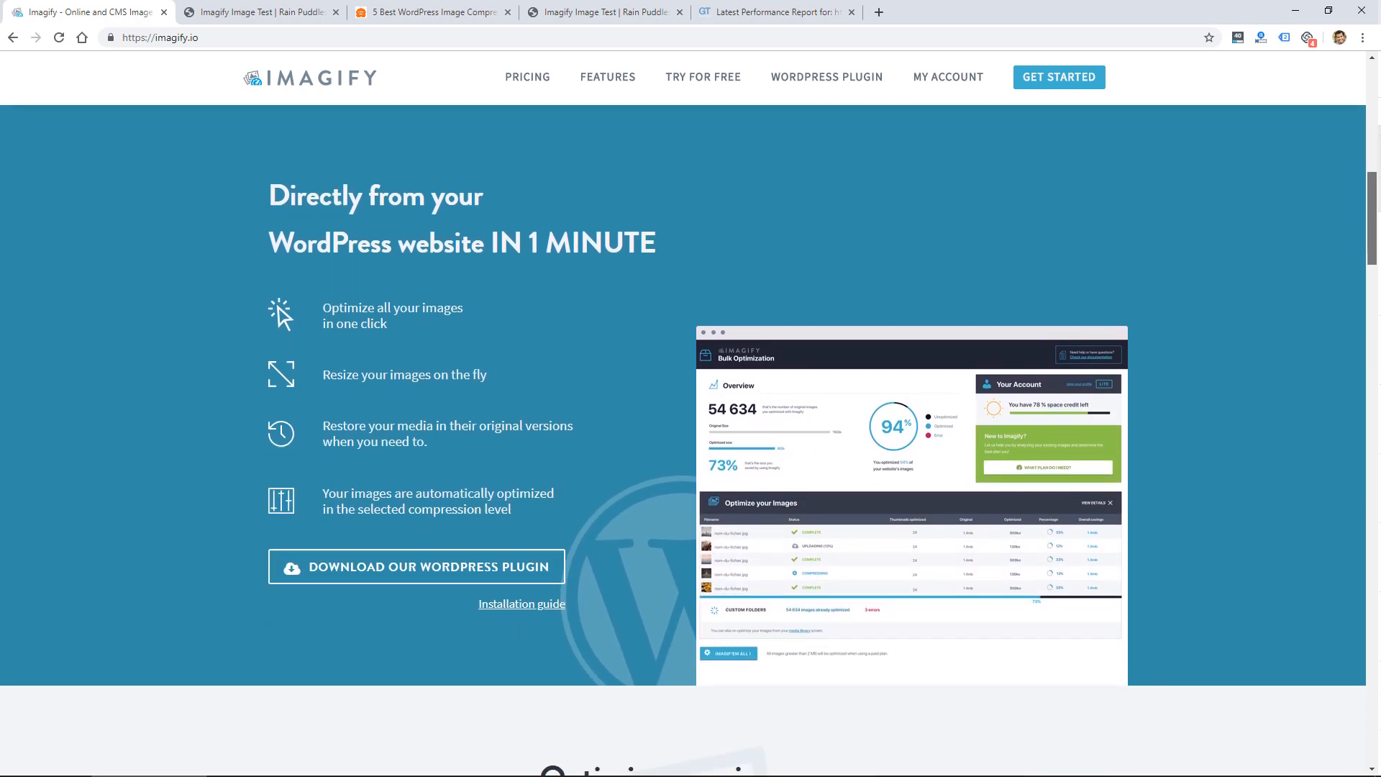
{"action": "scroll", "scroll_direction": "down", "scroll_amount": 3}
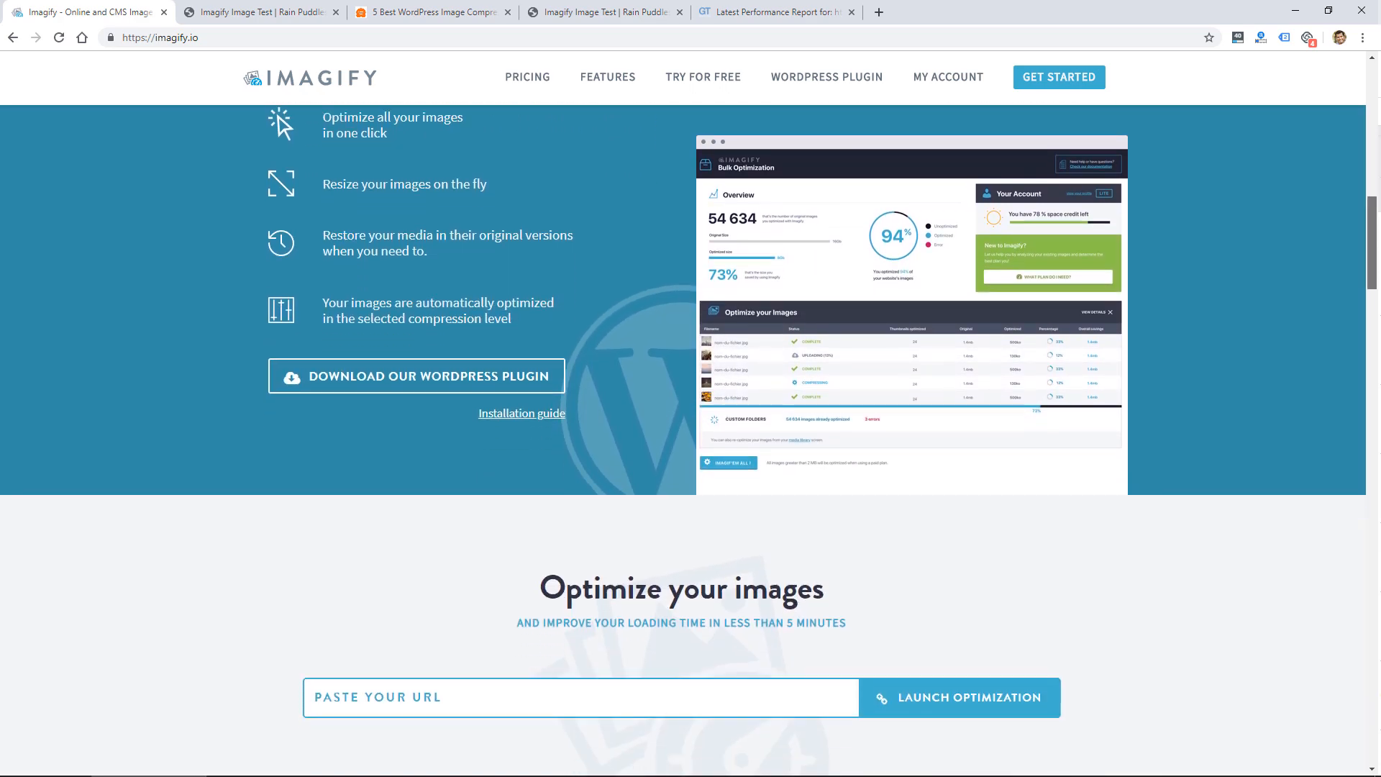
{"action": "scroll", "scroll_direction": "down", "scroll_amount": 3}
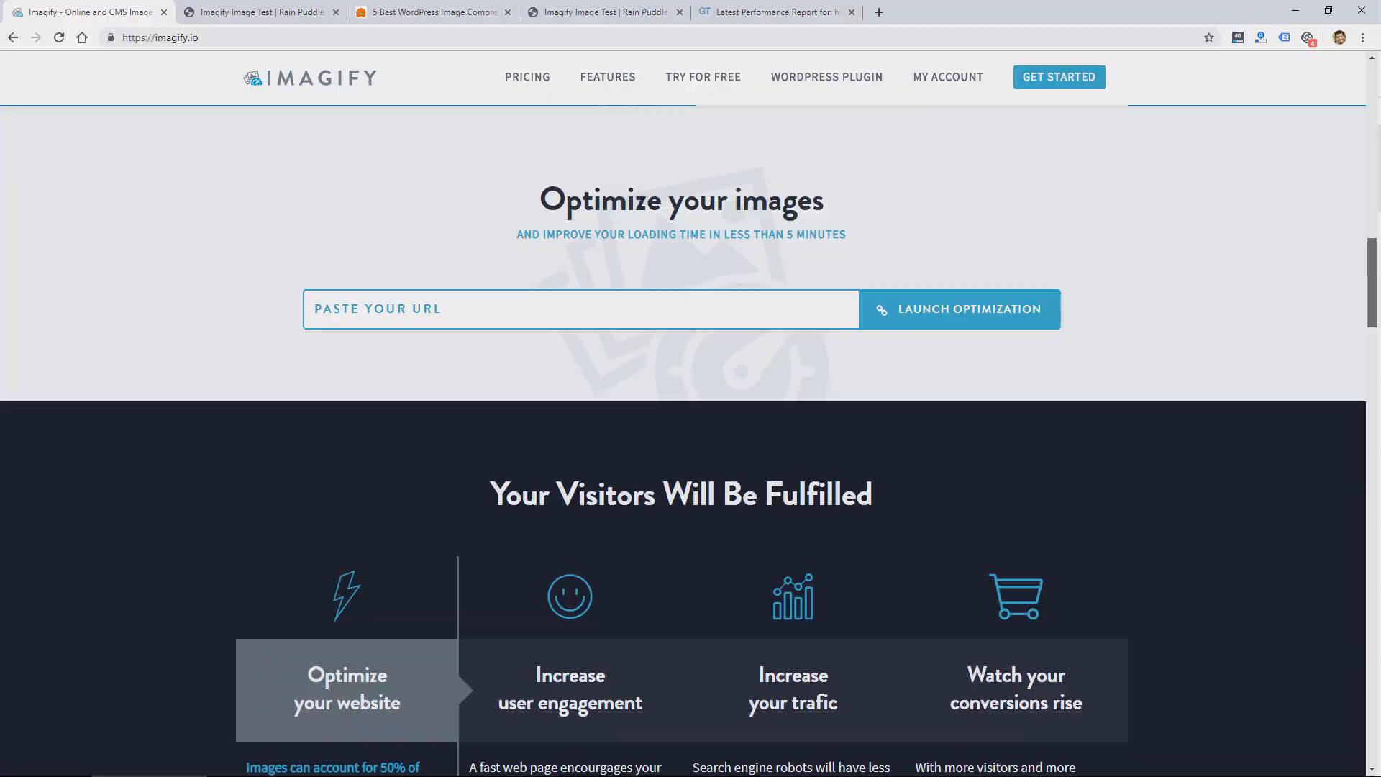
From the plugins list welcome banner, open the Imagify account page at app.imagify.io.
{"action": "left_click", "coordinate": [603, 12]}
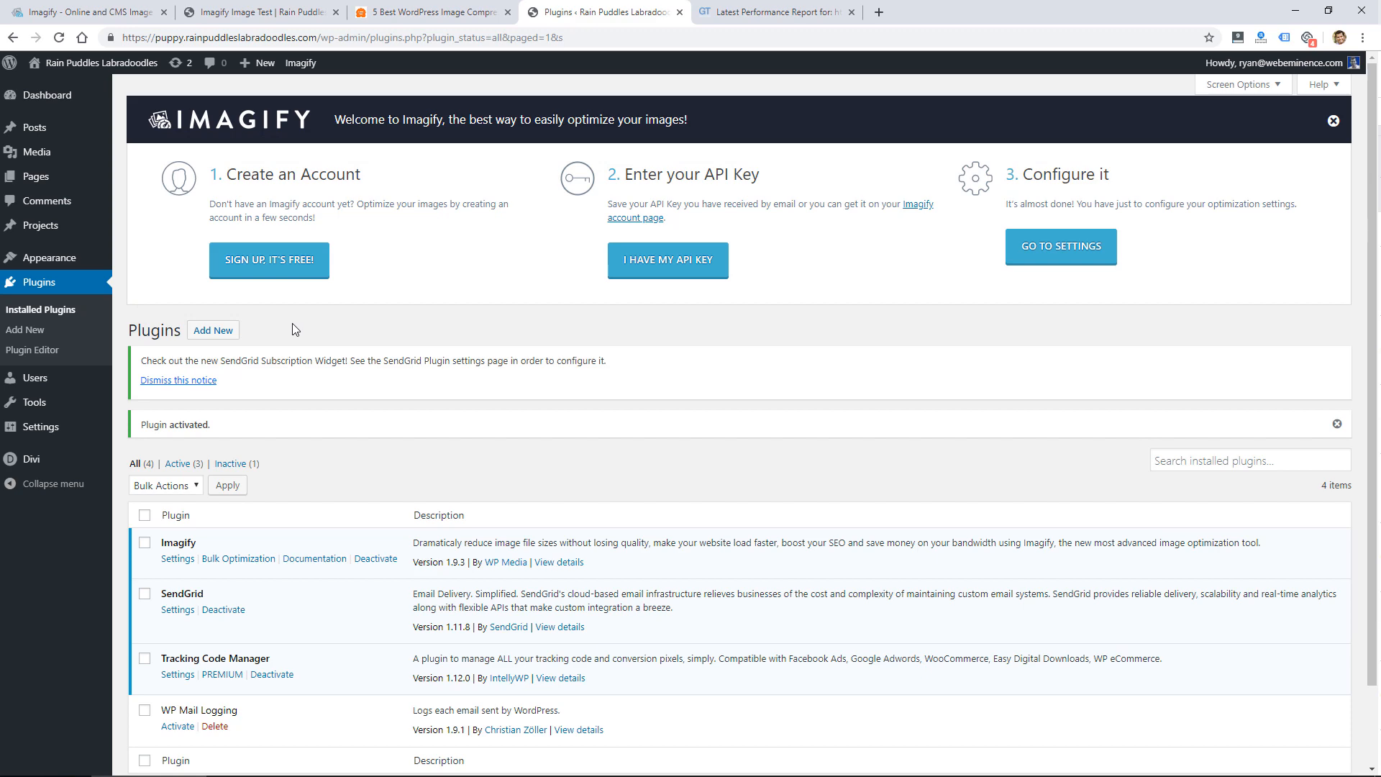
{"action": "left_click", "coordinate": [666, 260]}
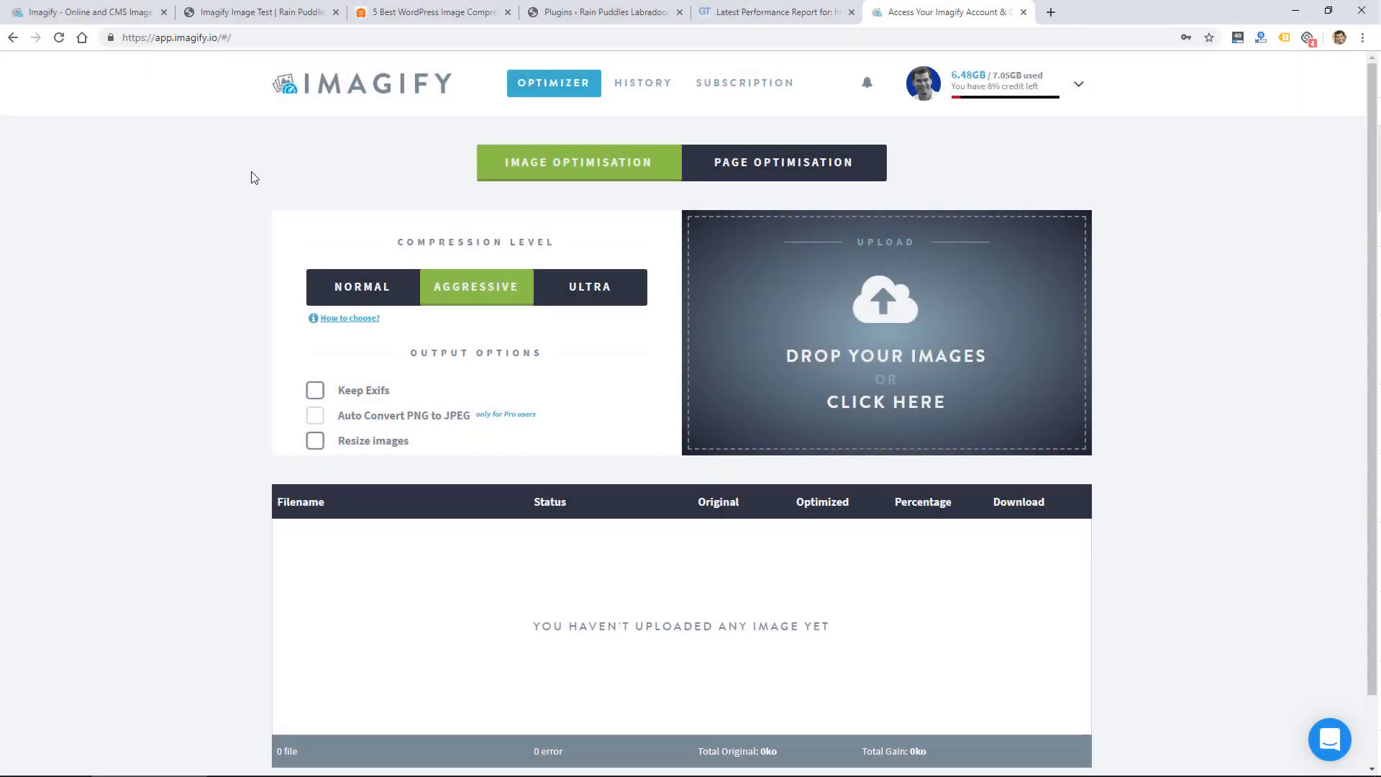
{"action": "mouse_move", "coordinate": [297, 323]}
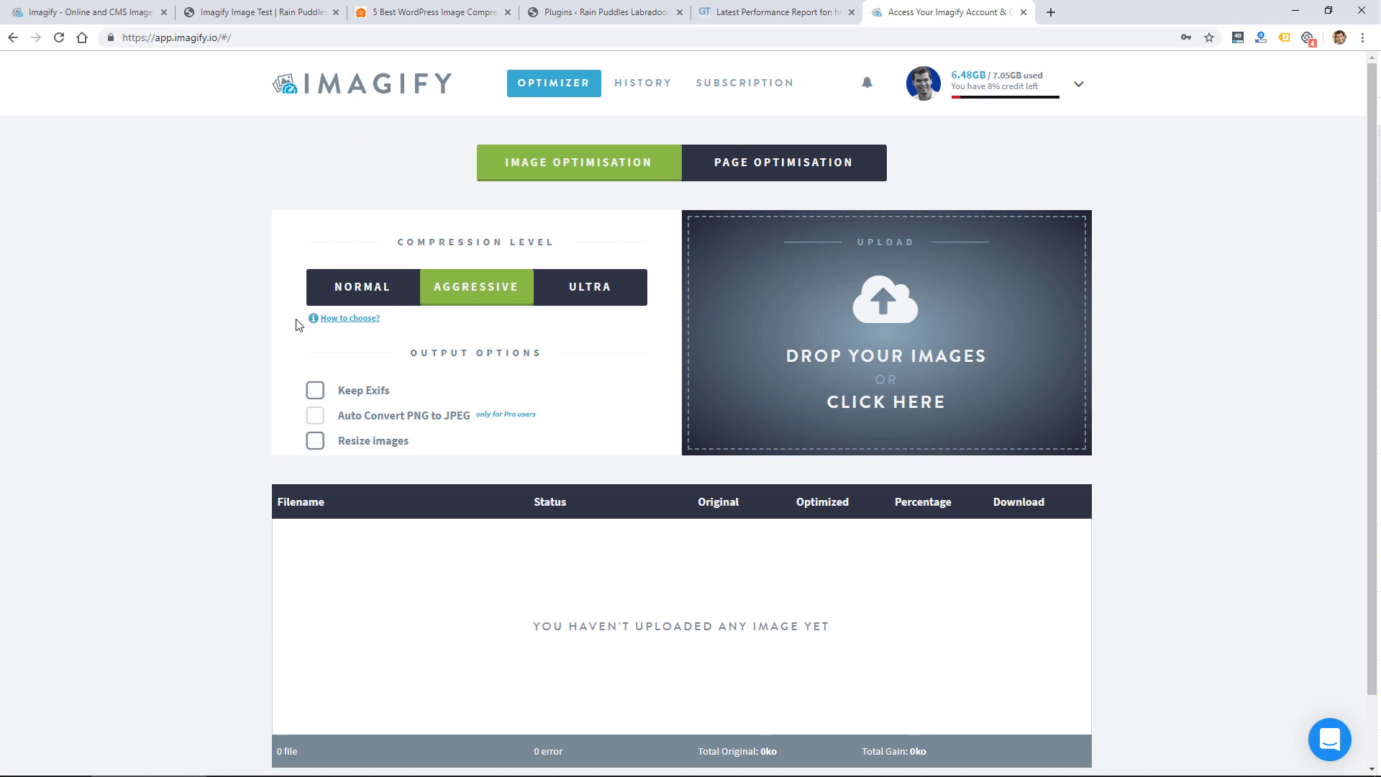
{"action": "mouse_move", "coordinate": [978, 366]}
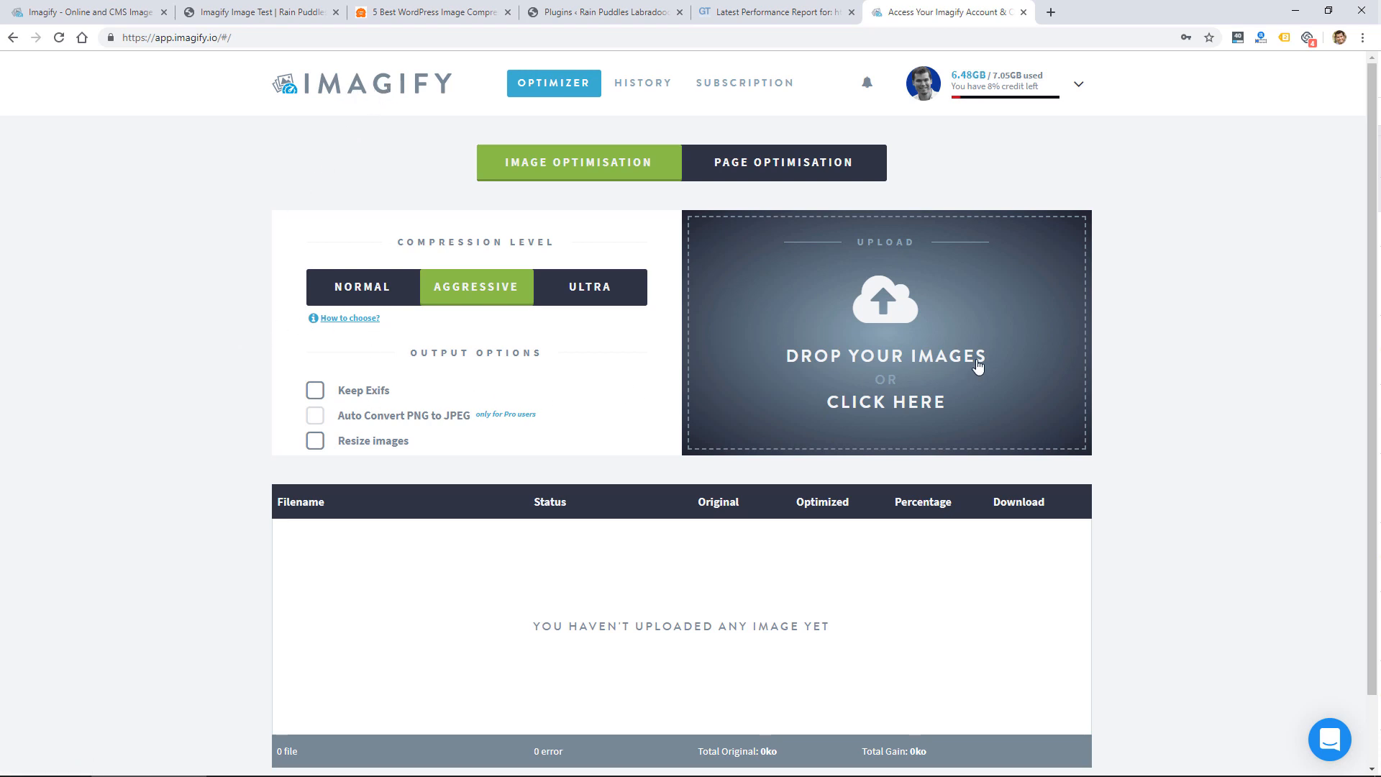
{"action": "mouse_move", "coordinate": [1271, 521]}
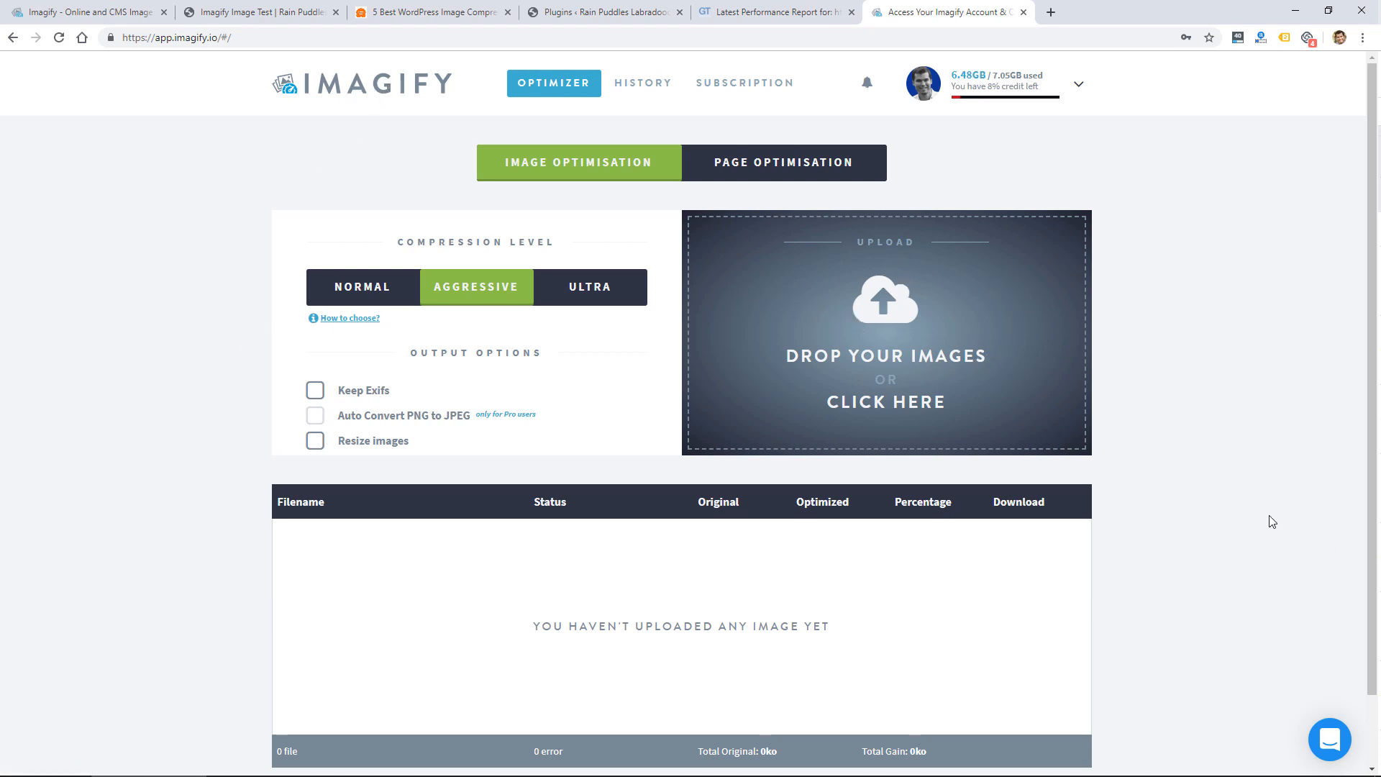
{"action": "mouse_move", "coordinate": [731, 351]}
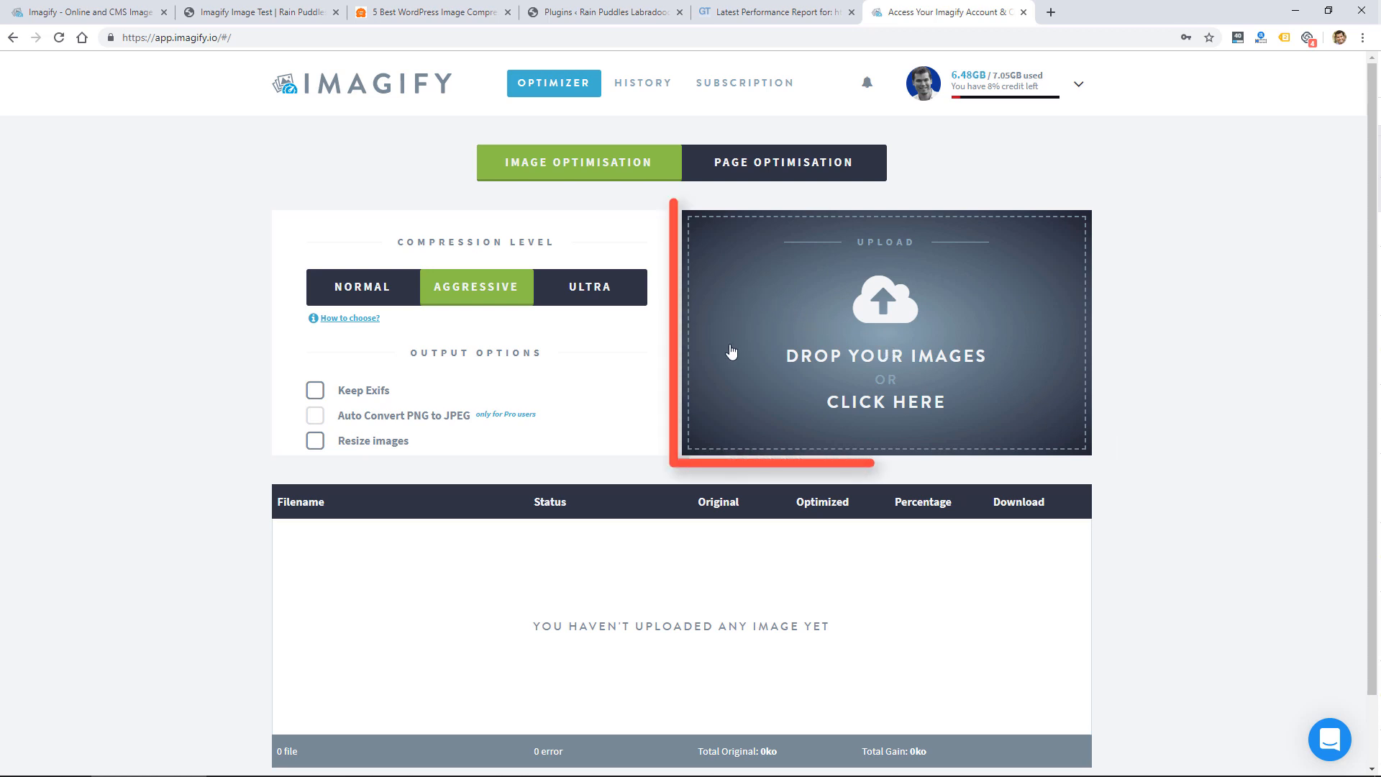
{"action": "mouse_move", "coordinate": [921, 363]}
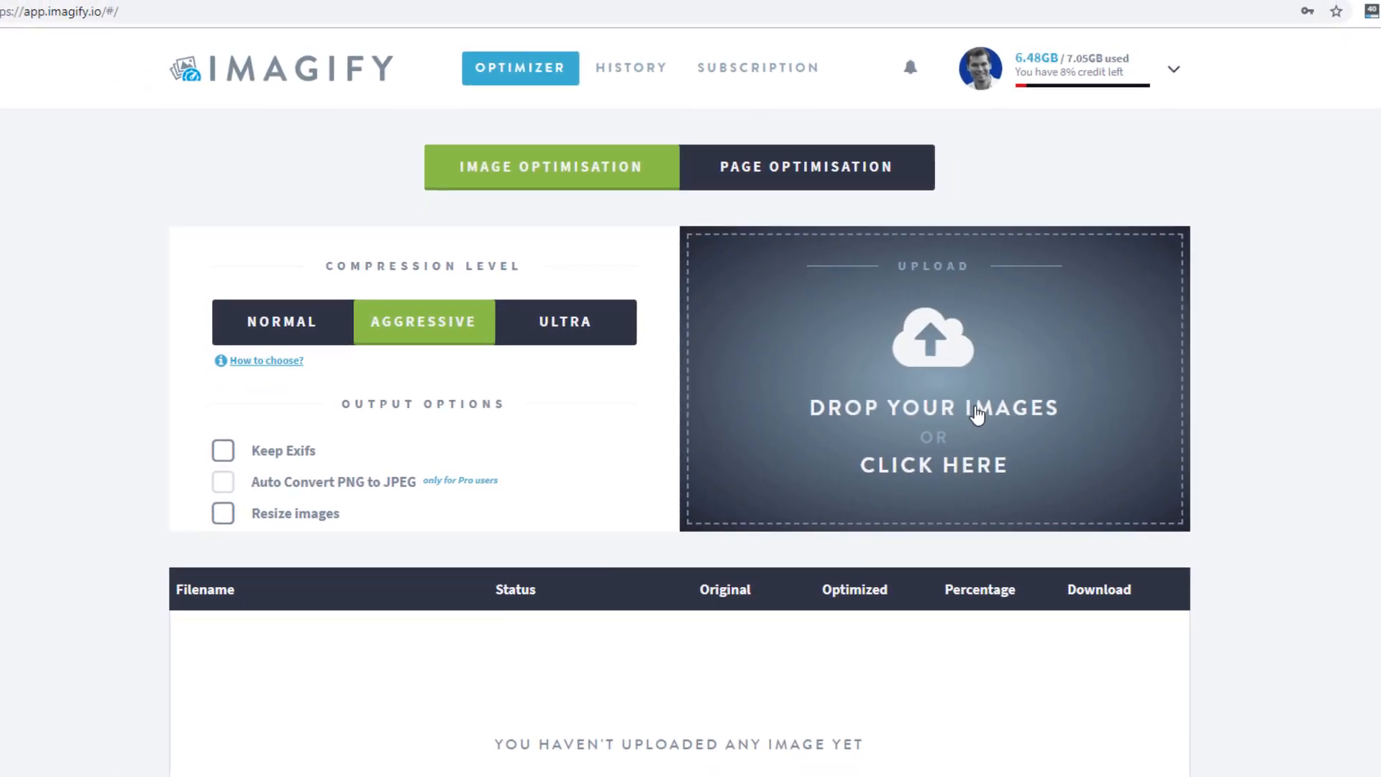
{"action": "scroll", "scroll_direction": "down", "scroll_amount": 3}
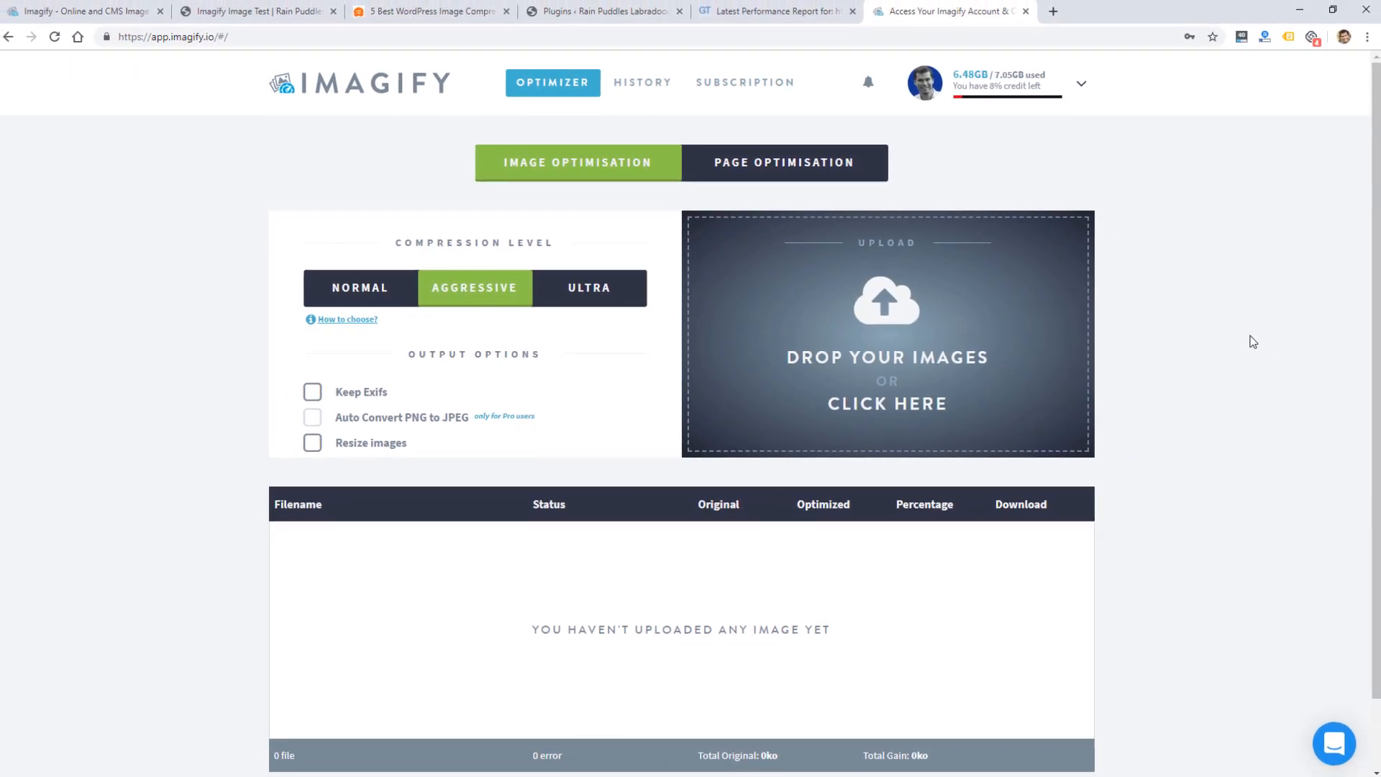
Review the Imagify plugin settings, including the explanation of the three compression levels.
{"action": "left_click", "coordinate": [603, 11]}
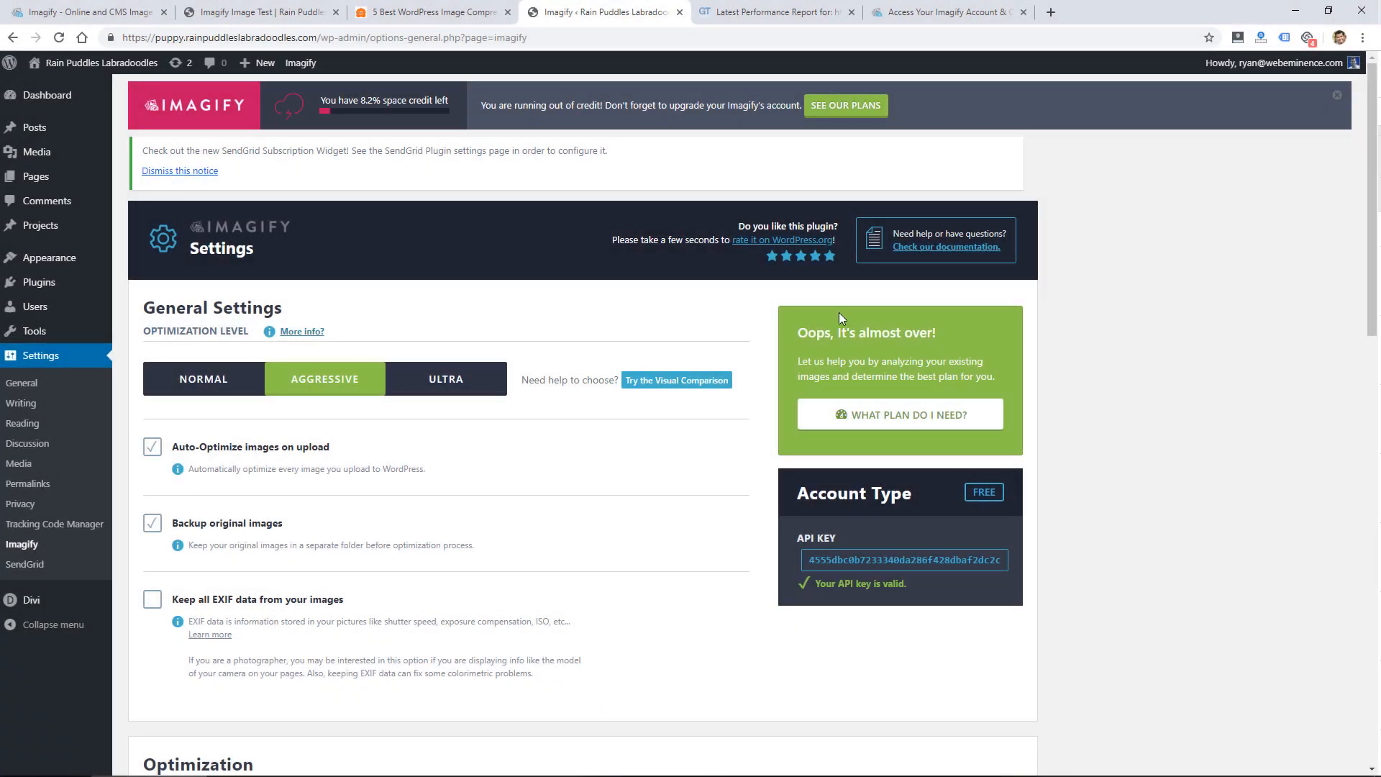
{"action": "mouse_move", "coordinate": [203, 378]}
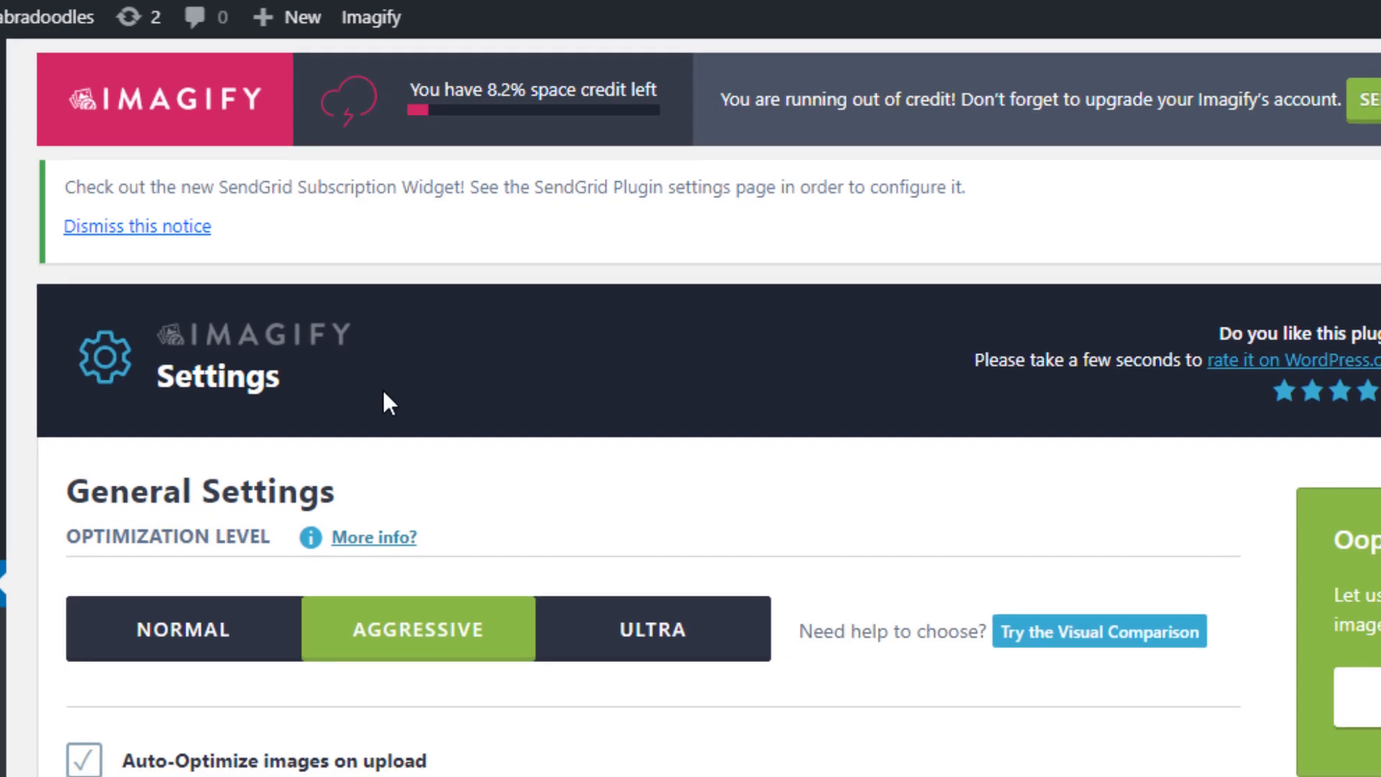
{"action": "scroll", "scroll_direction": "down", "scroll_amount": 3}
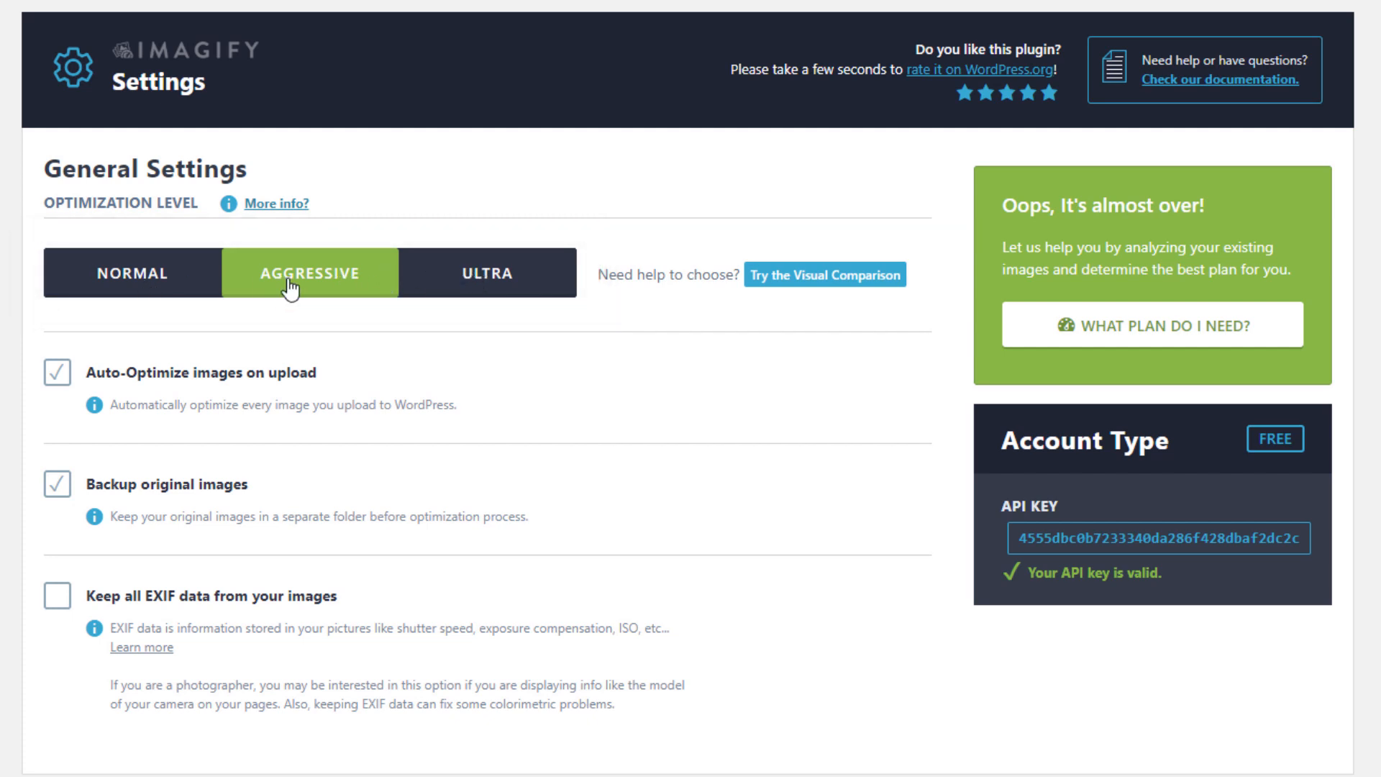
{"action": "mouse_move", "coordinate": [344, 283]}
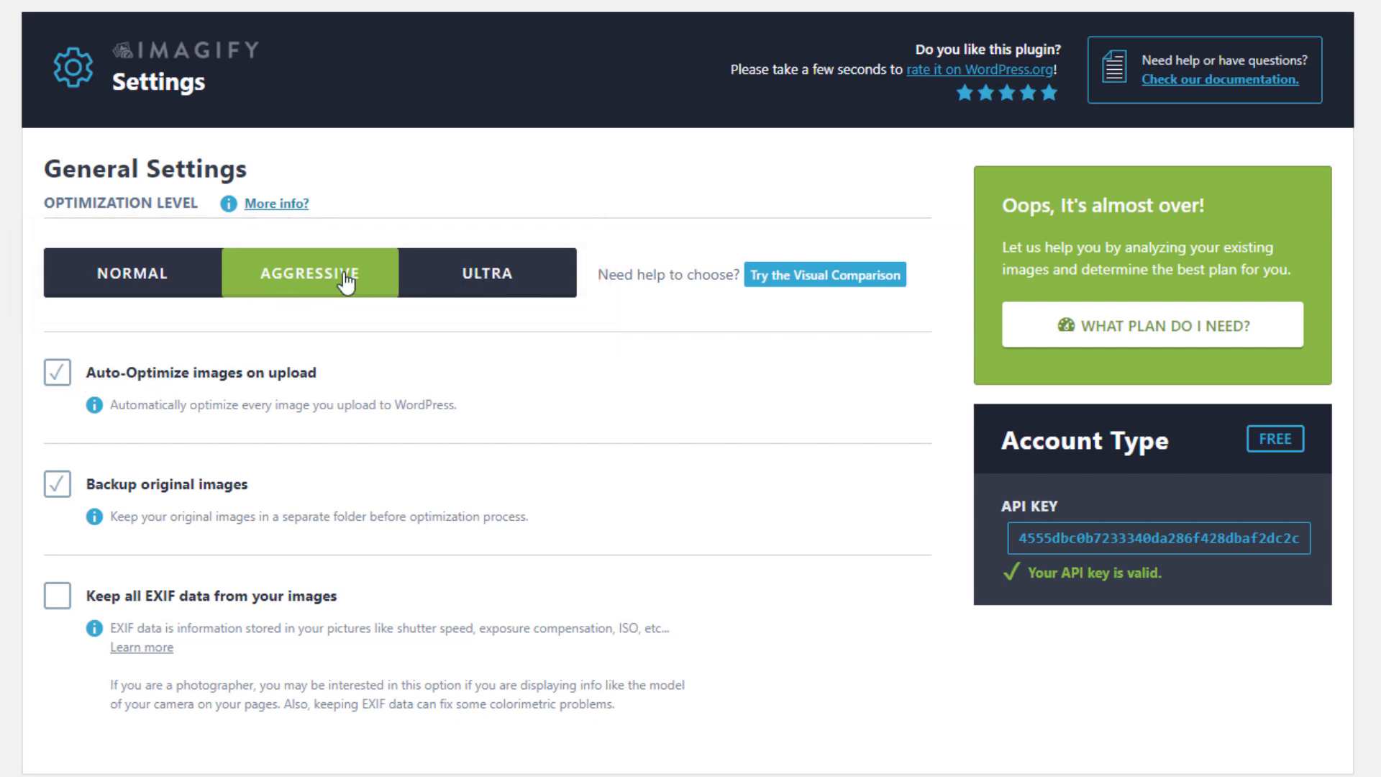
{"action": "left_click", "coordinate": [284, 203]}
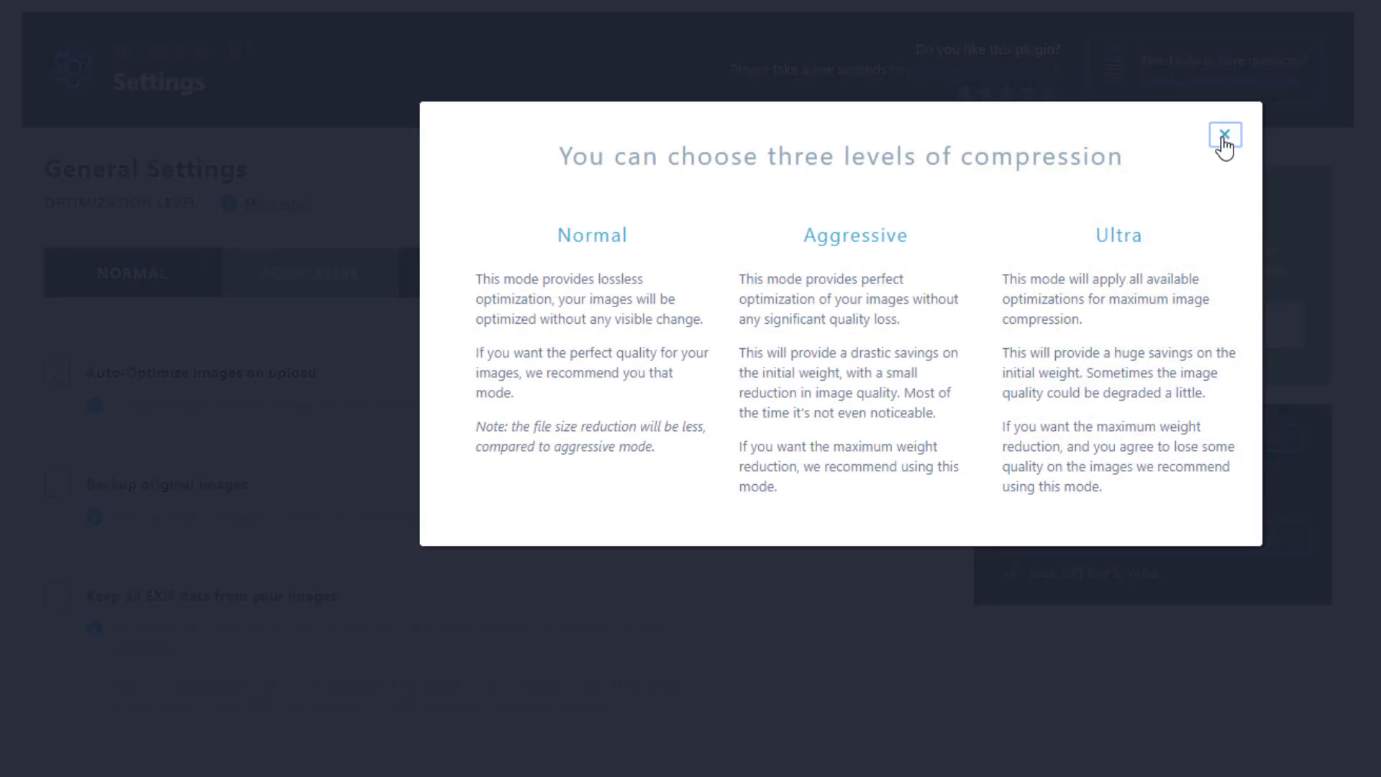
{"action": "left_click", "coordinate": [1224, 135]}
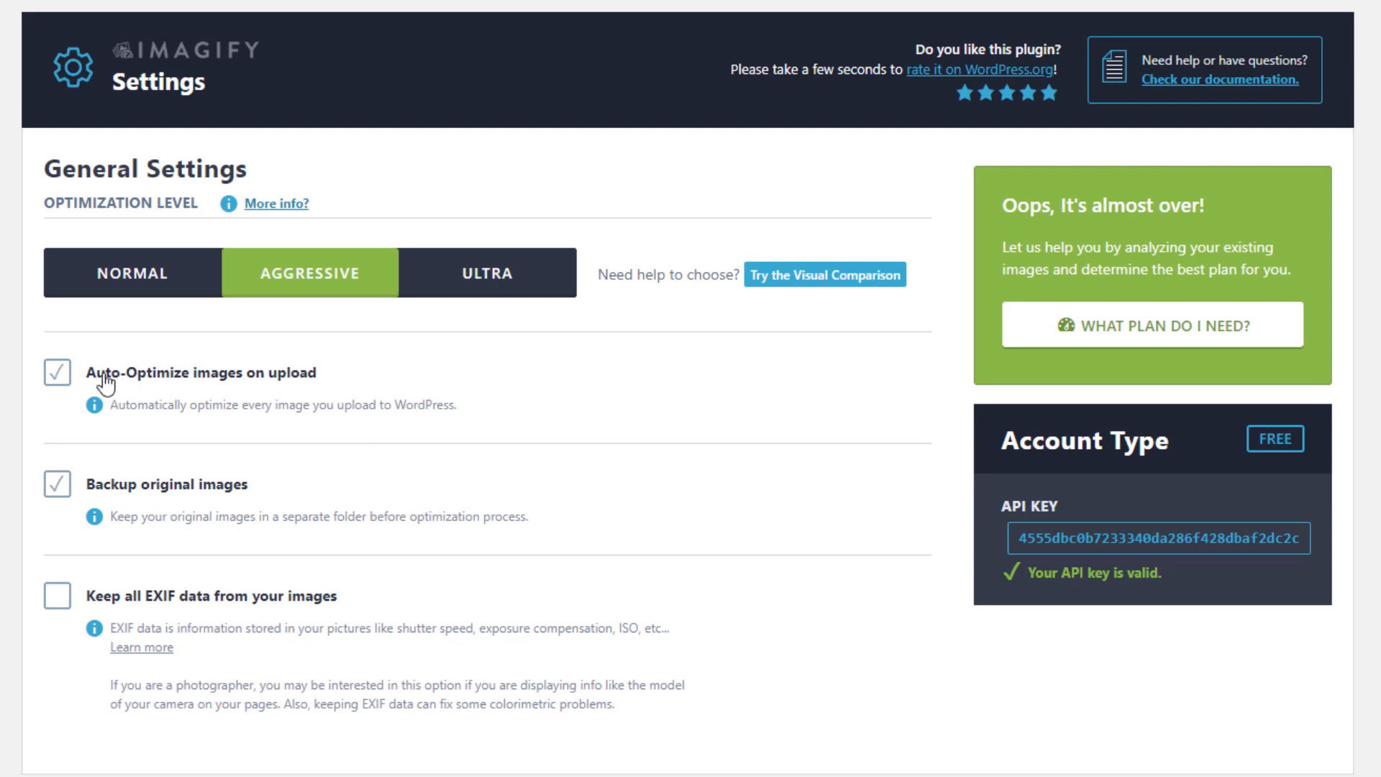
{"action": "scroll", "scroll_direction": "down", "scroll_amount": 3}
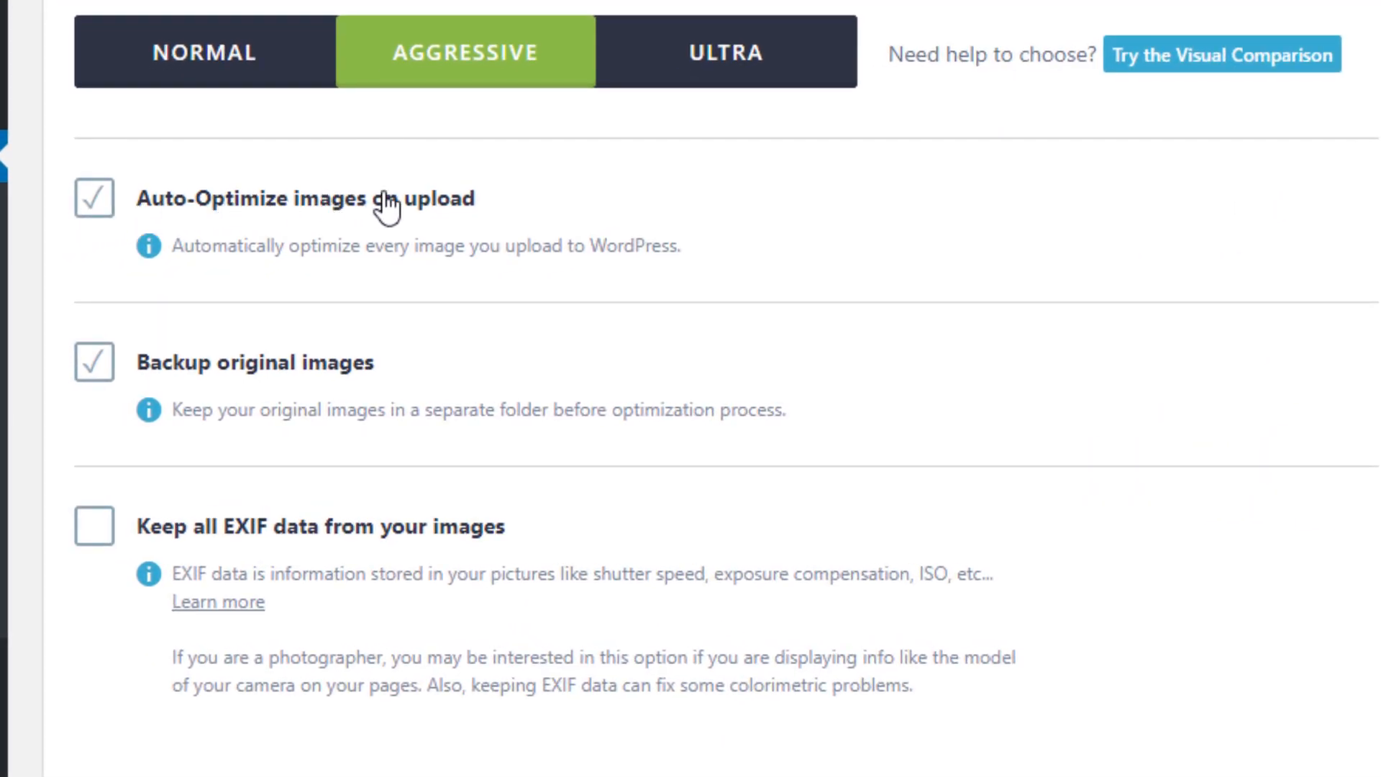
{"action": "scroll", "scroll_direction": "up", "scroll_amount": 3}
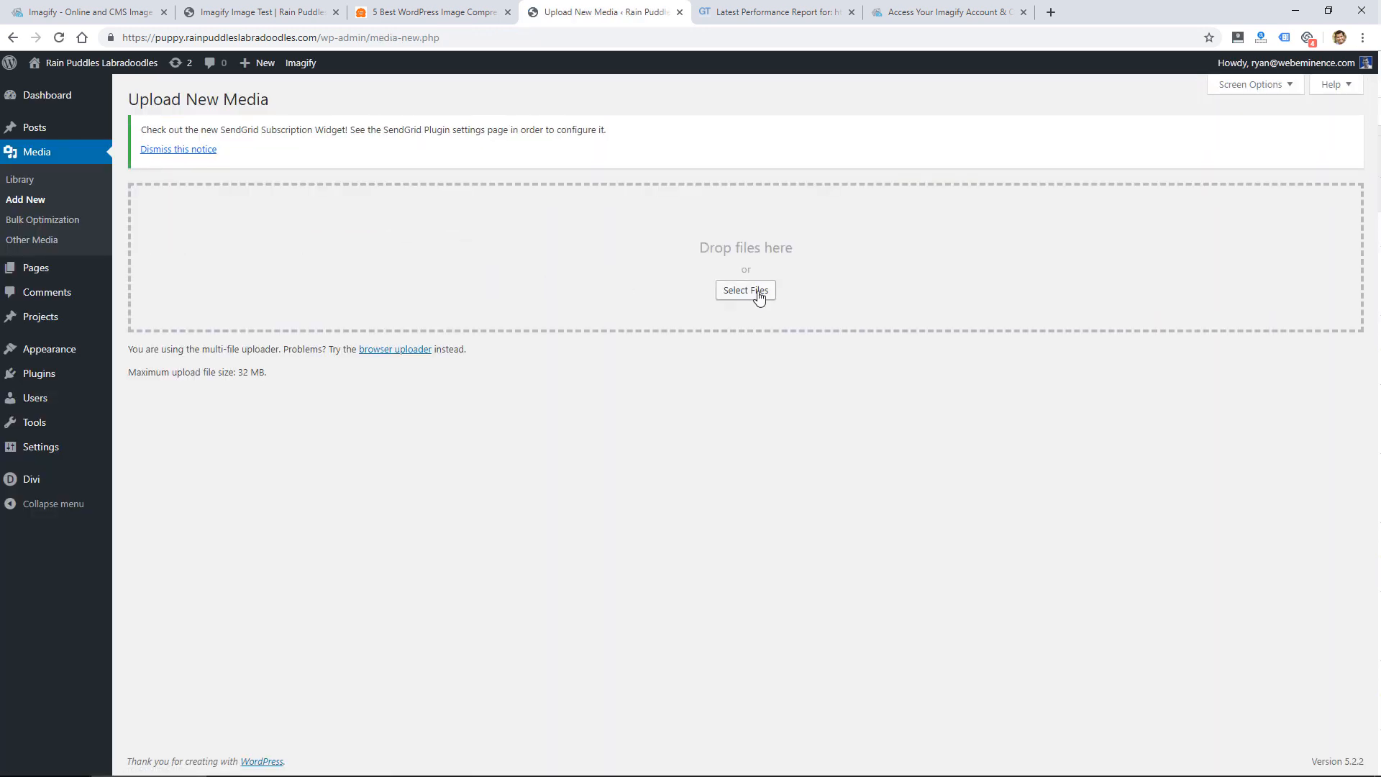
{"action": "mouse_move", "coordinate": [755, 298]}
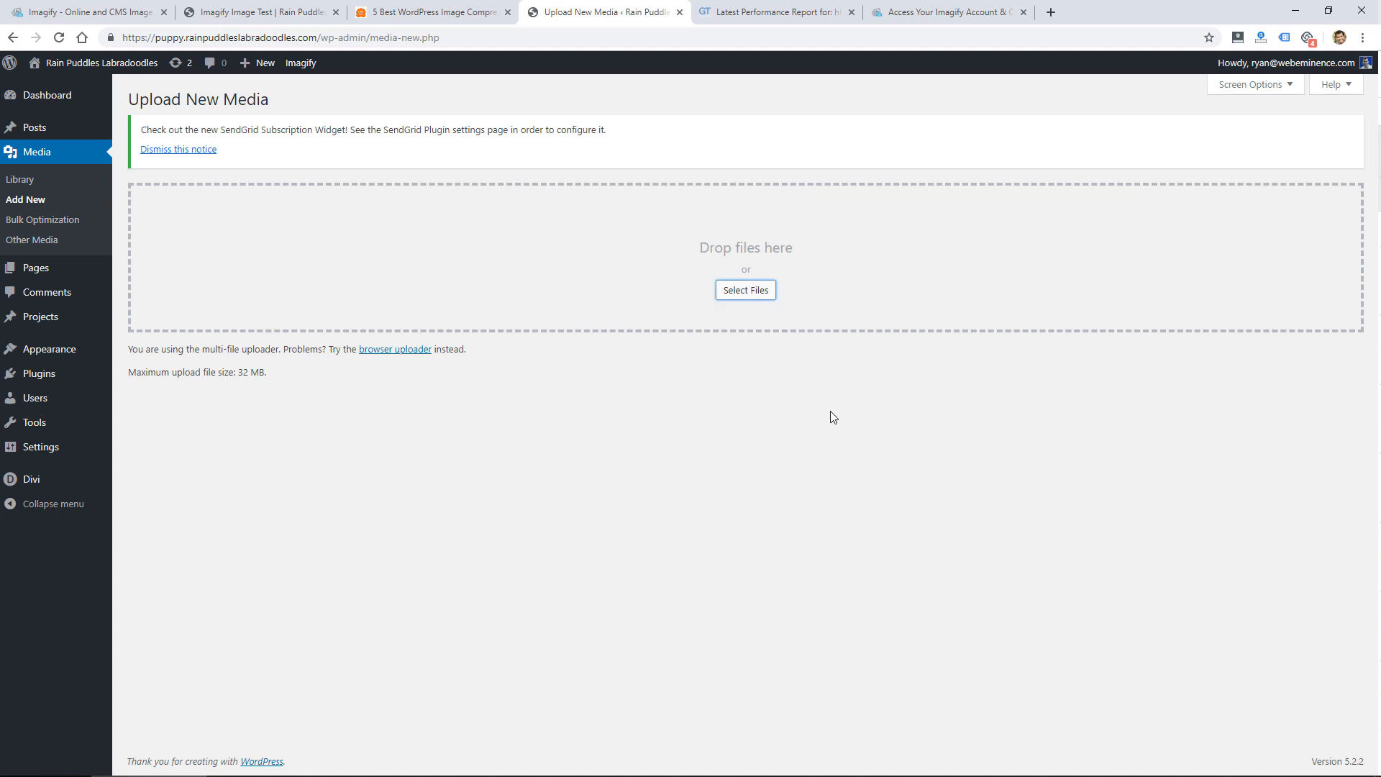
{"action": "mouse_move", "coordinate": [756, 302]}
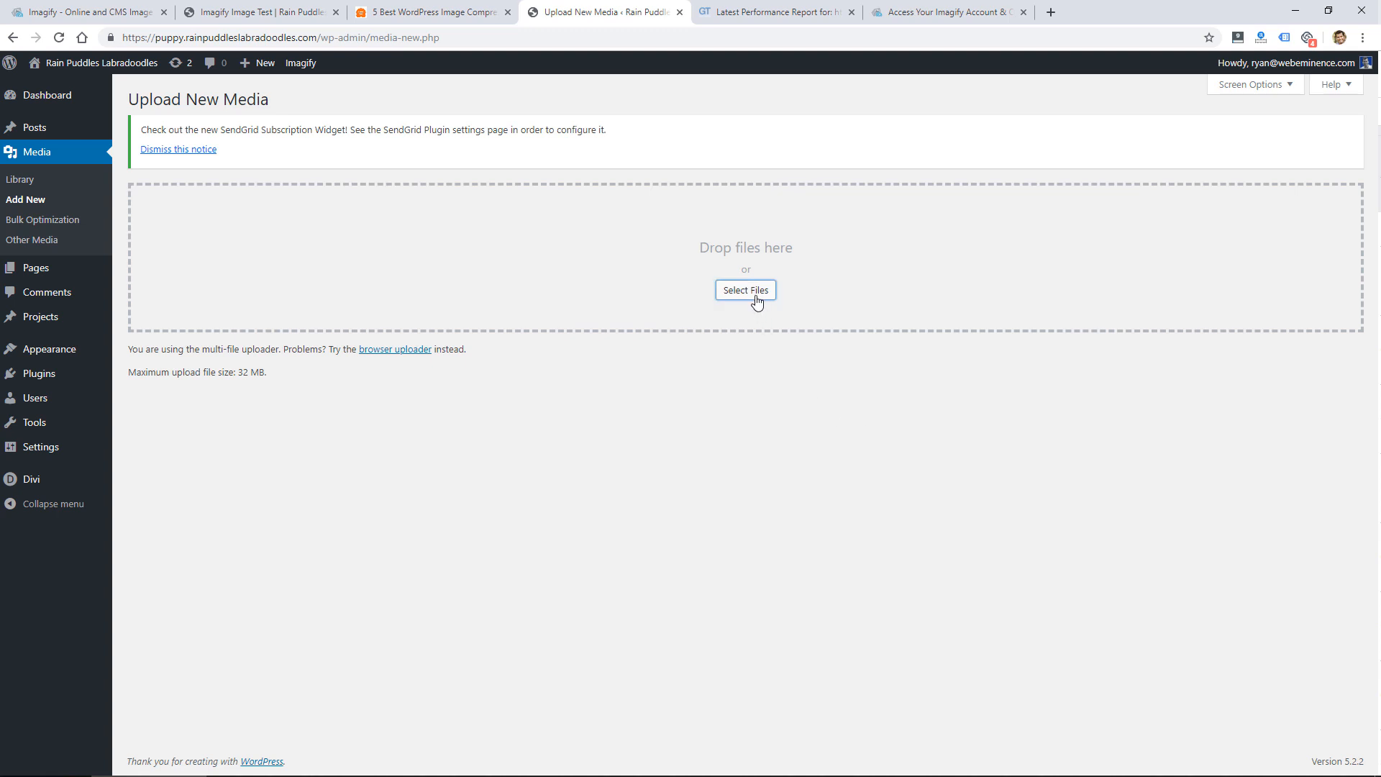
Open the swing photo's attachment details from the Media Library and reach its Imagify panel.
{"action": "left_click", "coordinate": [745, 290]}
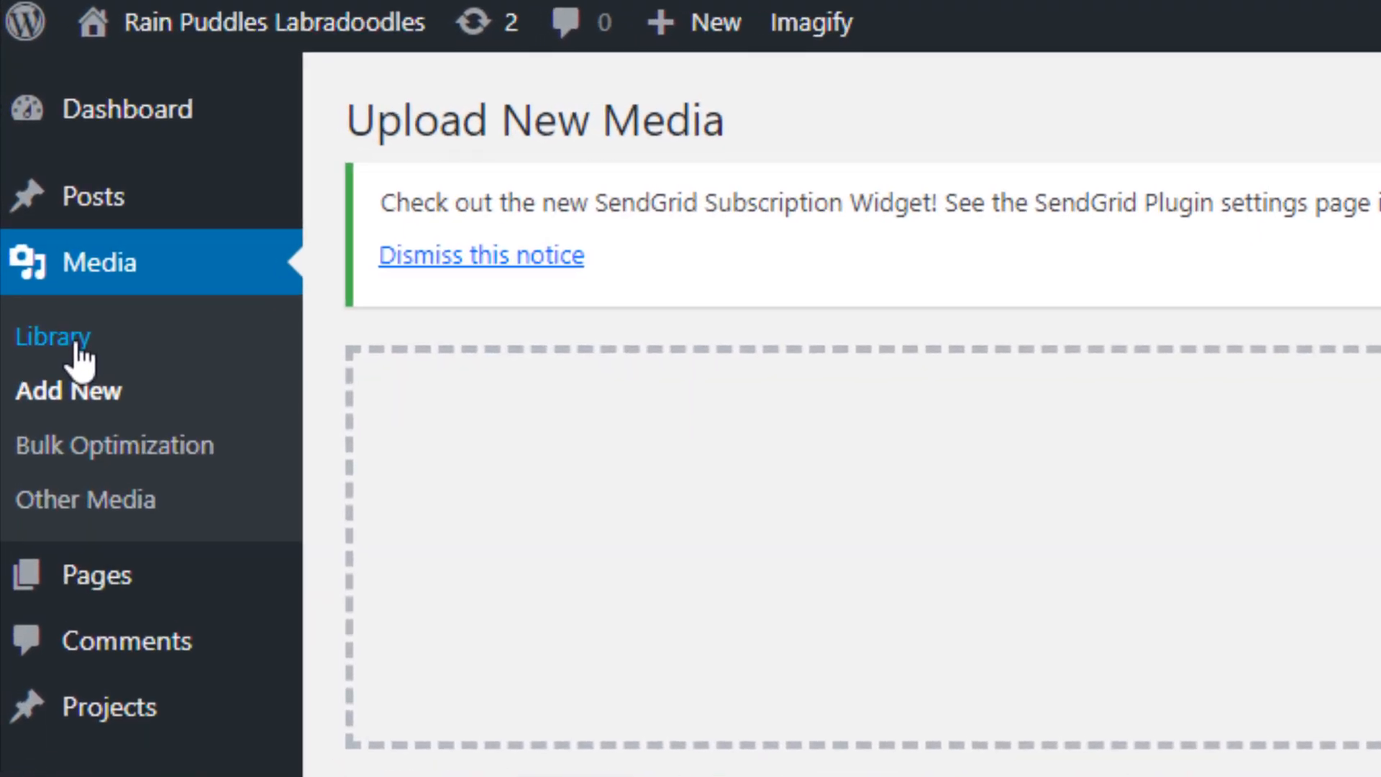
{"action": "left_click", "coordinate": [52, 337]}
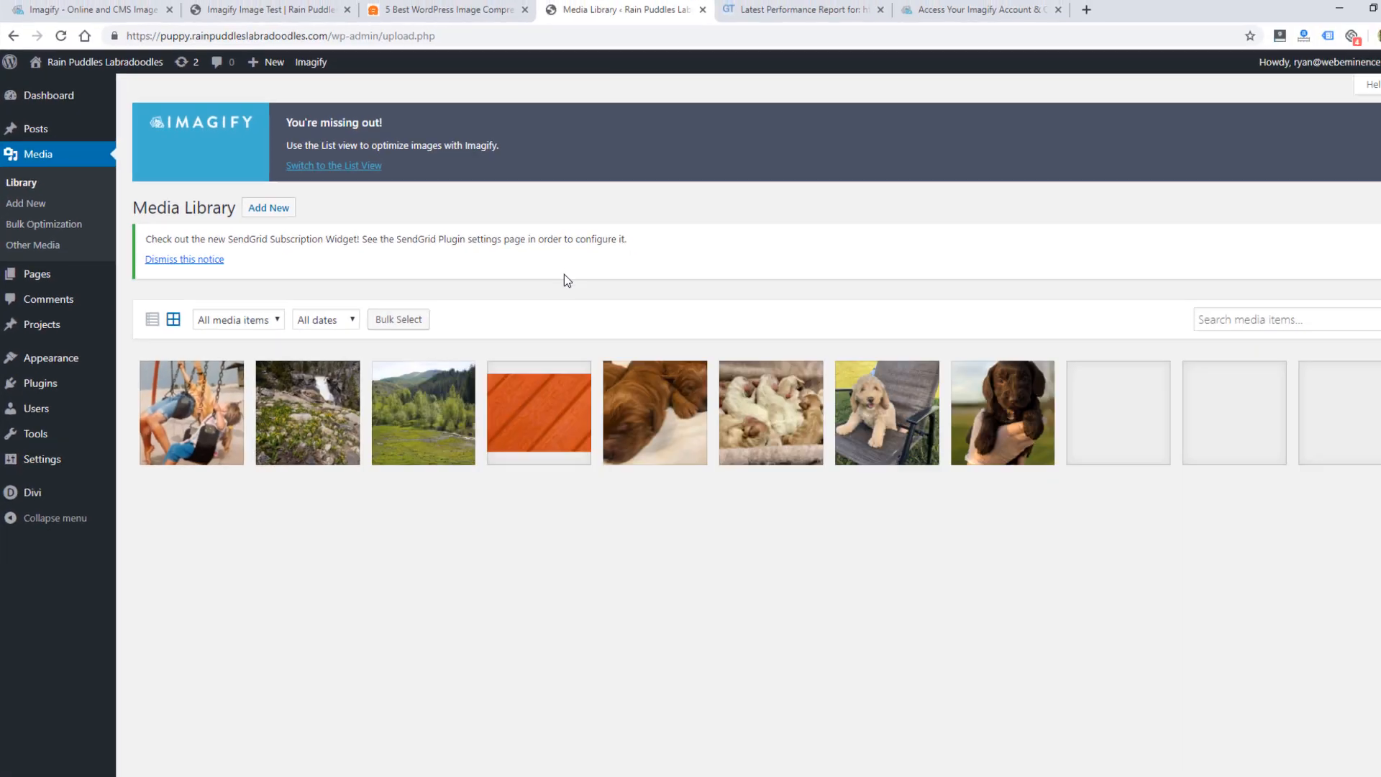
{"action": "left_click", "coordinate": [190, 413]}
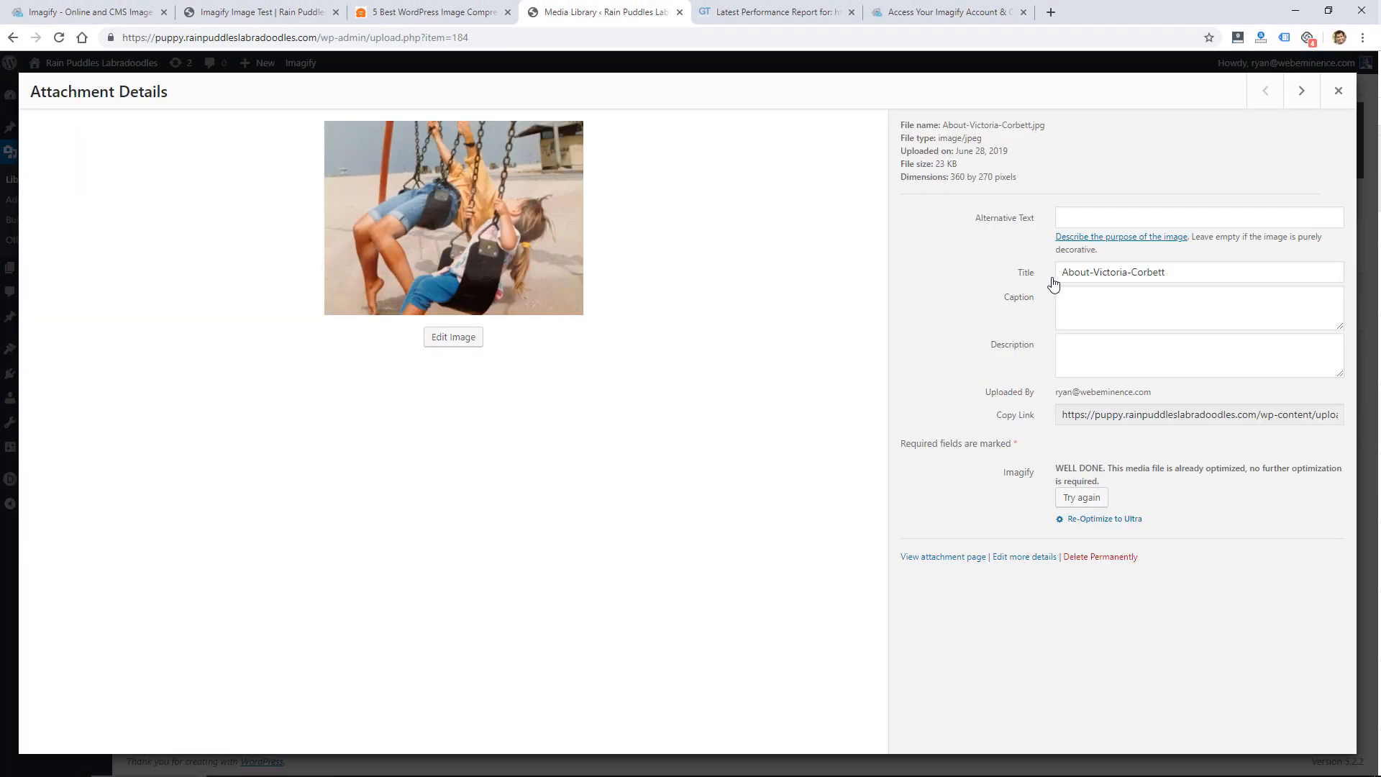
{"action": "scroll", "scroll_direction": "down", "scroll_amount": 3}
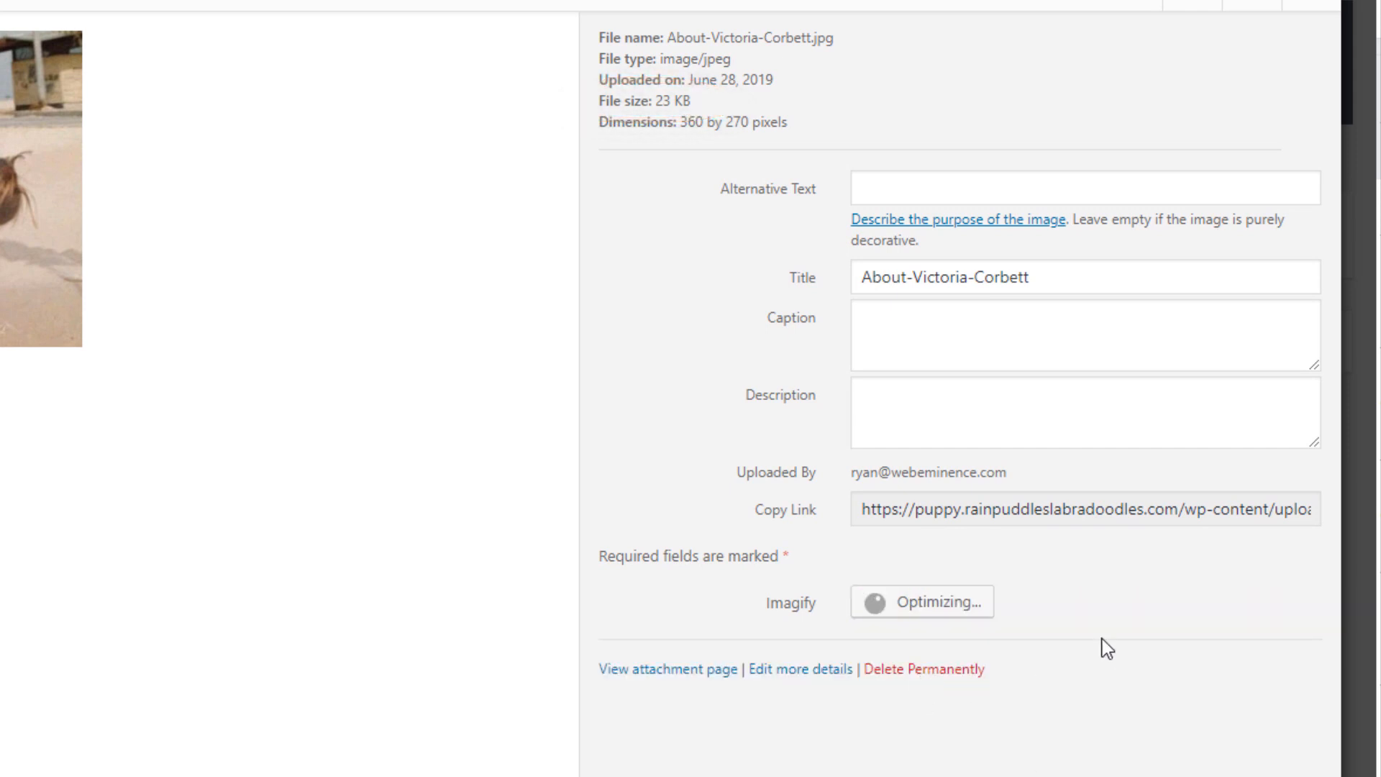
{"action": "mouse_move", "coordinate": [1024, 634]}
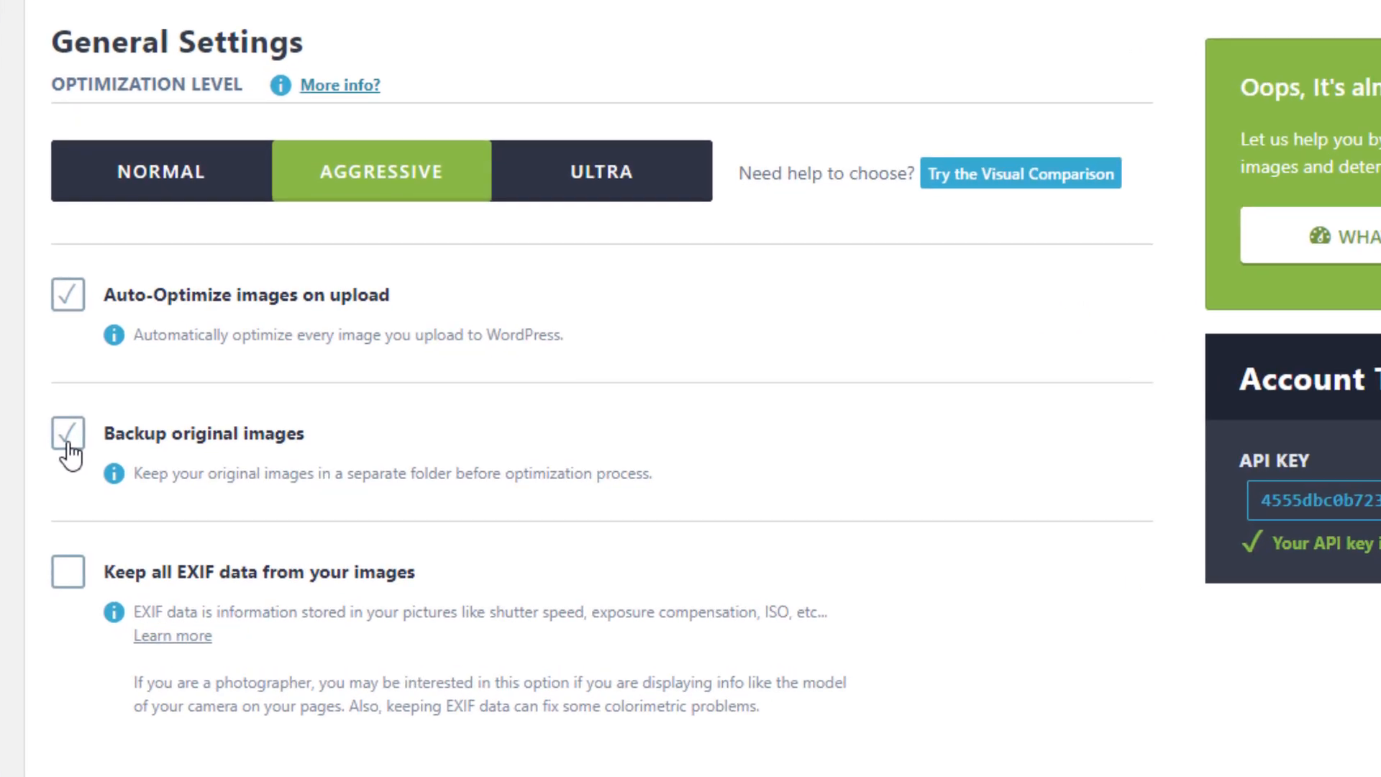
Leave Keep all EXIF data off and enable Create webp versions of images.
{"action": "scroll", "scroll_direction": "down", "scroll_amount": 3}
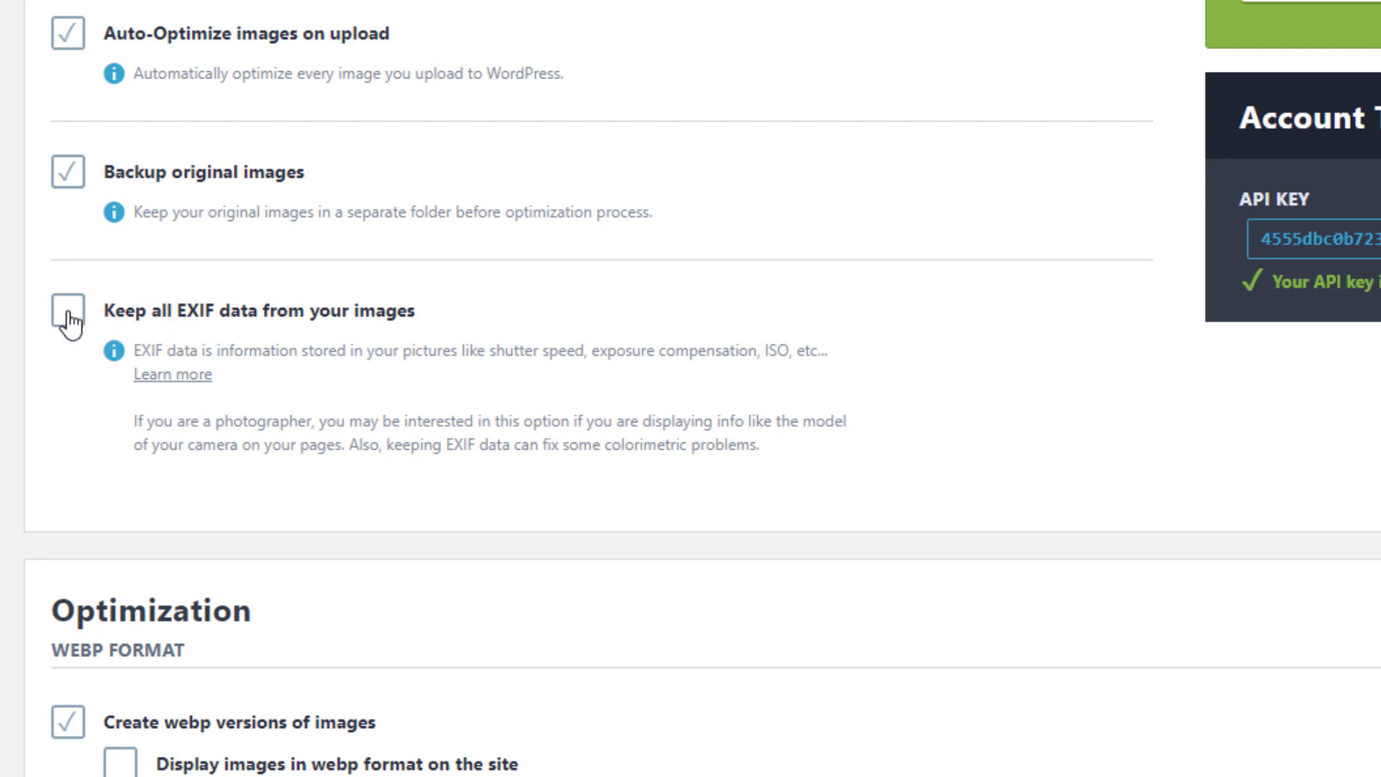
{"action": "left_click", "coordinate": [64, 312]}
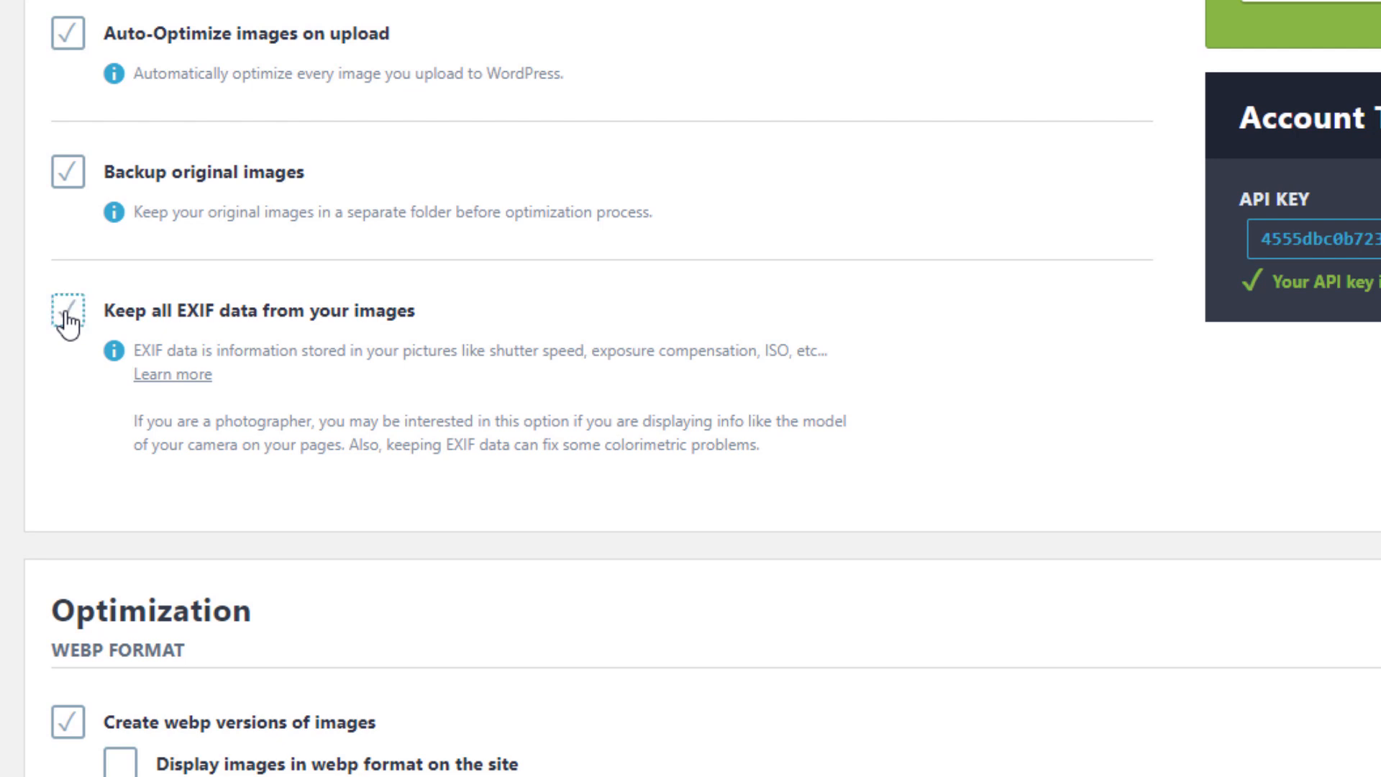
{"action": "left_click", "coordinate": [65, 305]}
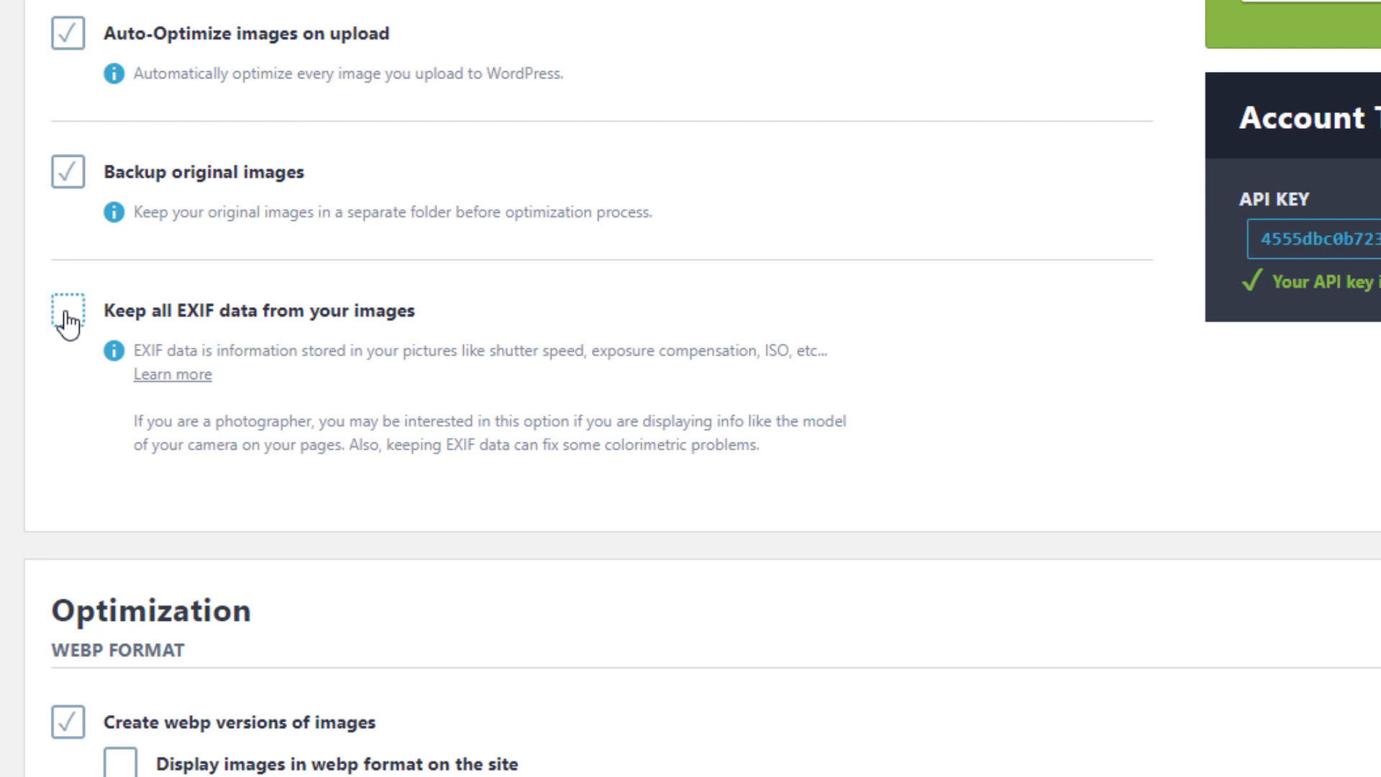
{"action": "scroll", "scroll_direction": "down", "scroll_amount": 3}
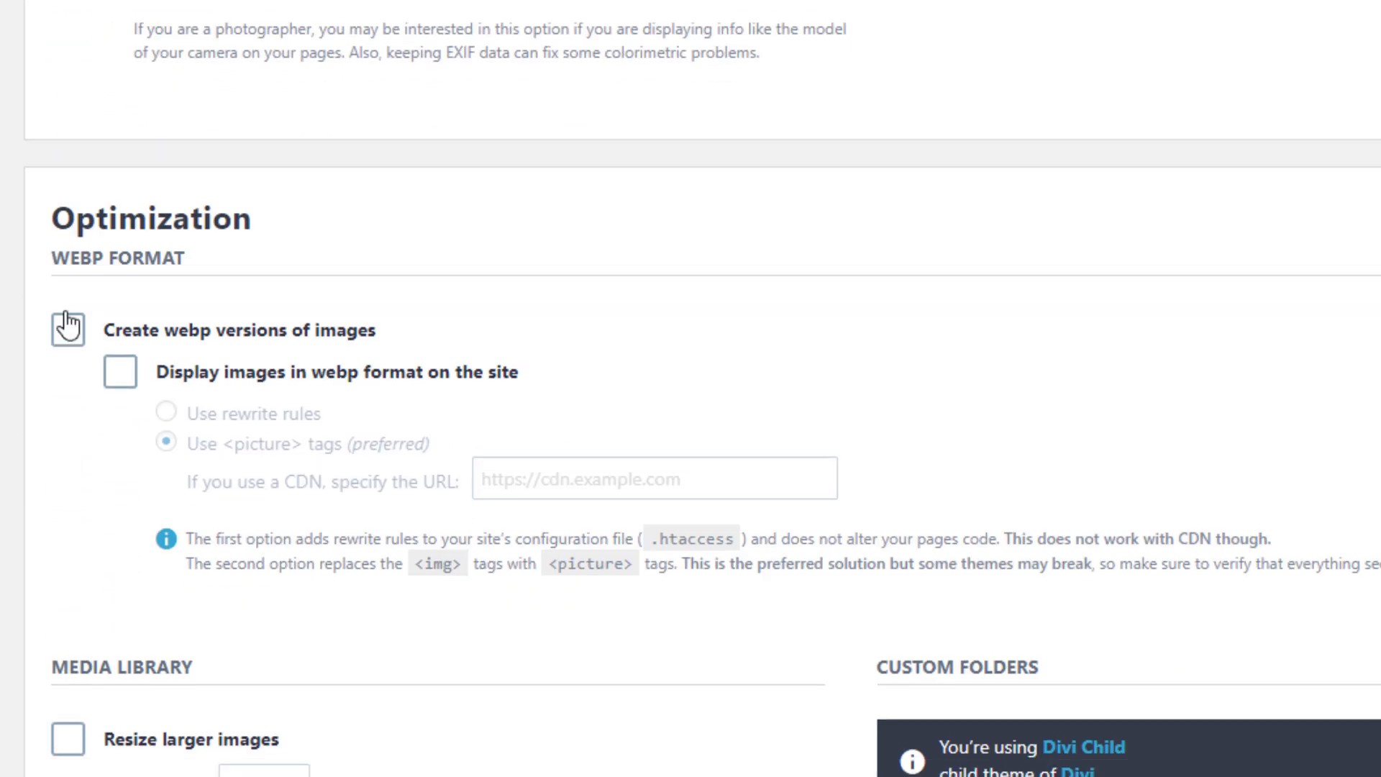
{"action": "left_click", "coordinate": [66, 329]}
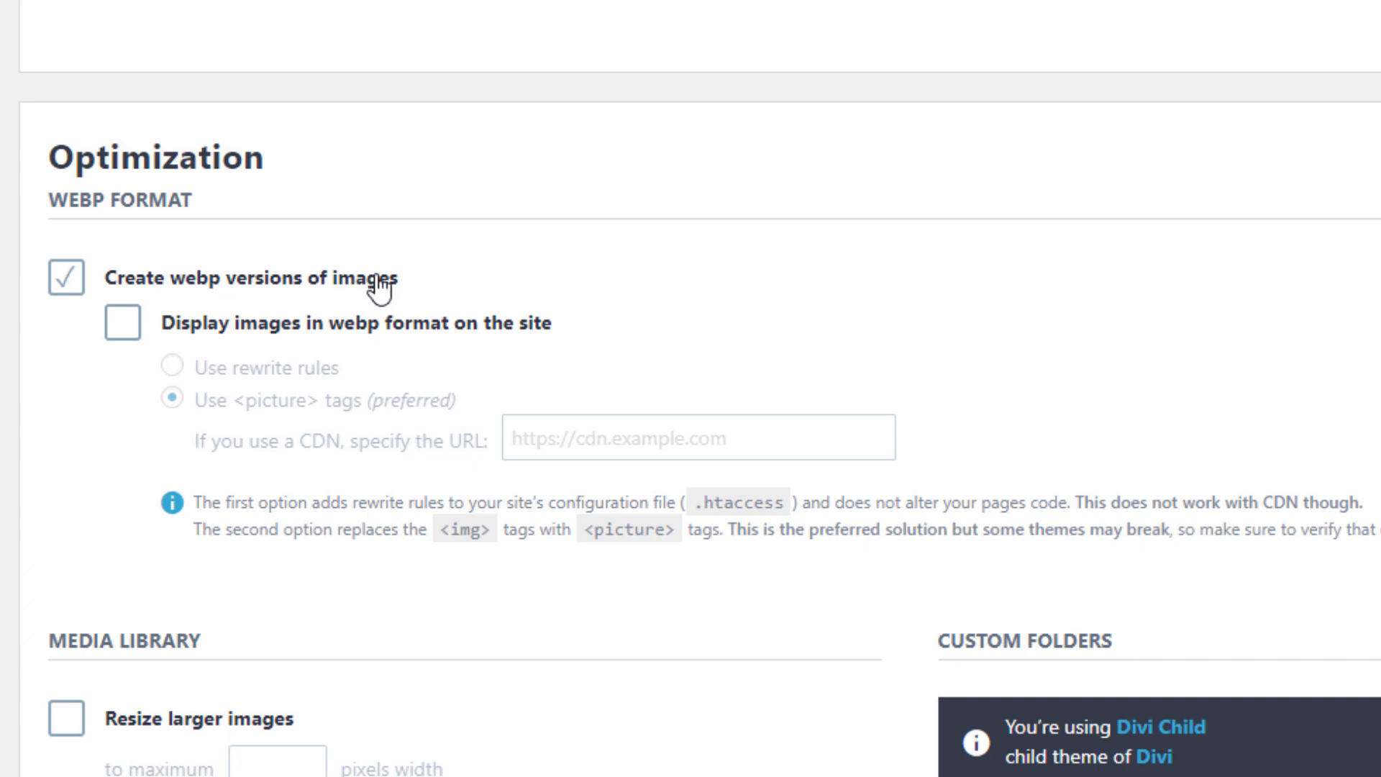
Enable Resize larger images and review the image sizes selected for optimization.
{"action": "scroll", "scroll_direction": "down", "scroll_amount": 3}
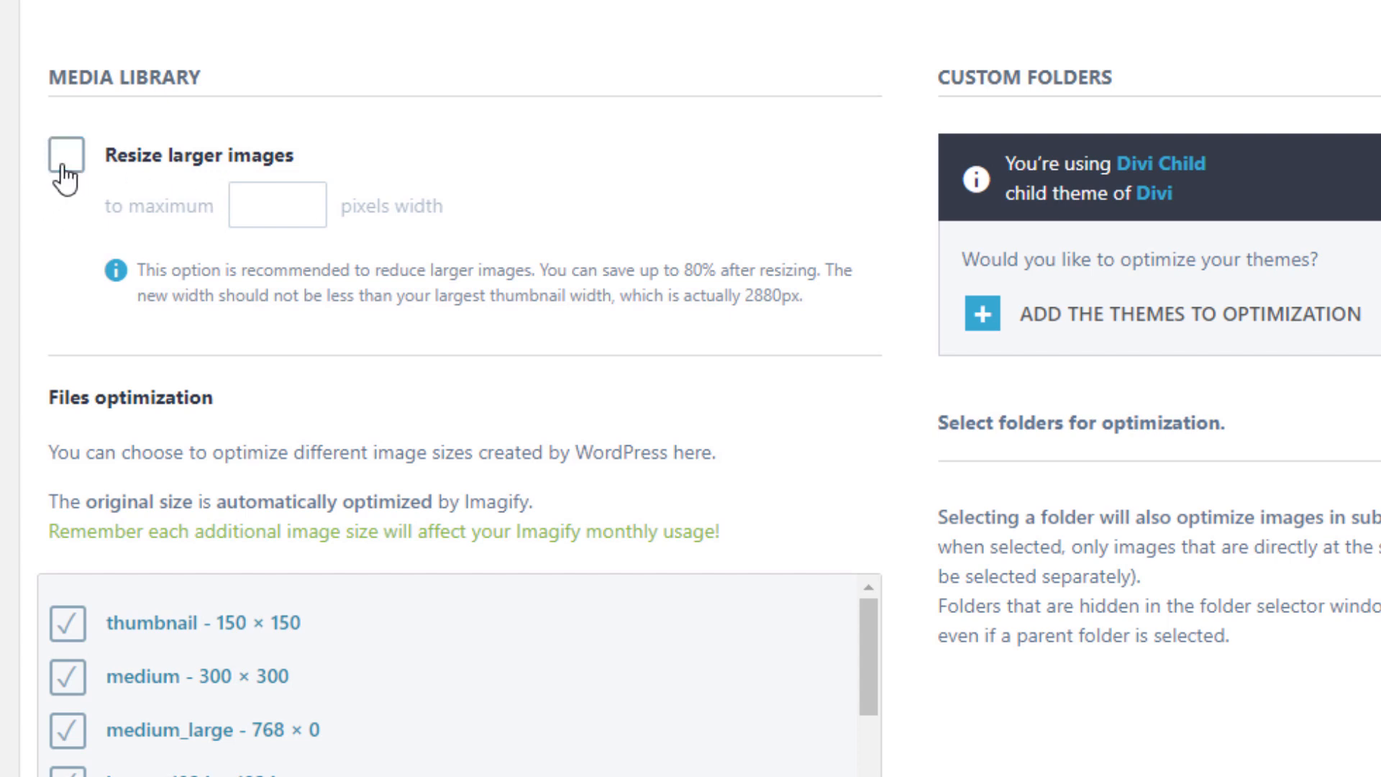
{"action": "left_click", "coordinate": [66, 157]}
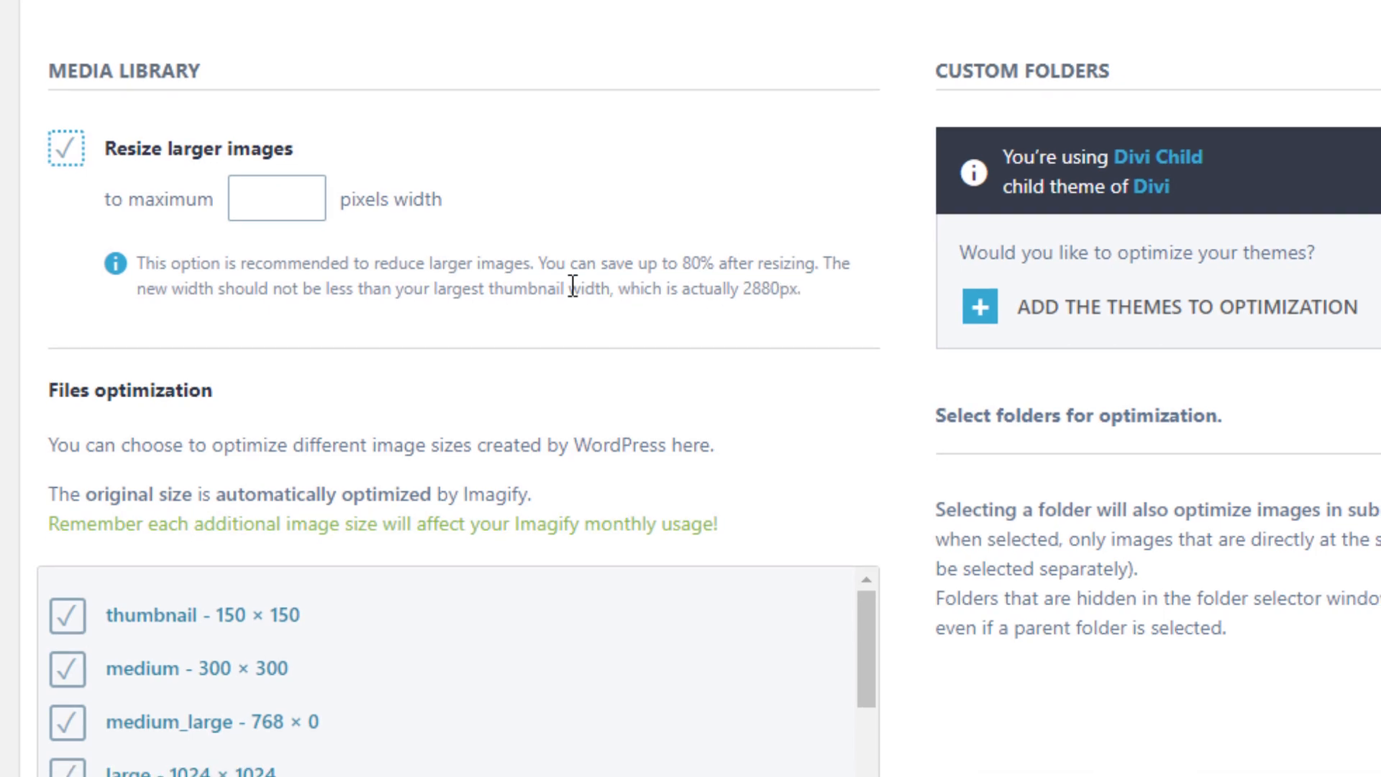
{"action": "scroll", "scroll_direction": "down", "scroll_amount": 3}
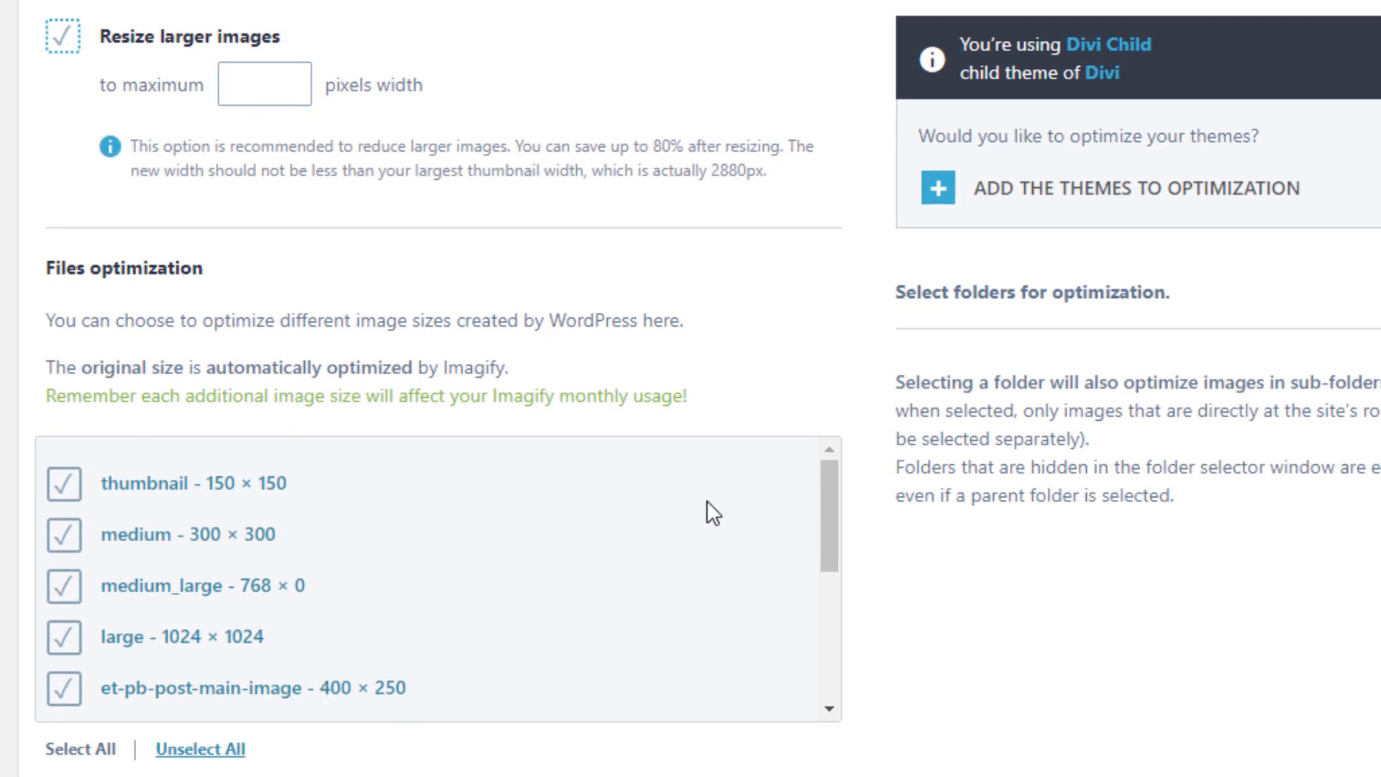
{"action": "scroll", "scroll_direction": "down", "scroll_amount": 3}
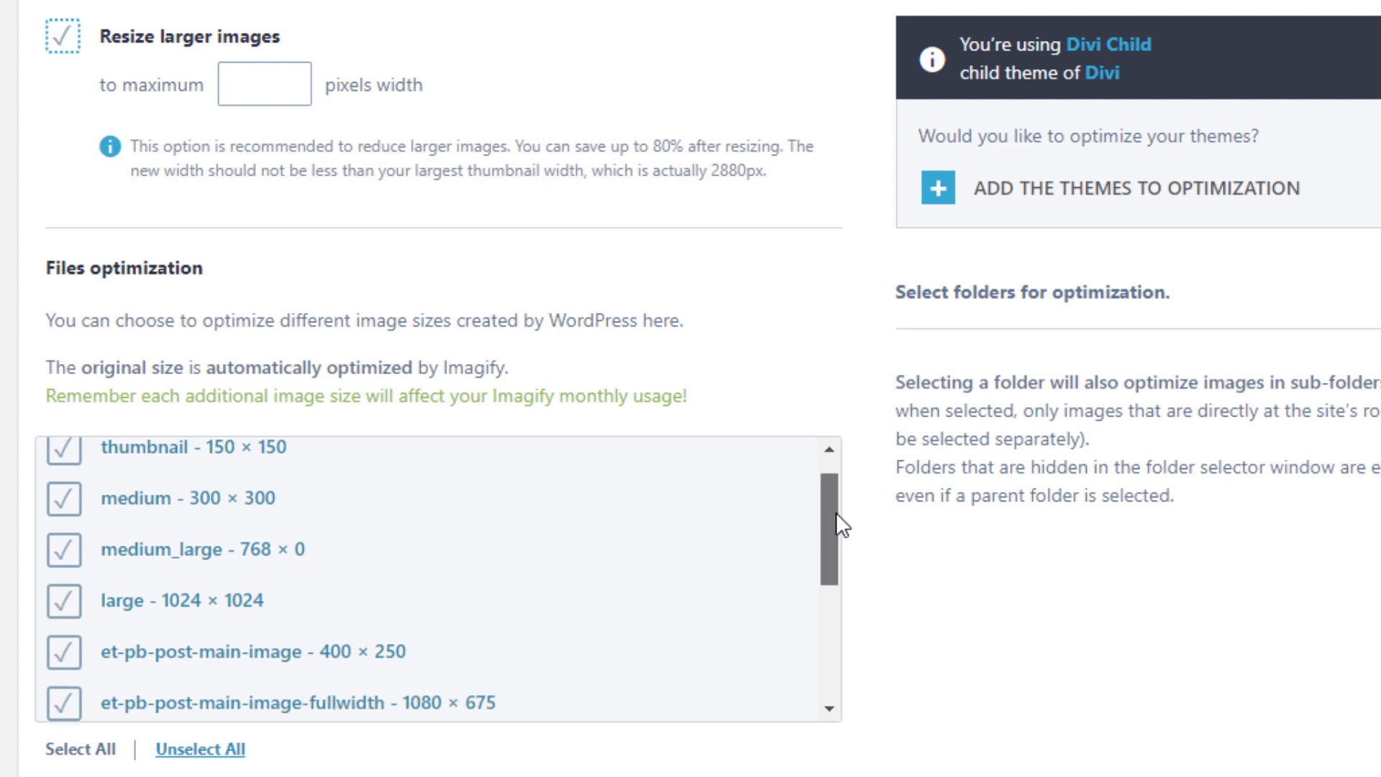
{"action": "scroll", "scroll_direction": "down", "scroll_amount": 3}
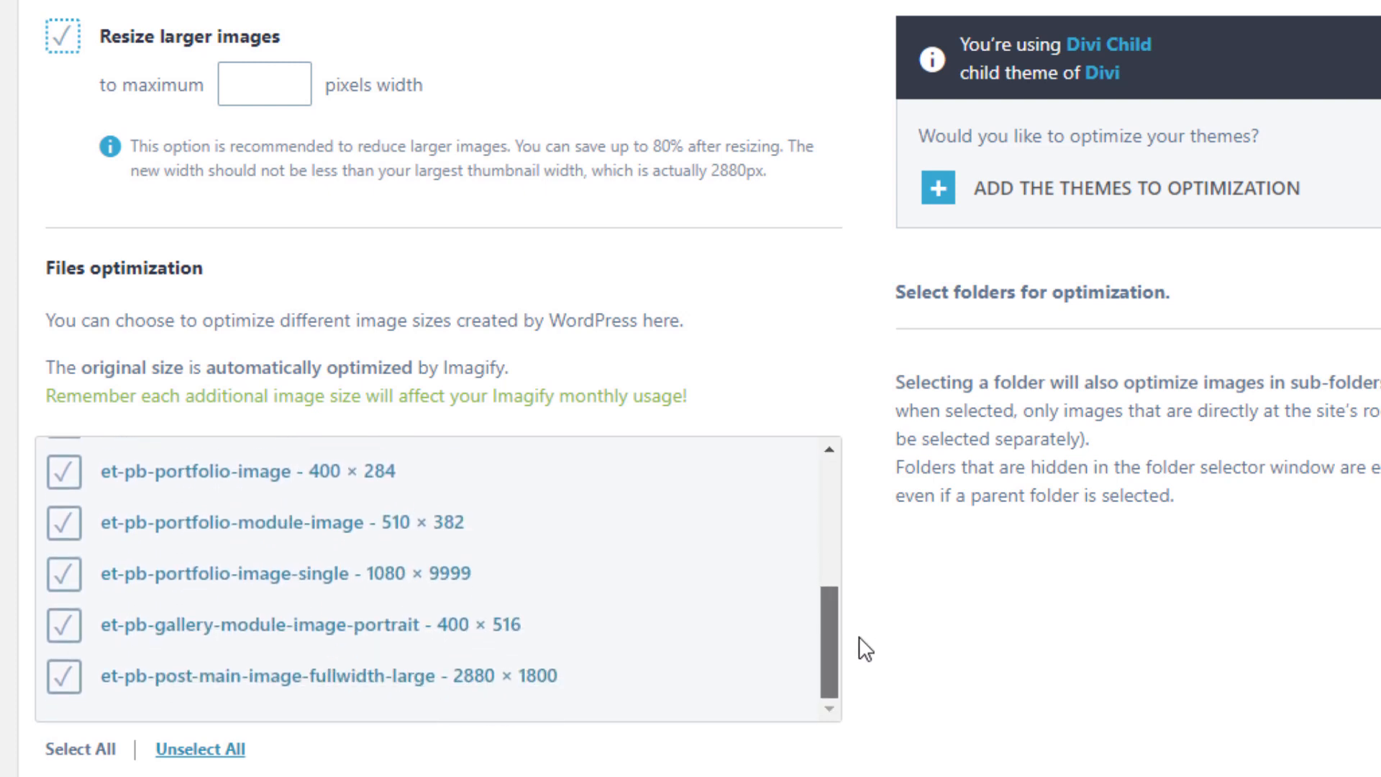
Set the resize maximum width to 2880 pixels and review the remaining display options.
{"action": "left_click", "coordinate": [265, 83]}
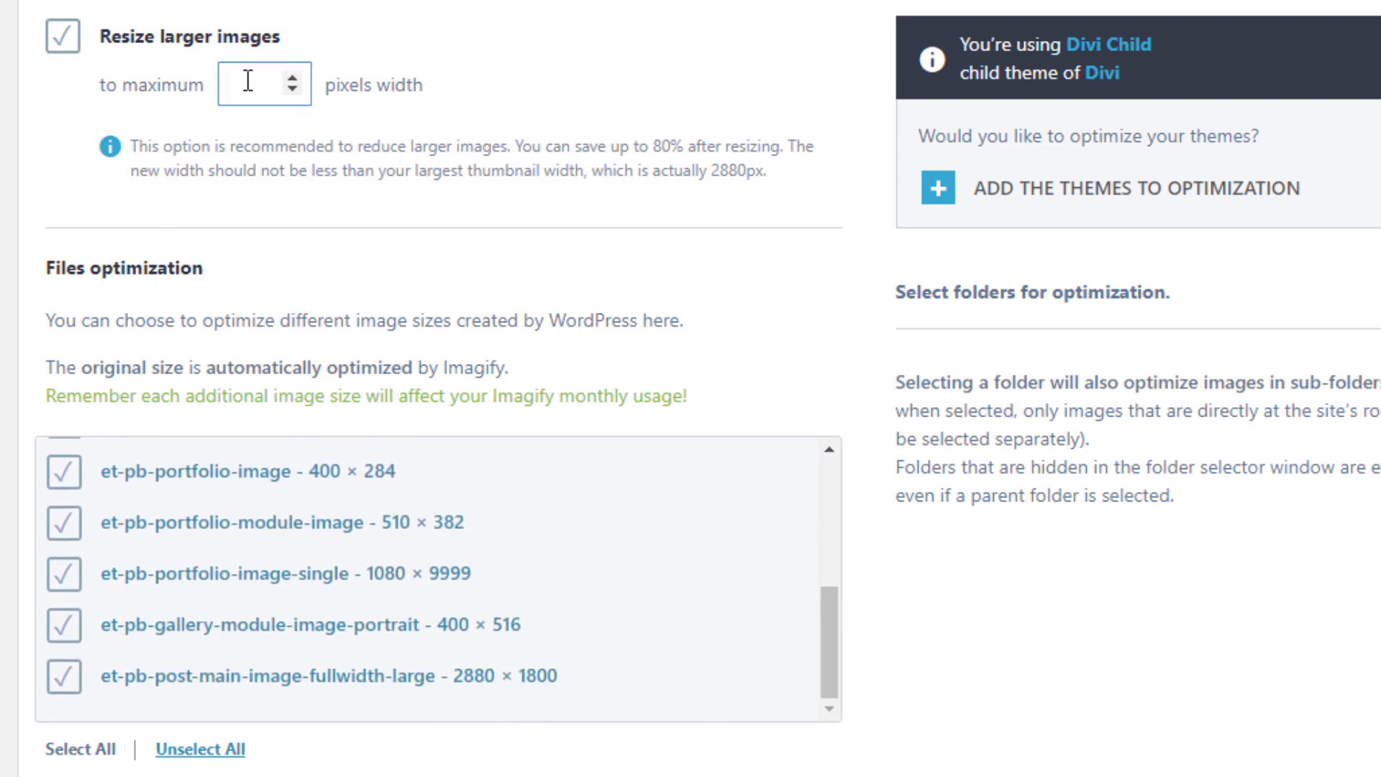
{"action": "type", "text": "2880"}
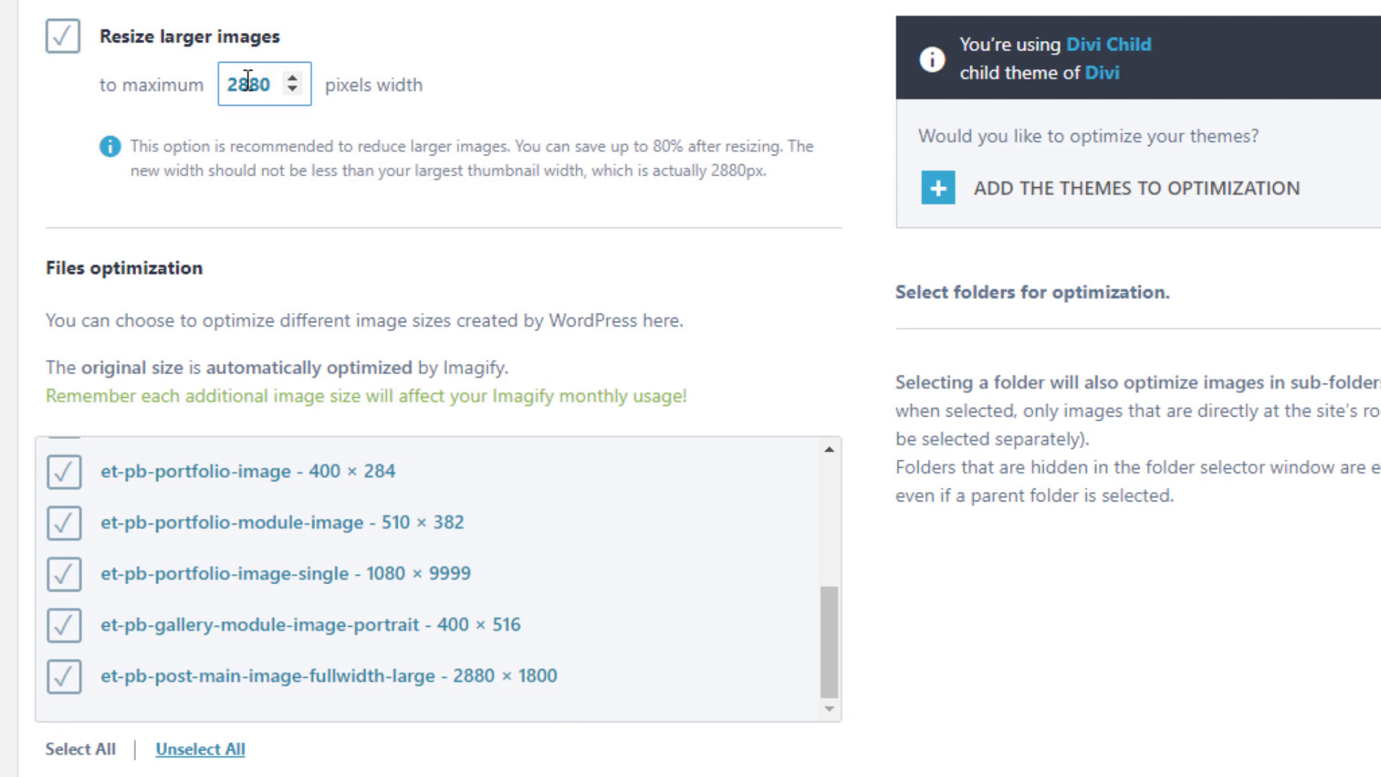
{"action": "mouse_move", "coordinate": [698, 433]}
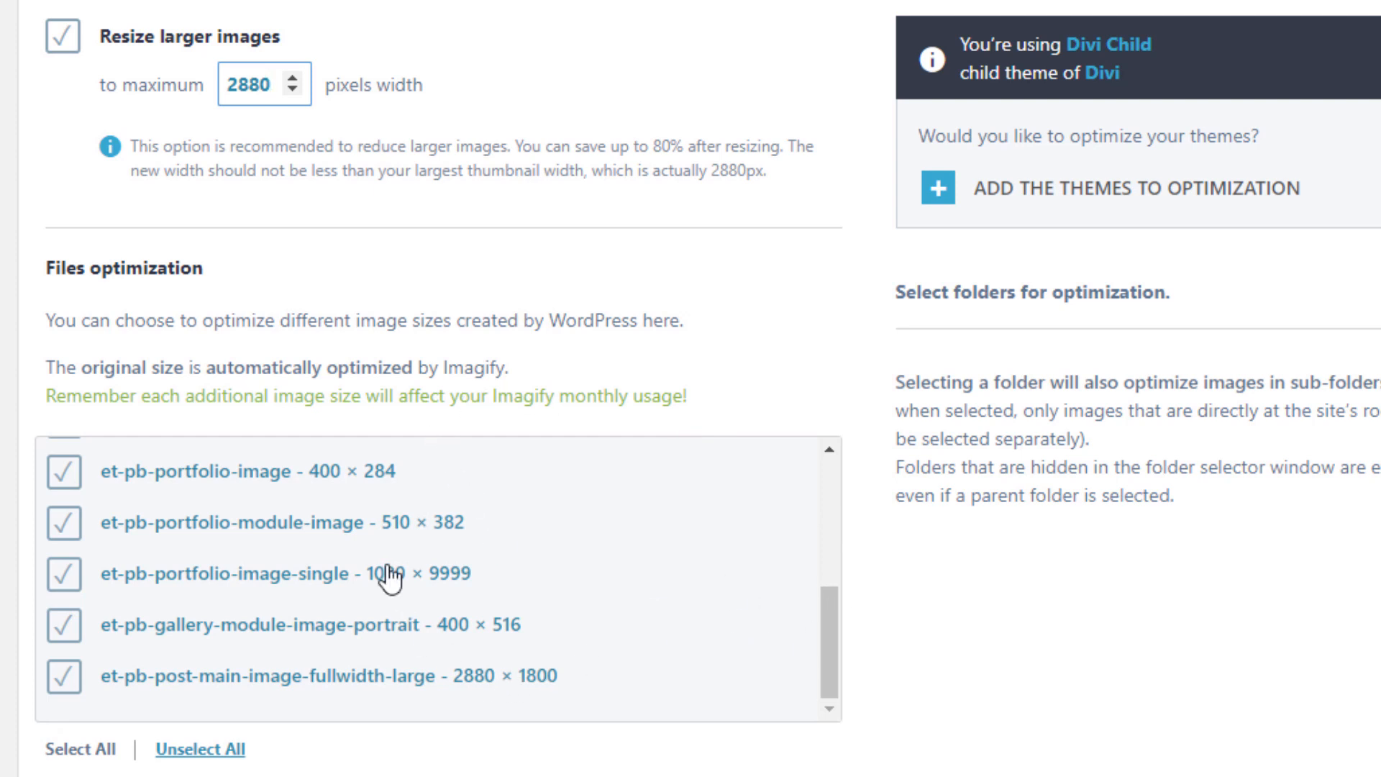
{"action": "scroll", "scroll_direction": "down", "scroll_amount": 3}
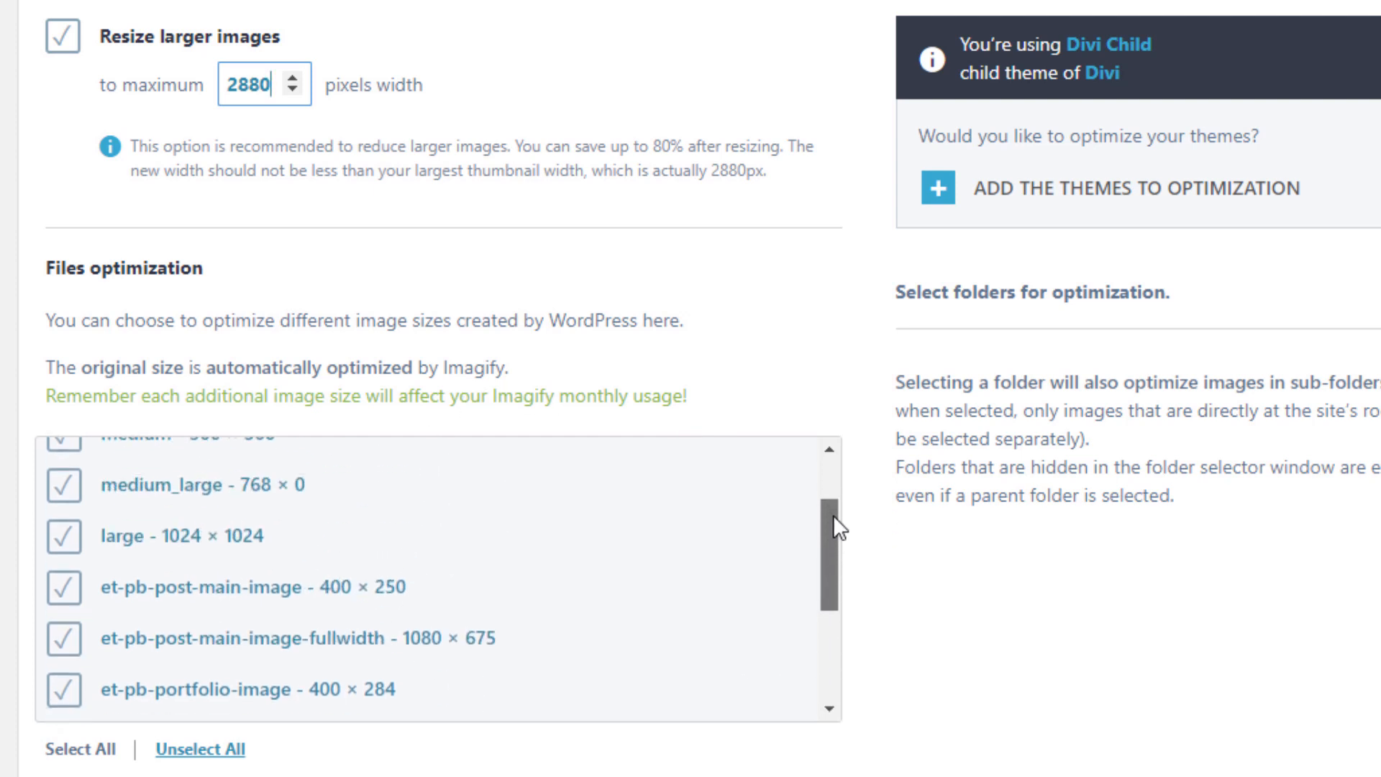
{"action": "scroll", "scroll_direction": "down", "scroll_amount": 3}
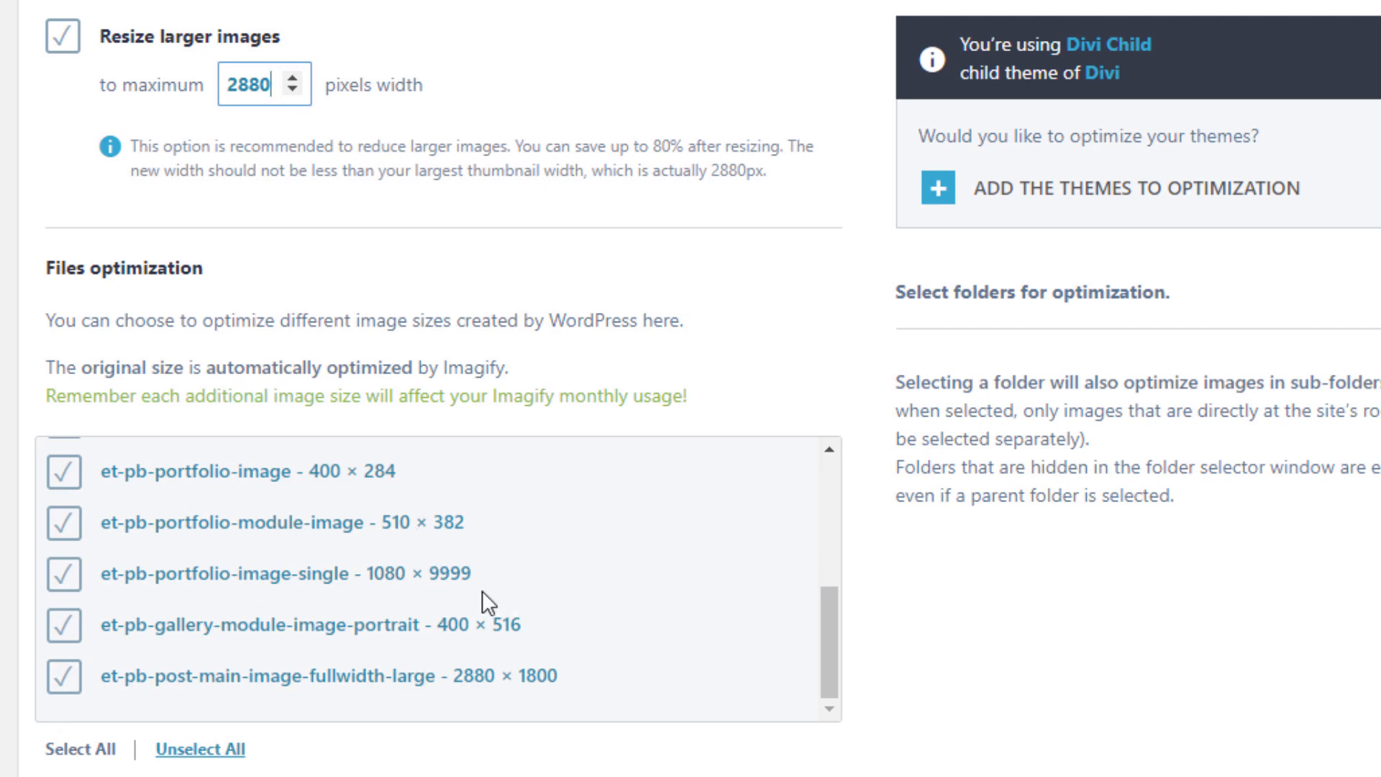
{"action": "scroll", "scroll_direction": "down", "scroll_amount": 3}
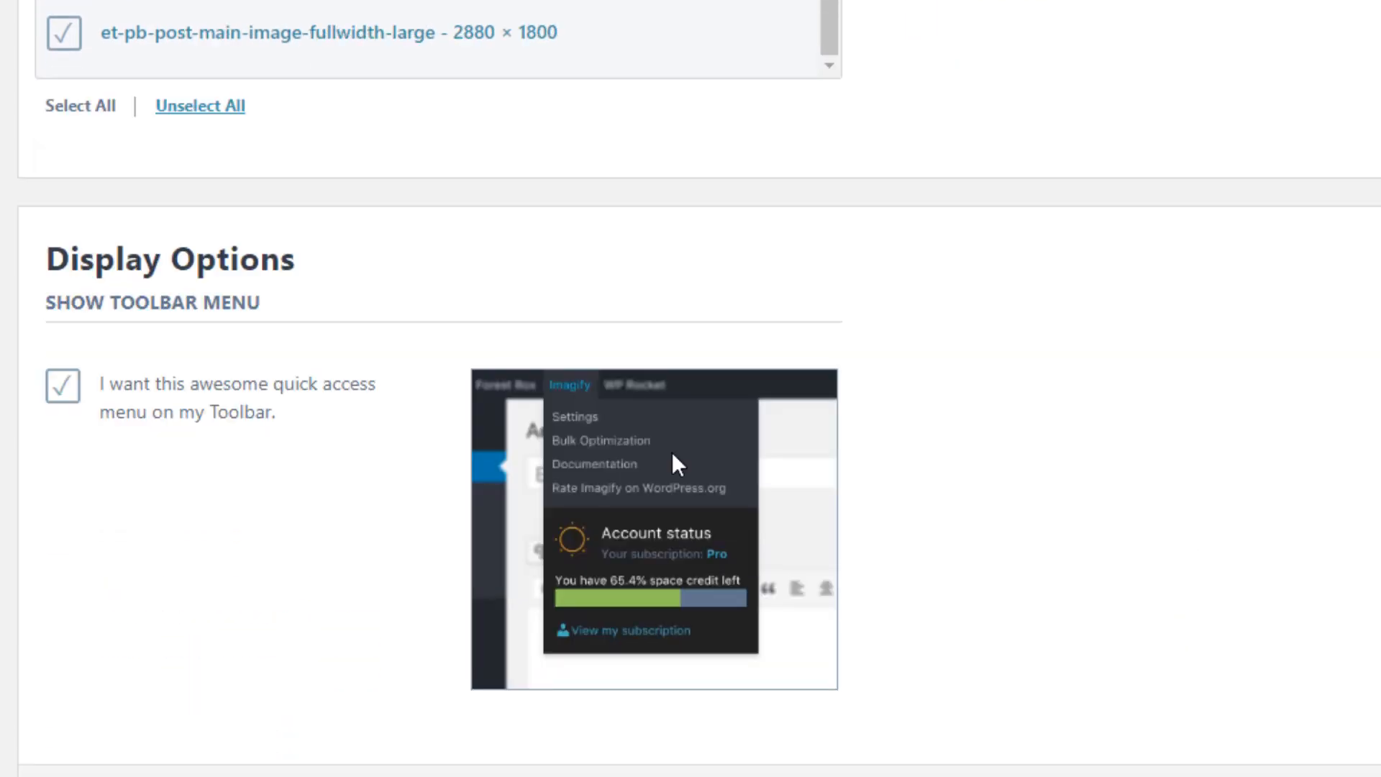
{"action": "scroll", "scroll_direction": "down", "scroll_amount": 3}
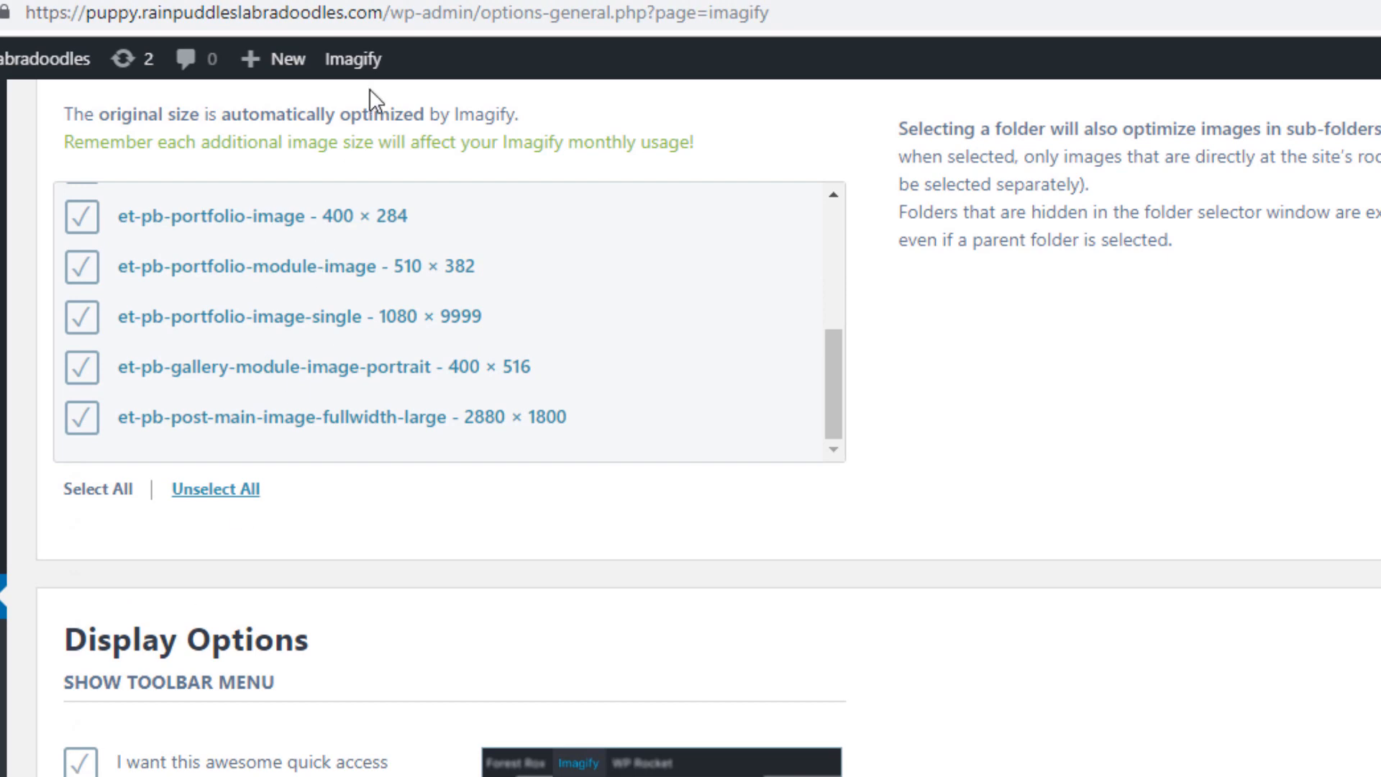
{"action": "mouse_move", "coordinate": [353, 59]}
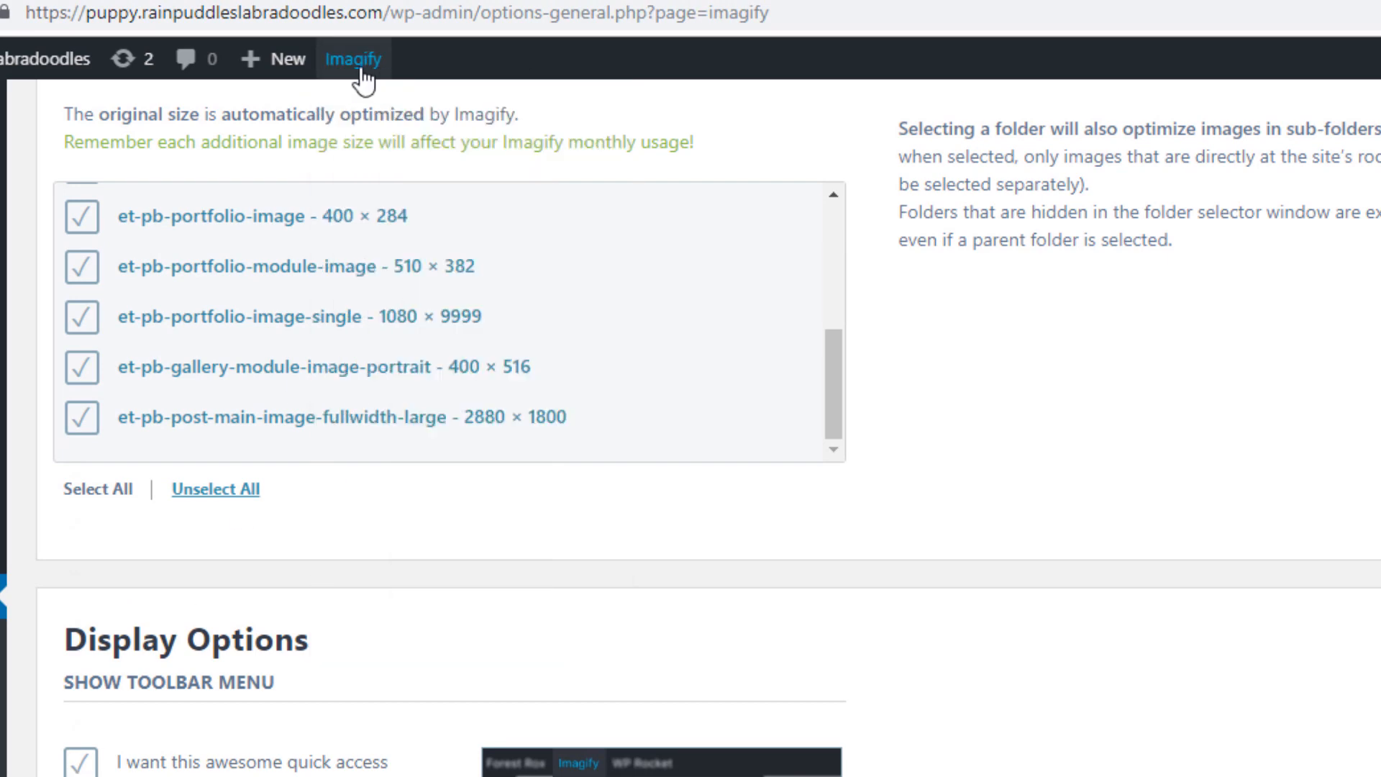
{"action": "left_click", "coordinate": [353, 59]}
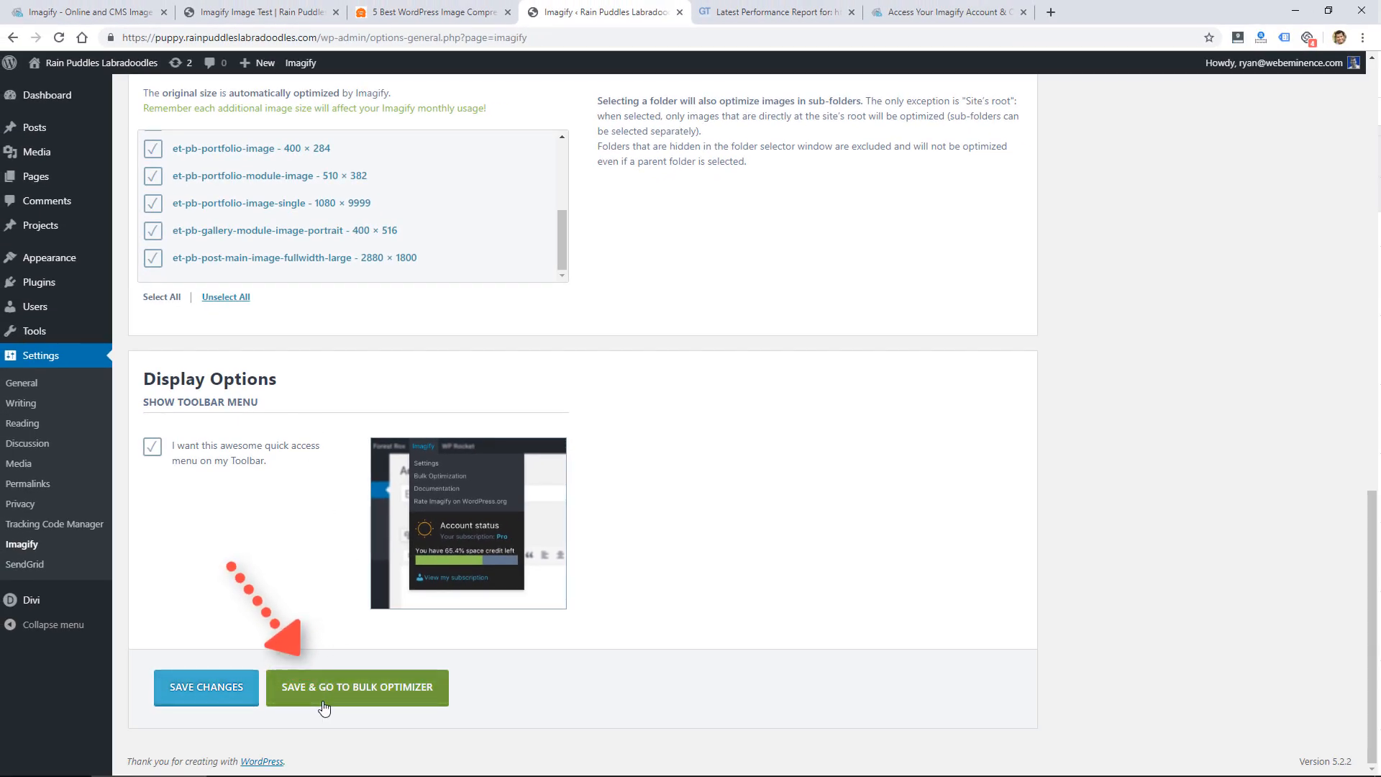
{"action": "left_click", "coordinate": [356, 688]}
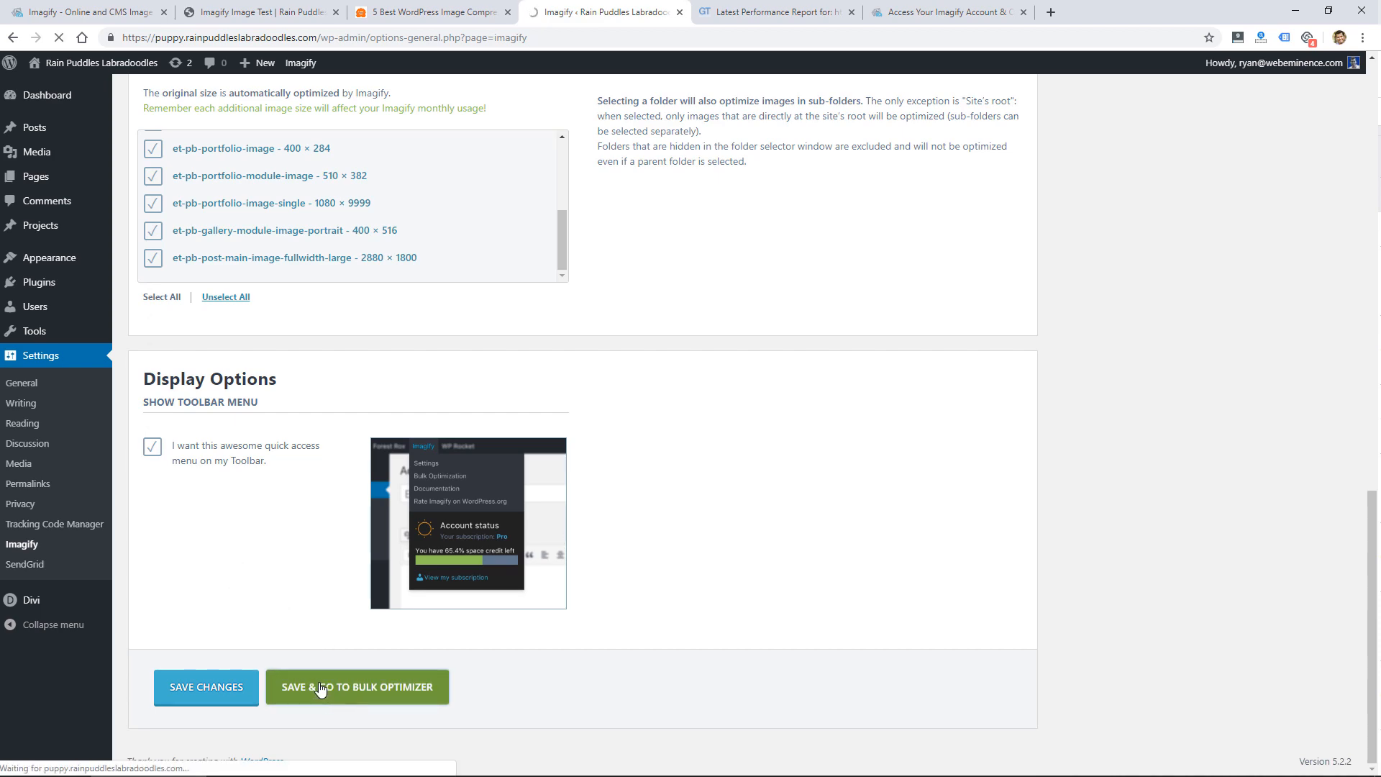
{"action": "left_click", "coordinate": [357, 688]}
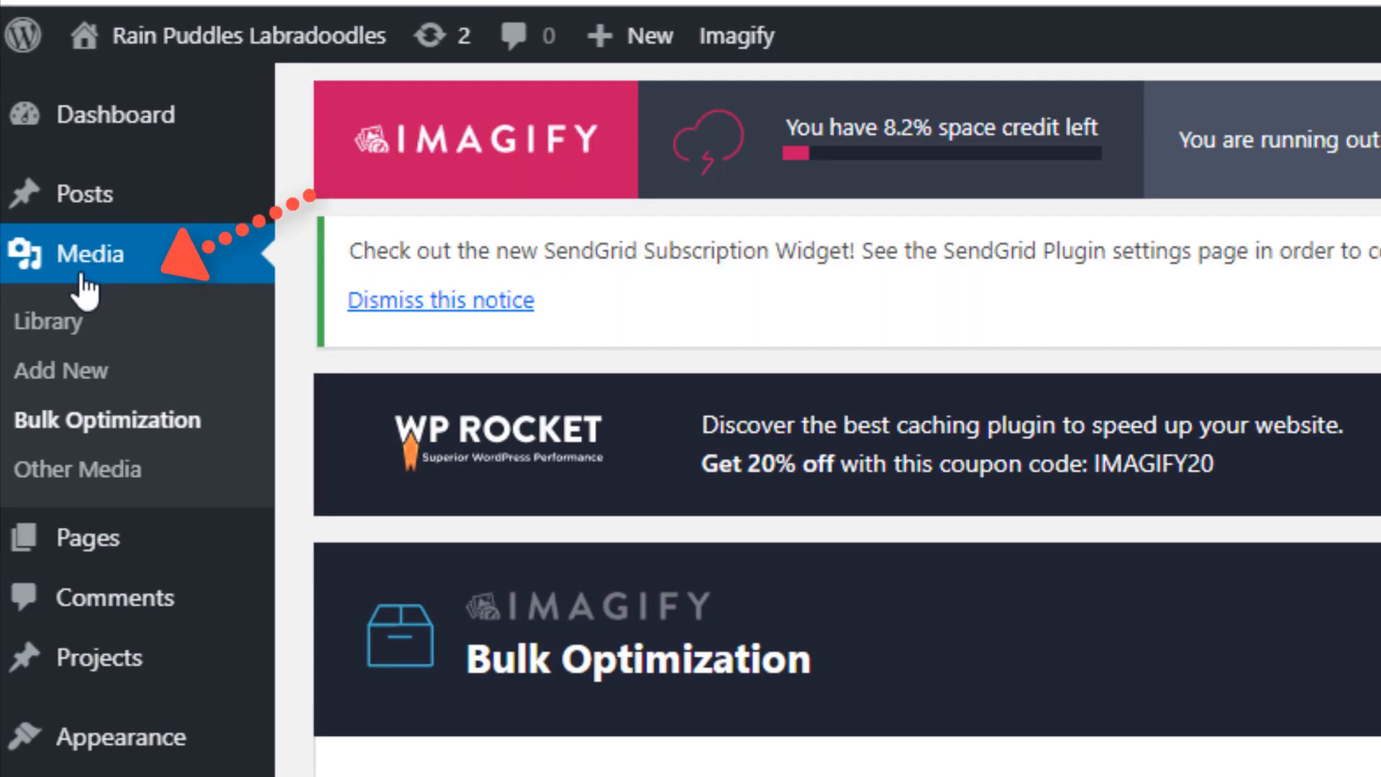
{"action": "mouse_move", "coordinate": [215, 438]}
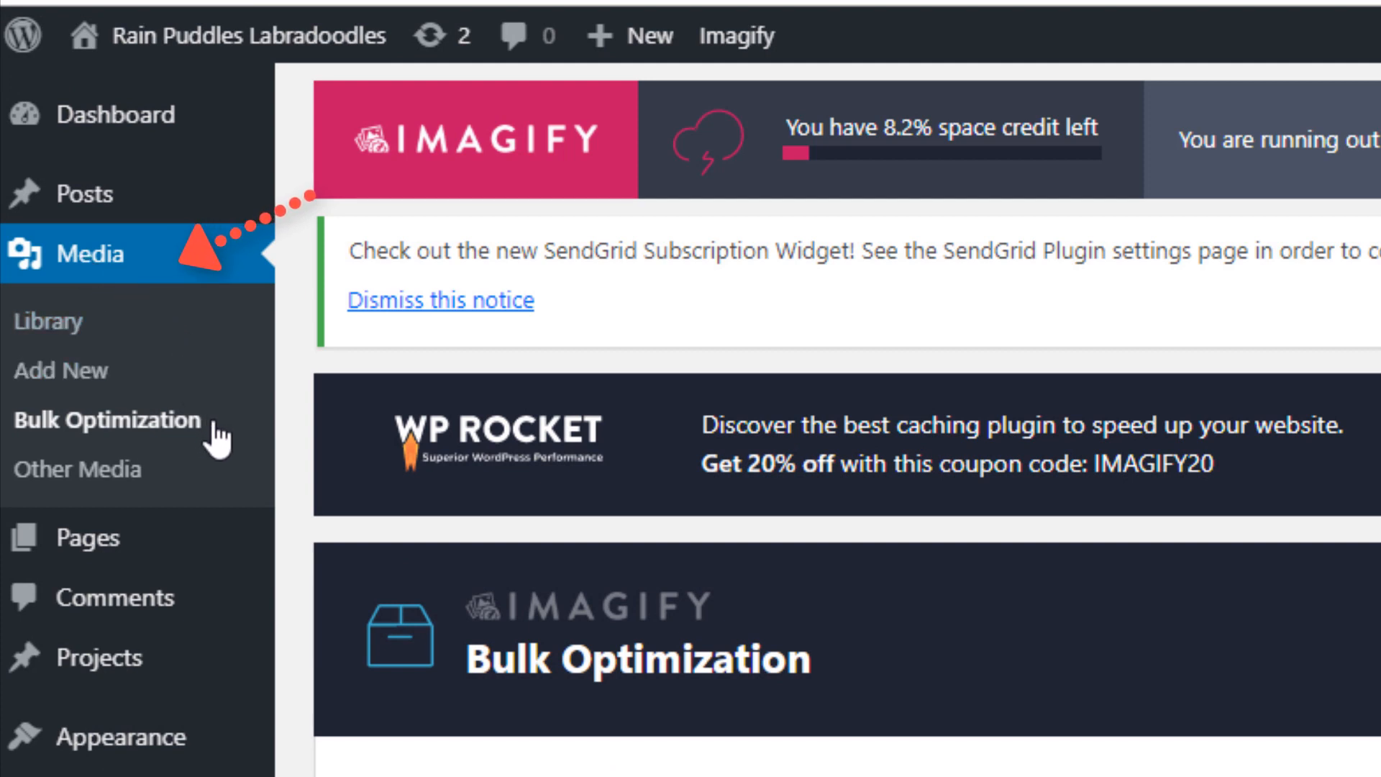
{"action": "left_click", "coordinate": [106, 420]}
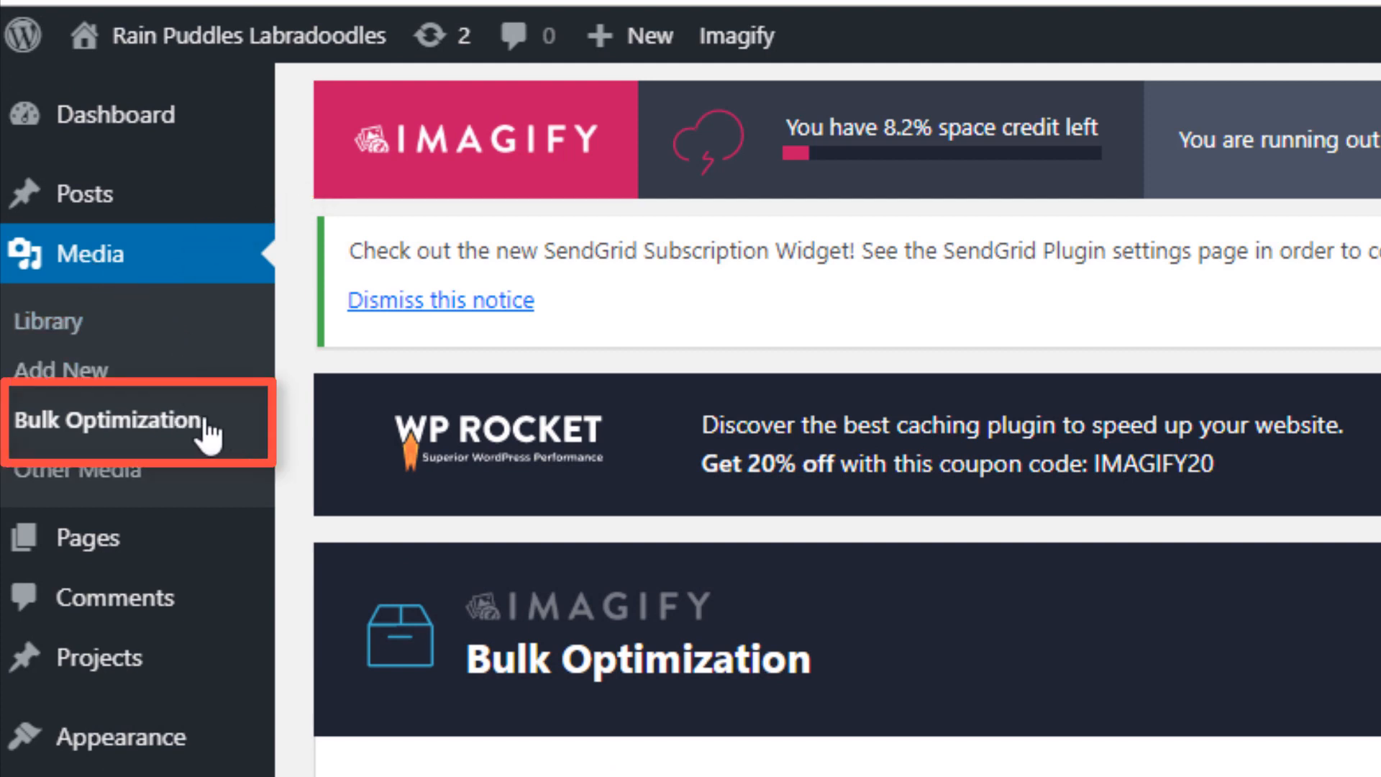
{"action": "mouse_move", "coordinate": [203, 431]}
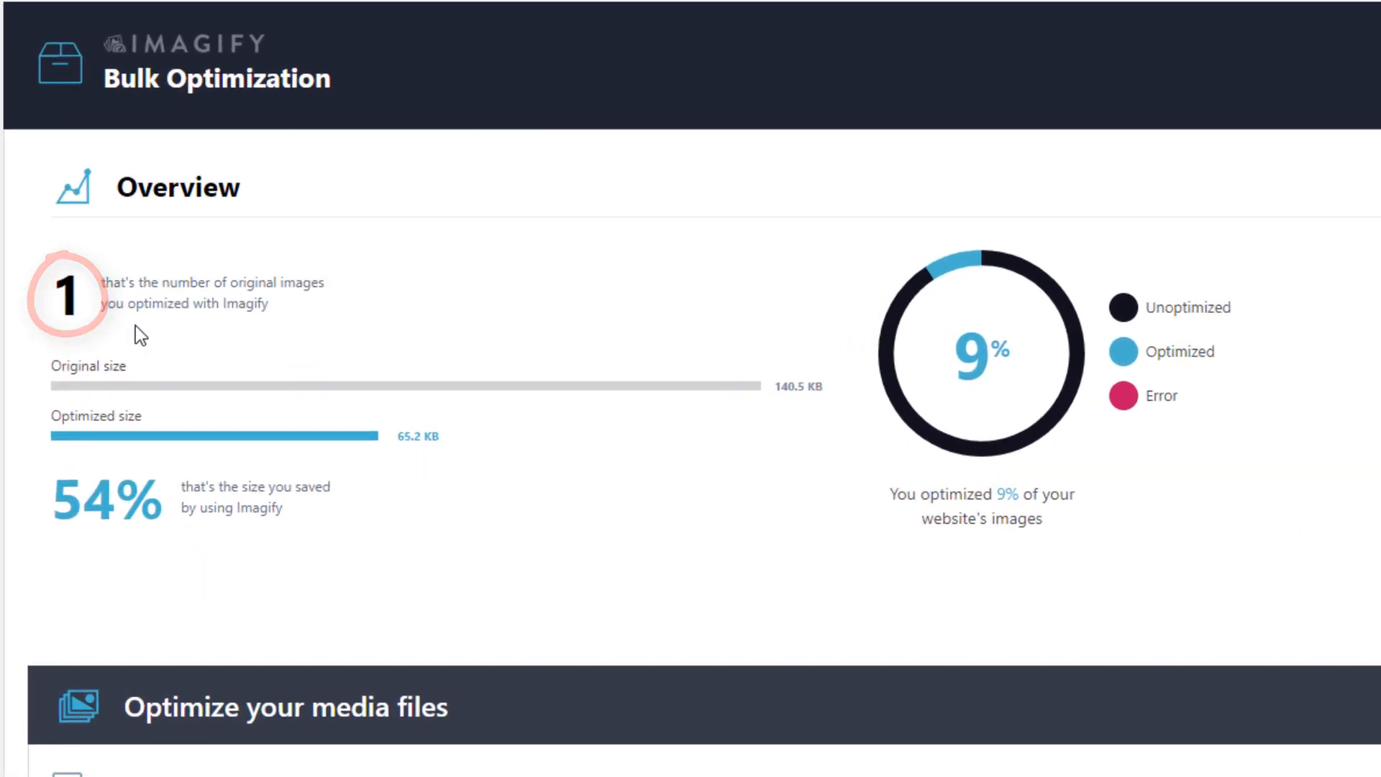
{"action": "scroll", "scroll_direction": "down", "scroll_amount": 3}
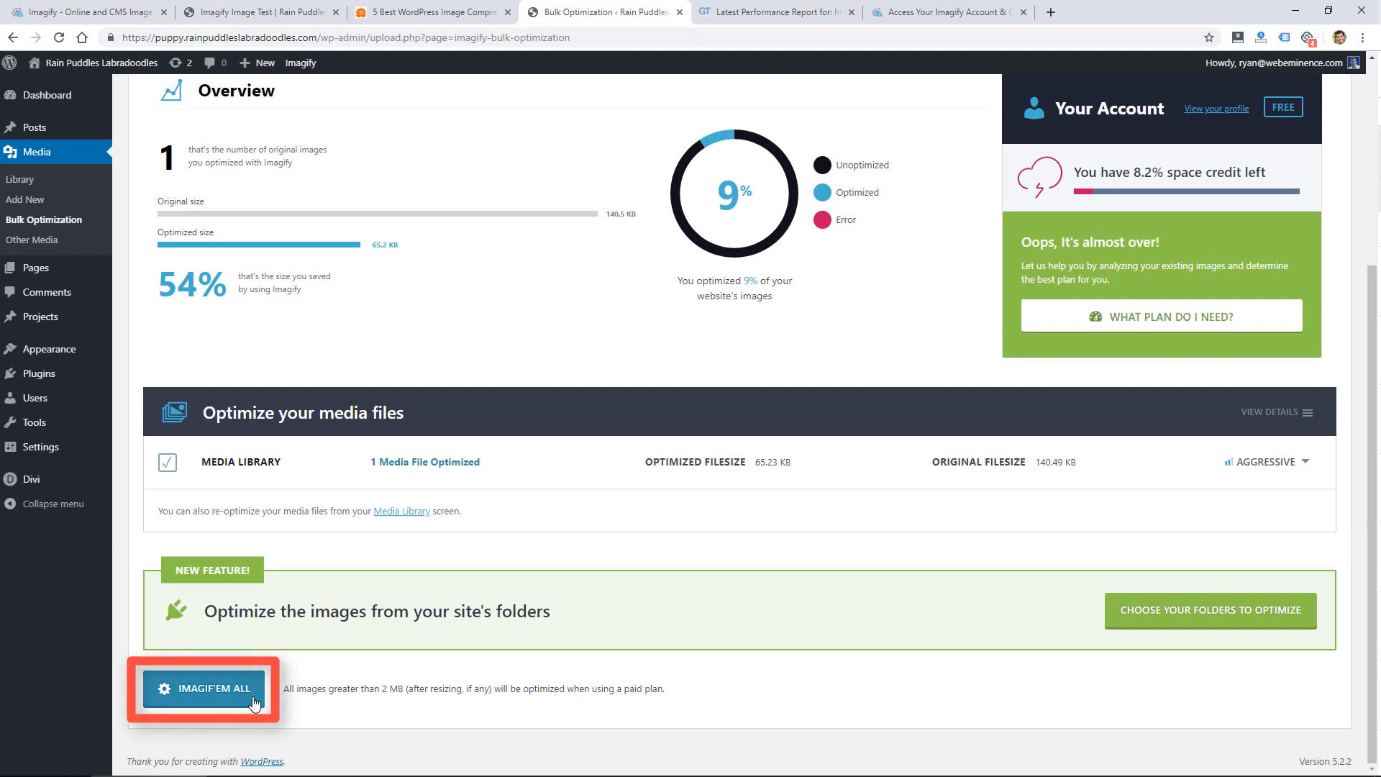
Launch Imagif'em All and confirm starting the bulk optimization.
{"action": "left_click", "coordinate": [203, 688]}
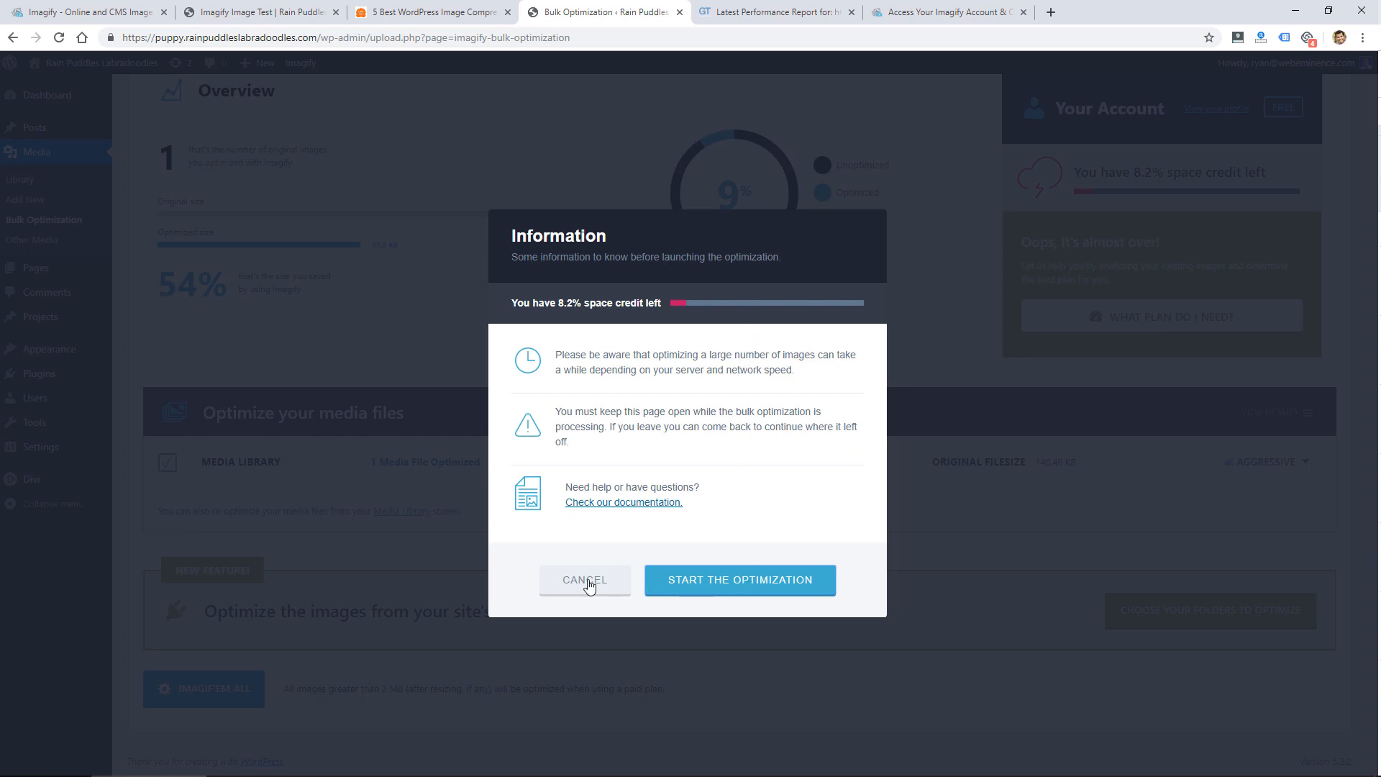
{"action": "mouse_move", "coordinate": [748, 589]}
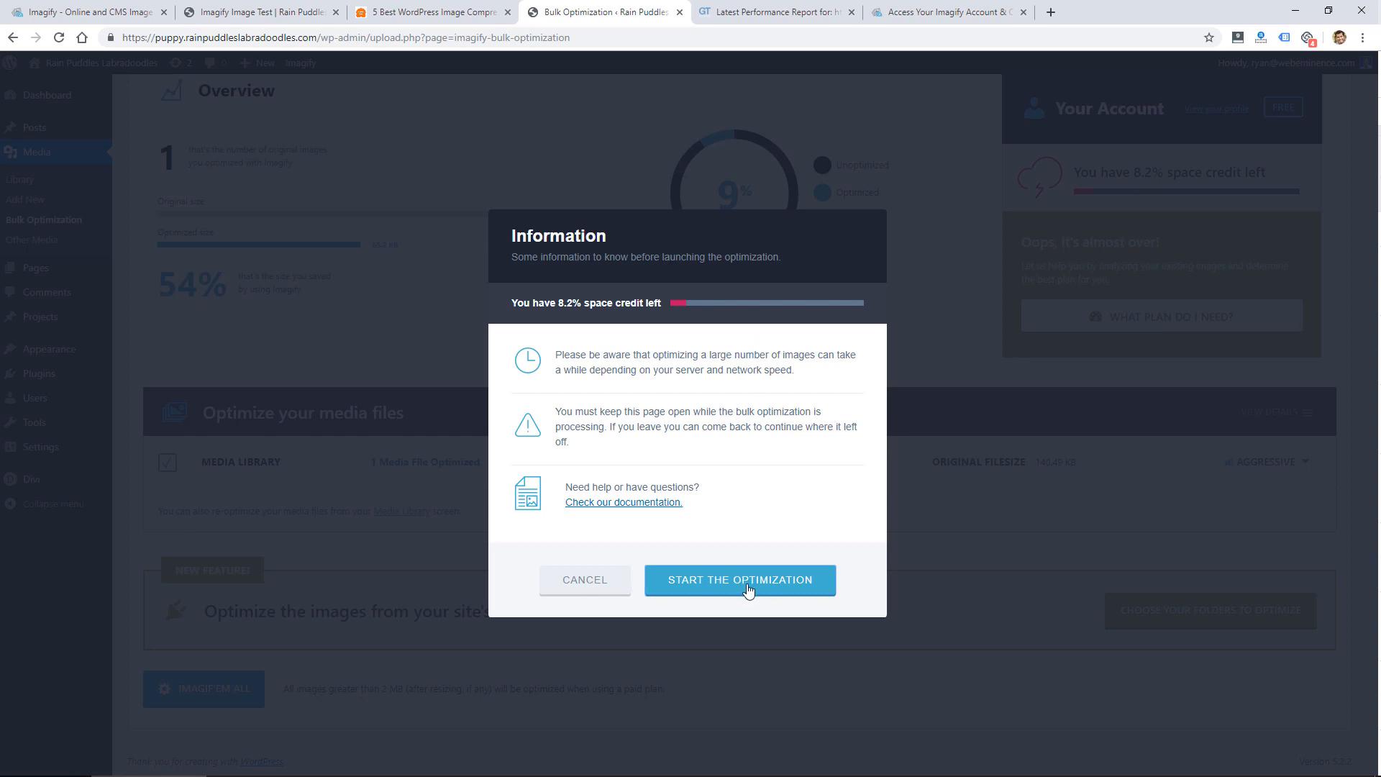
{"action": "left_click", "coordinate": [739, 580]}
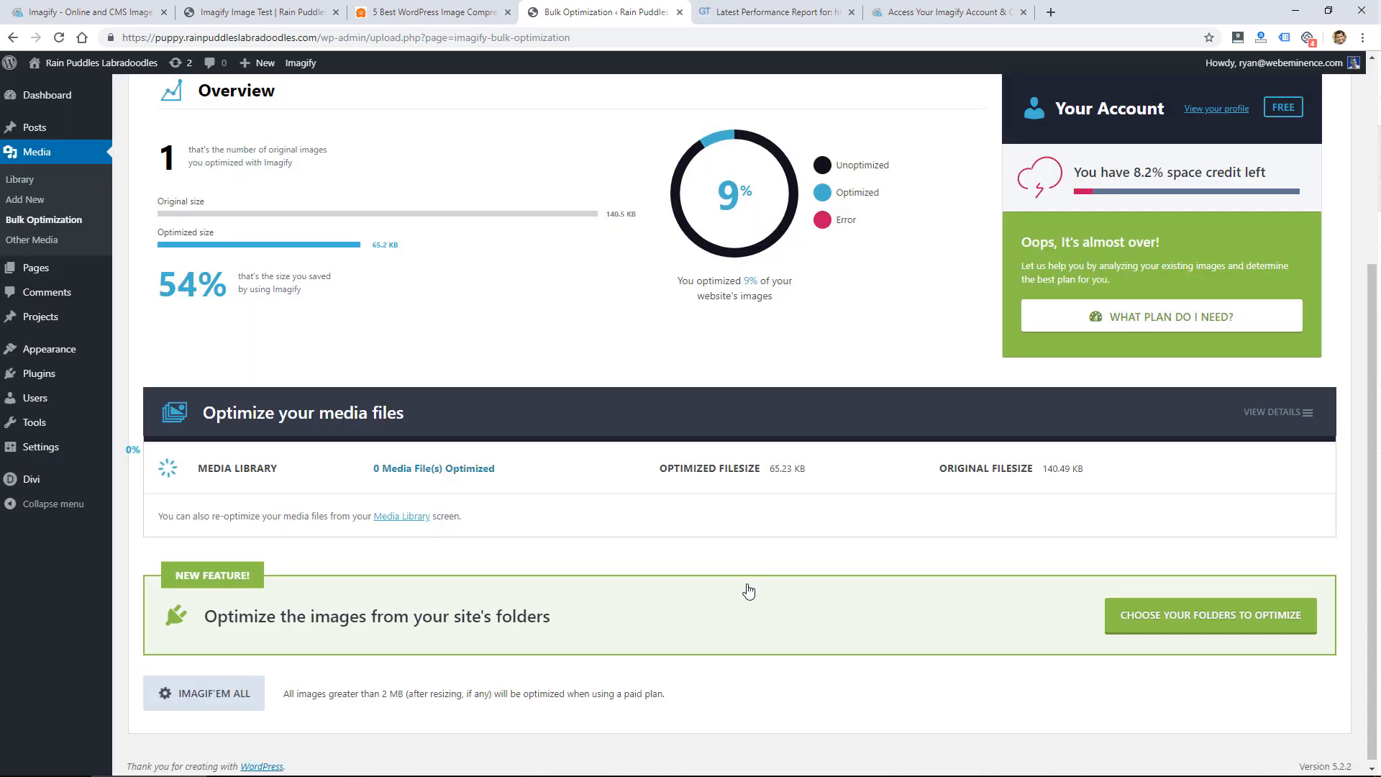
{"action": "mouse_move", "coordinate": [664, 524]}
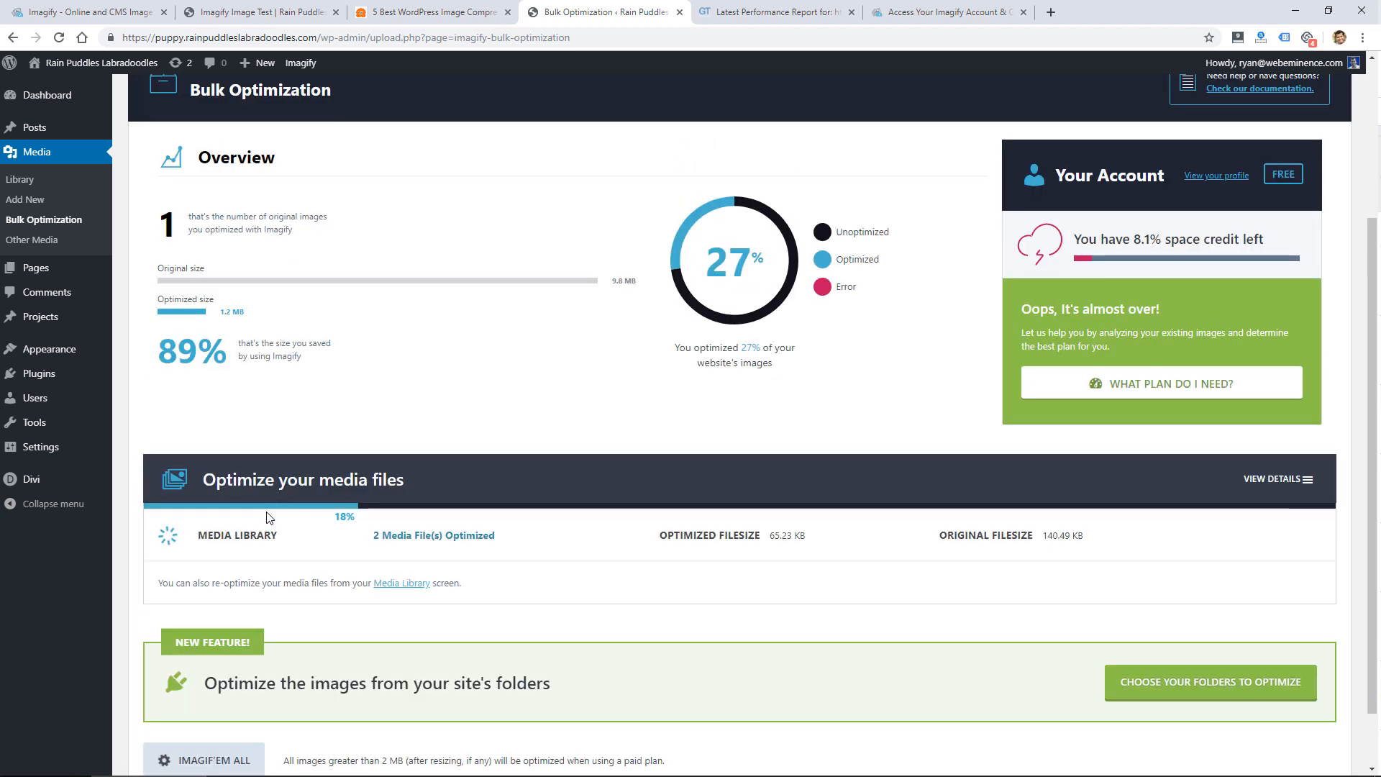
{"action": "mouse_move", "coordinate": [293, 529]}
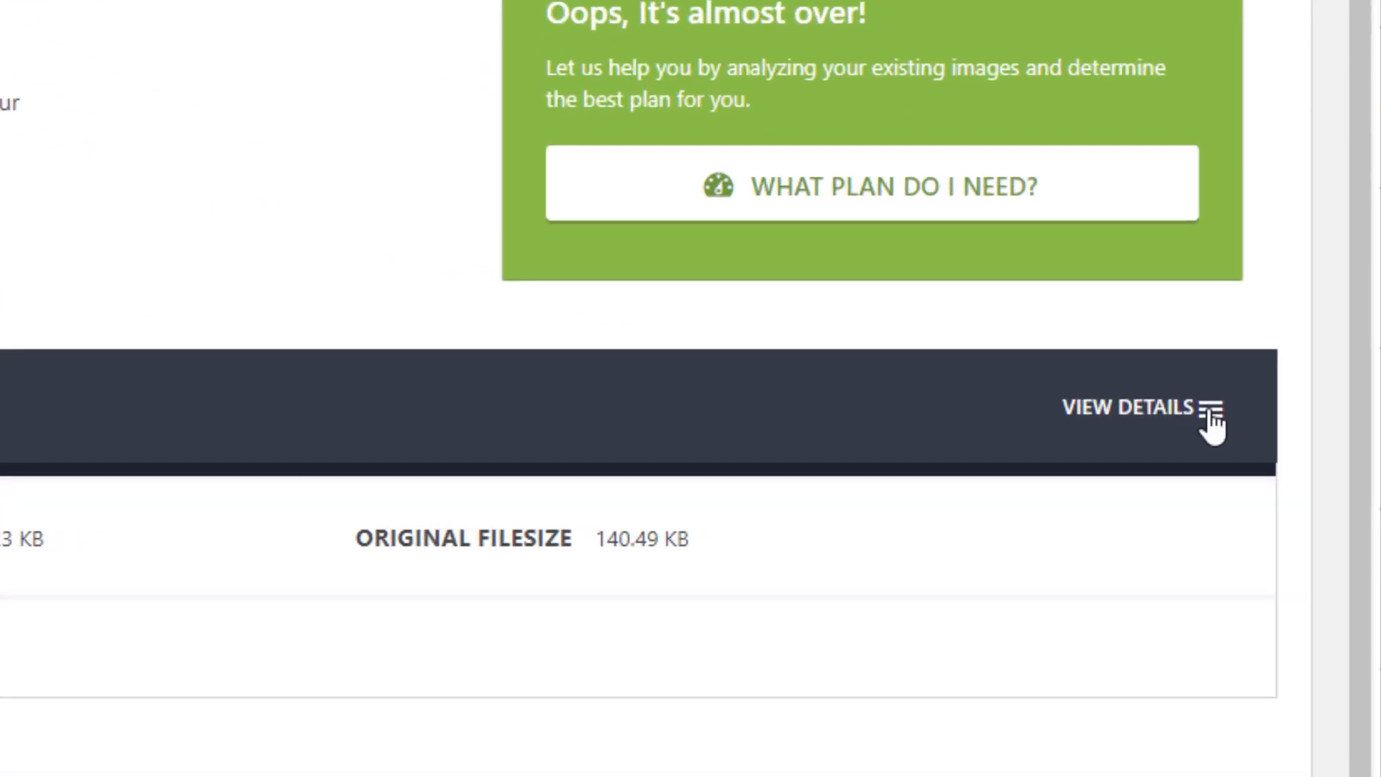
View the per-file results, such as the 10.94 MB photo reduced to 1.19 MB.
{"action": "left_click", "coordinate": [1128, 407]}
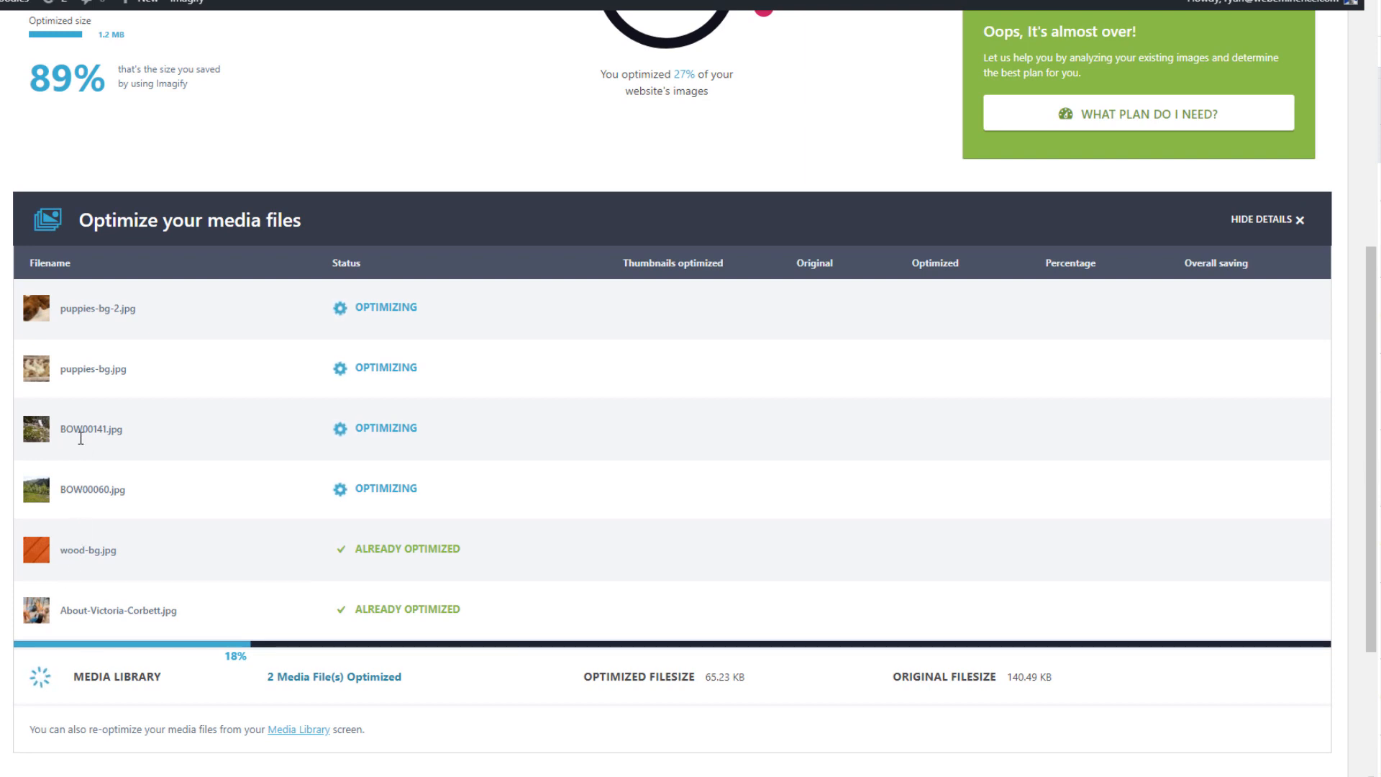
{"action": "mouse_move", "coordinate": [203, 378]}
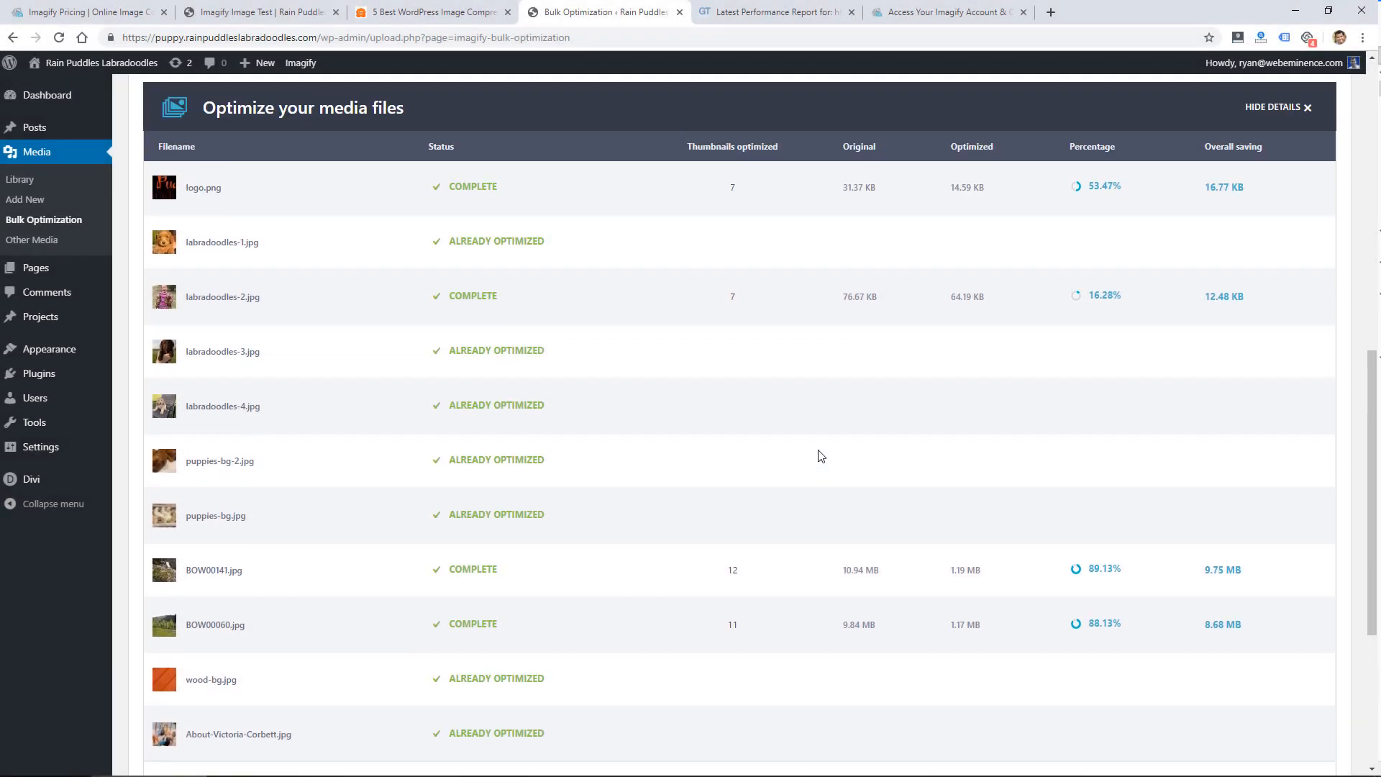
{"action": "scroll", "scroll_direction": "down", "scroll_amount": 3}
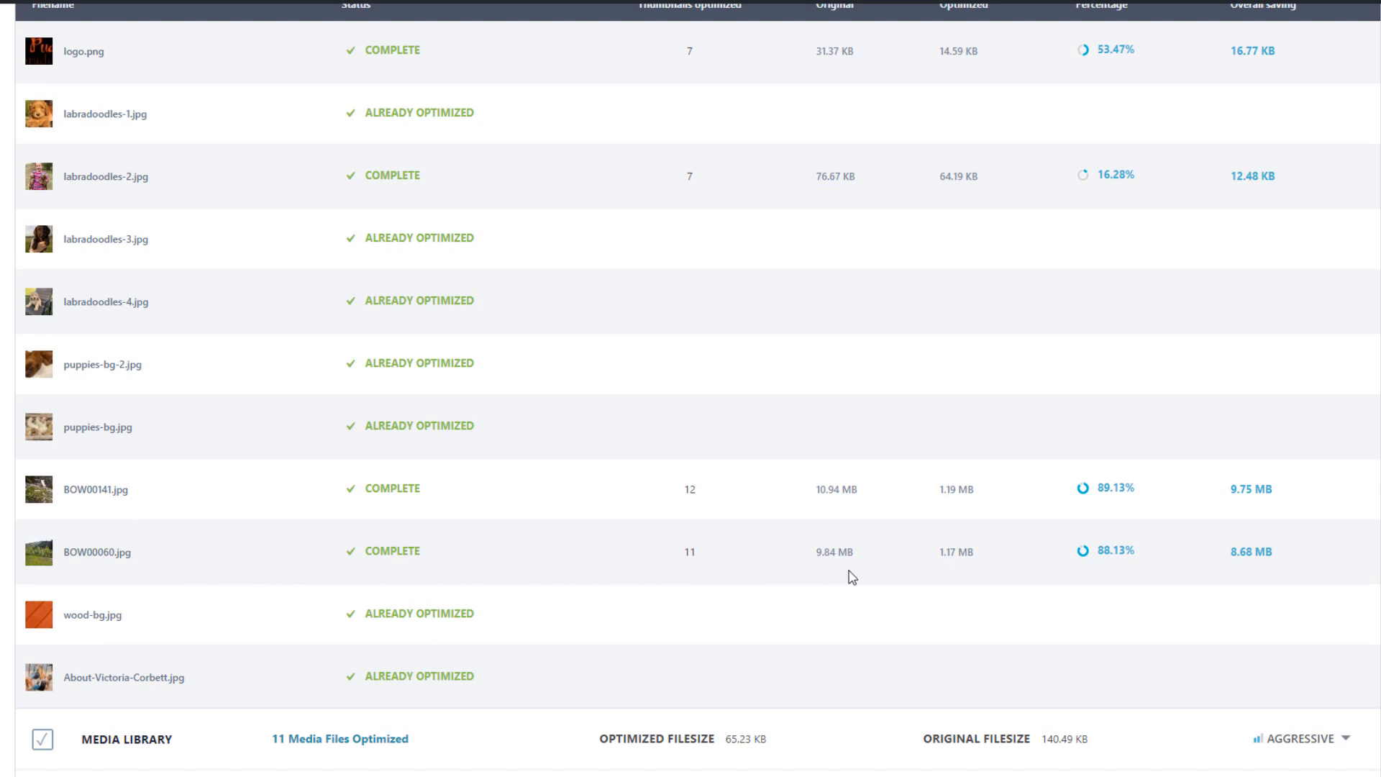
{"action": "mouse_move", "coordinate": [888, 572]}
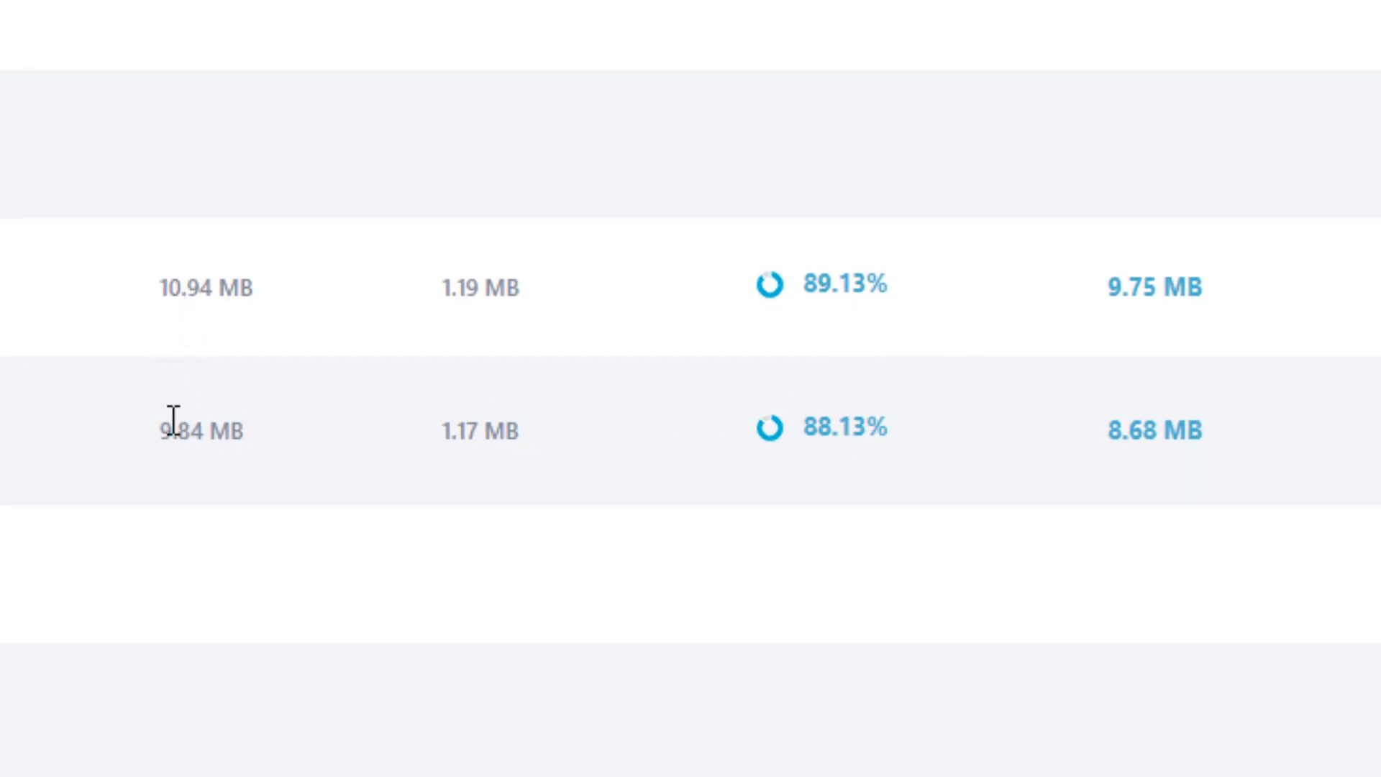
{"action": "mouse_move", "coordinate": [519, 432]}
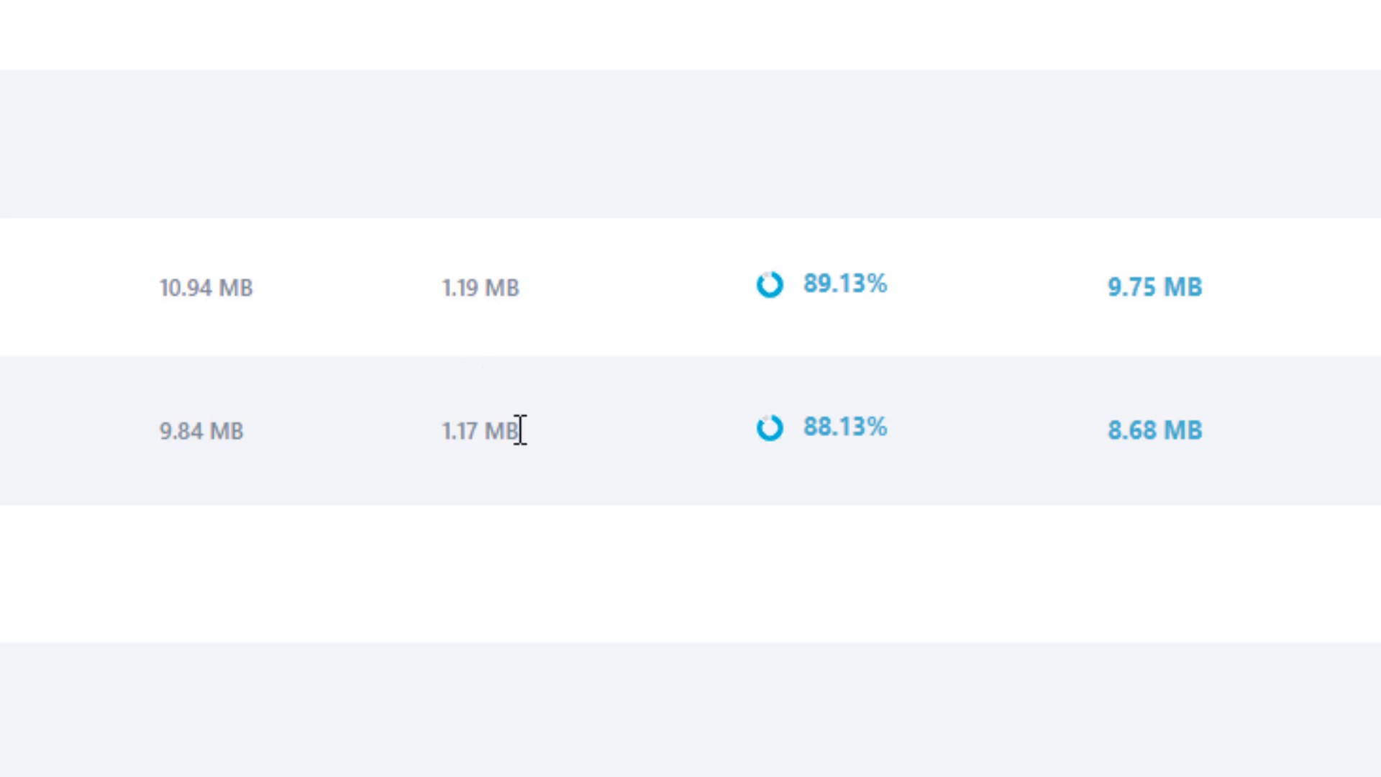
{"action": "mouse_move", "coordinate": [528, 472]}
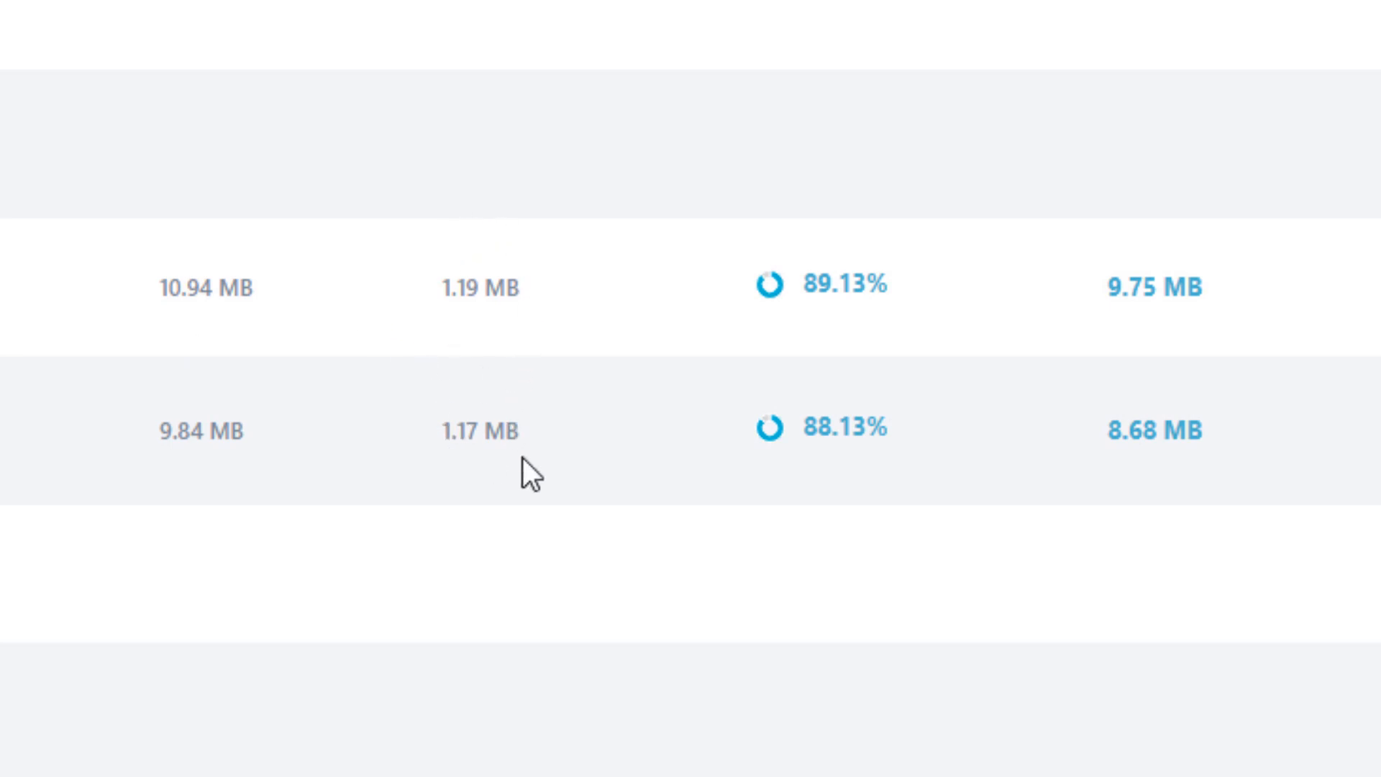
{"action": "mouse_move", "coordinate": [622, 414]}
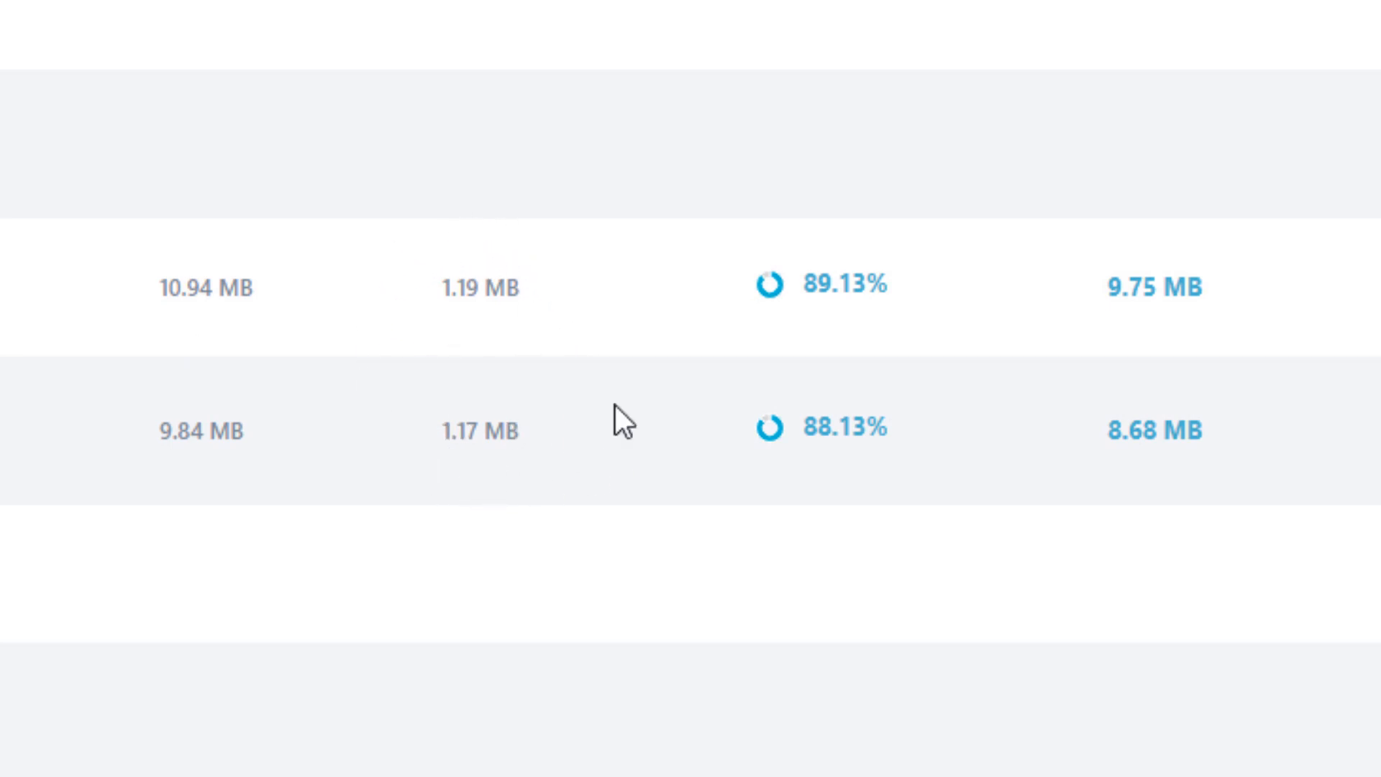
{"action": "mouse_move", "coordinate": [454, 163]}
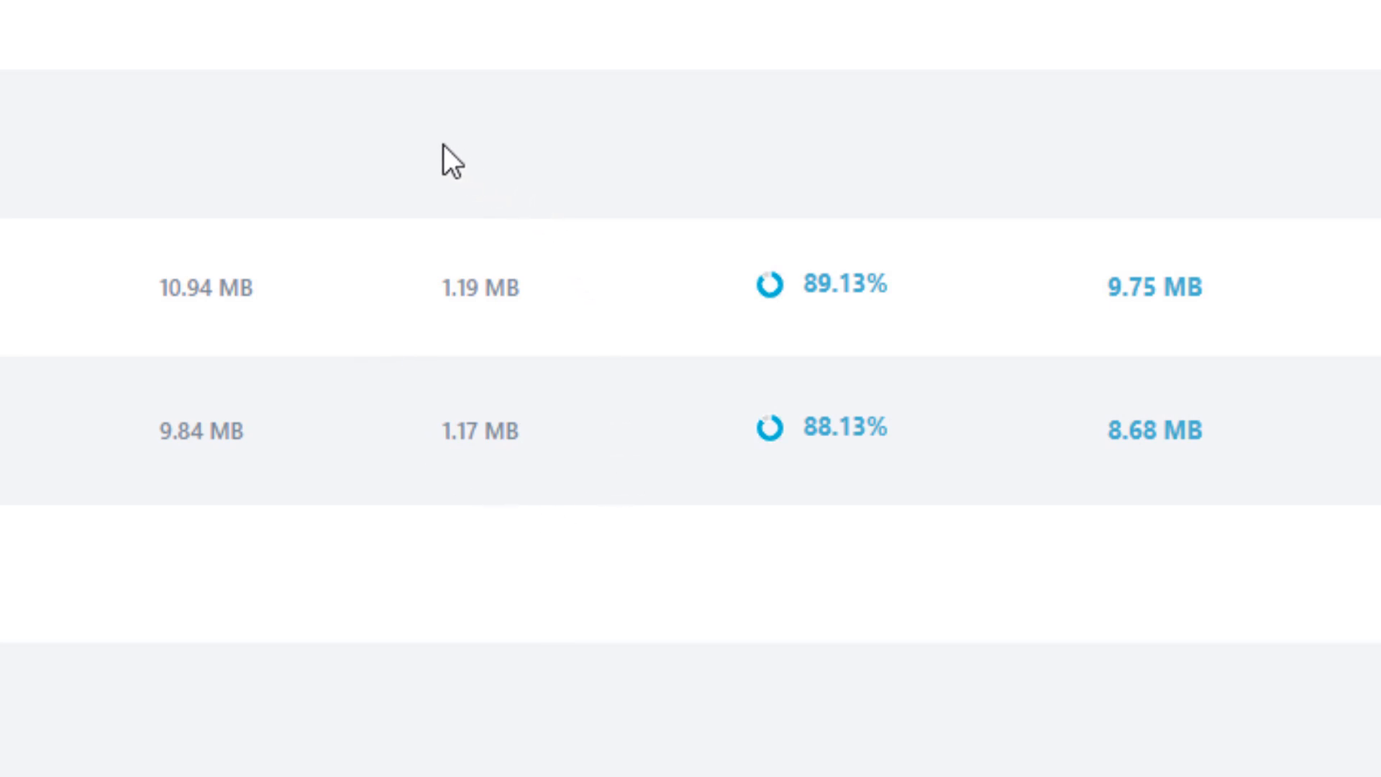
{"action": "mouse_move", "coordinate": [291, 250]}
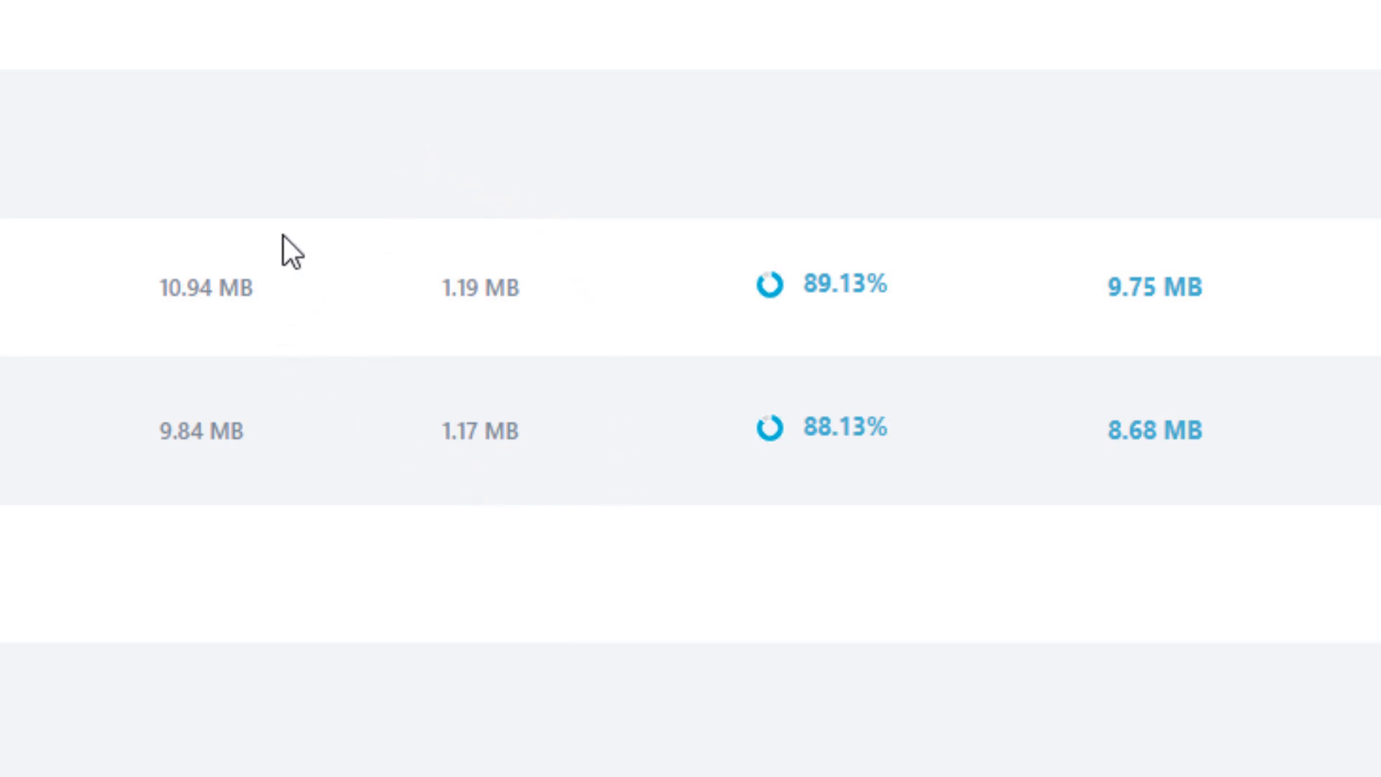
{"action": "mouse_move", "coordinate": [285, 238]}
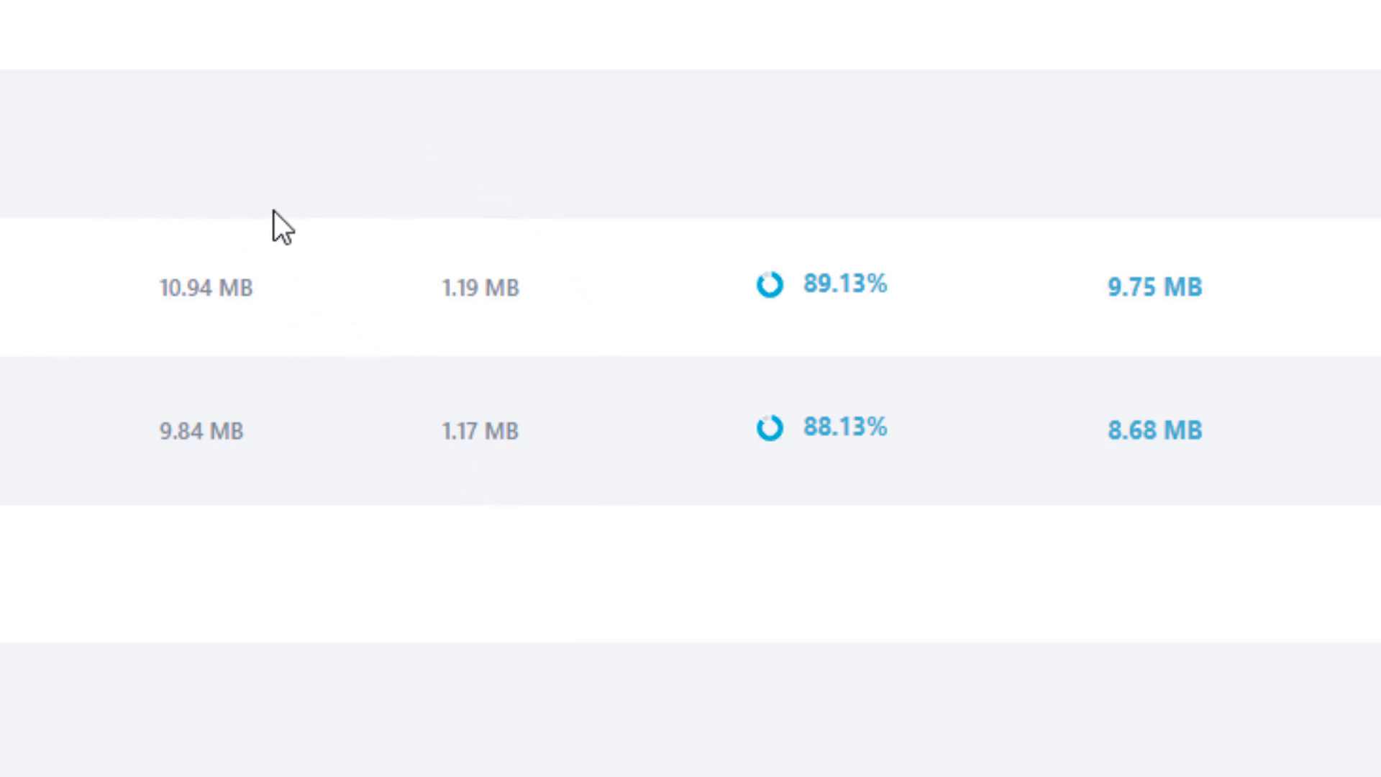
{"action": "mouse_move", "coordinate": [287, 300]}
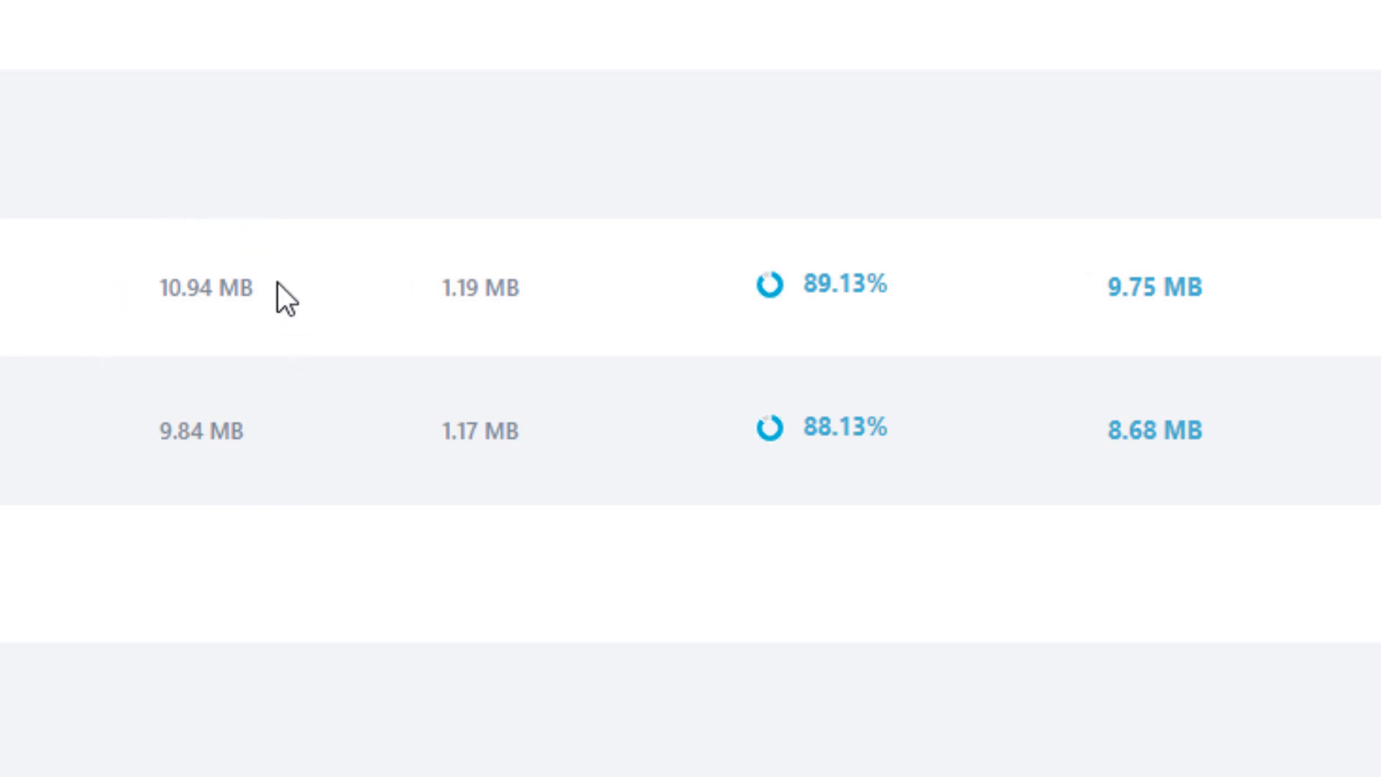
{"action": "mouse_move", "coordinate": [158, 249]}
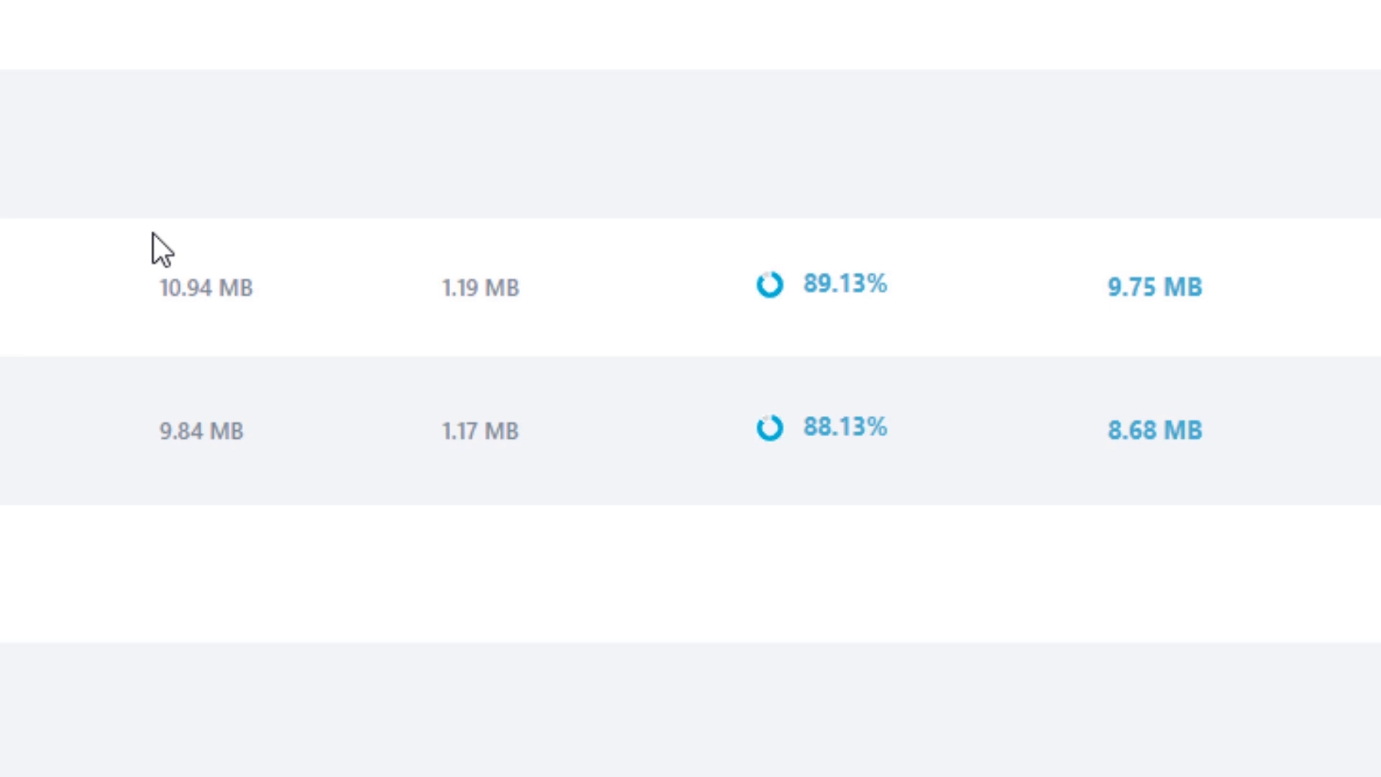
{"action": "mouse_move", "coordinate": [190, 360]}
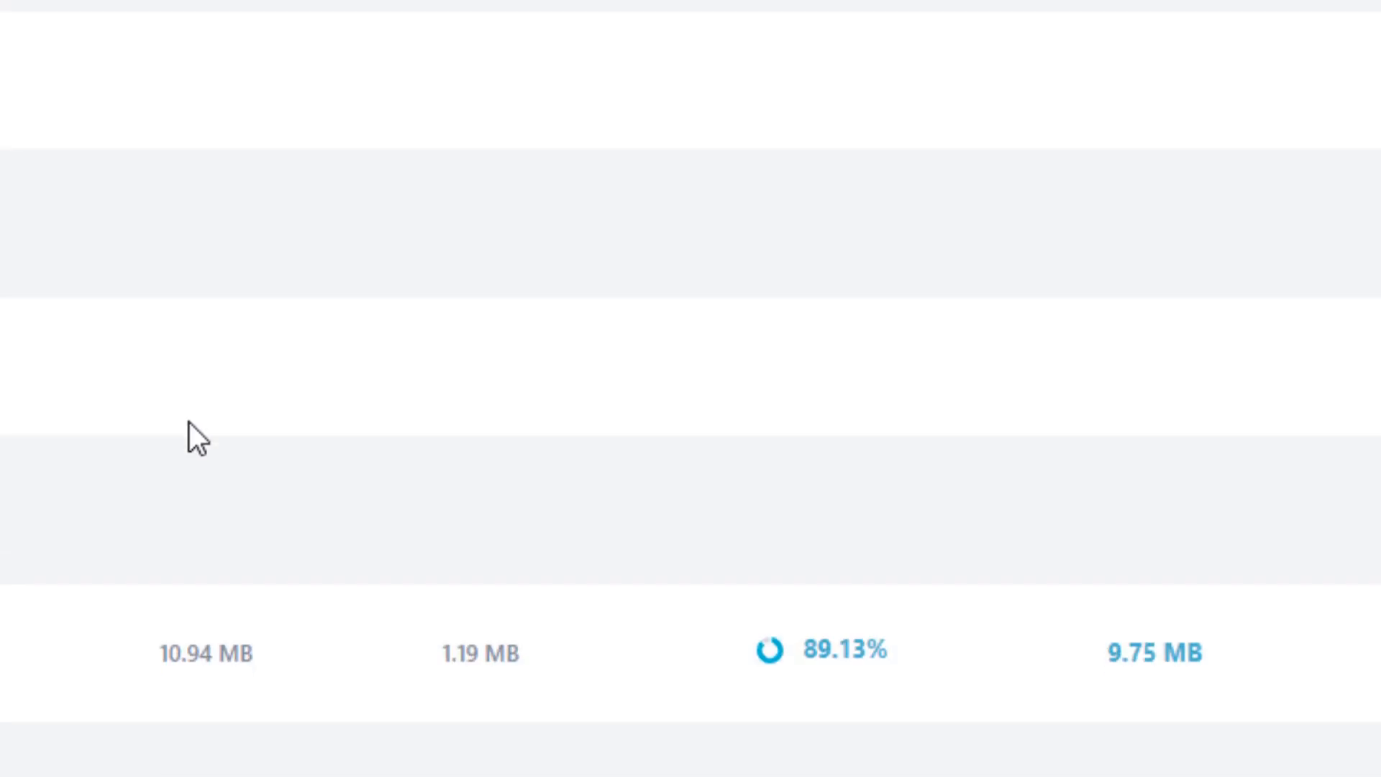
{"action": "scroll", "scroll_direction": "up", "scroll_amount": 3}
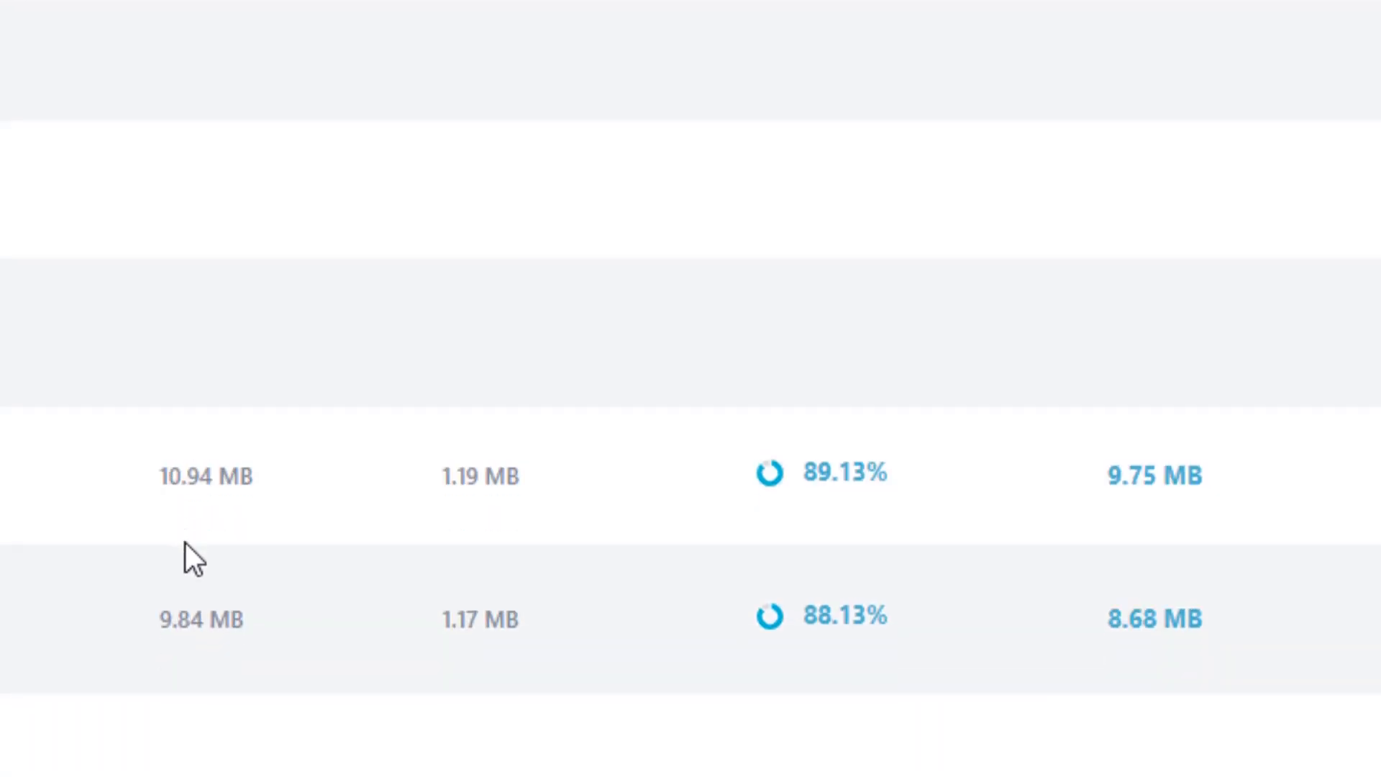
{"action": "mouse_move", "coordinate": [731, 594]}
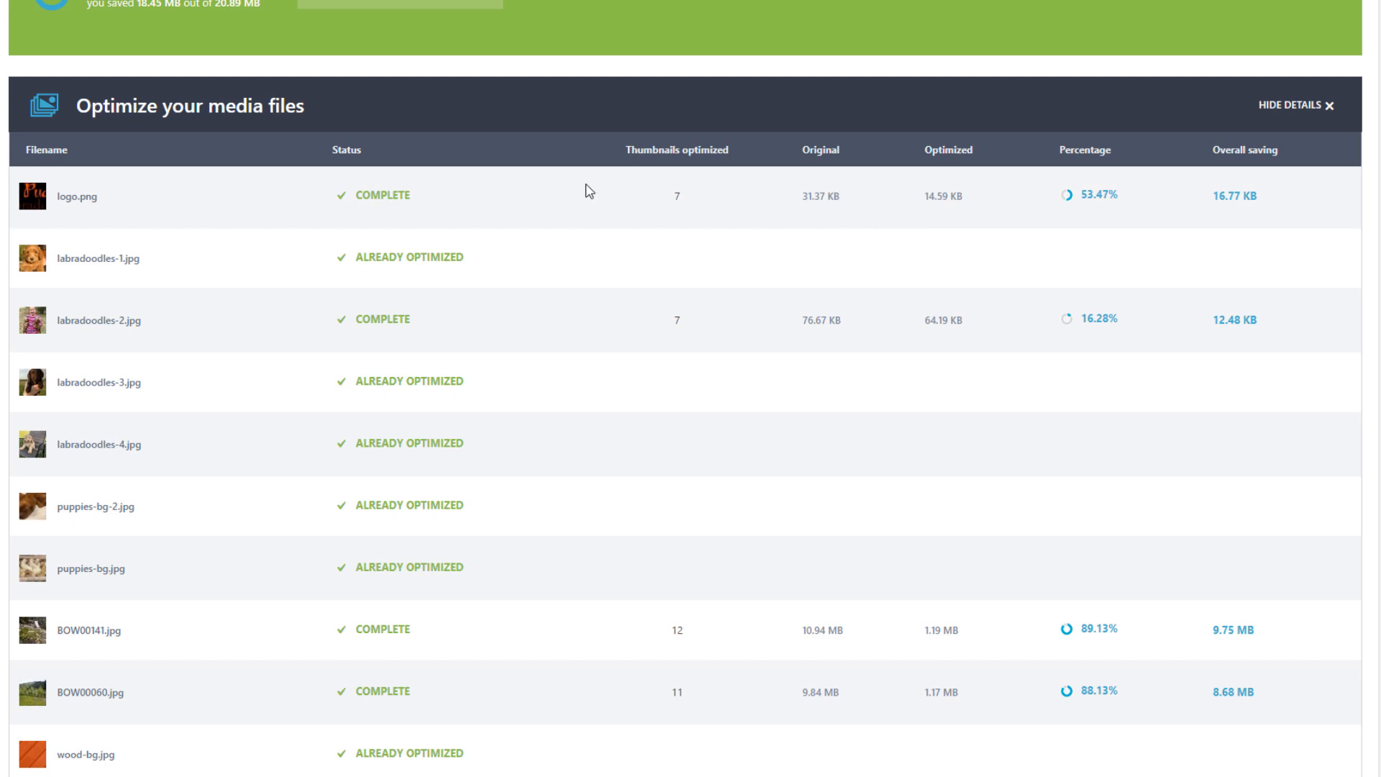
{"action": "mouse_move", "coordinate": [817, 210]}
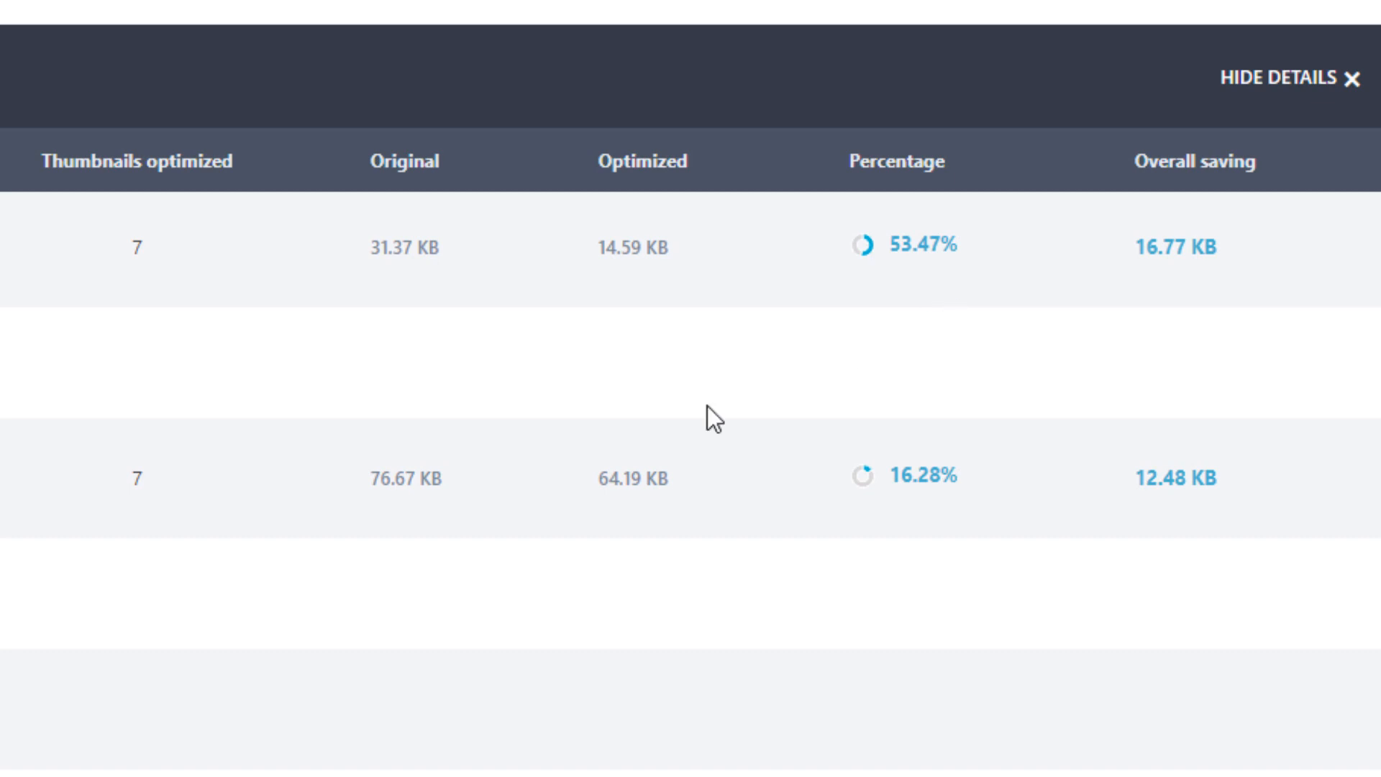
{"action": "mouse_move", "coordinate": [904, 505]}
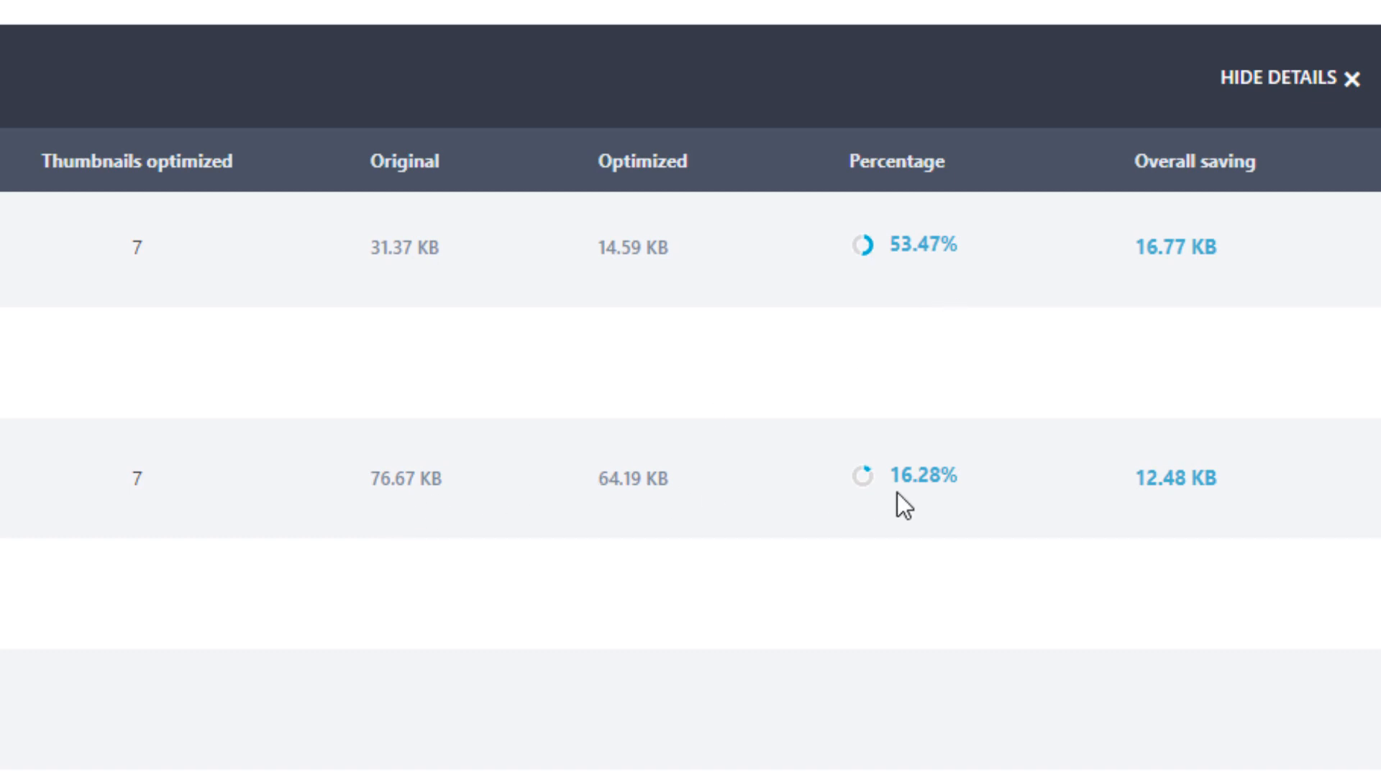
{"action": "mouse_move", "coordinate": [1279, 336]}
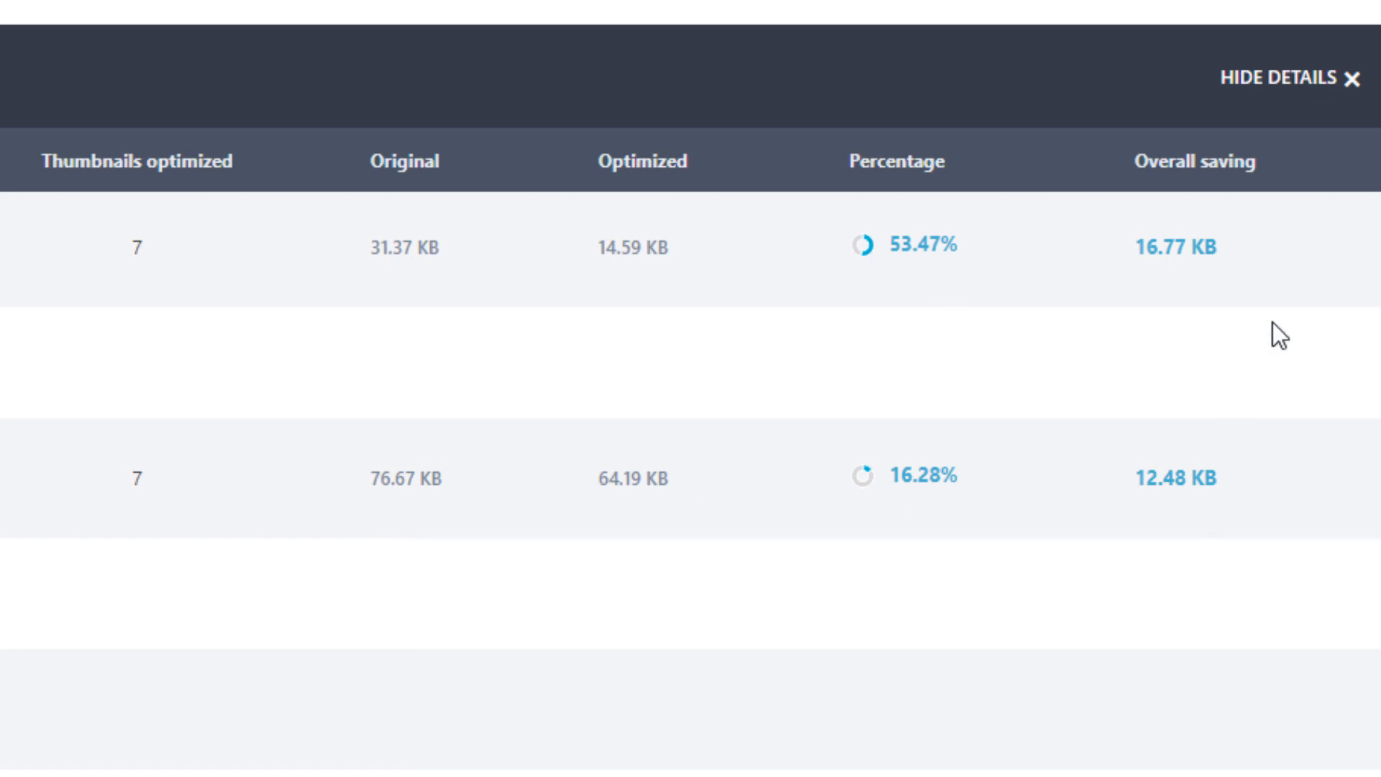
{"action": "scroll", "scroll_direction": "down", "scroll_amount": 3}
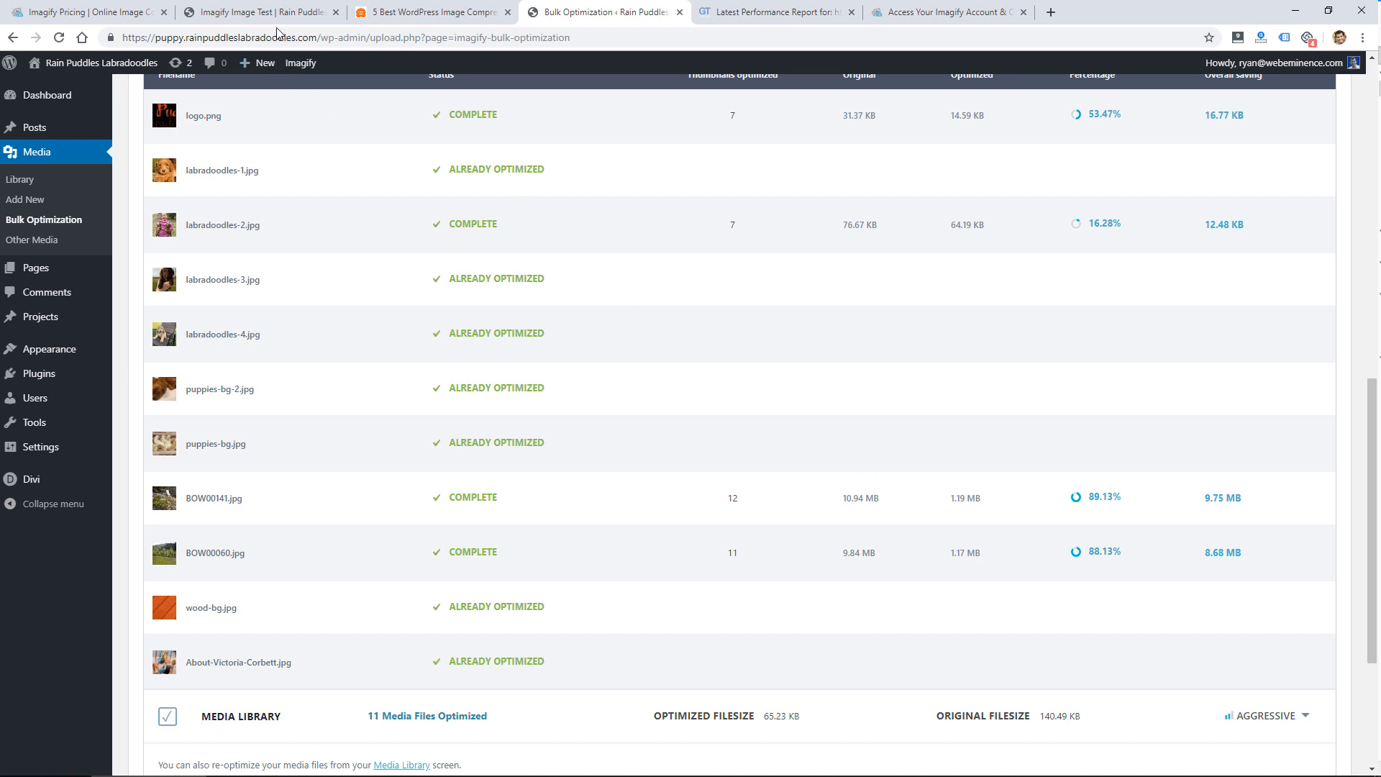
{"action": "left_click", "coordinate": [256, 11]}
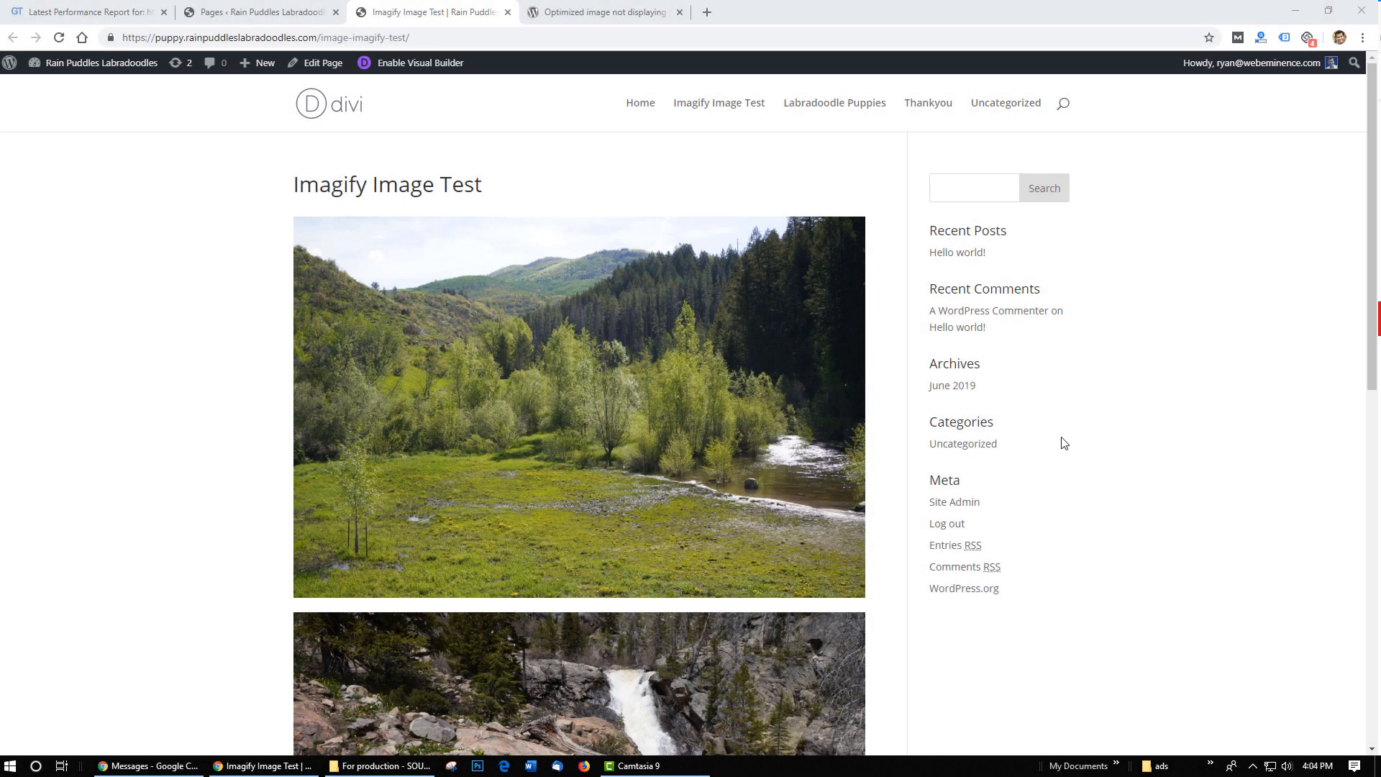
{"action": "mouse_move", "coordinate": [646, 352]}
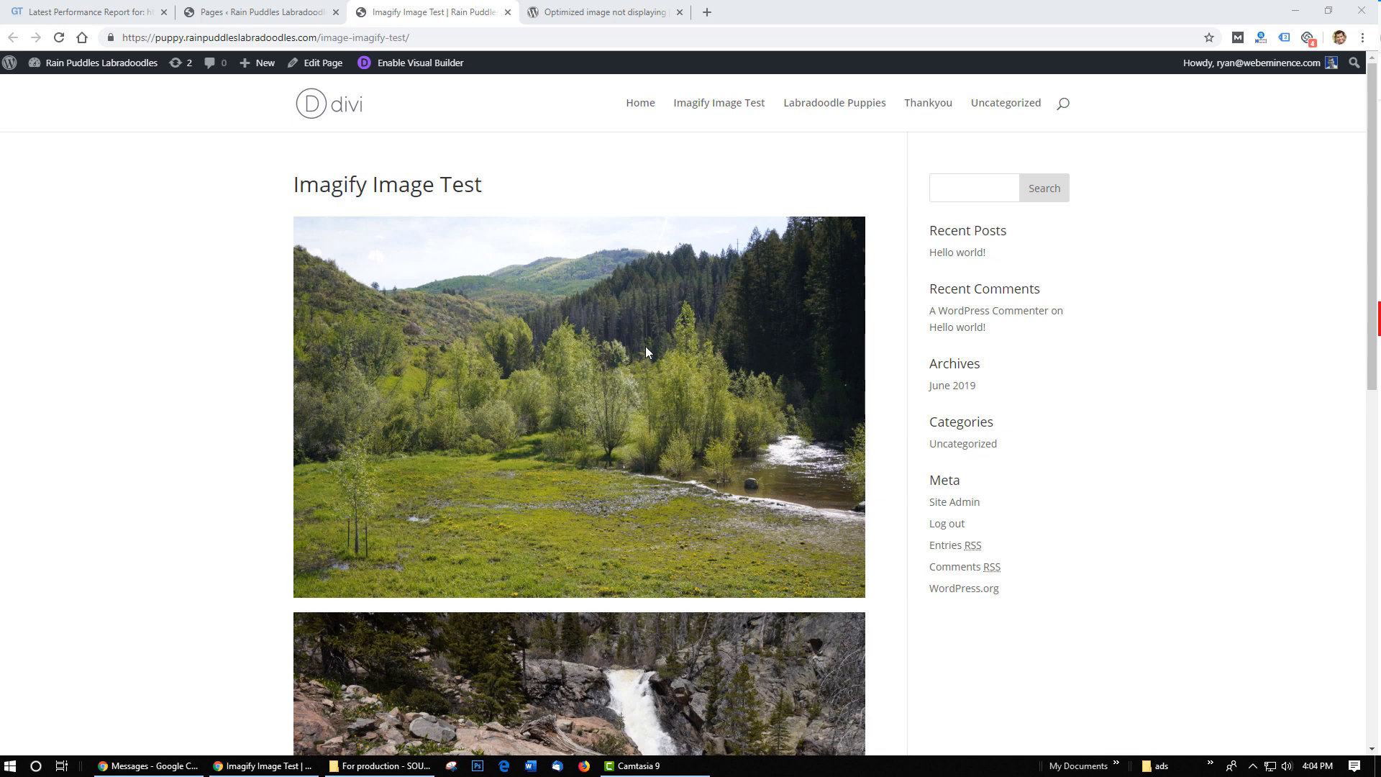
{"action": "mouse_move", "coordinate": [456, 434]}
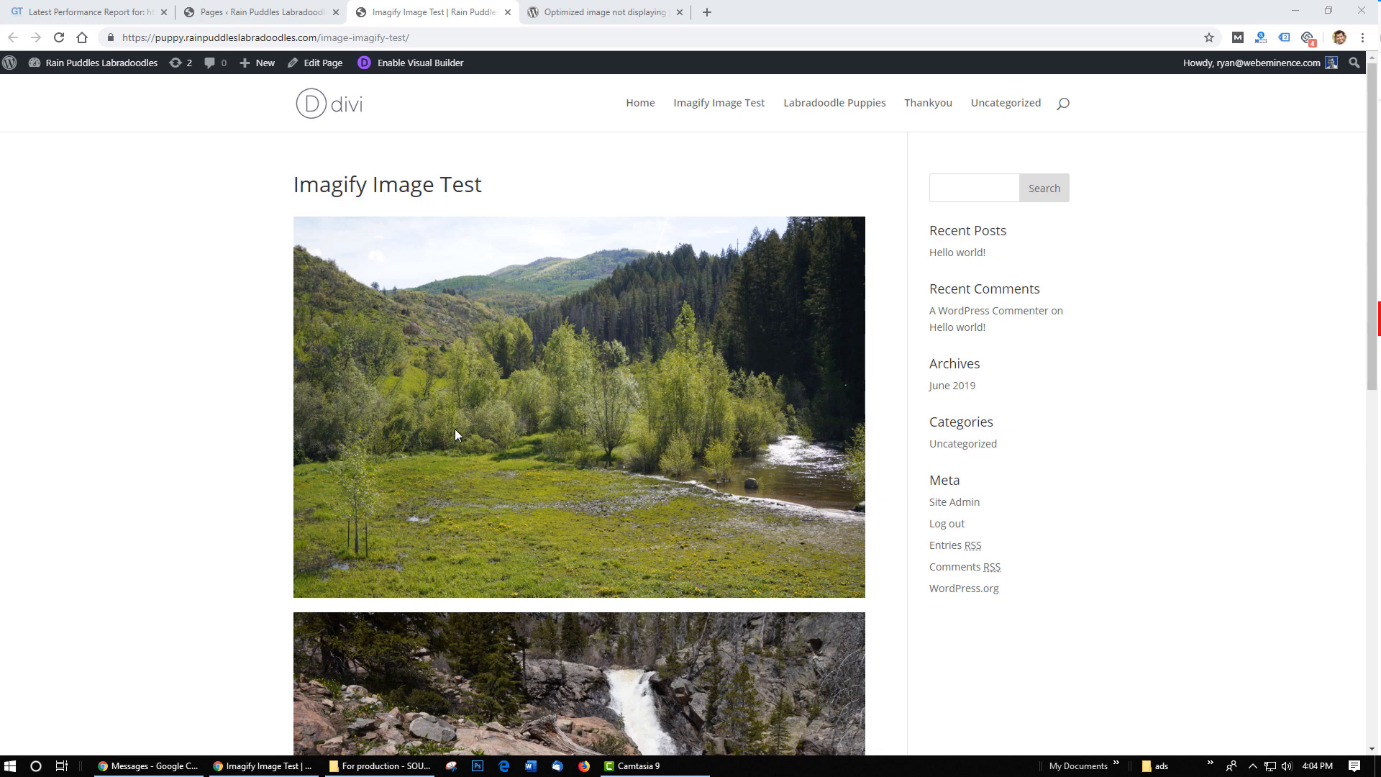
{"action": "mouse_move", "coordinate": [571, 469]}
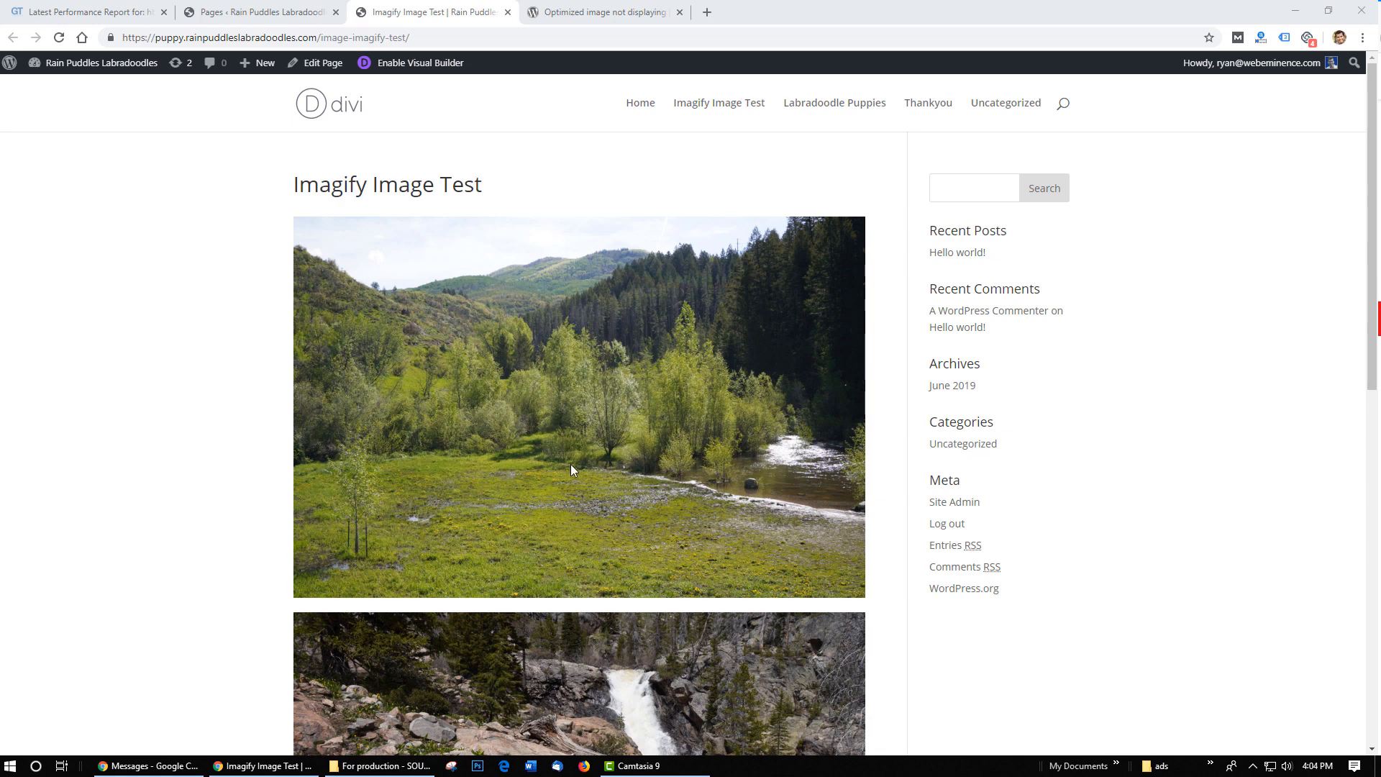
{"action": "mouse_move", "coordinate": [477, 269]}
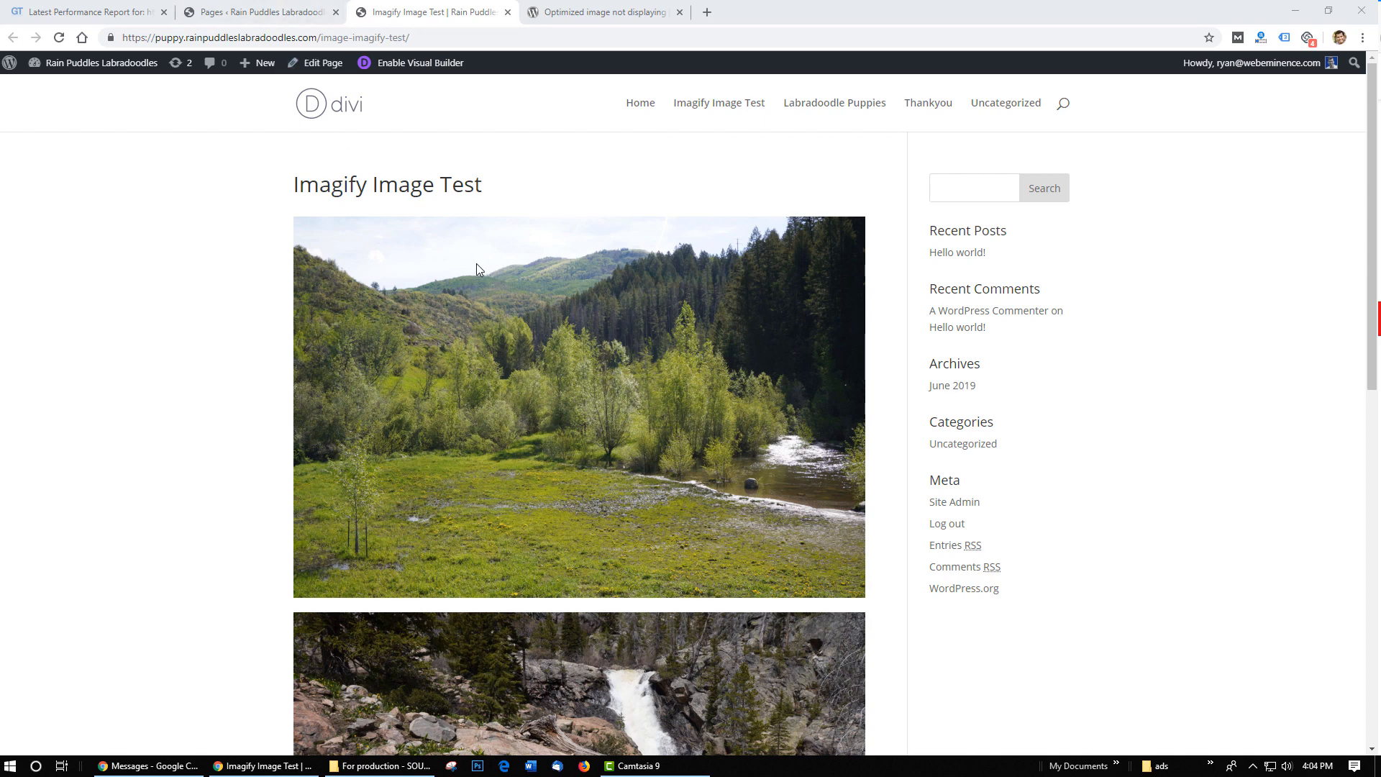
{"action": "mouse_move", "coordinate": [495, 341]}
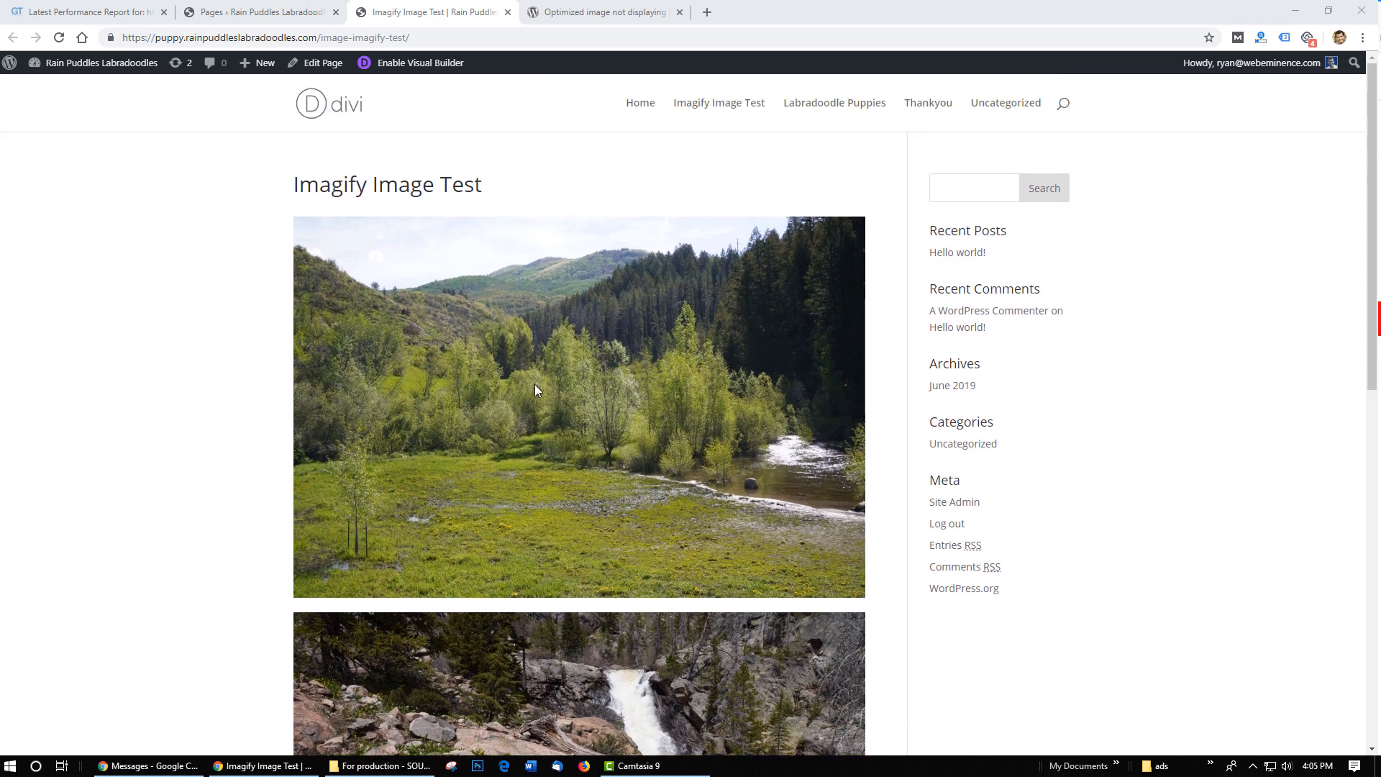
{"action": "mouse_move", "coordinate": [610, 256]}
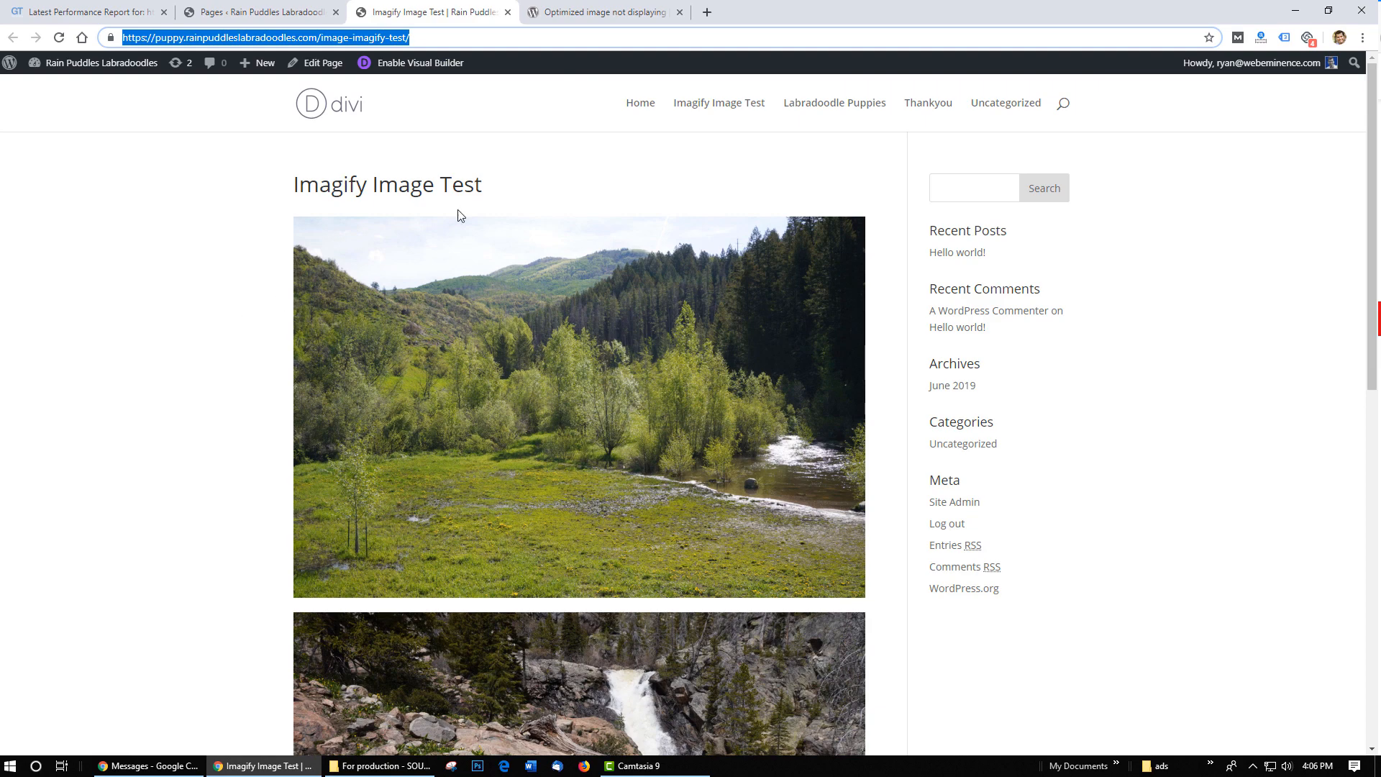
Read the 'Optimized image not displaying' thread and go up to the WordPress Support home.
{"action": "left_click", "coordinate": [606, 13]}
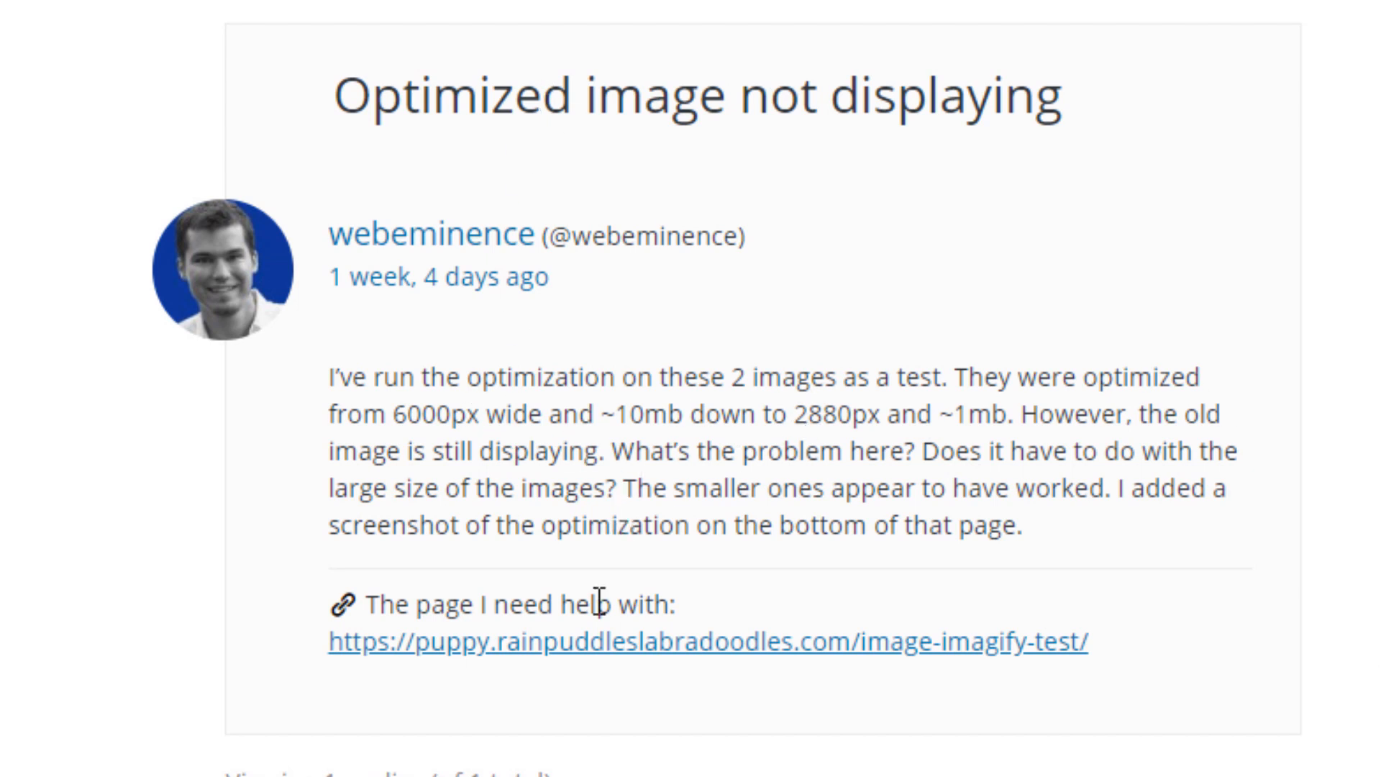
{"action": "mouse_move", "coordinate": [643, 559]}
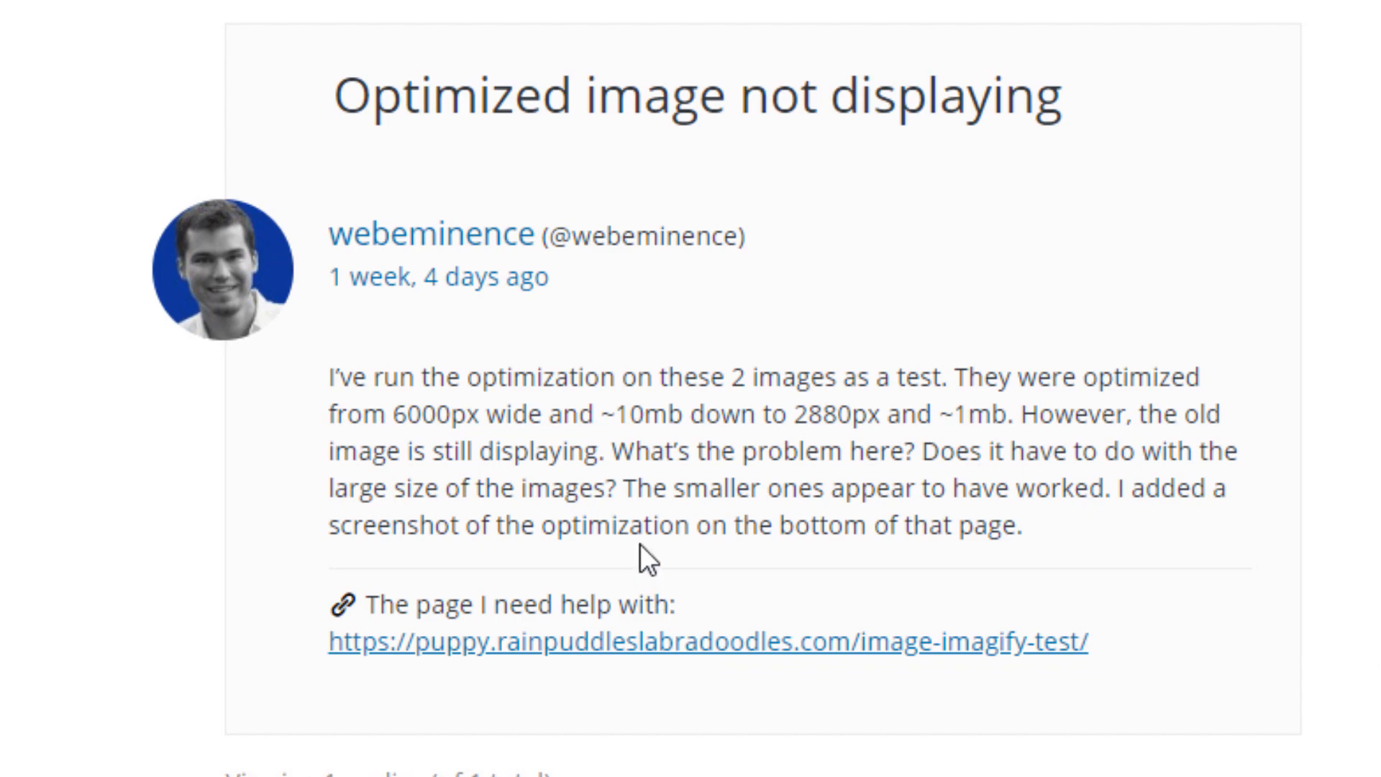
{"action": "scroll", "scroll_direction": "down", "scroll_amount": 3}
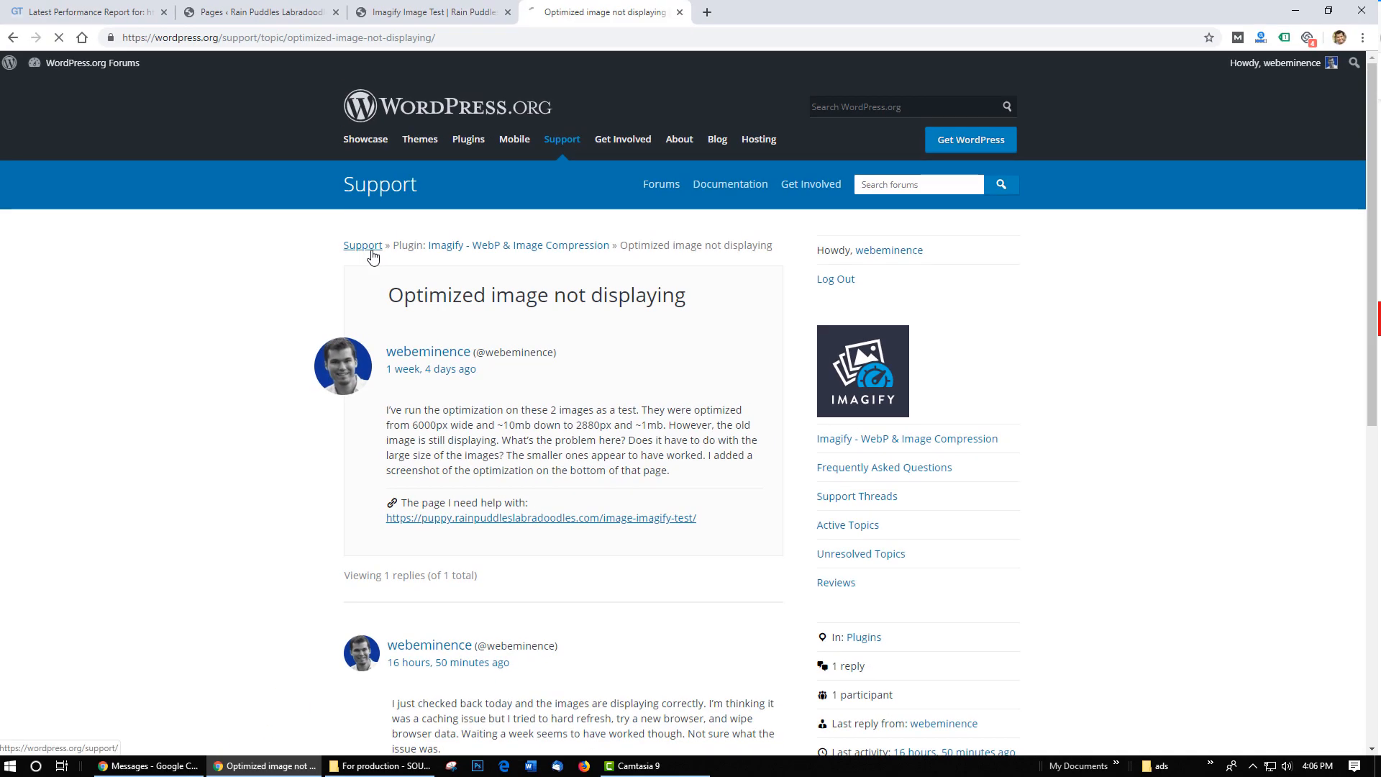
{"action": "left_click", "coordinate": [363, 244]}
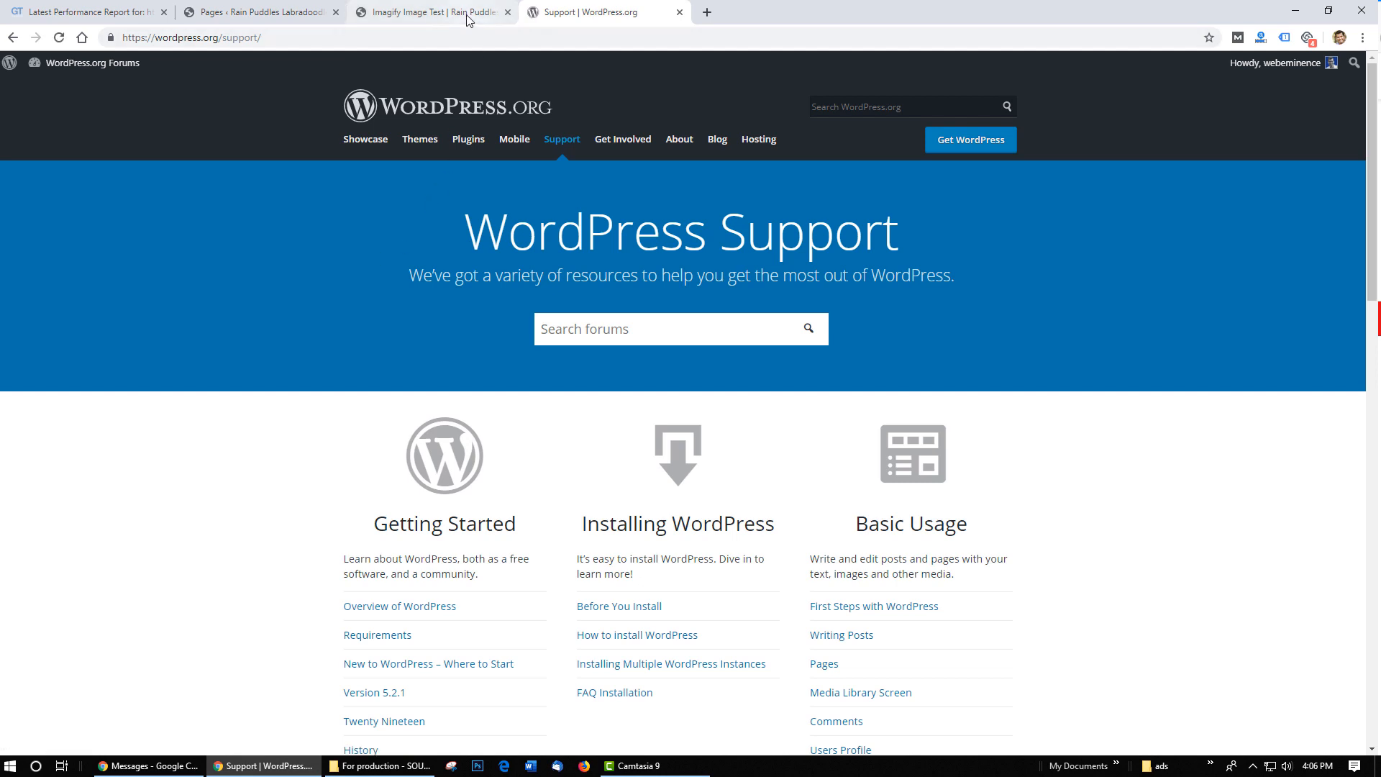
{"action": "mouse_move", "coordinate": [431, 12]}
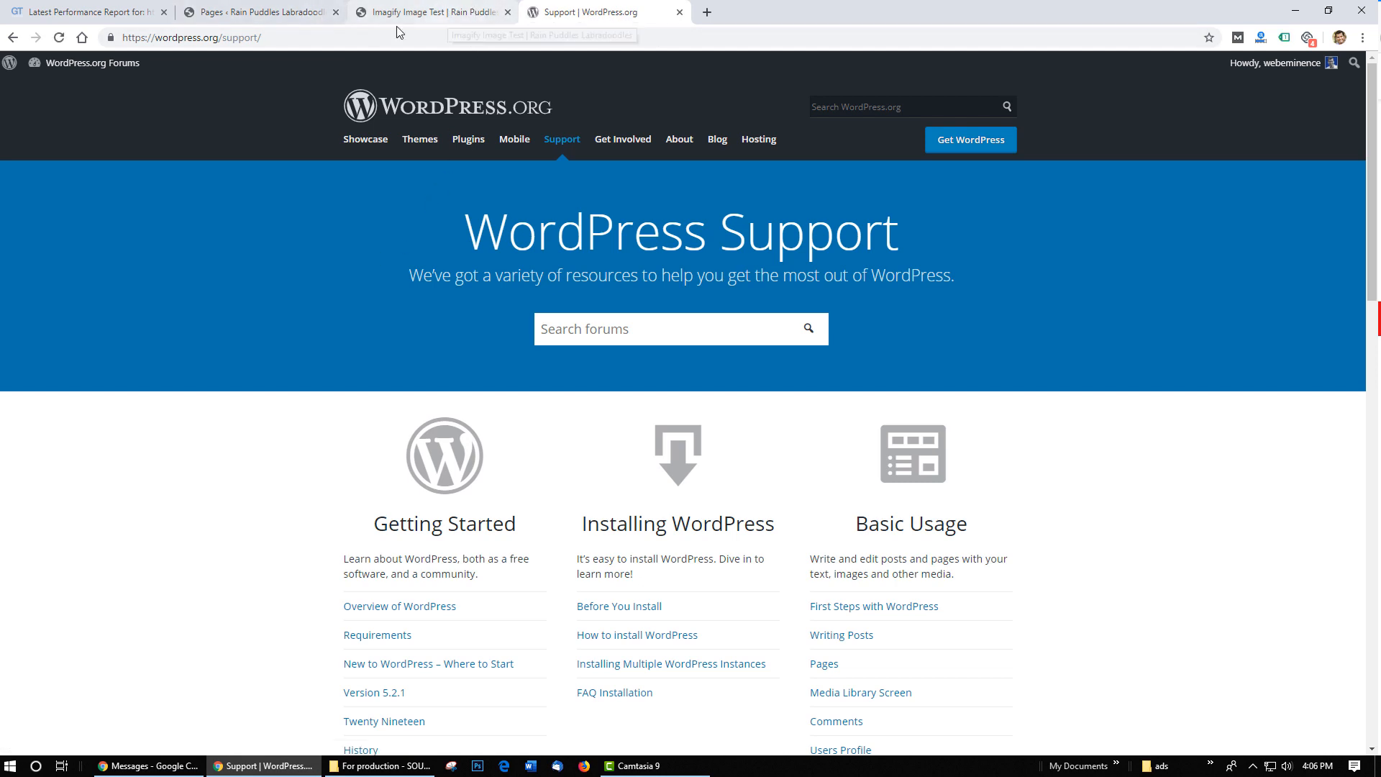
View the first landscape photo full-size as BOW00060.jpg (2880×1920), then return to the test page.
{"action": "left_click", "coordinate": [432, 11]}
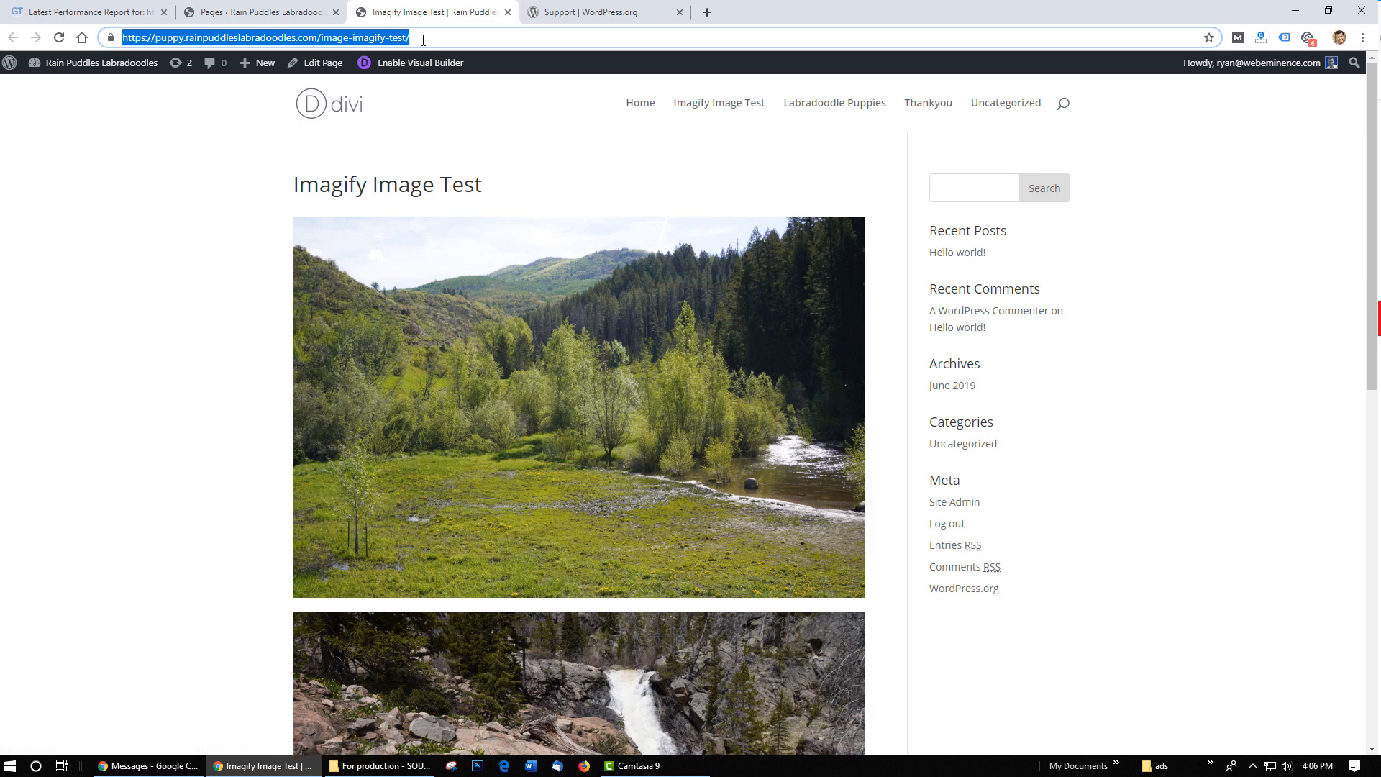
{"action": "mouse_move", "coordinate": [489, 315]}
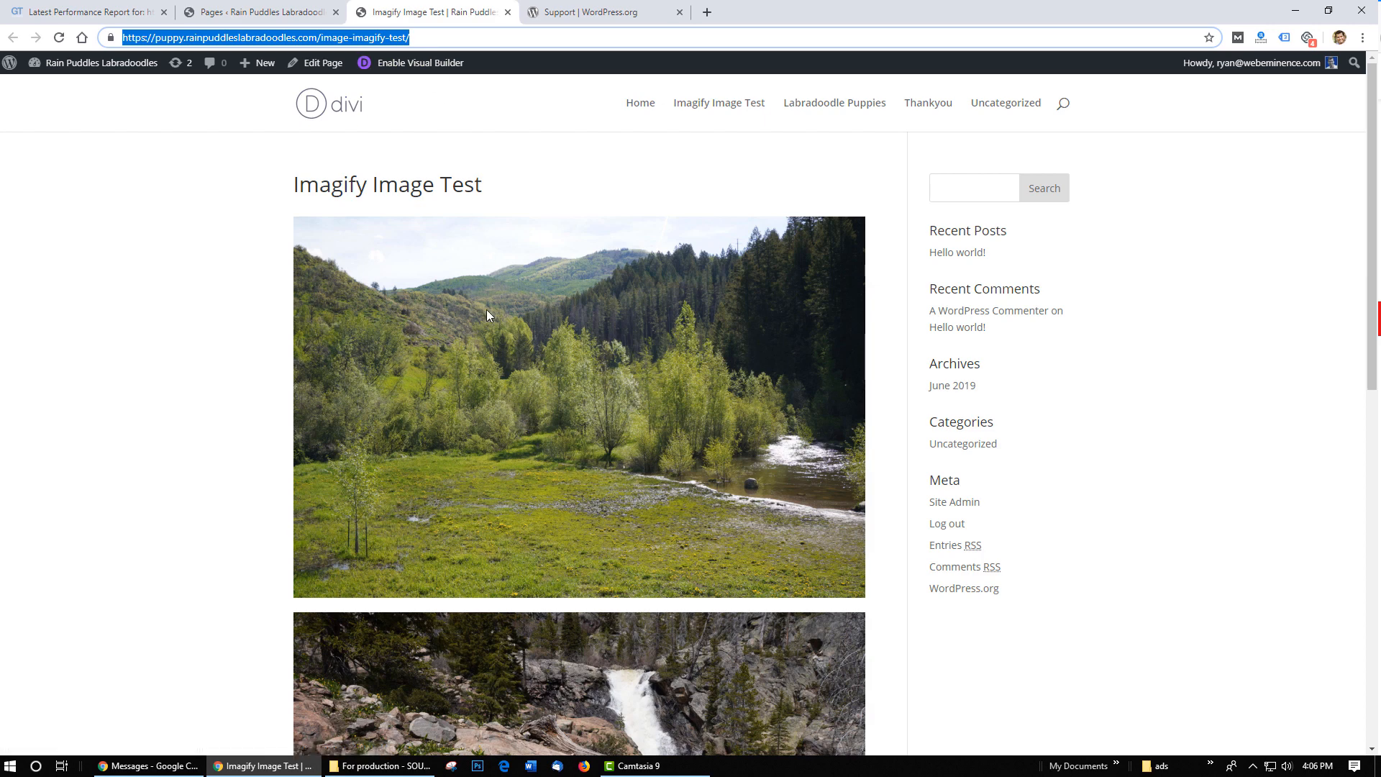
{"action": "mouse_move", "coordinate": [387, 54]}
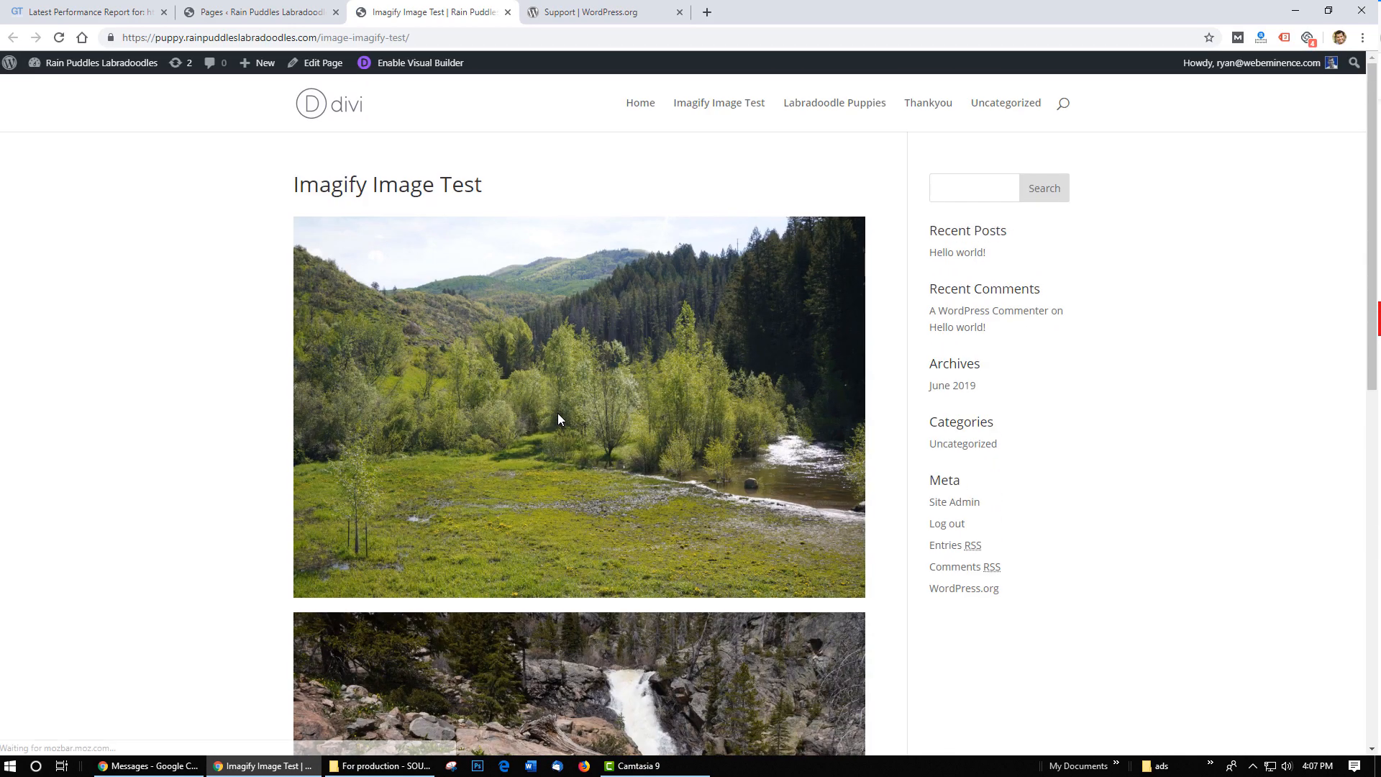
{"action": "right_click", "coordinate": [558, 419]}
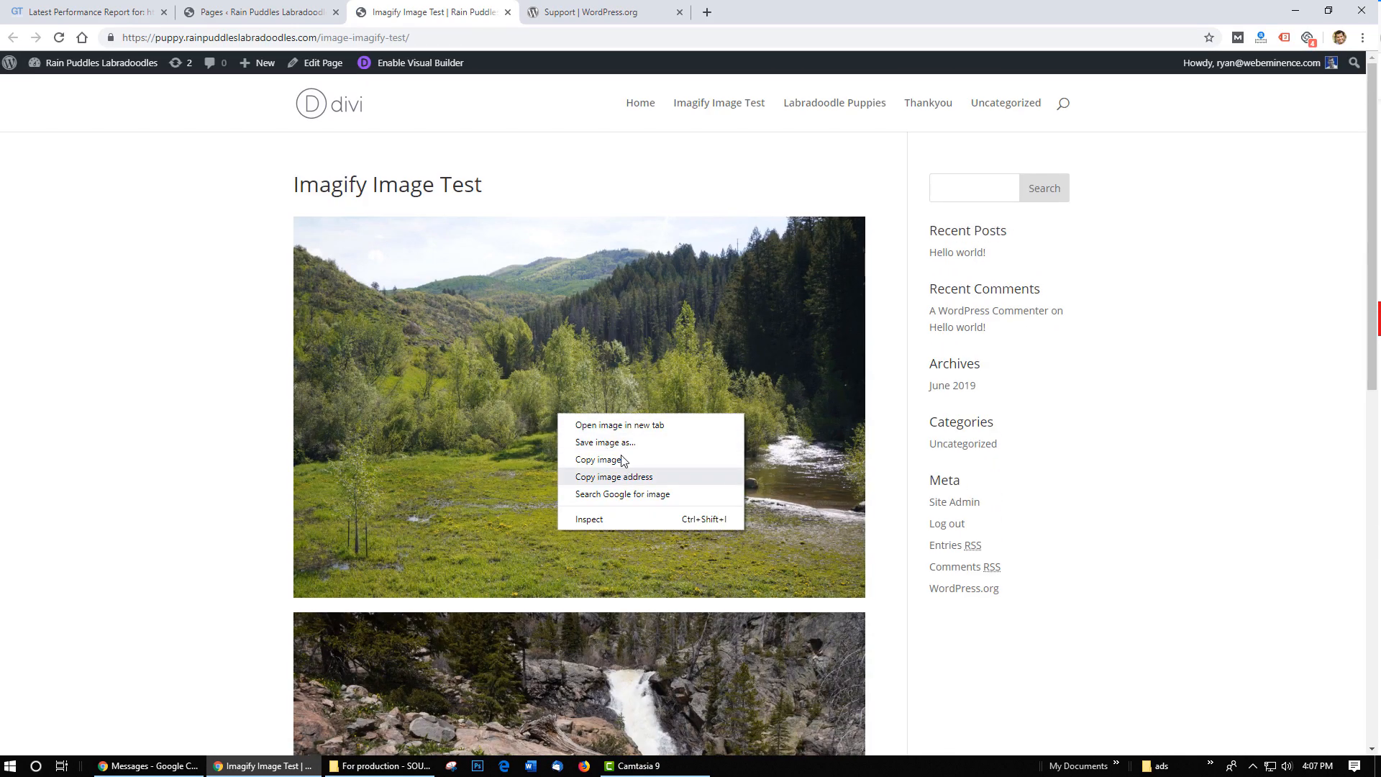
{"action": "left_click", "coordinate": [619, 425]}
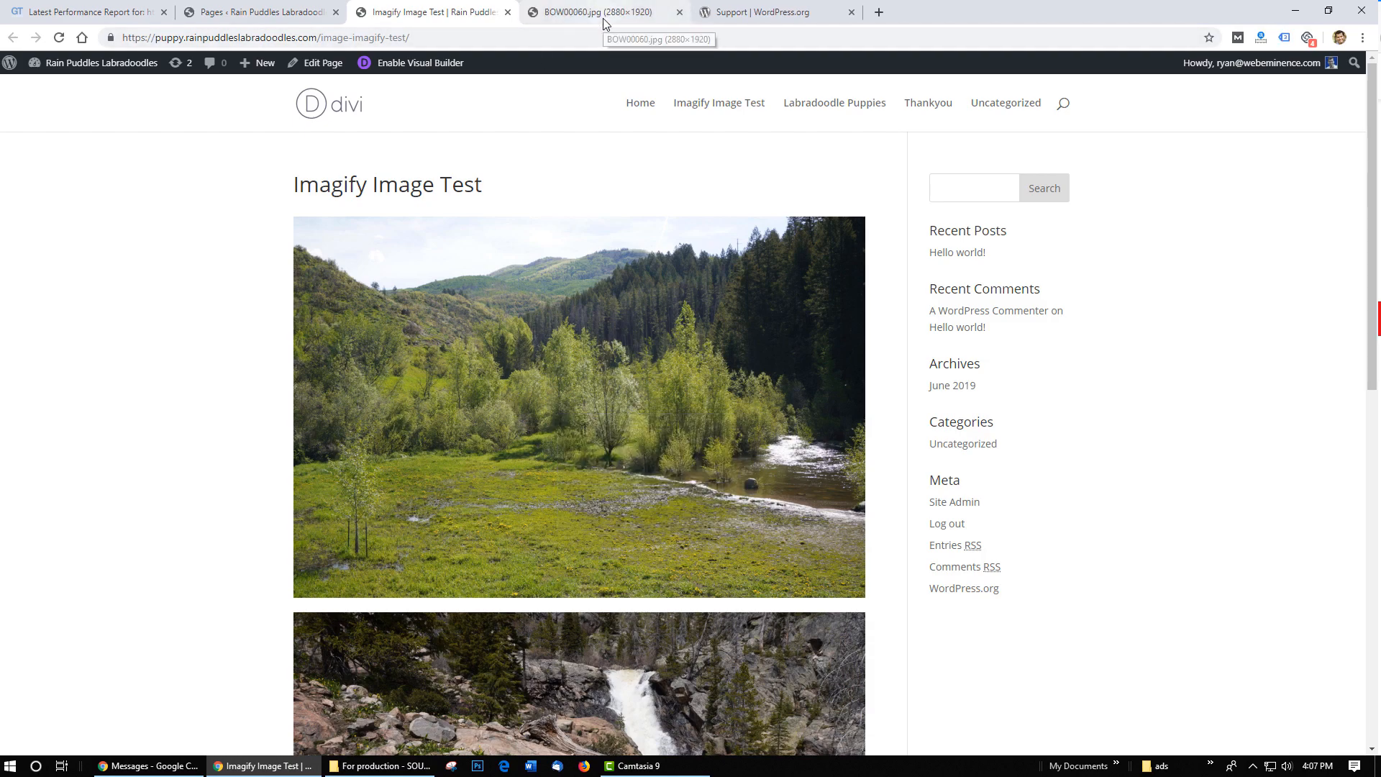
{"action": "left_click", "coordinate": [593, 12]}
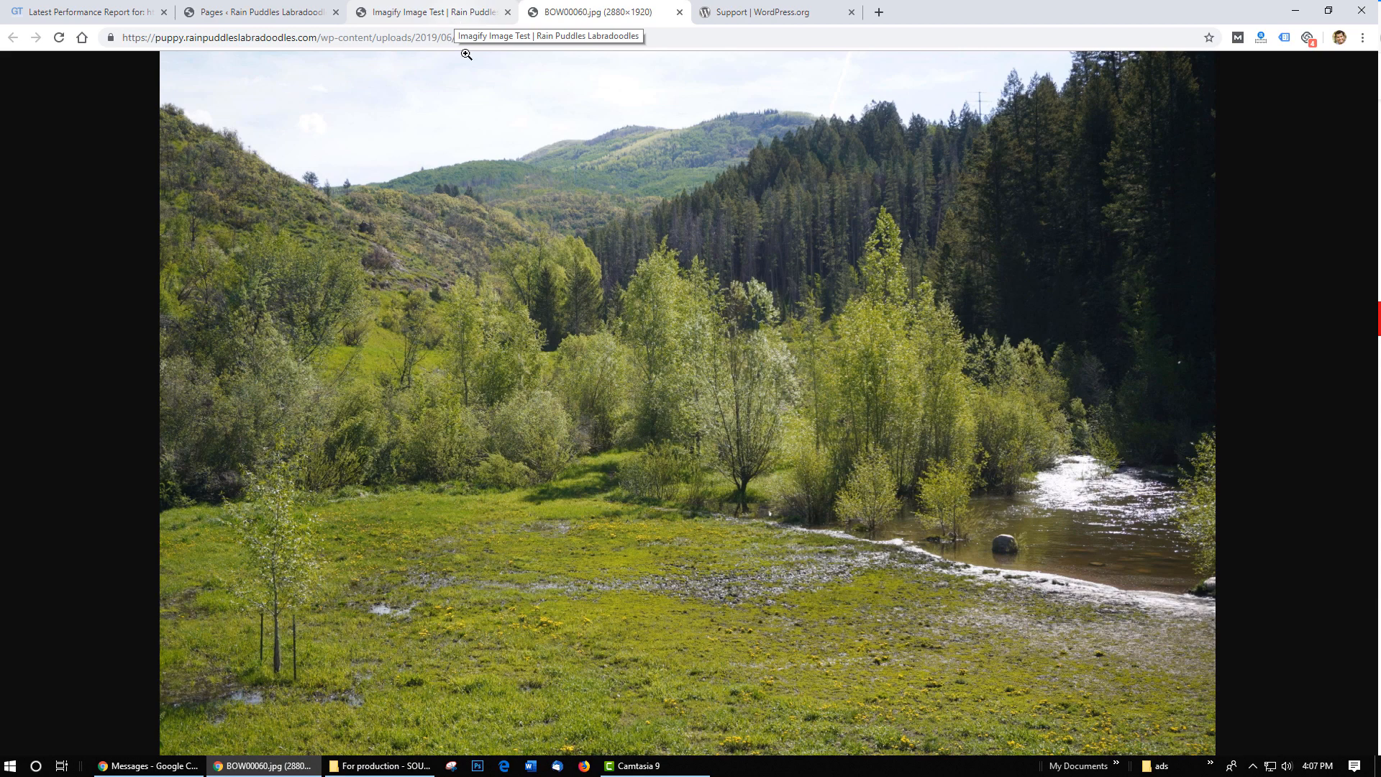
{"action": "left_click", "coordinate": [432, 11]}
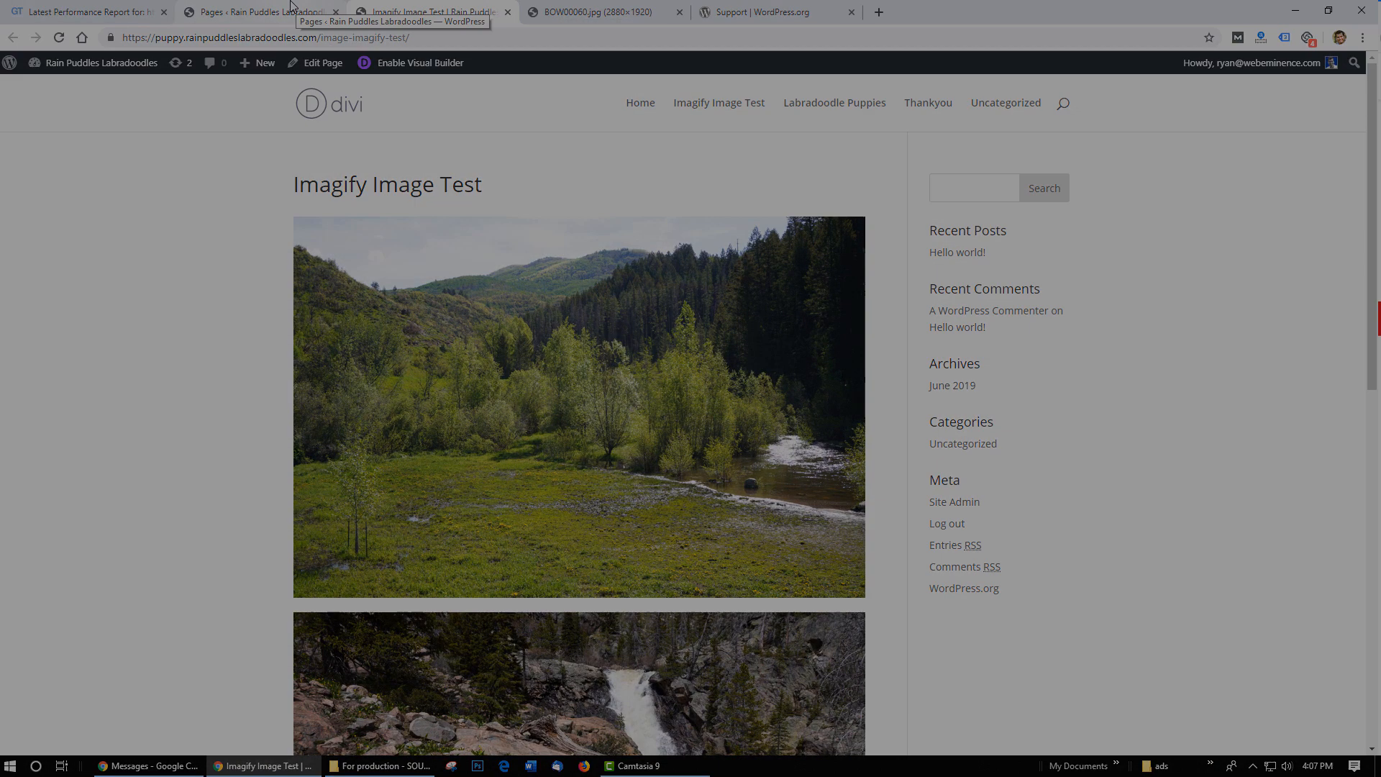
Review the GTmetrix scores (F 32%, 1.8s, 2.76MB), glancing at the test page in between.
{"action": "left_click", "coordinate": [88, 11]}
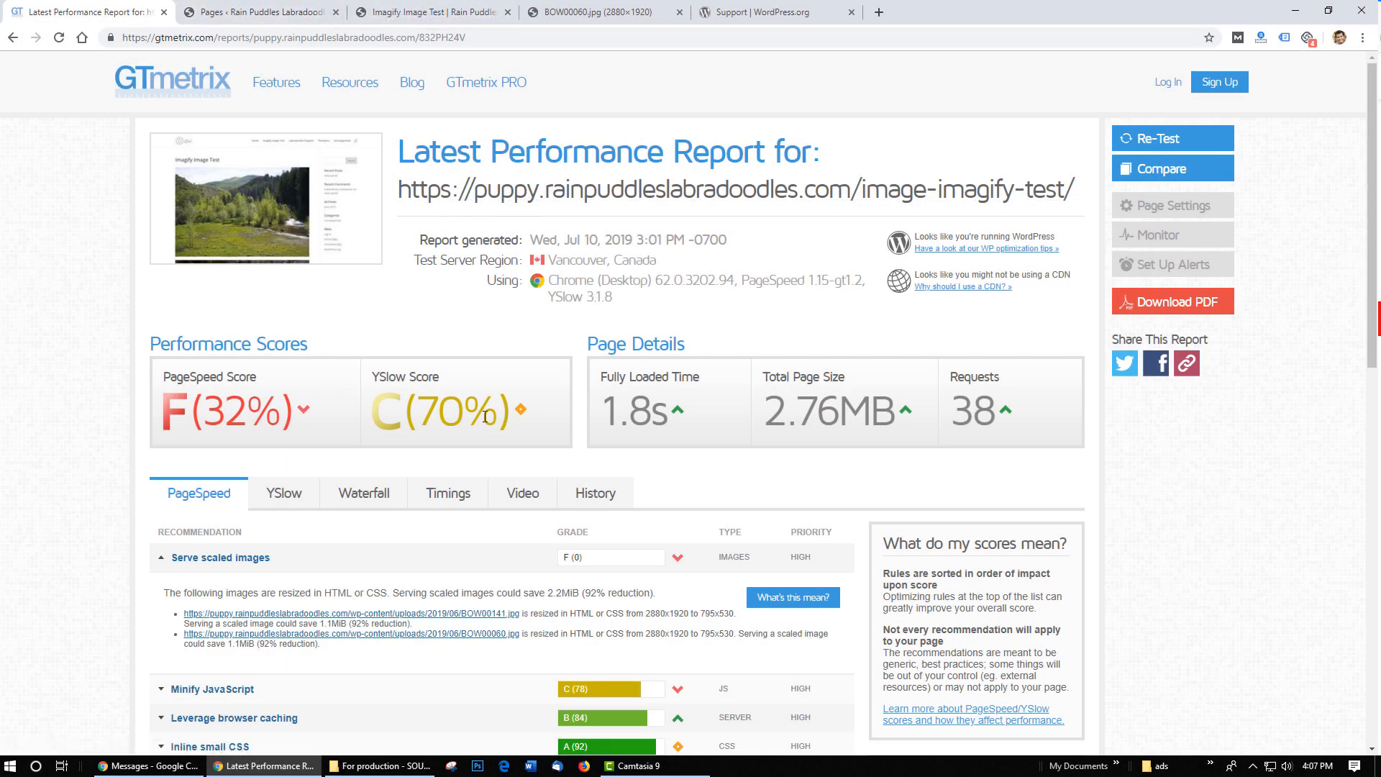
{"action": "scroll", "scroll_direction": "down", "scroll_amount": 3}
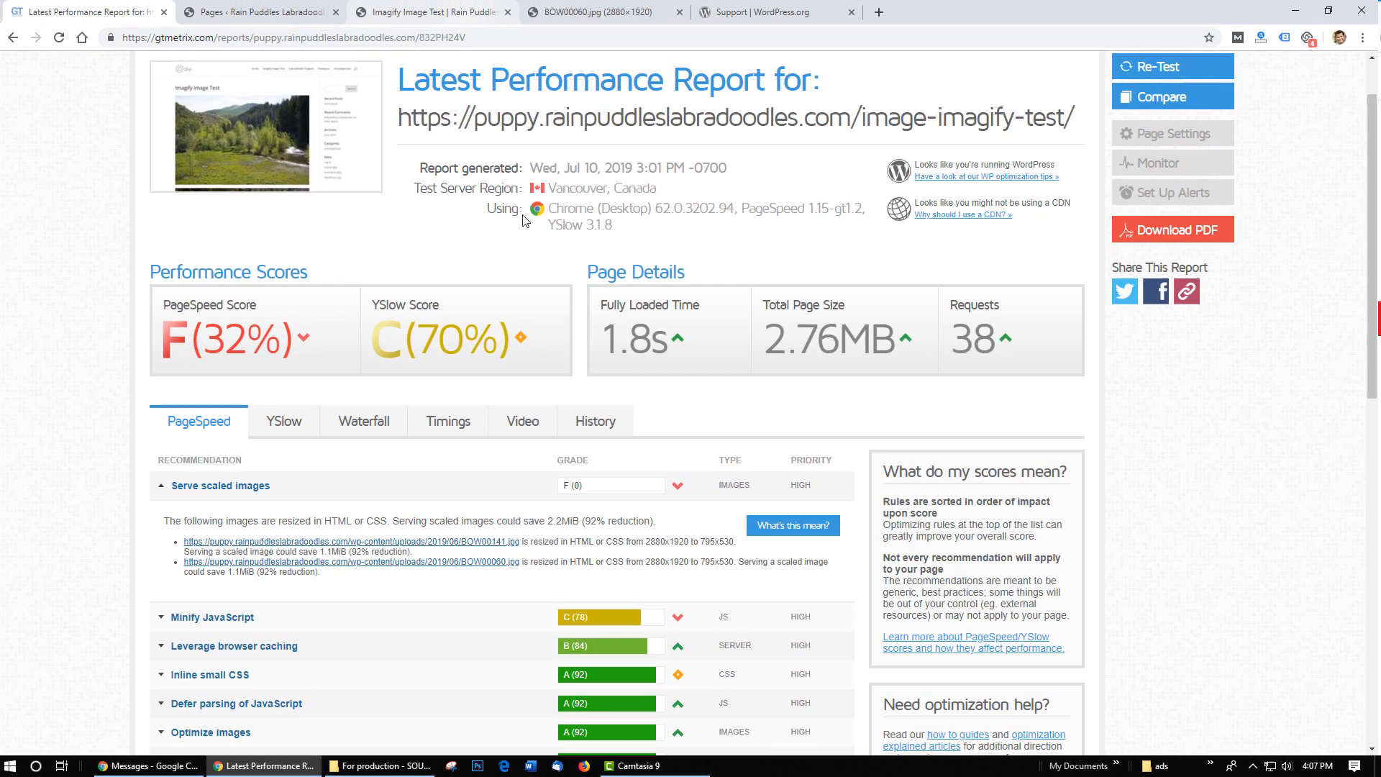
{"action": "left_click", "coordinate": [432, 12]}
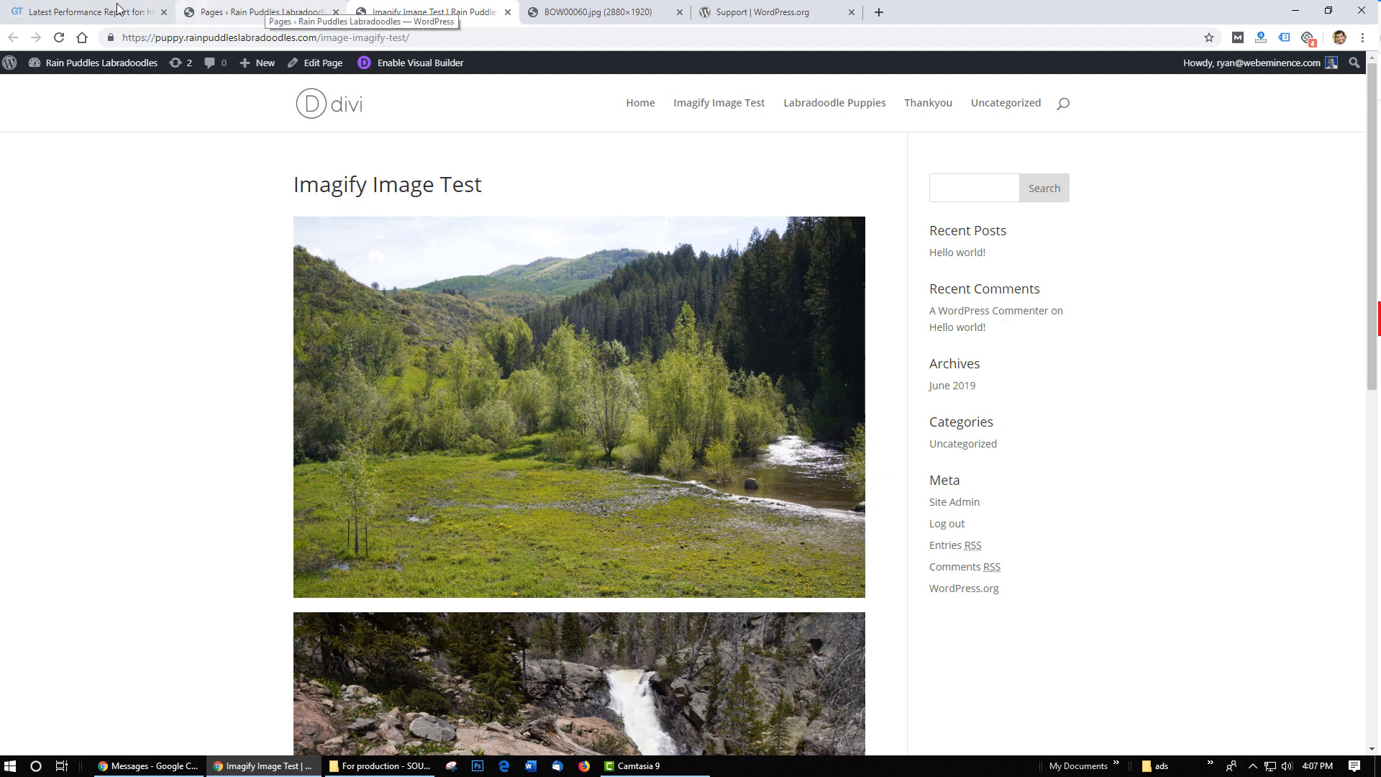
{"action": "left_click", "coordinate": [88, 11]}
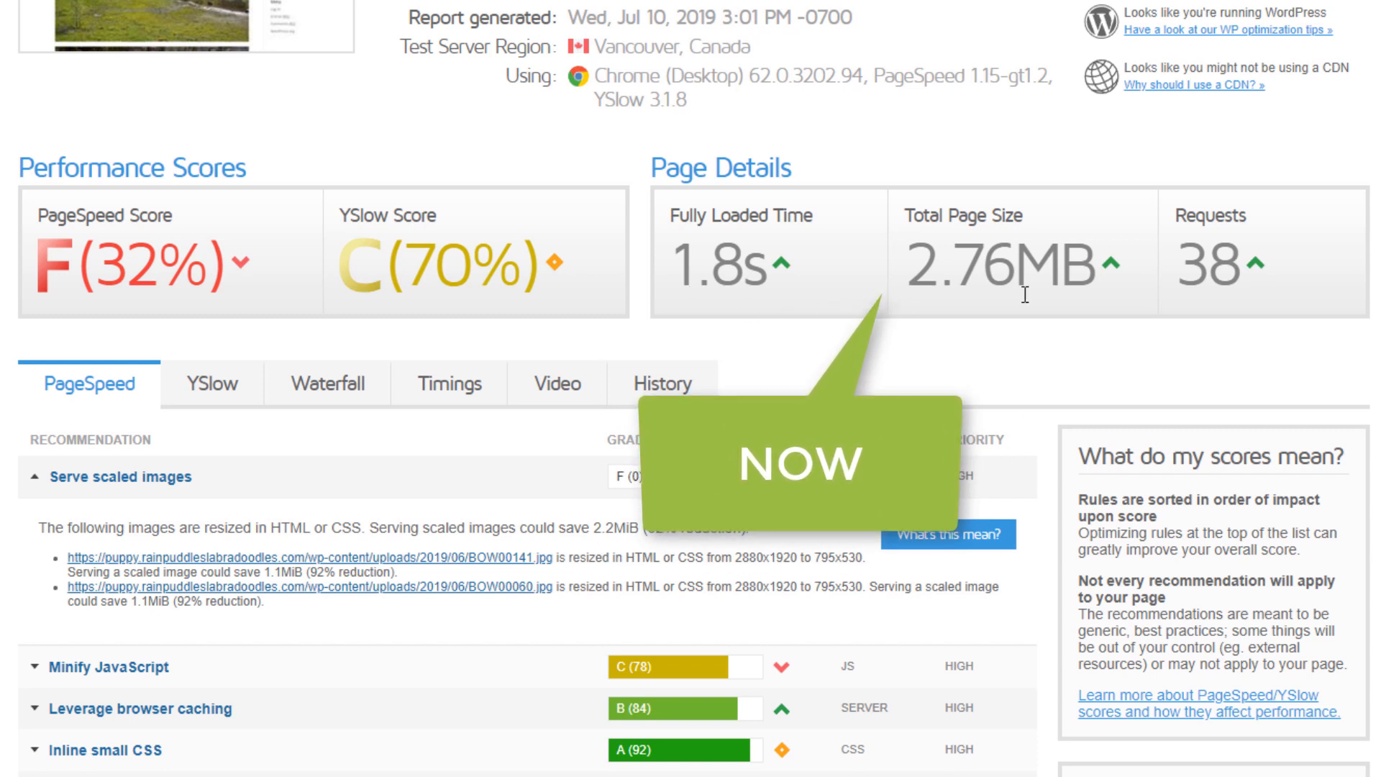
{"action": "mouse_move", "coordinate": [1024, 311]}
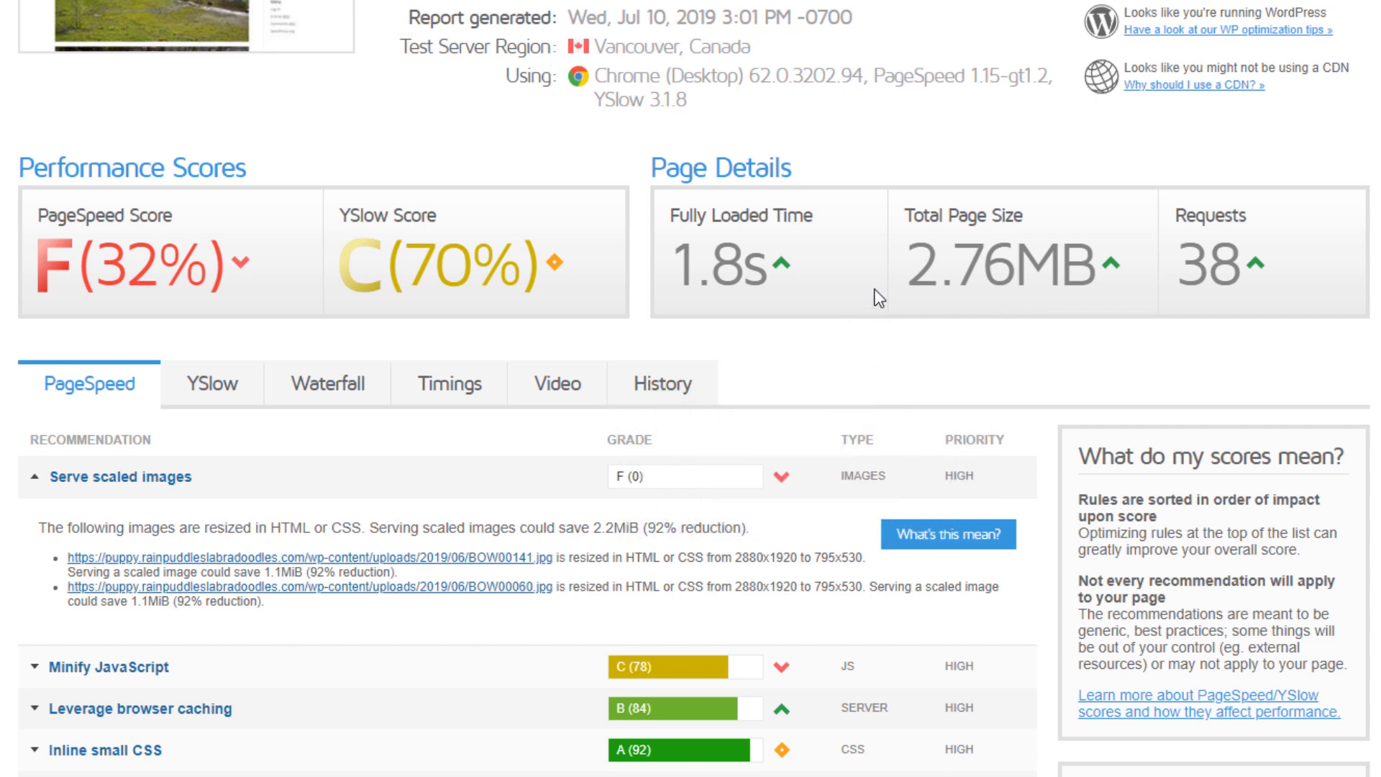
{"action": "mouse_move", "coordinate": [926, 291]}
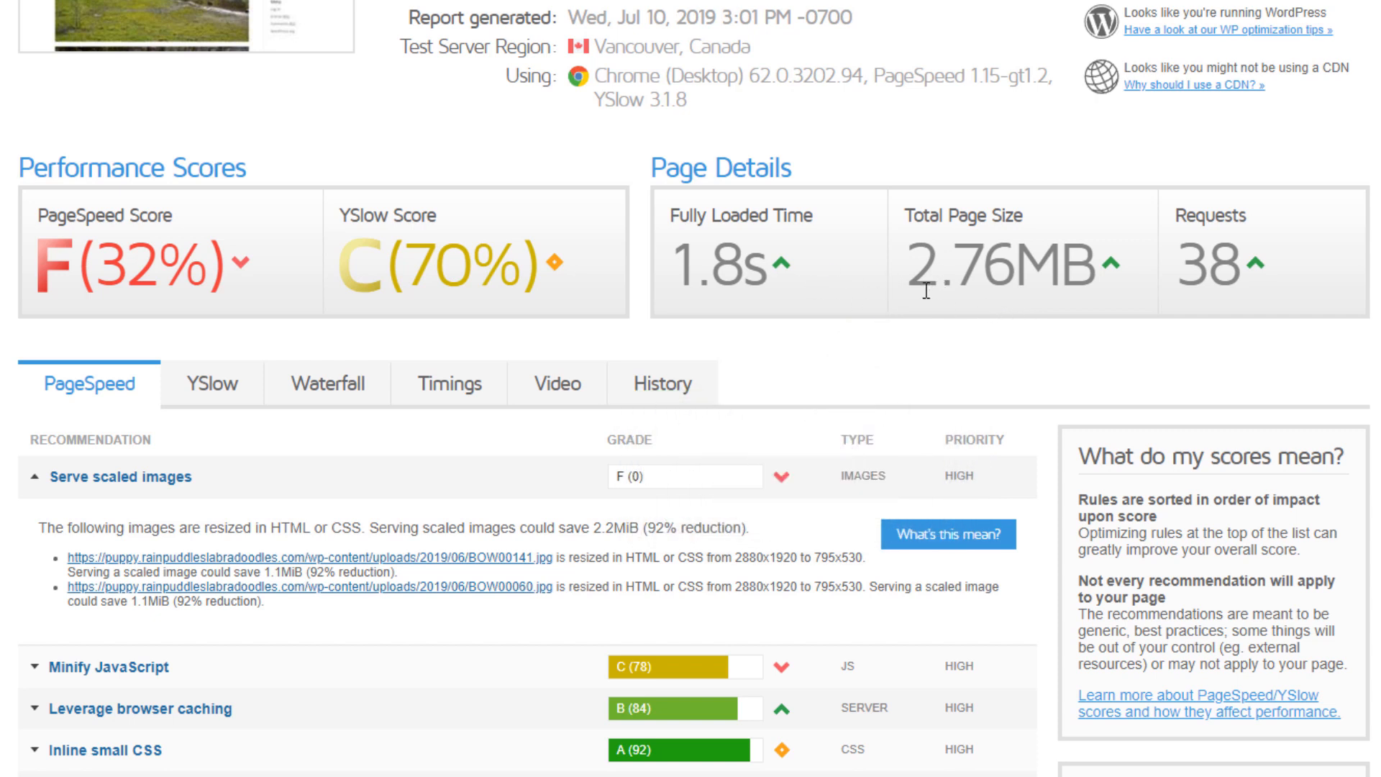
{"action": "mouse_move", "coordinate": [783, 298]}
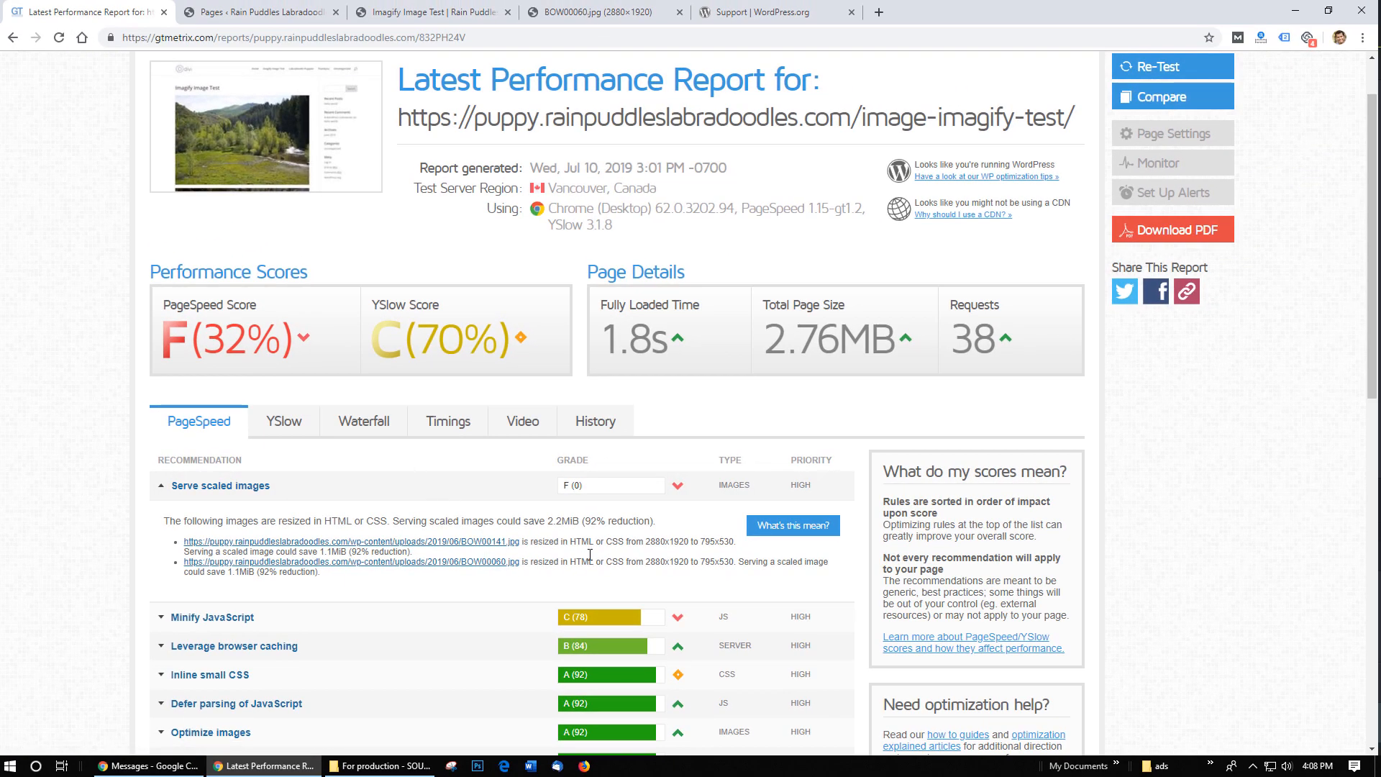
{"action": "mouse_move", "coordinate": [431, 13]}
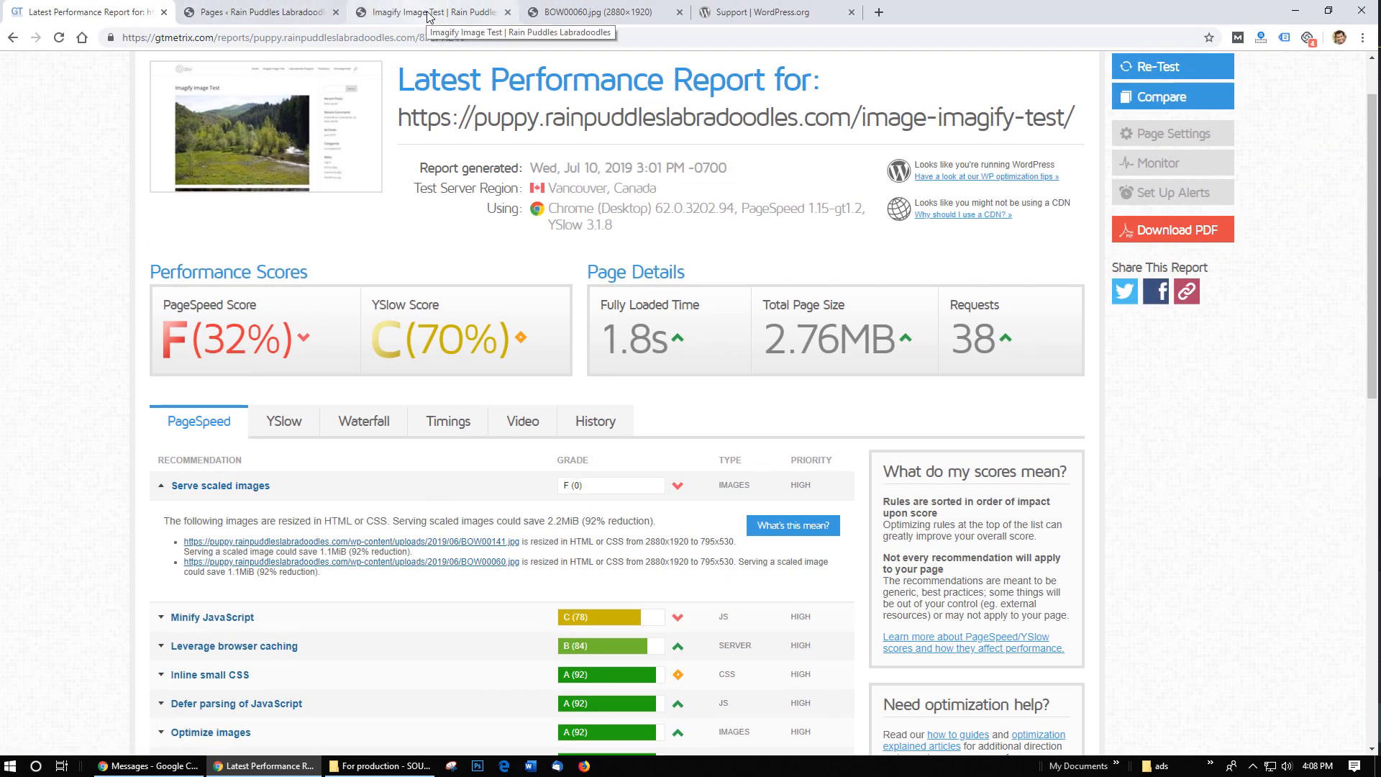
Edit the test page and show the image size choices for the first photo.
{"action": "left_click", "coordinate": [432, 11]}
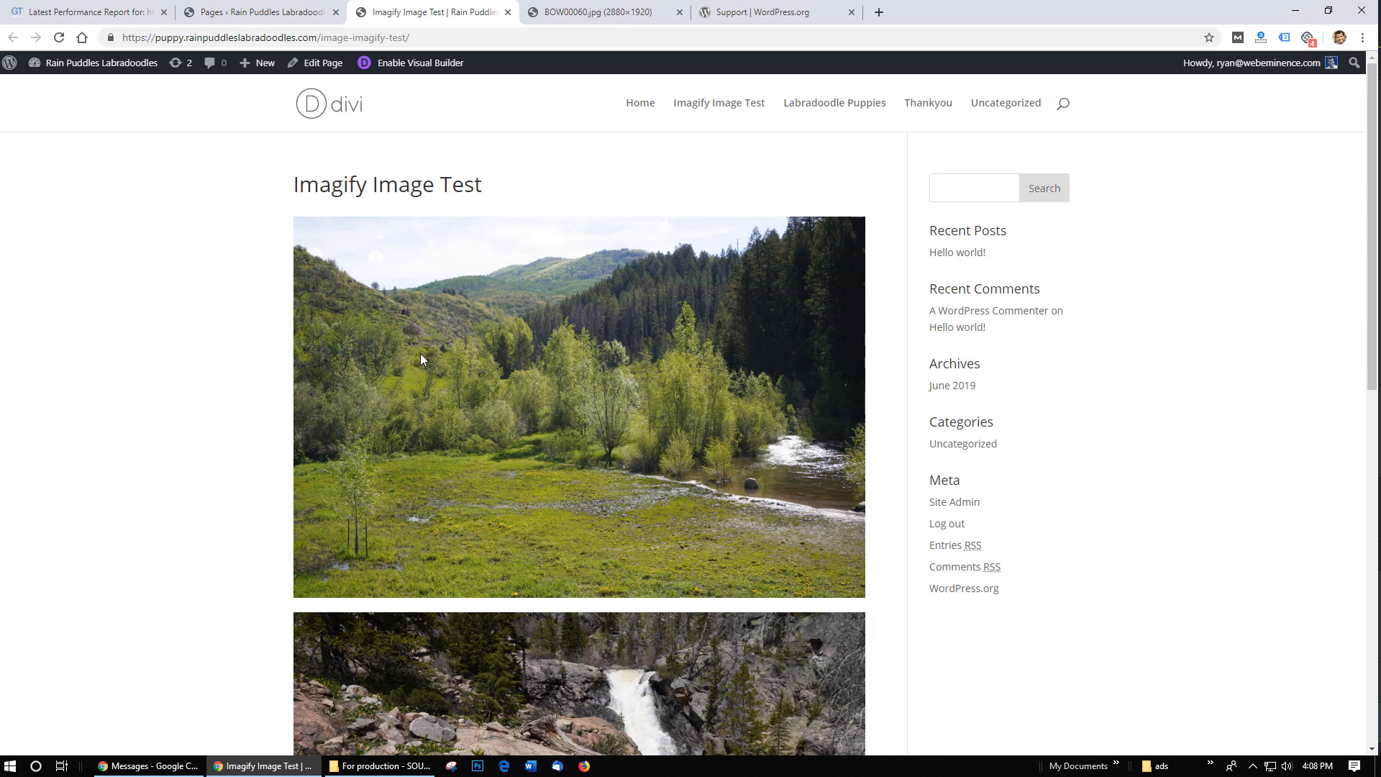
{"action": "mouse_move", "coordinate": [323, 61]}
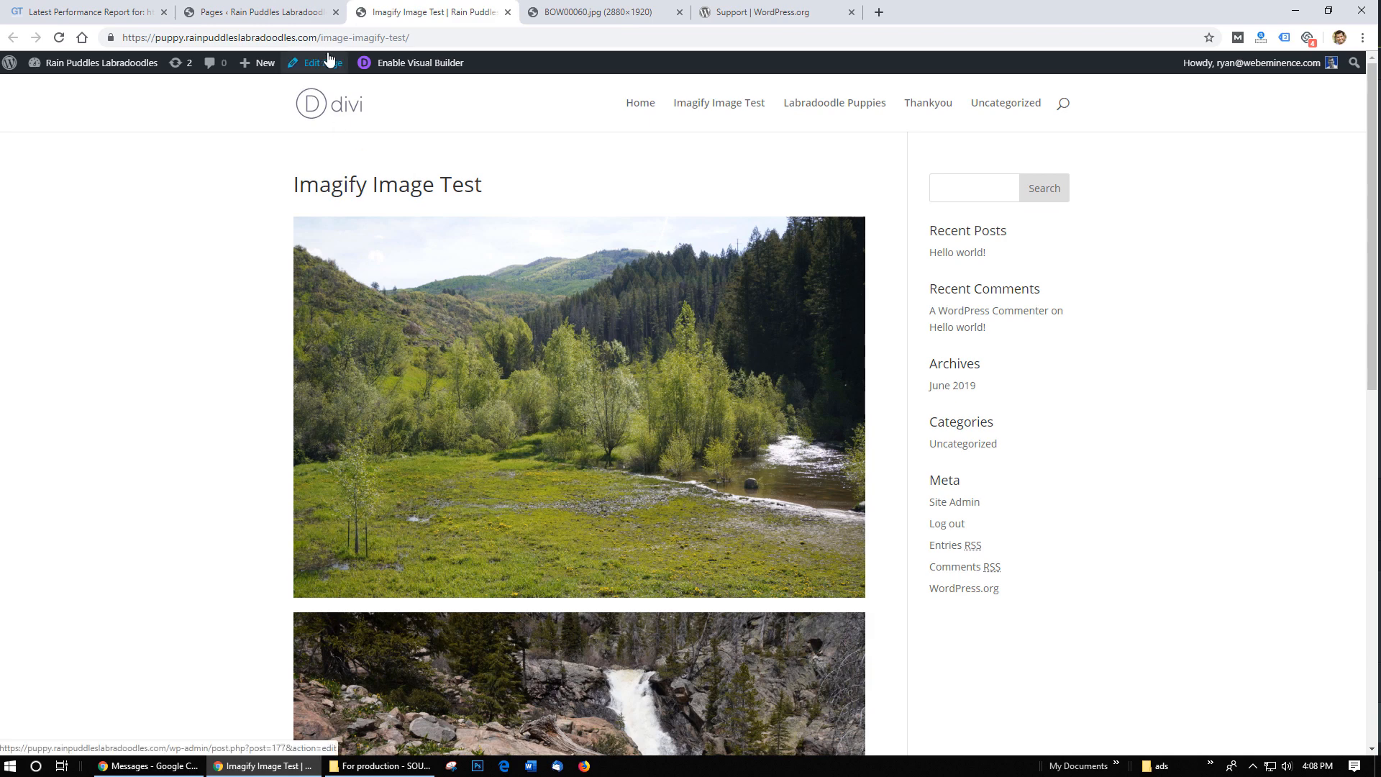
{"action": "left_click", "coordinate": [322, 62]}
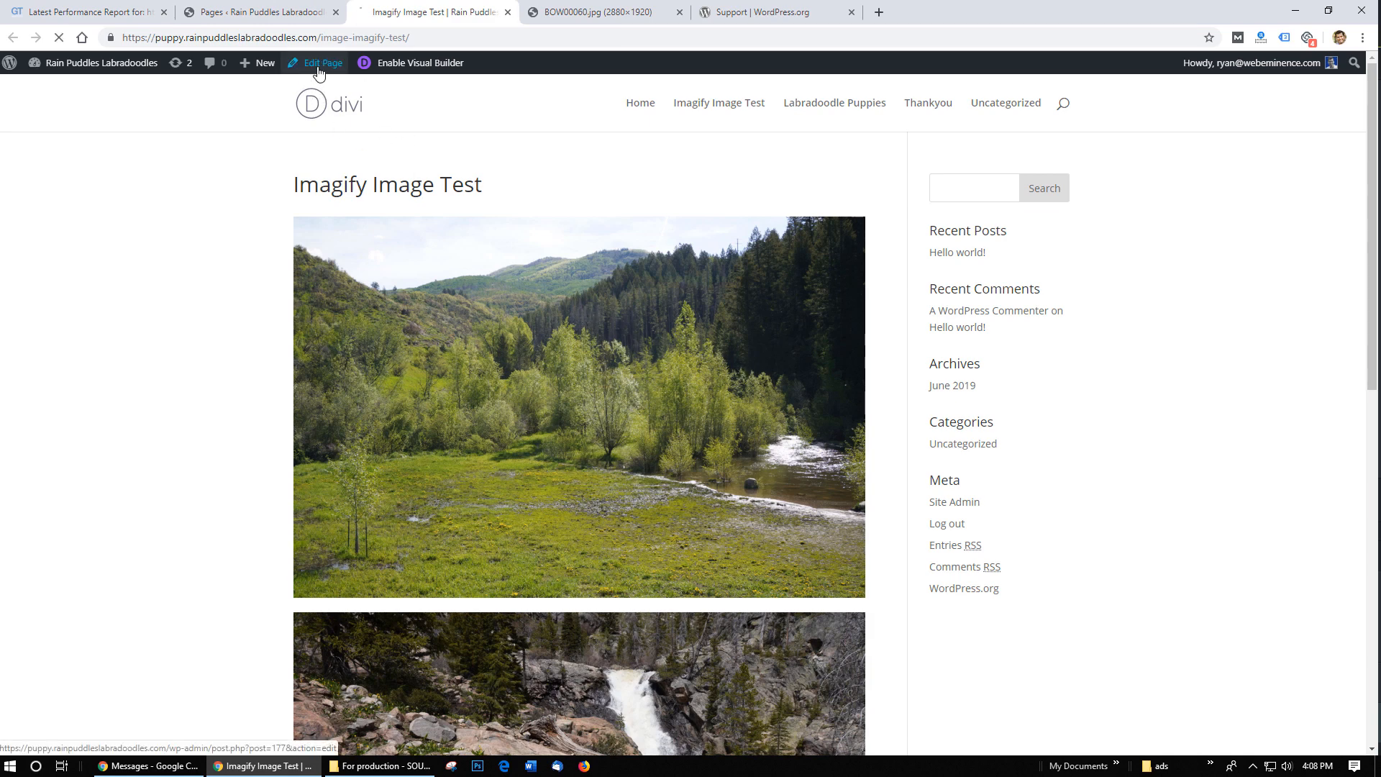
{"action": "left_click", "coordinate": [321, 62]}
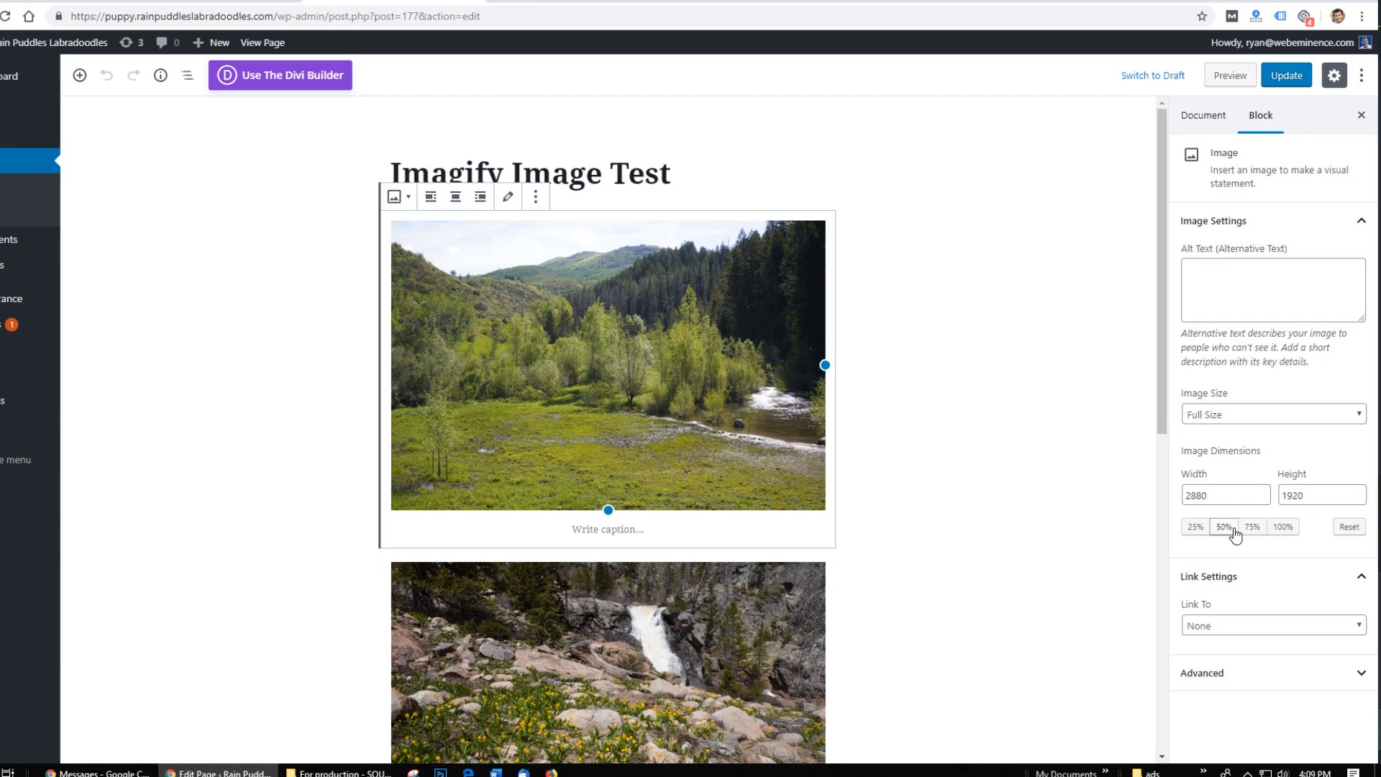
{"action": "left_click", "coordinate": [1271, 414]}
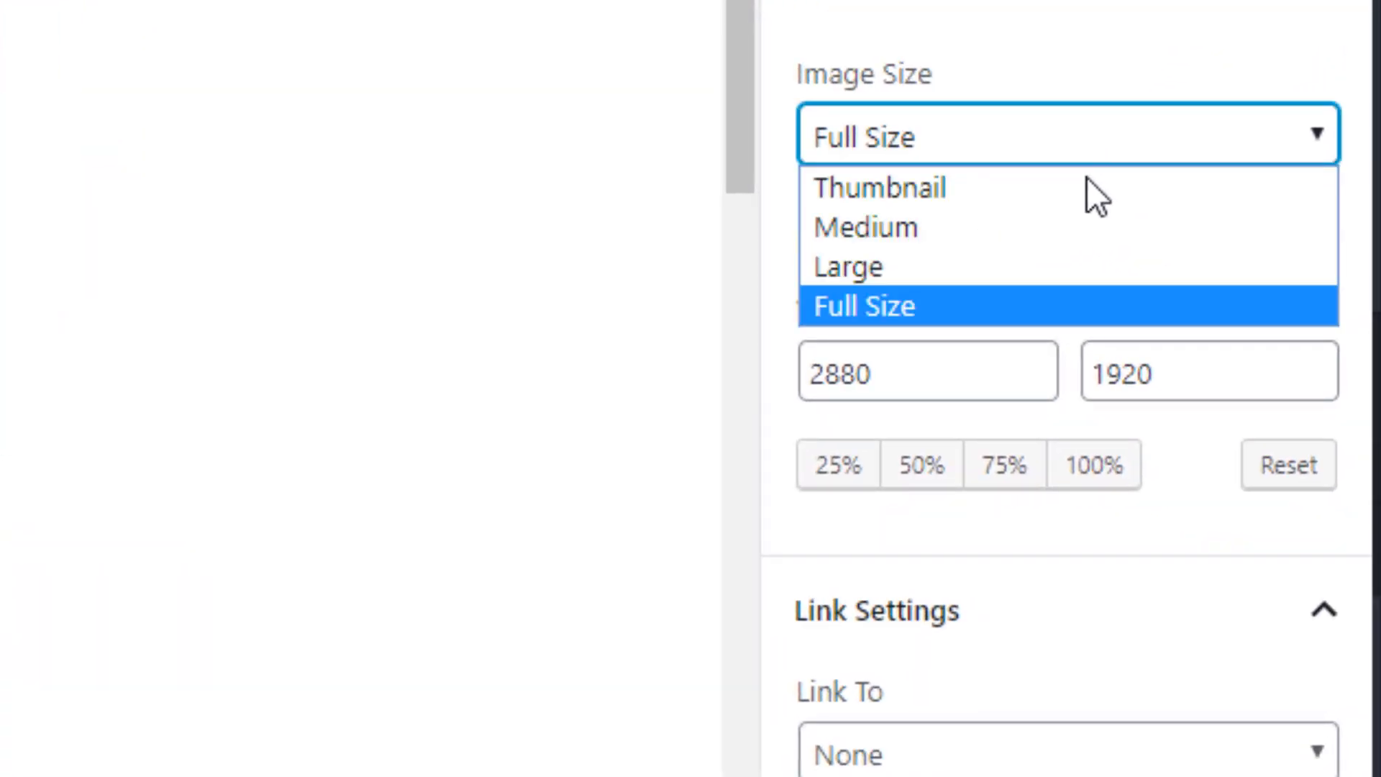
{"action": "mouse_move", "coordinate": [1075, 268]}
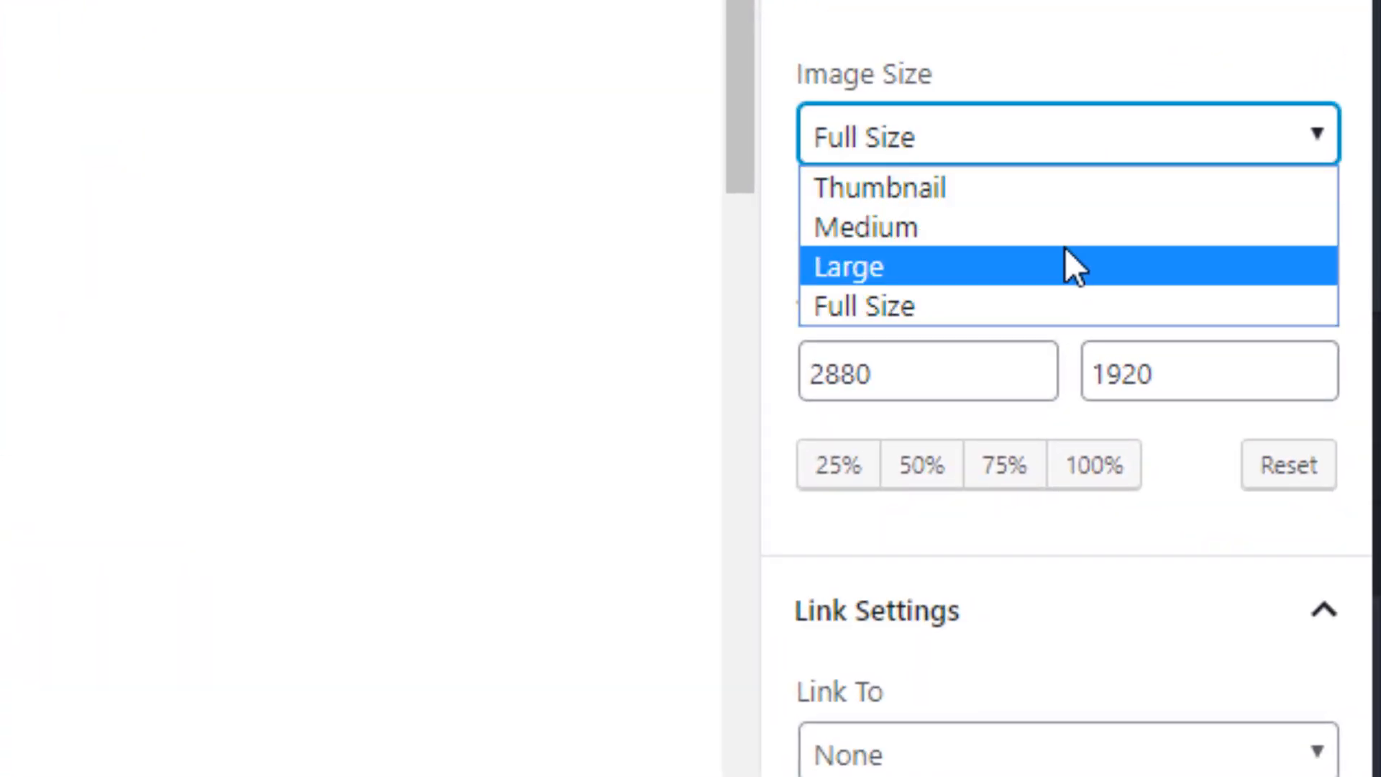
Cycle the first photo's display size through Large and Medium back to Full Size.
{"action": "left_click", "coordinate": [846, 268]}
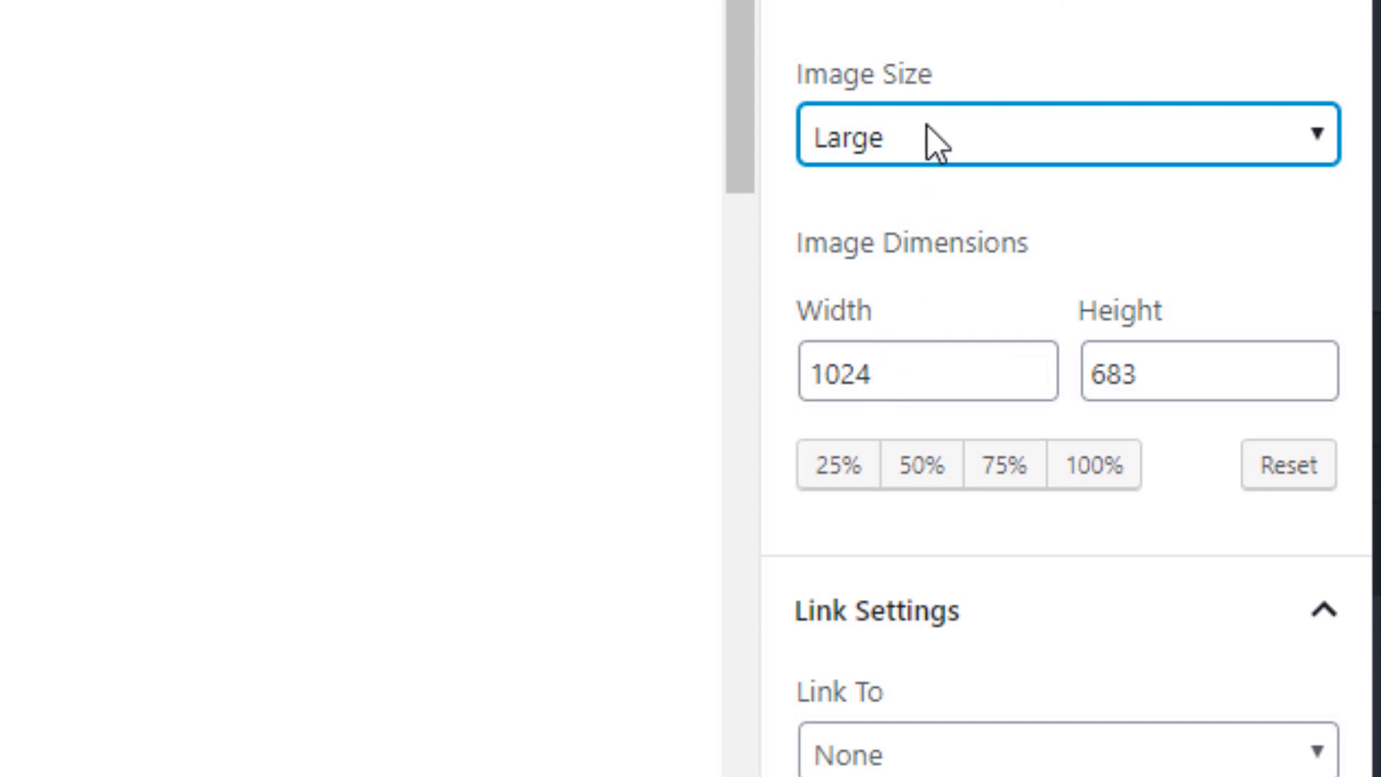
{"action": "mouse_move", "coordinate": [974, 154]}
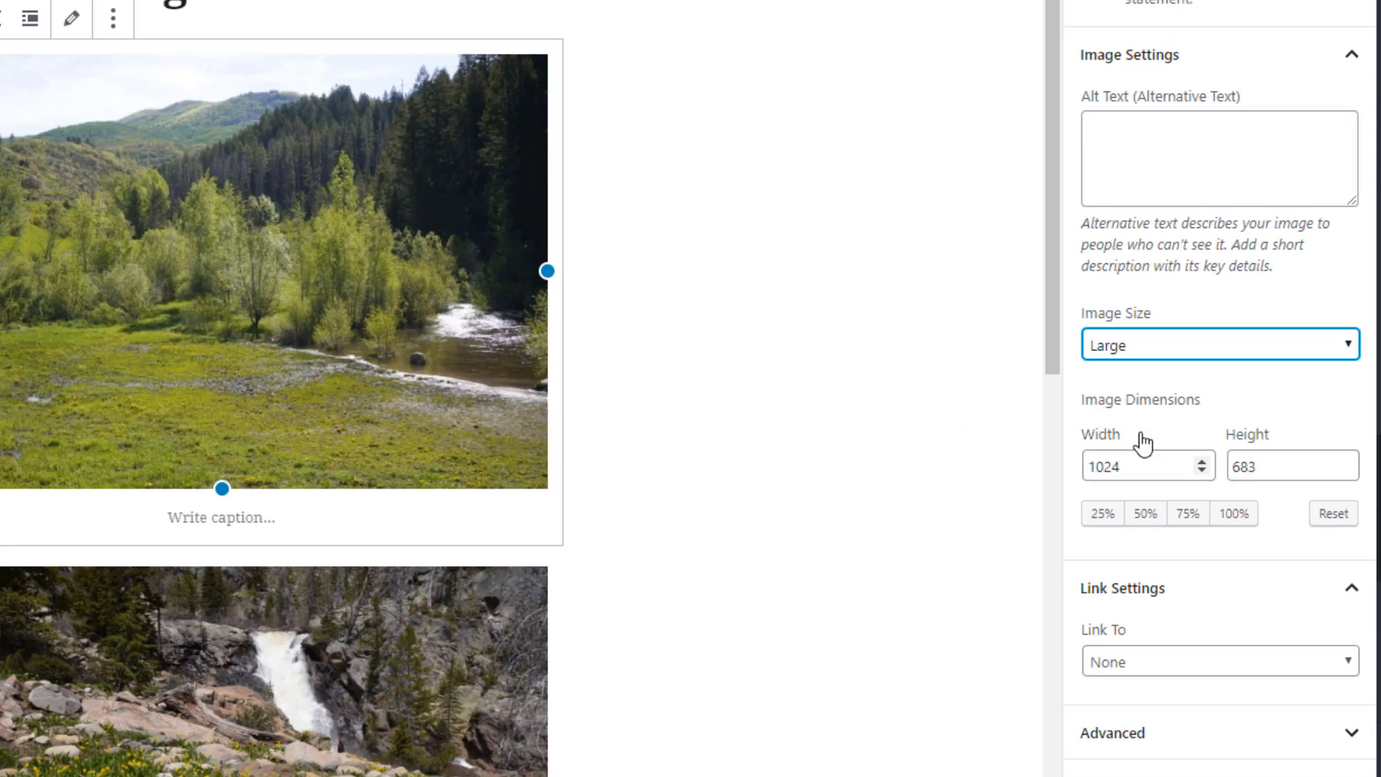
{"action": "left_click", "coordinate": [1219, 344]}
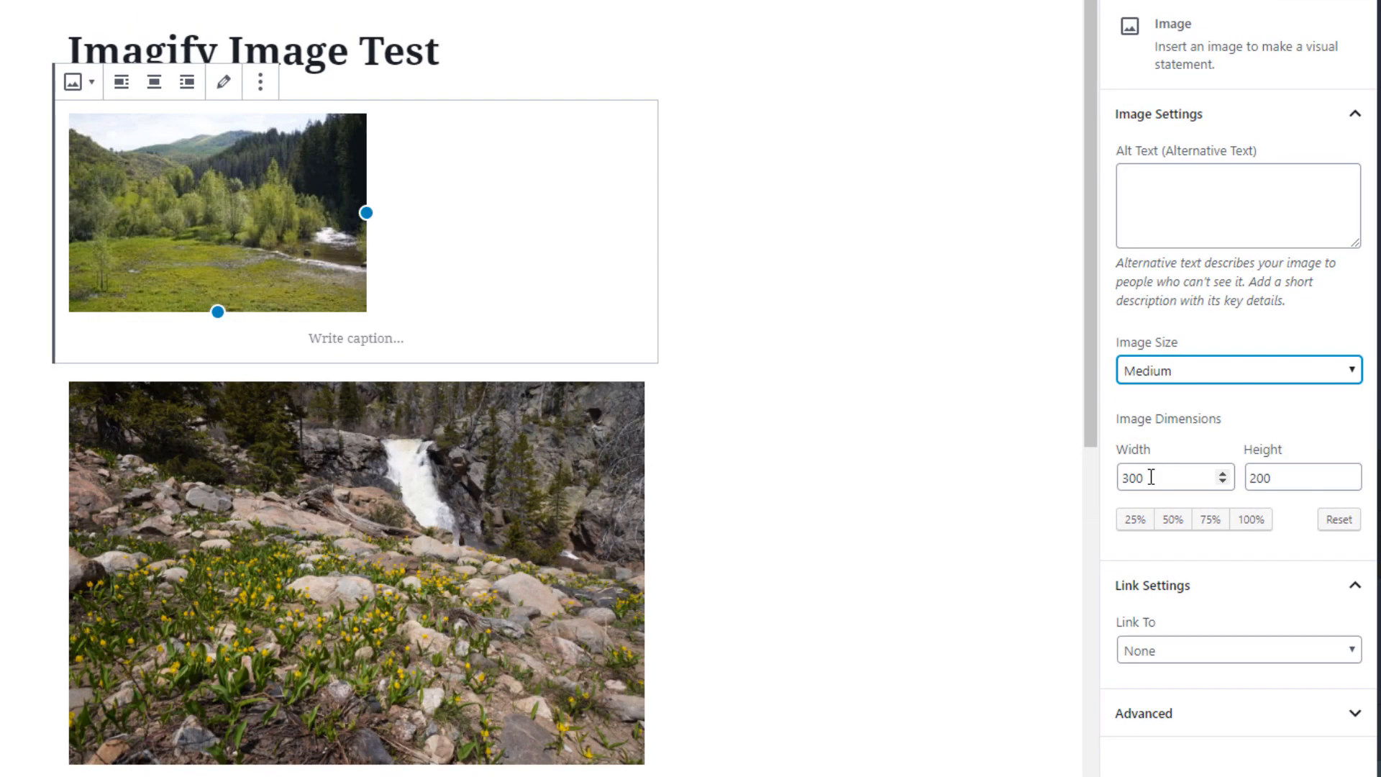
{"action": "left_click", "coordinate": [1237, 370]}
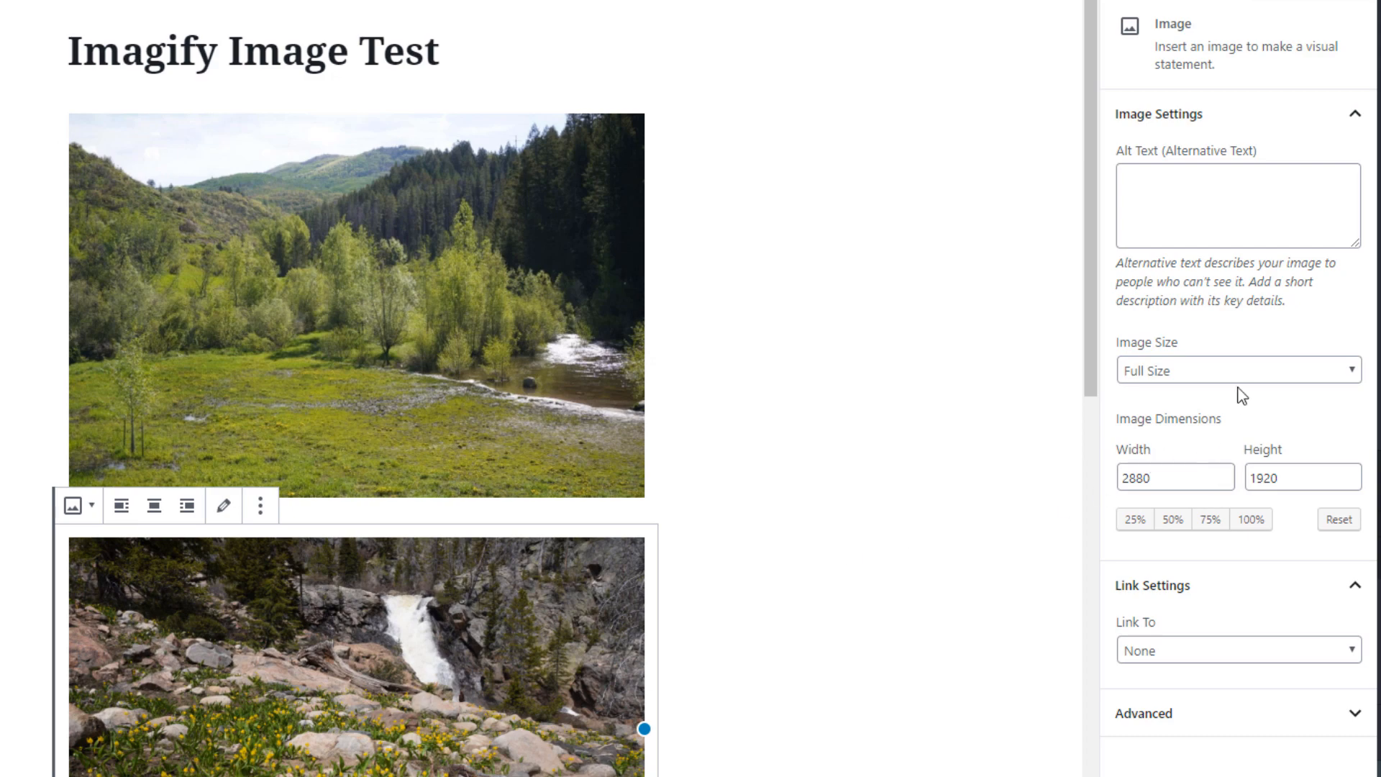
View the published Imagify Image Test page on the site frontend.
{"action": "left_click", "coordinate": [1237, 370]}
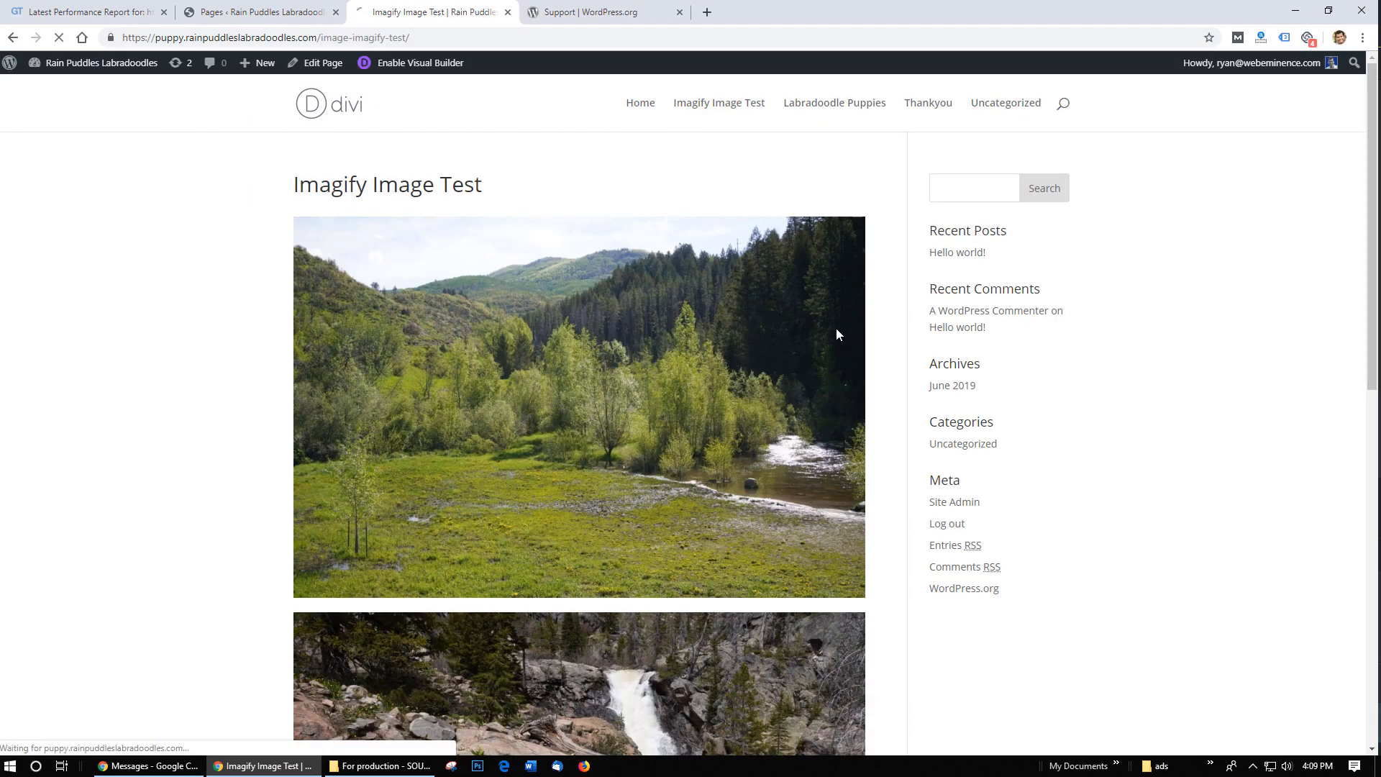
{"action": "left_click", "coordinate": [87, 11]}
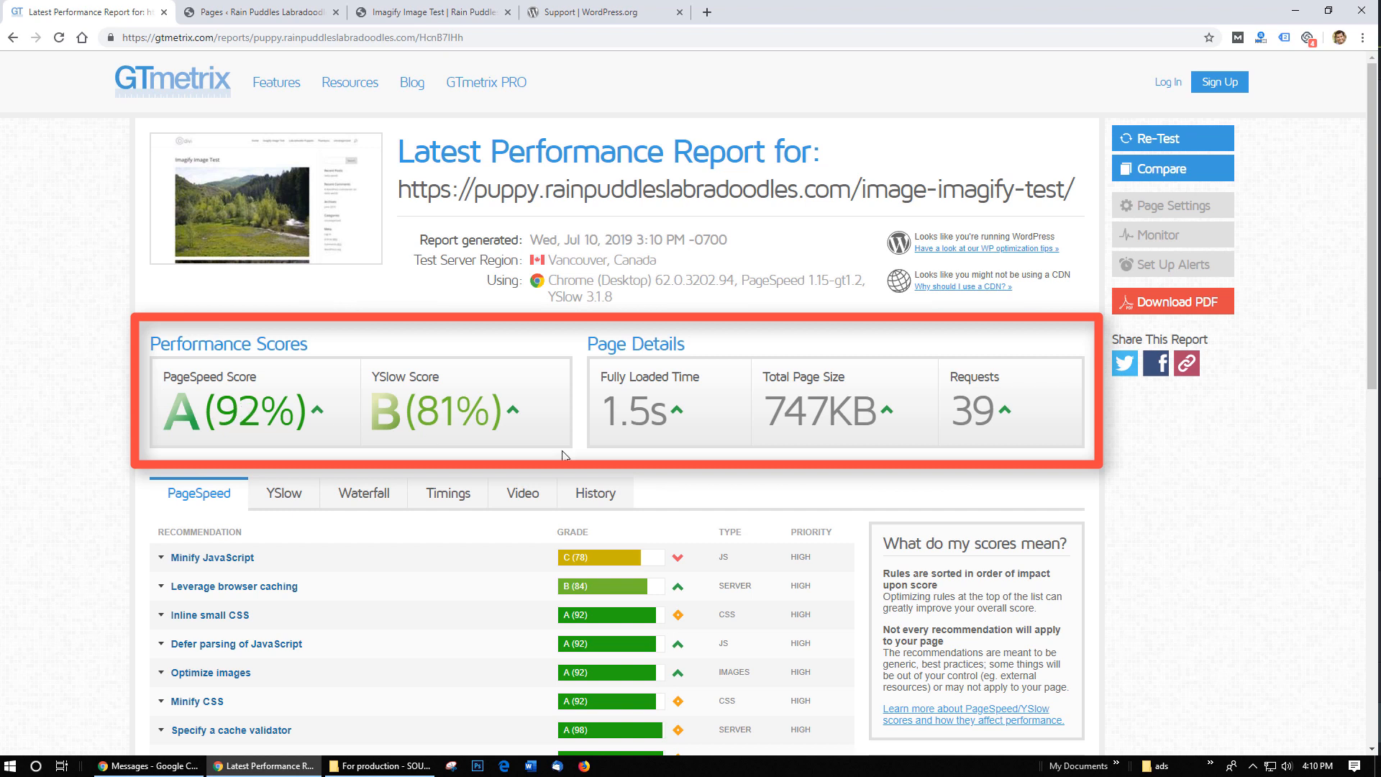
{"action": "mouse_move", "coordinate": [654, 414]}
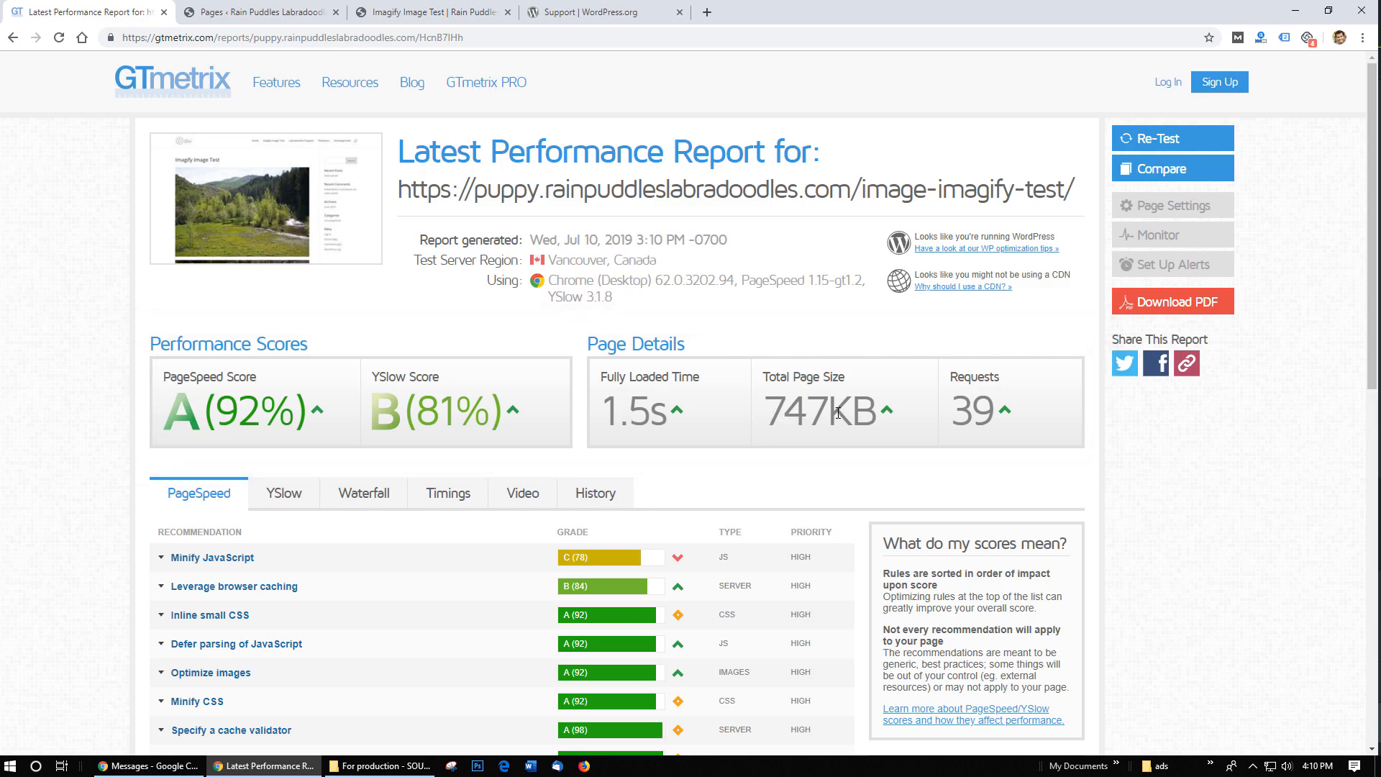
{"action": "left_click", "coordinate": [431, 13]}
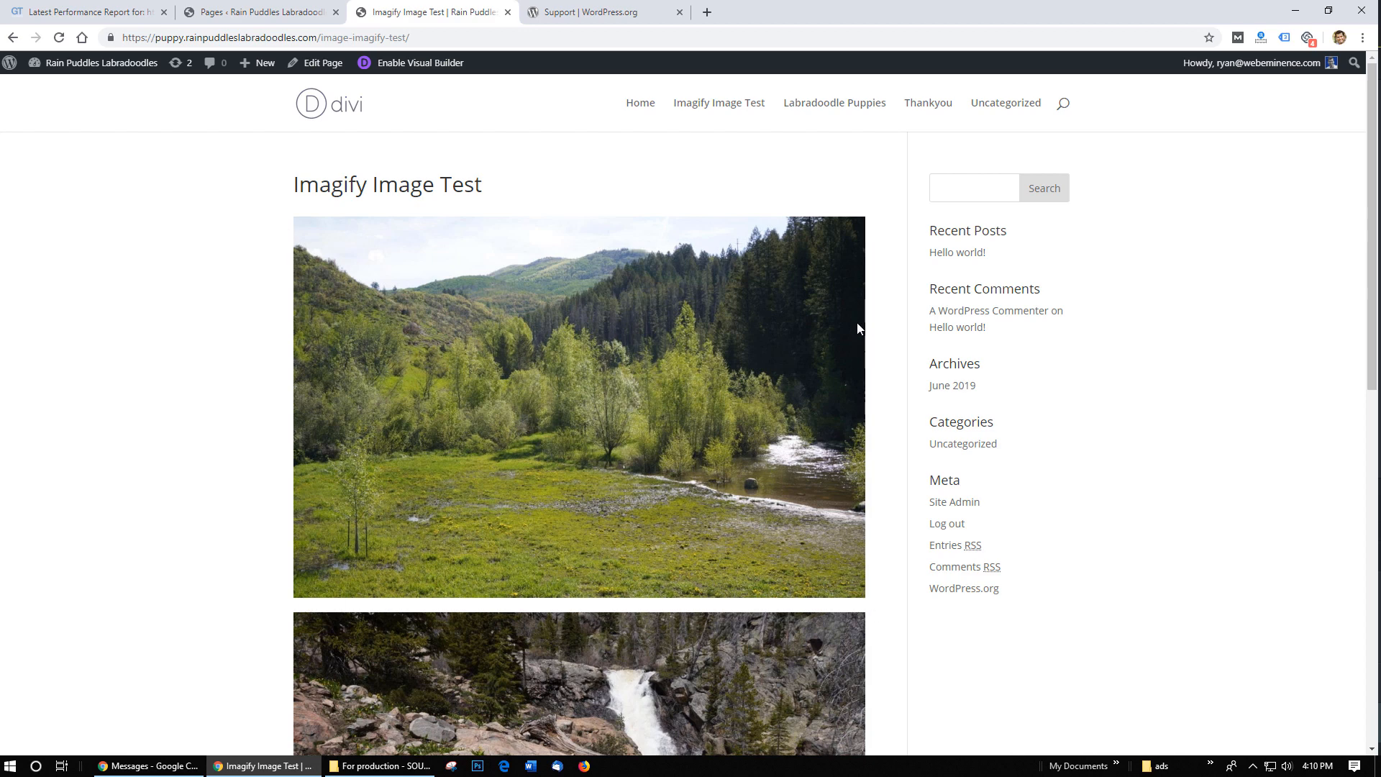
{"action": "mouse_move", "coordinate": [1002, 460]}
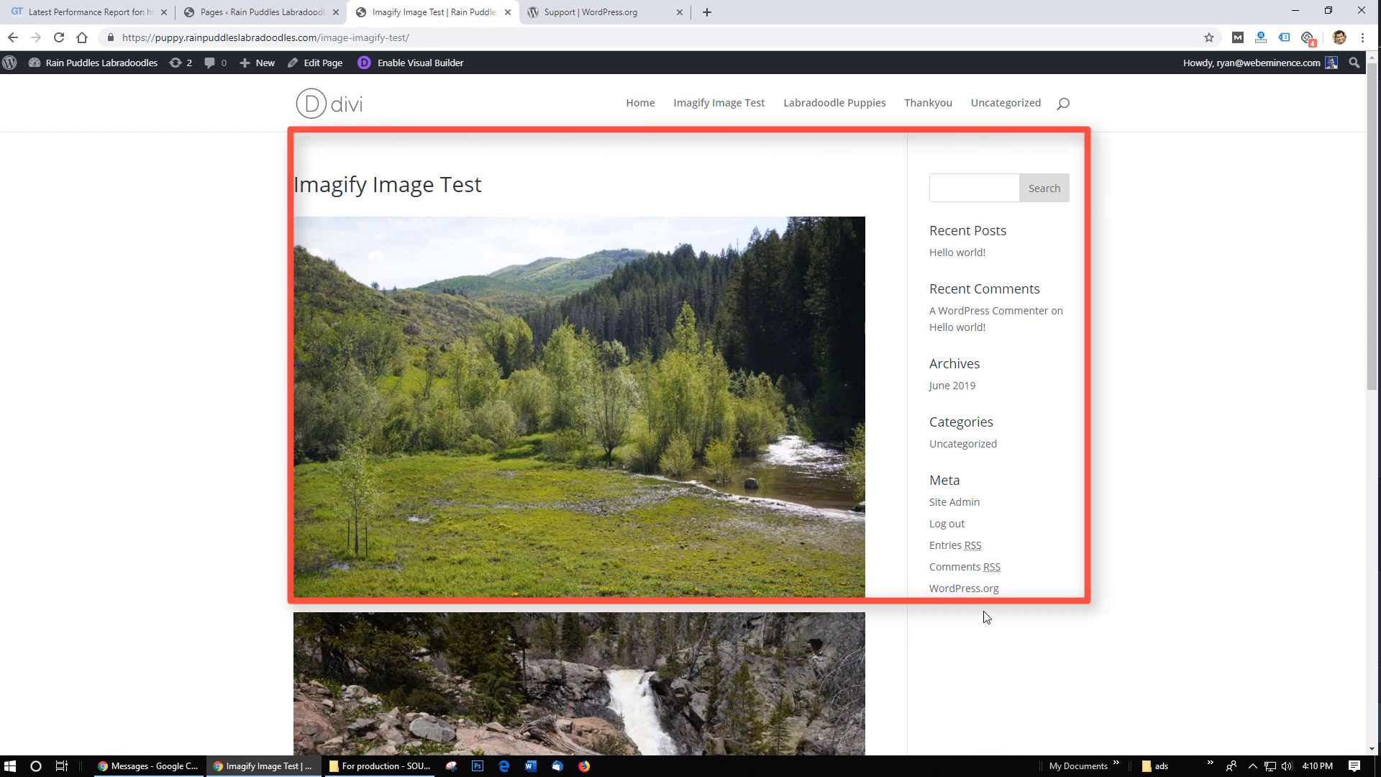
{"action": "mouse_move", "coordinate": [299, 235]}
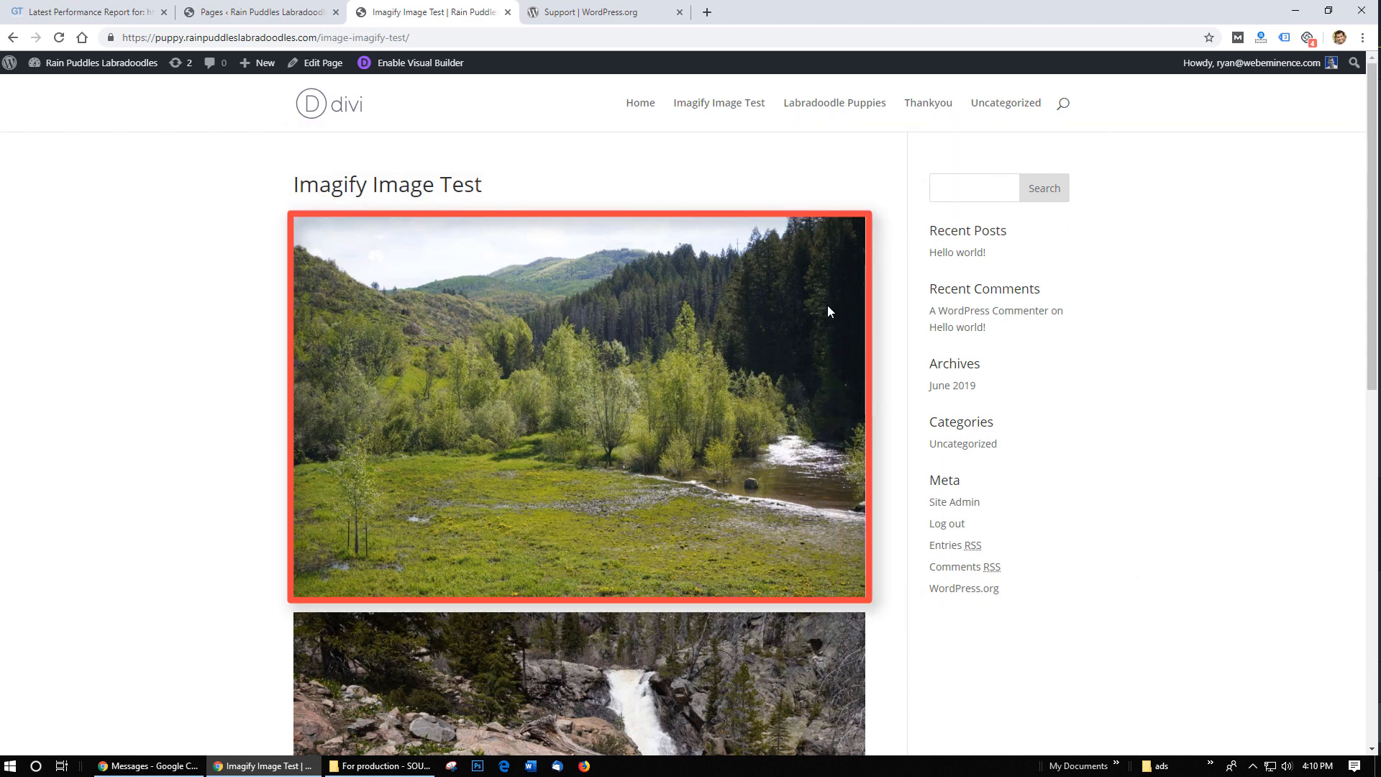
{"action": "mouse_move", "coordinate": [772, 230]}
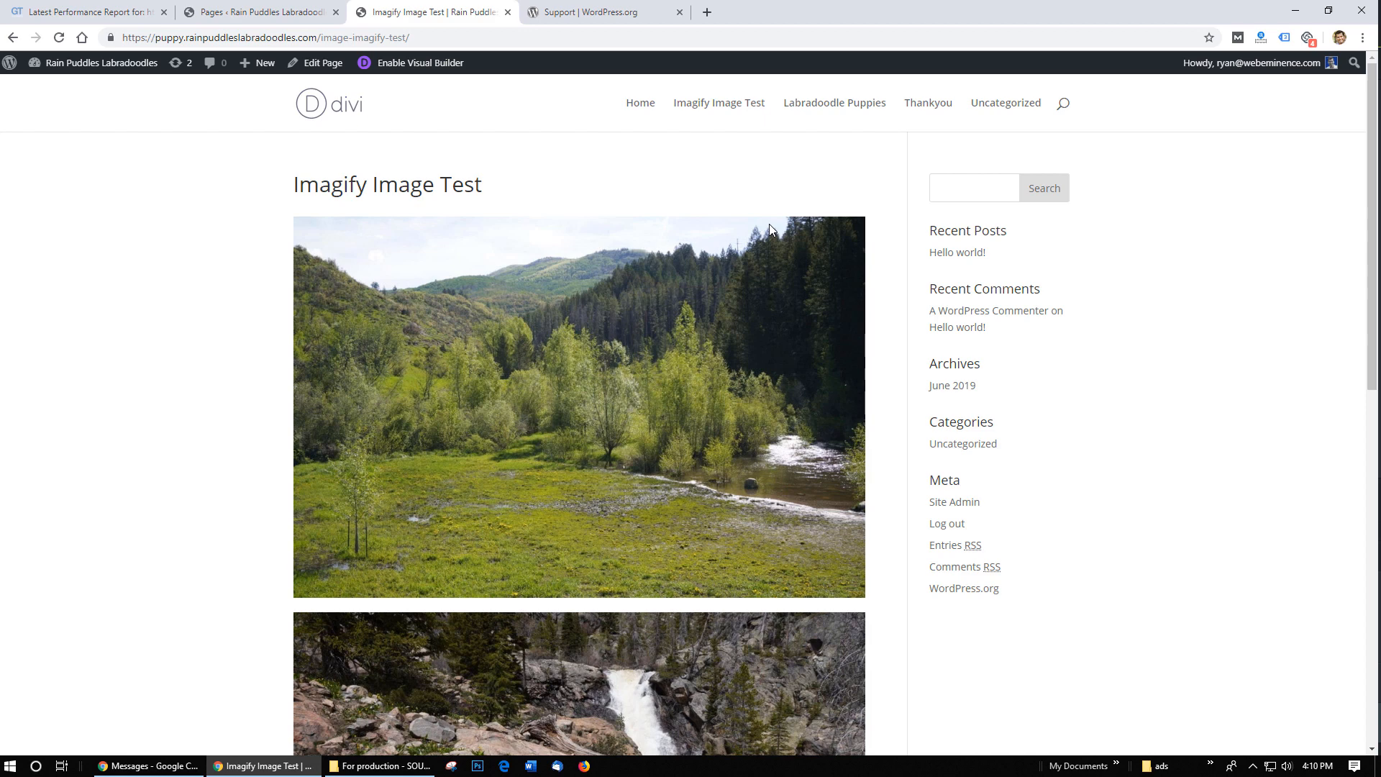
Browse the Imagify homepage and go to My Account in the web app.
{"action": "left_click", "coordinate": [776, 11]}
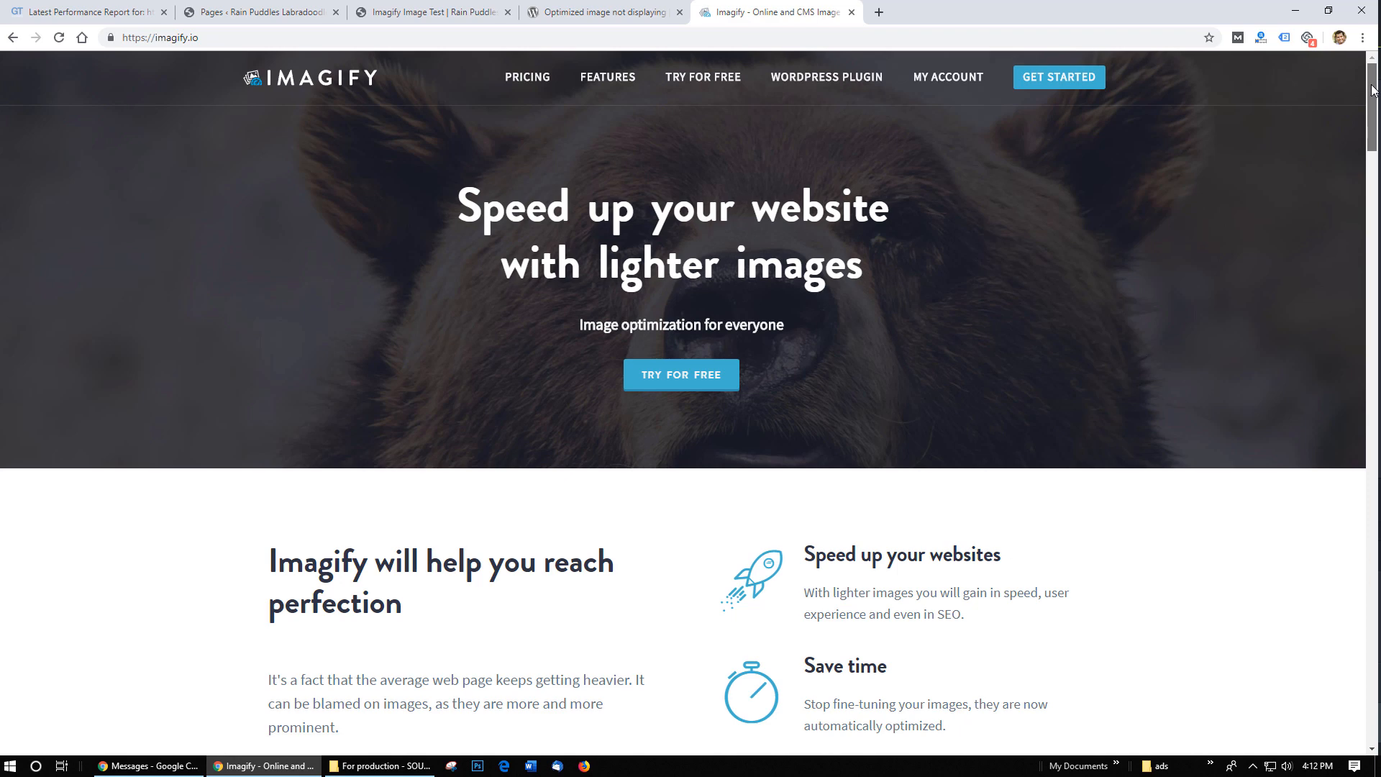
{"action": "scroll", "scroll_direction": "down", "scroll_amount": 3}
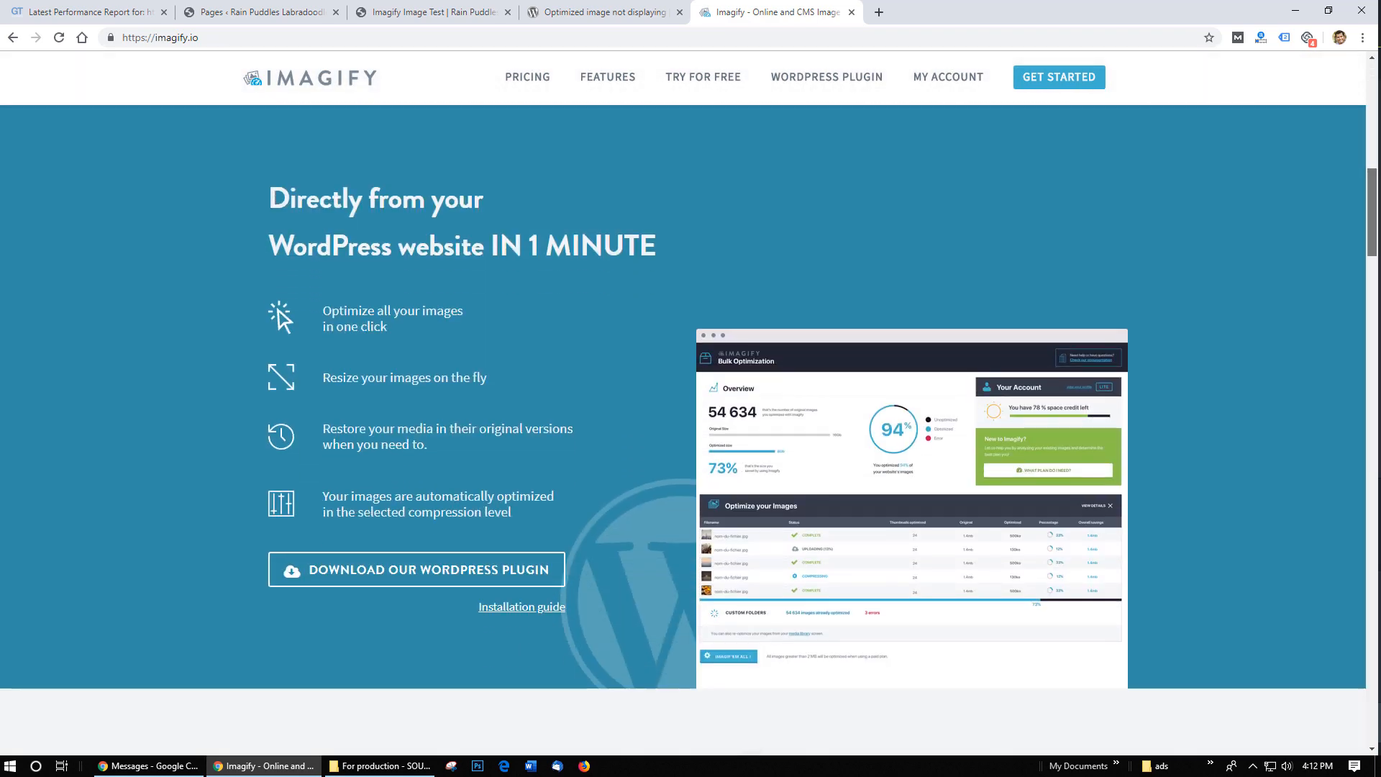
{"action": "scroll", "scroll_direction": "down", "scroll_amount": 3}
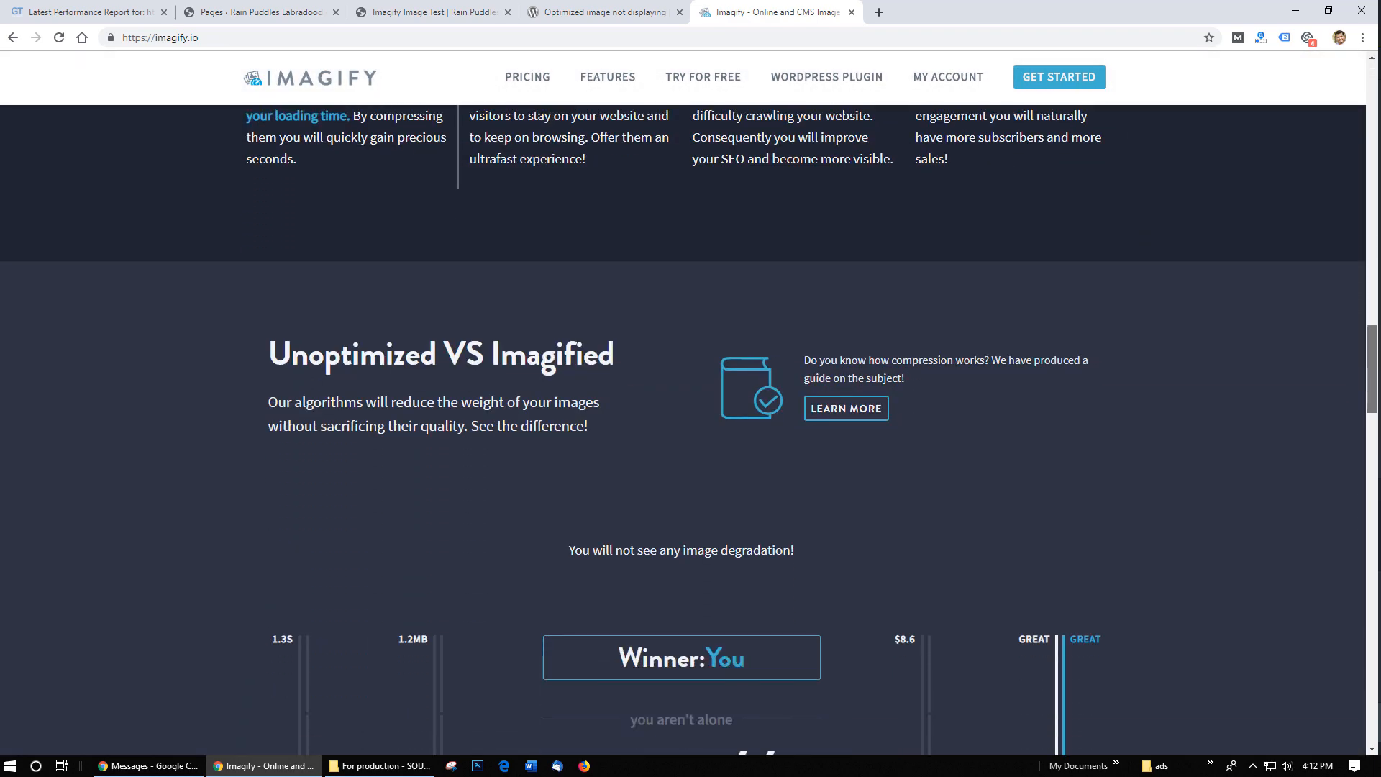
{"action": "scroll", "scroll_direction": "down", "scroll_amount": 3}
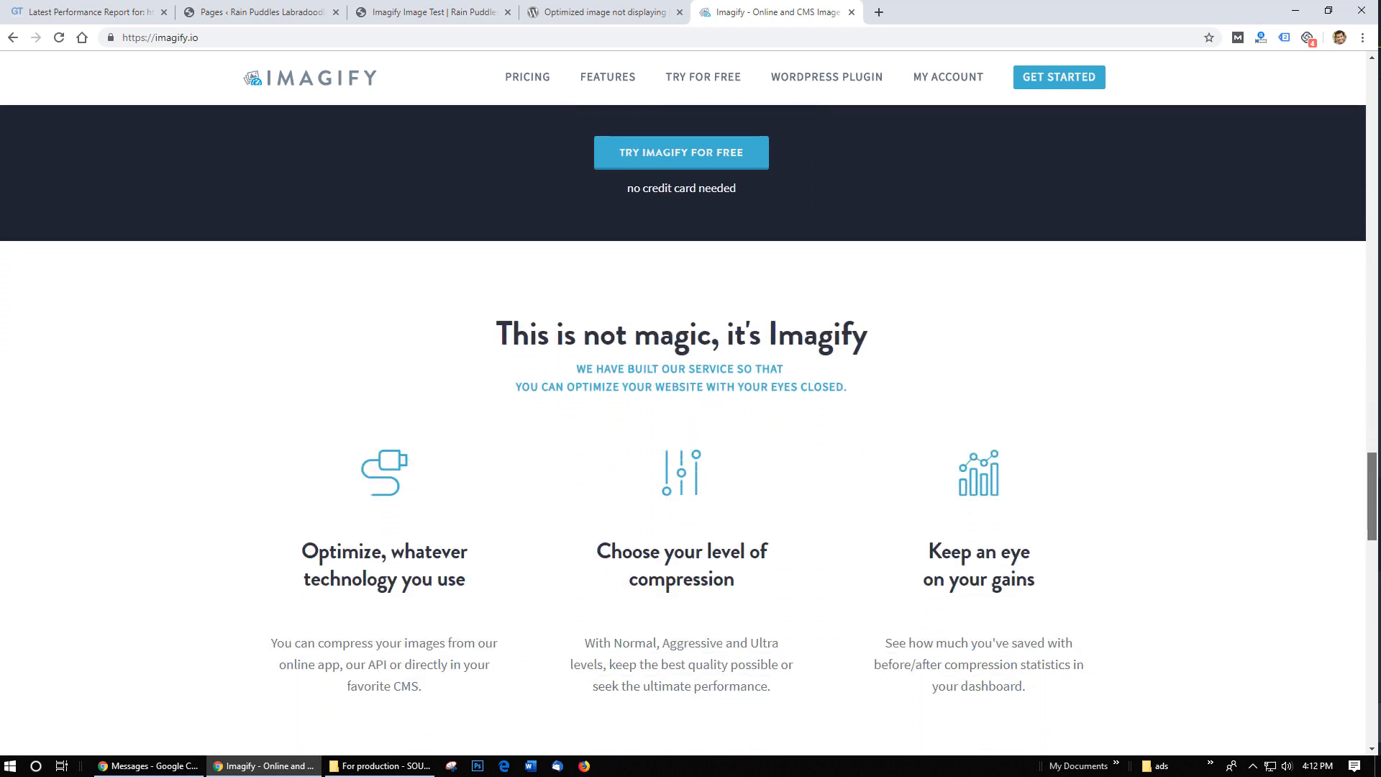
{"action": "left_click", "coordinate": [948, 76]}
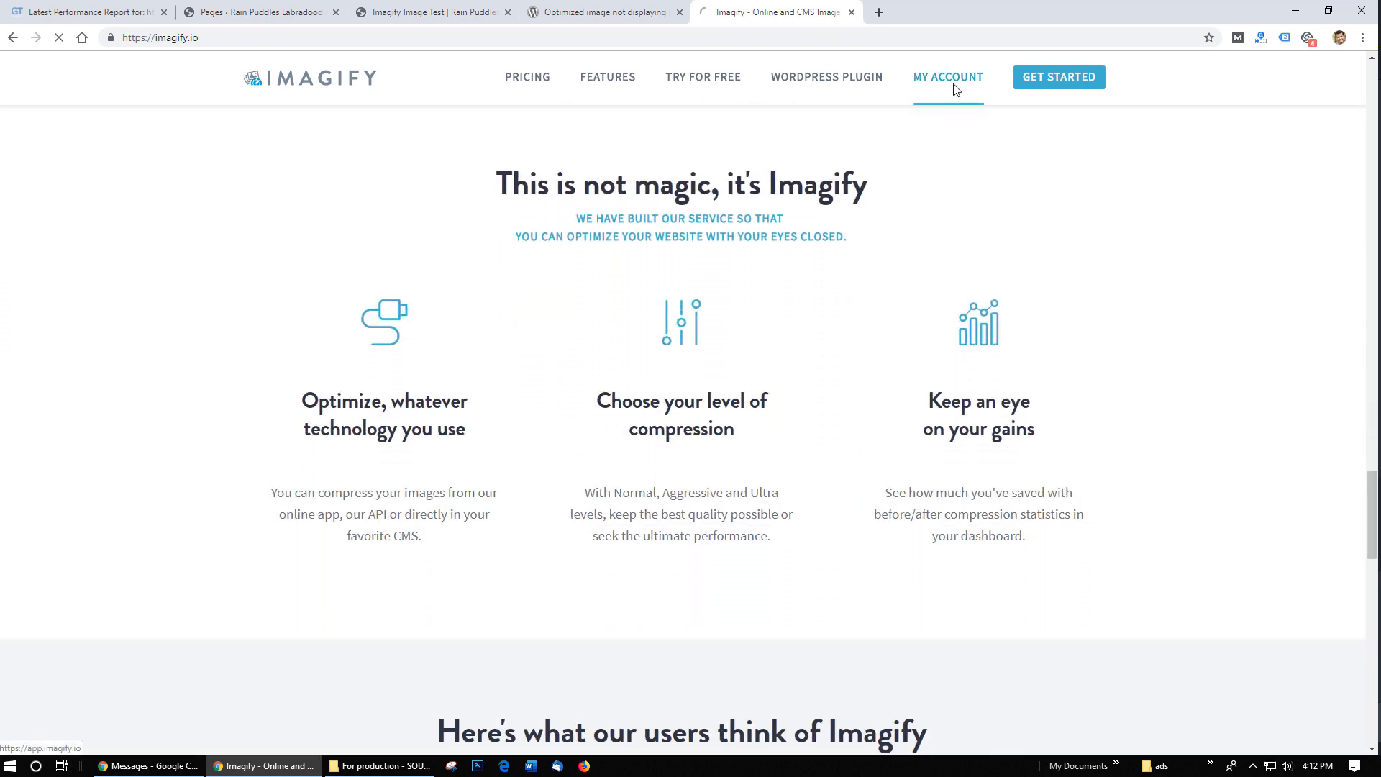
{"action": "left_click", "coordinate": [948, 76]}
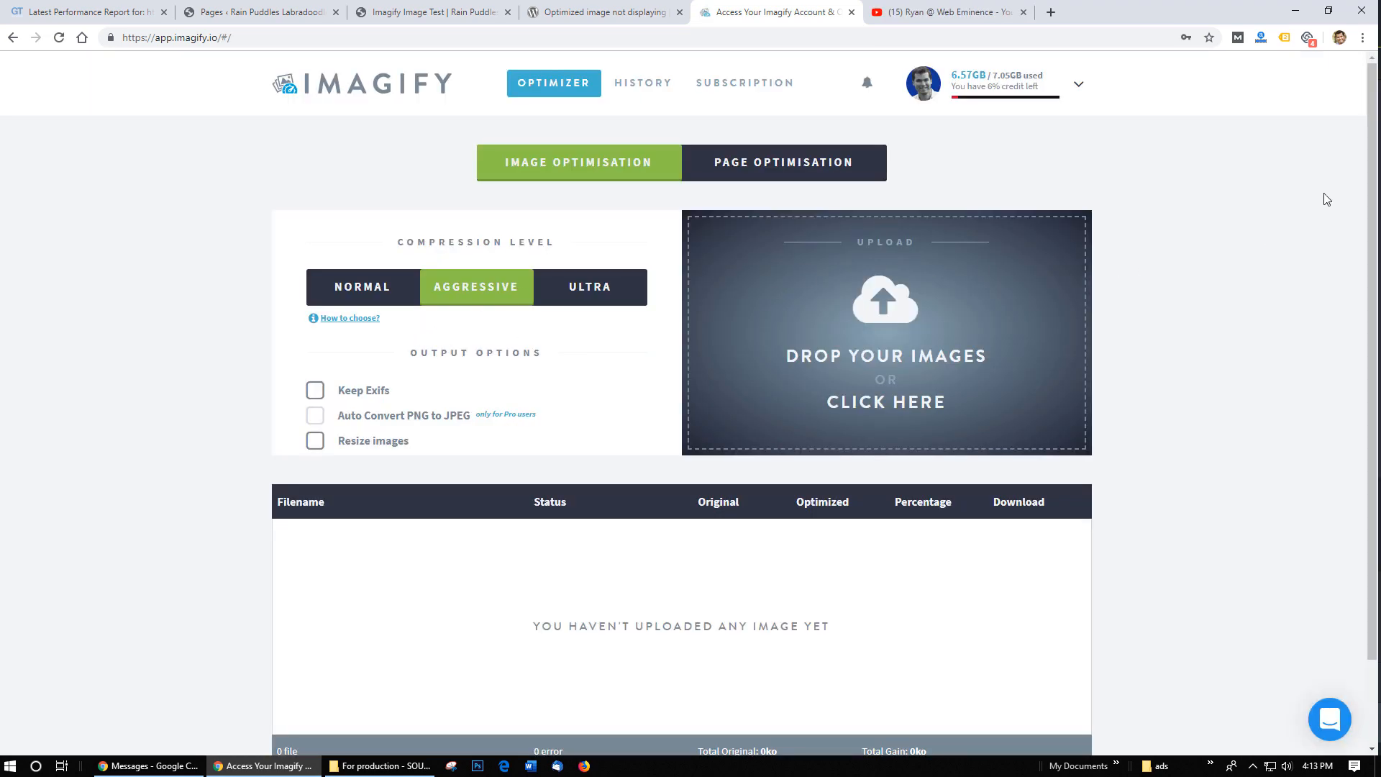
Bring up the support chat panel on the online optimiser page.
{"action": "scroll", "scroll_direction": "down", "scroll_amount": 3}
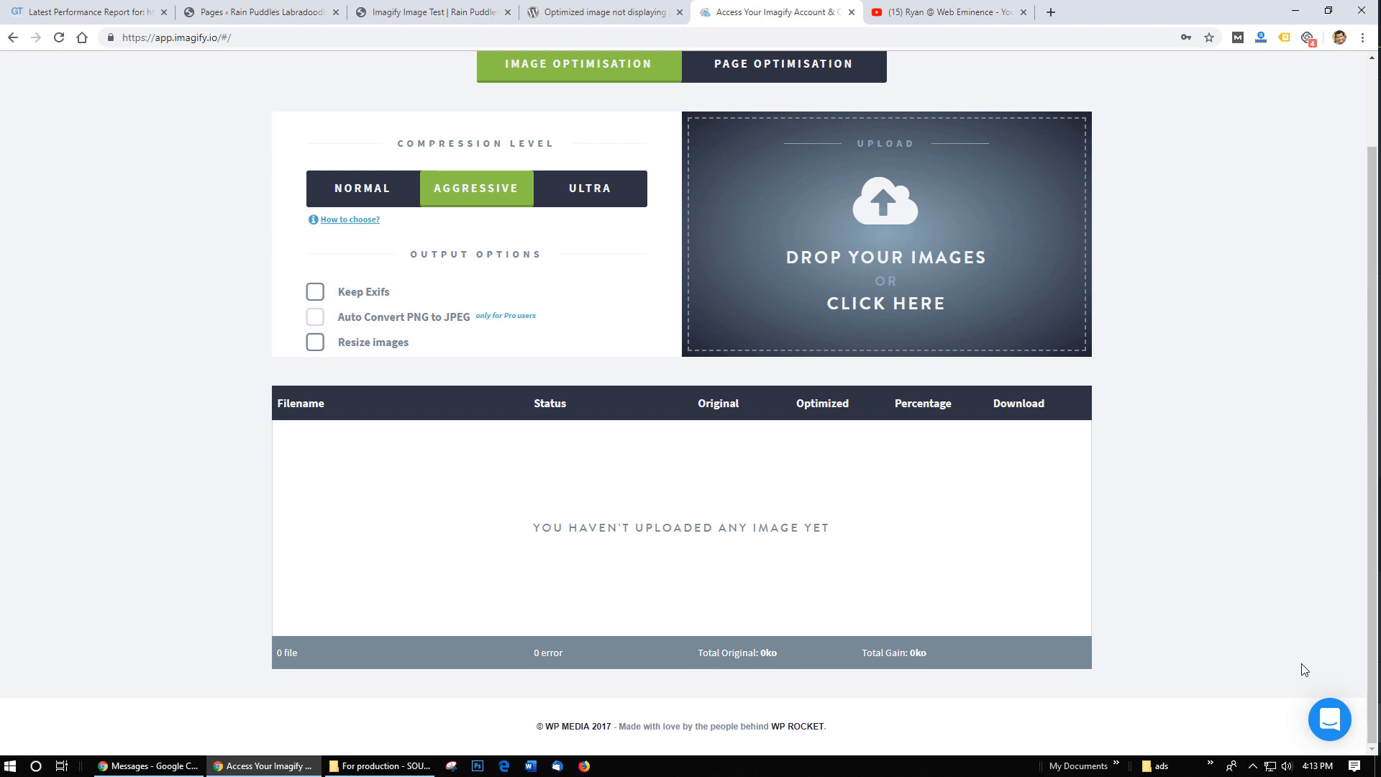
{"action": "left_click", "coordinate": [1328, 719]}
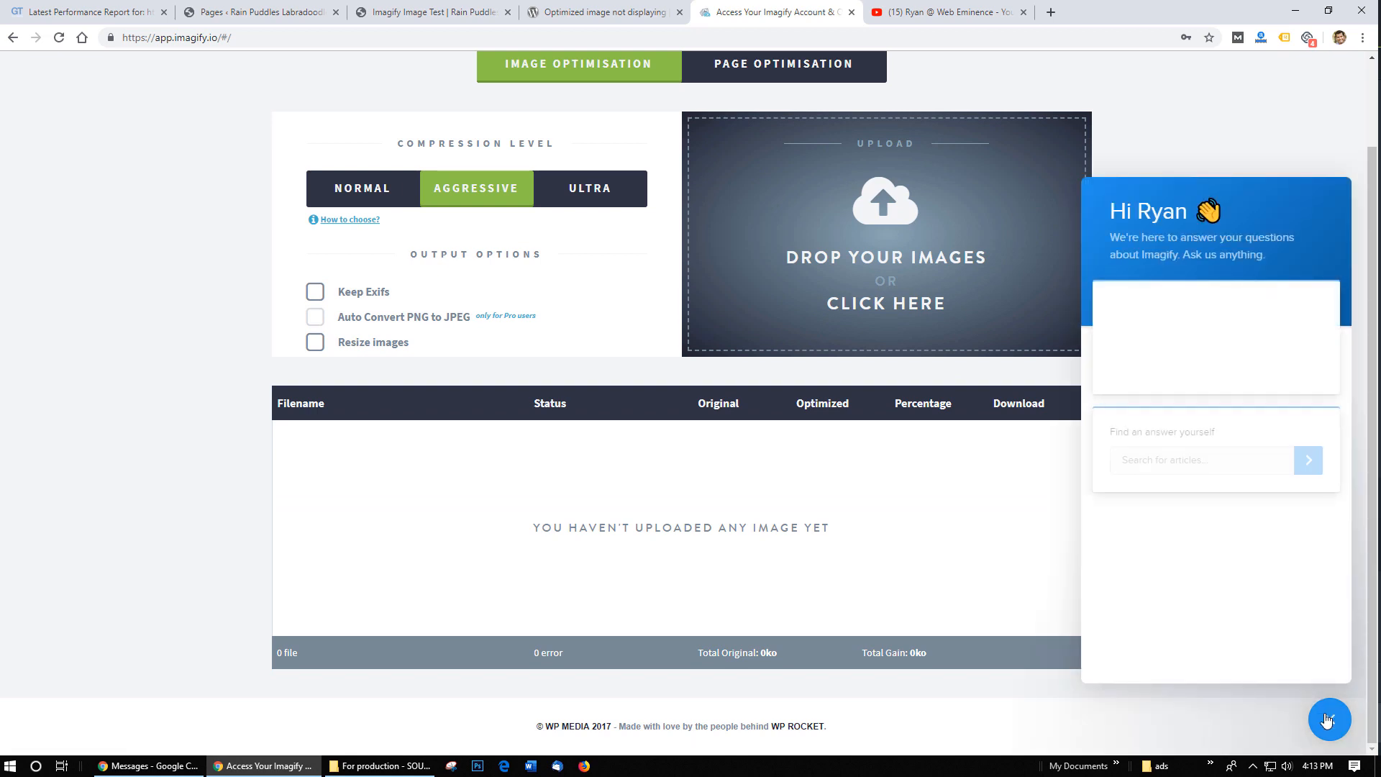
{"action": "left_click", "coordinate": [1328, 720]}
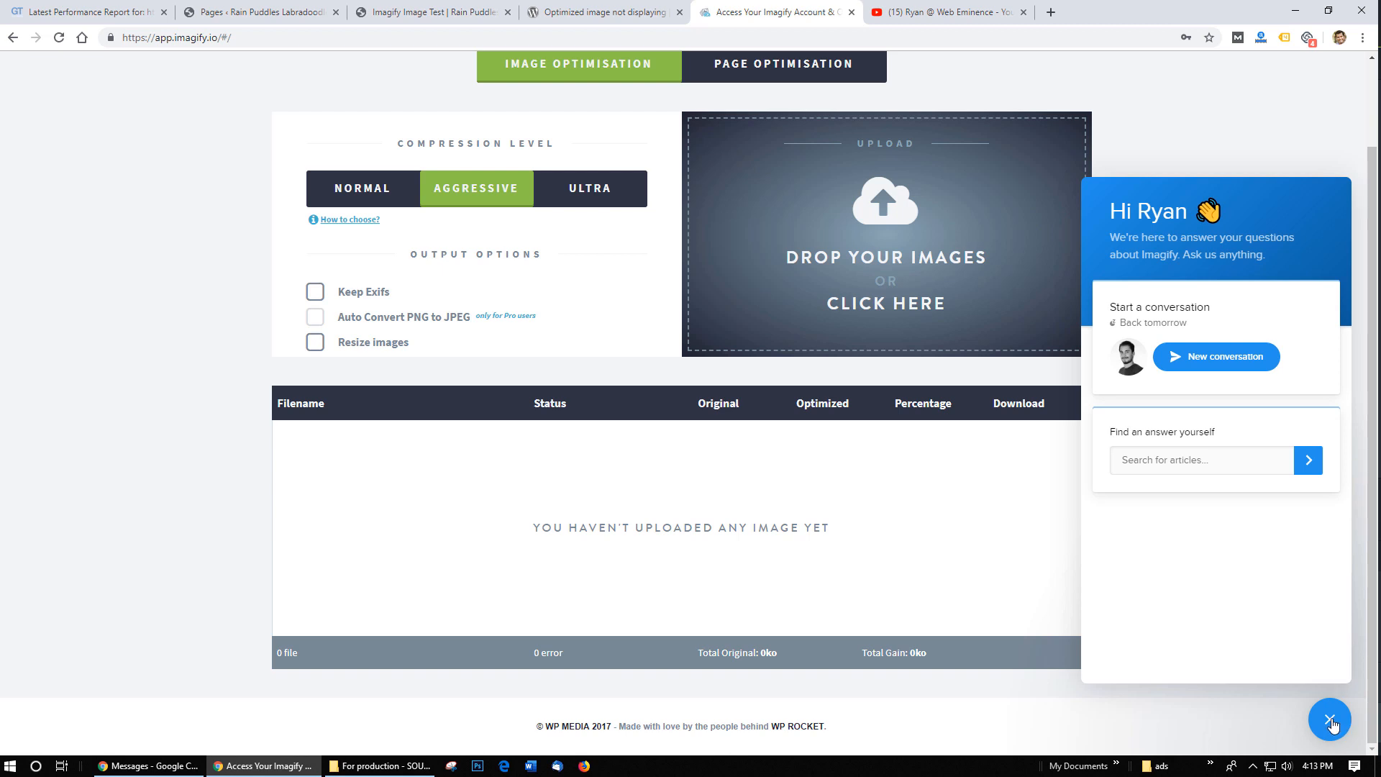
Close the chat and play the 'Best Website Images Sizes for Websites & Blogs' YouTube video.
{"action": "left_click", "coordinate": [1329, 719]}
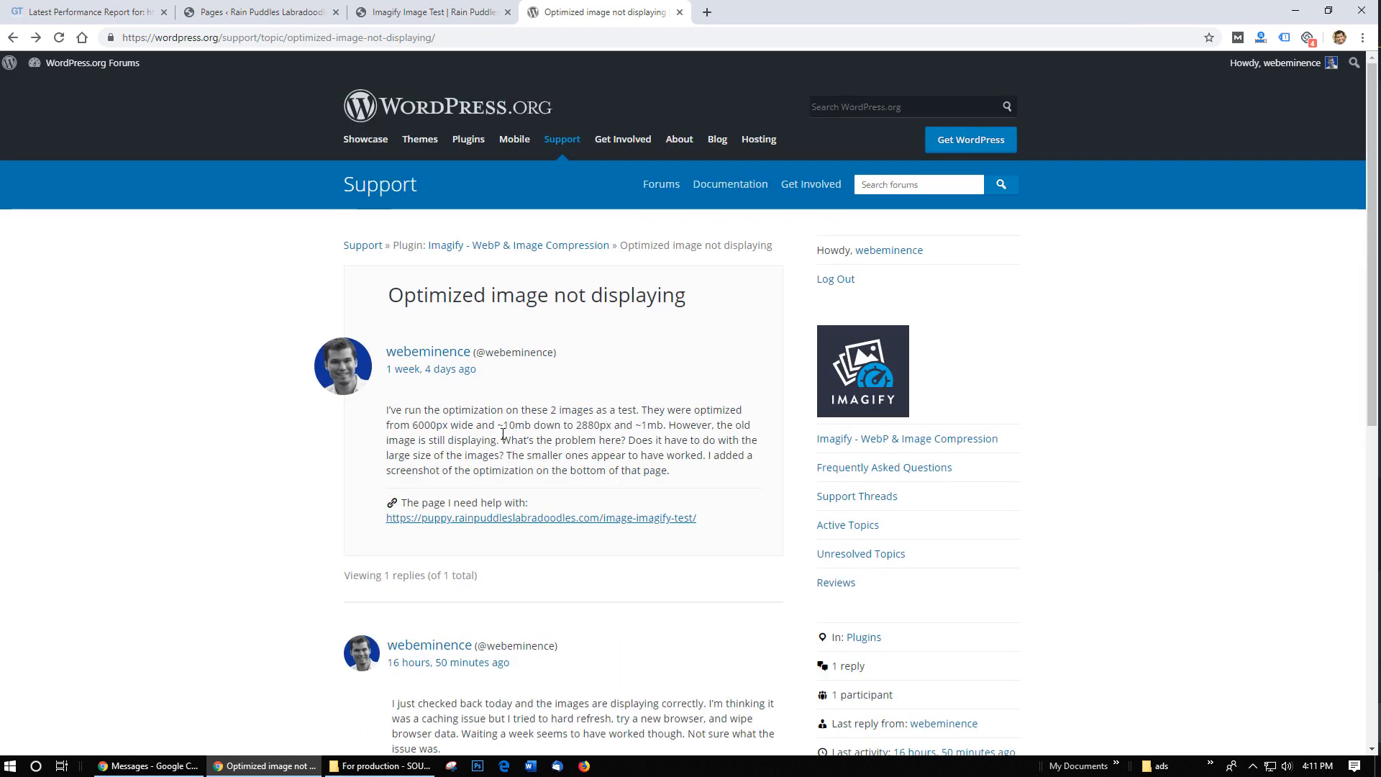
{"action": "mouse_move", "coordinate": [367, 37]}
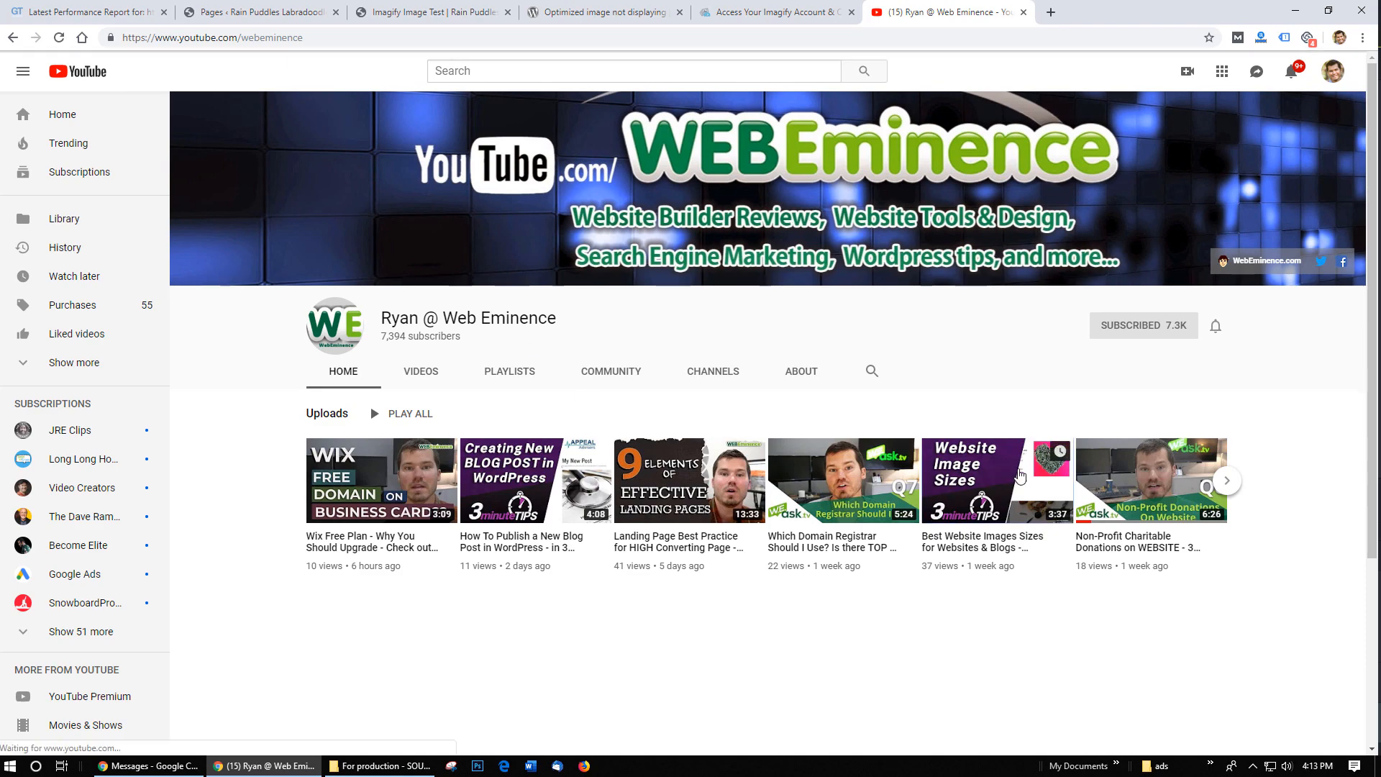
{"action": "left_click", "coordinate": [983, 481]}
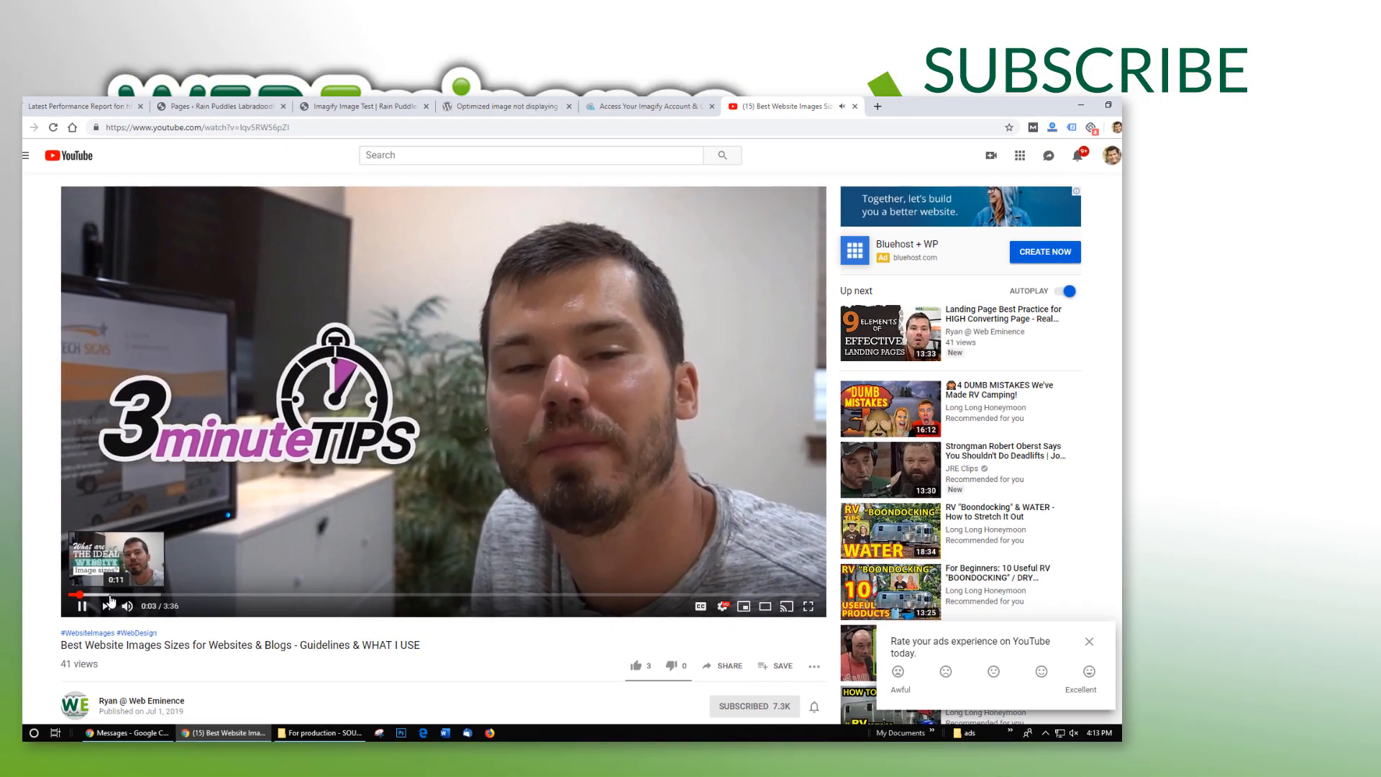